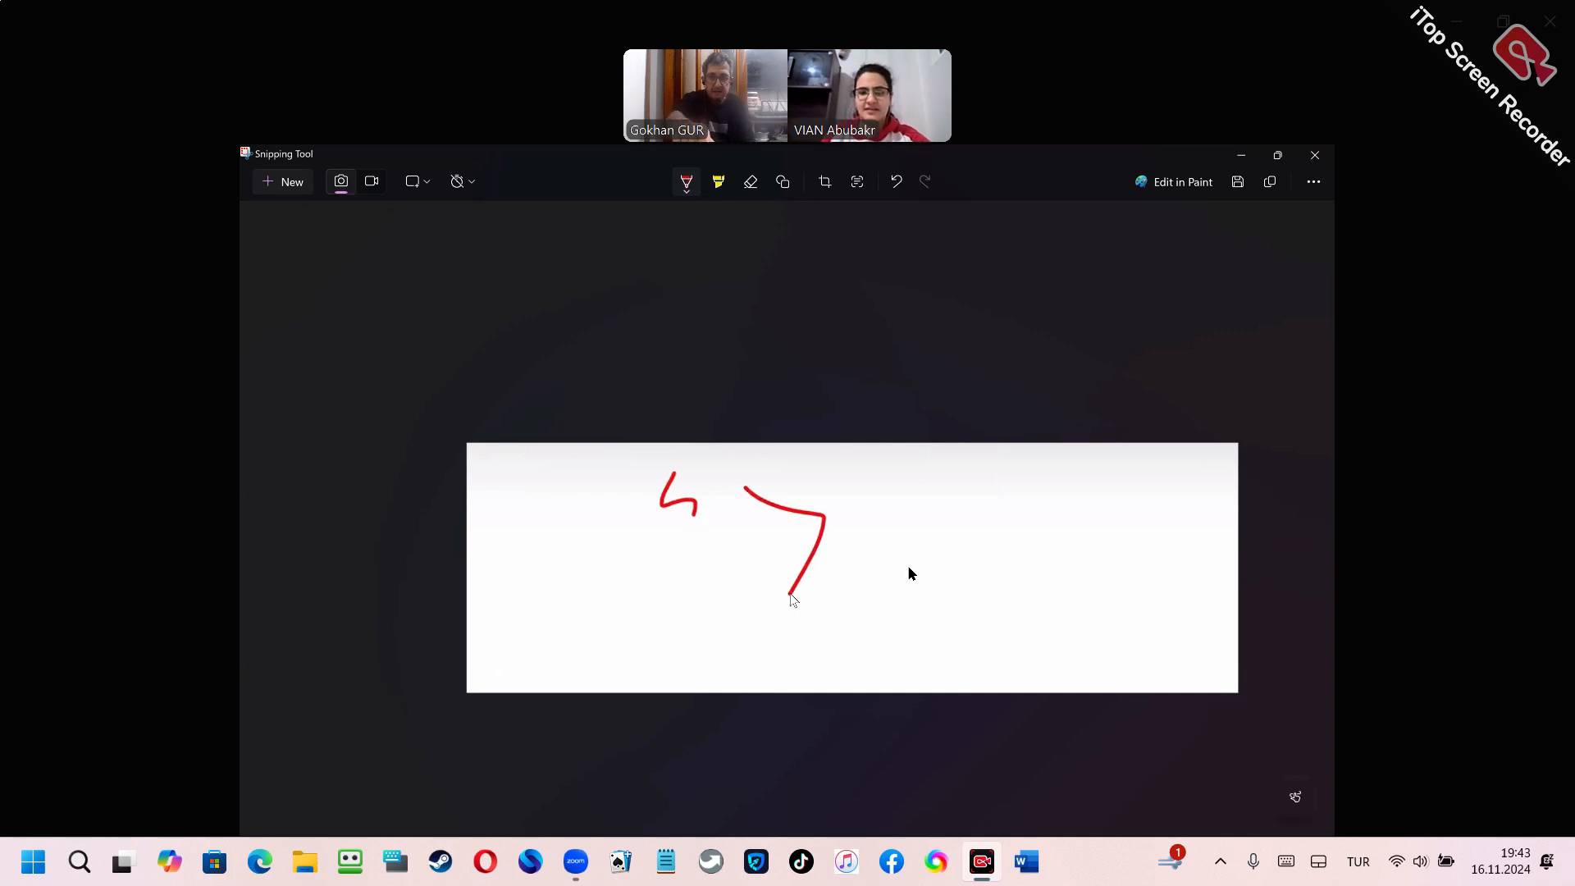
# Erase the old red scribbles and draw four short red blanks in a row for a new word.
pyautogui.click(750, 183)
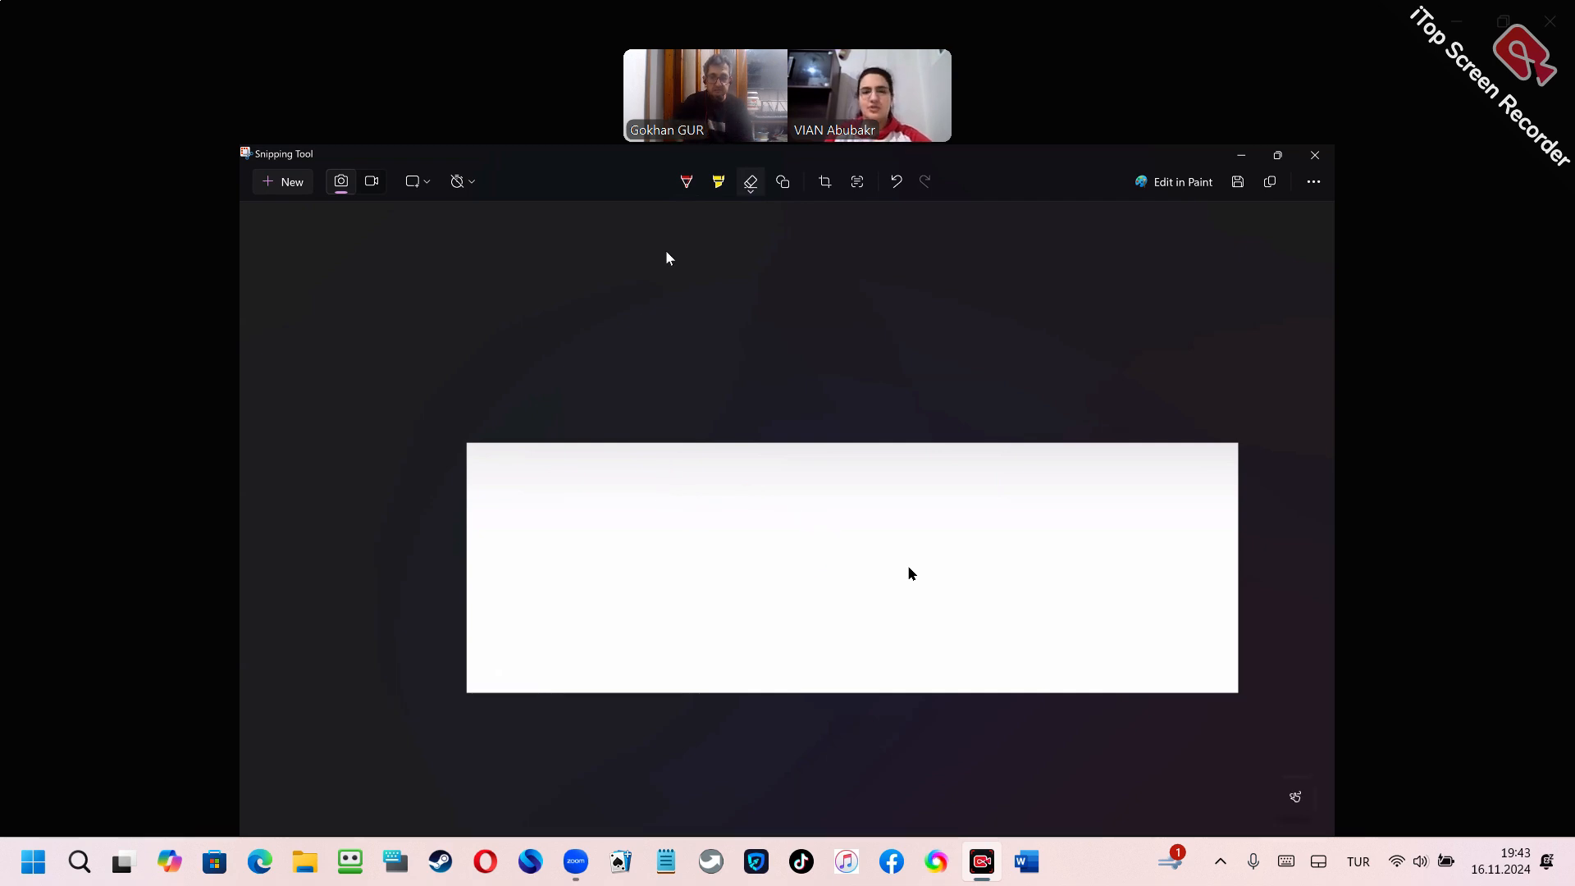
pyautogui.click(686, 182)
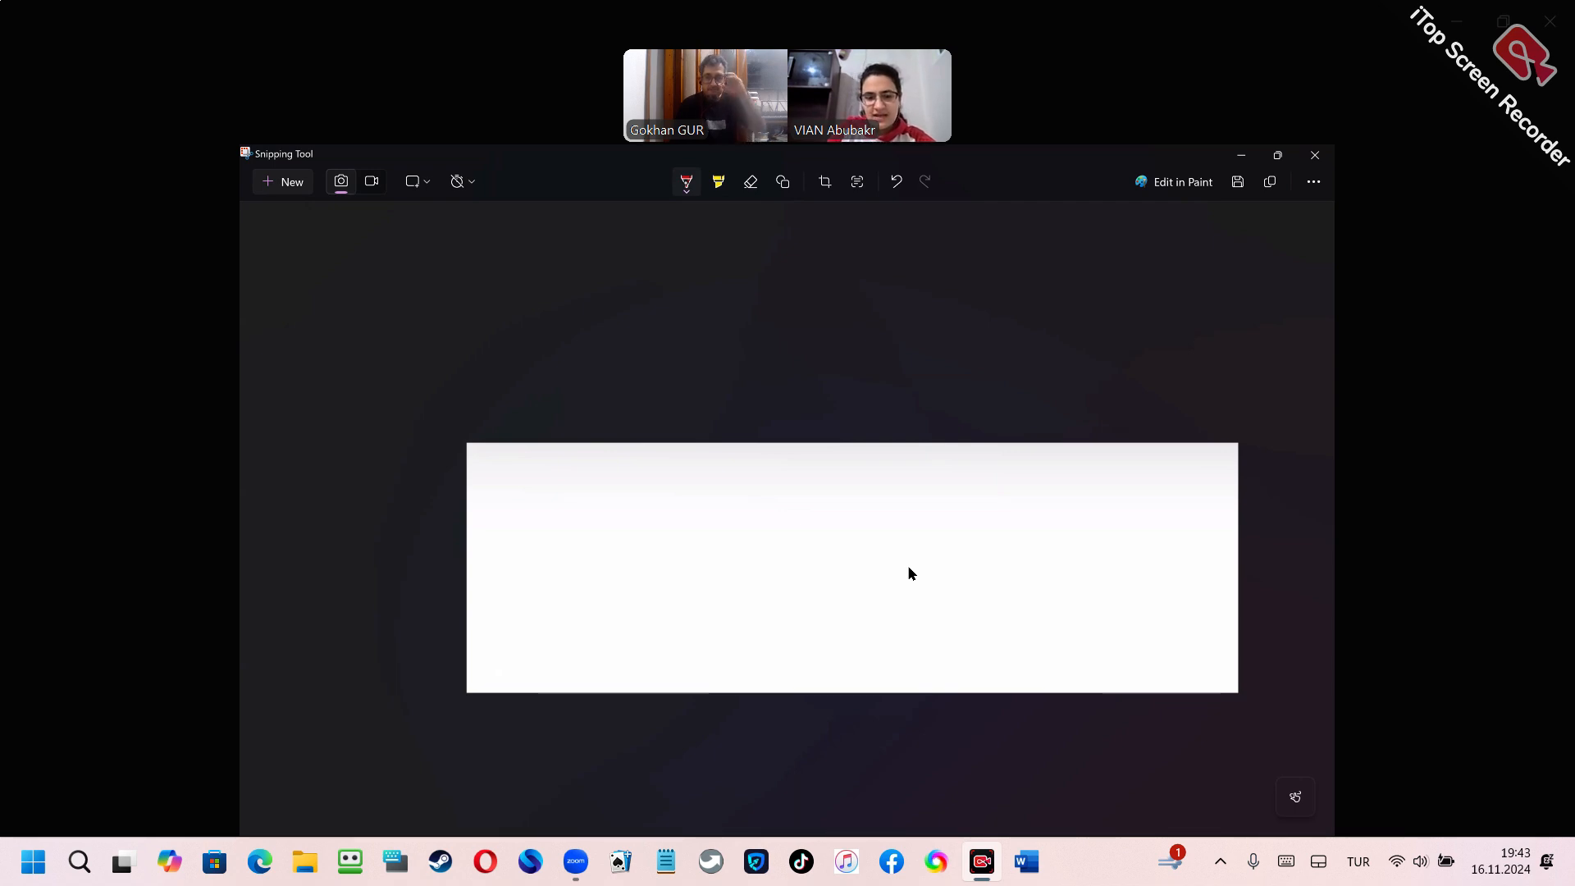
pyautogui.moveTo(639, 591); pyautogui.dragTo(755, 587)
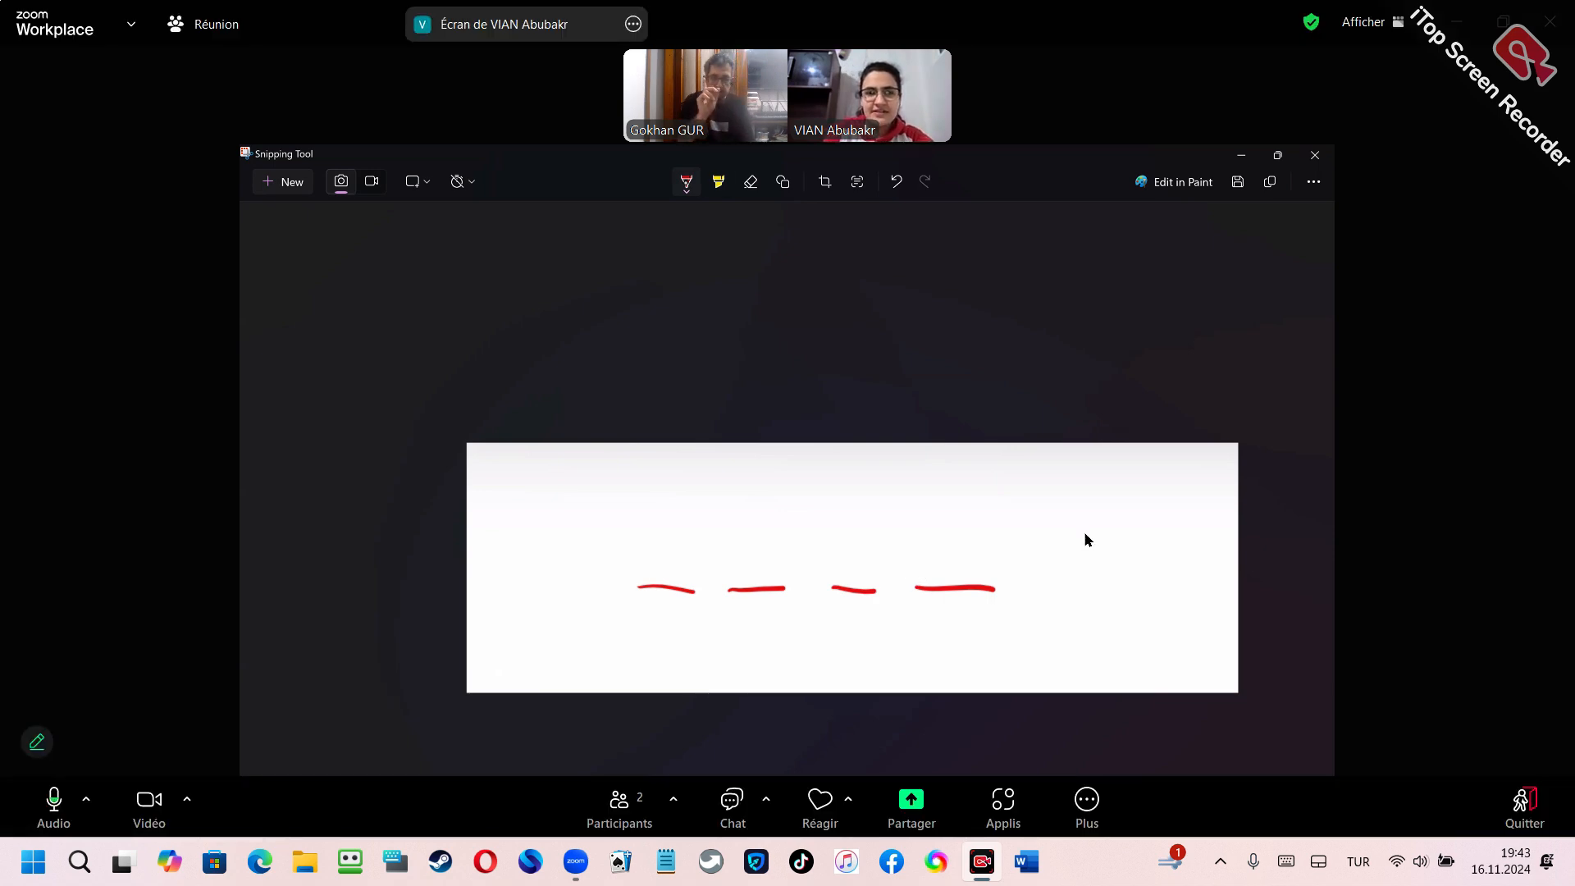
# Write with black ink, then switch to white and write an h above the word list.
pyautogui.click(686, 182)
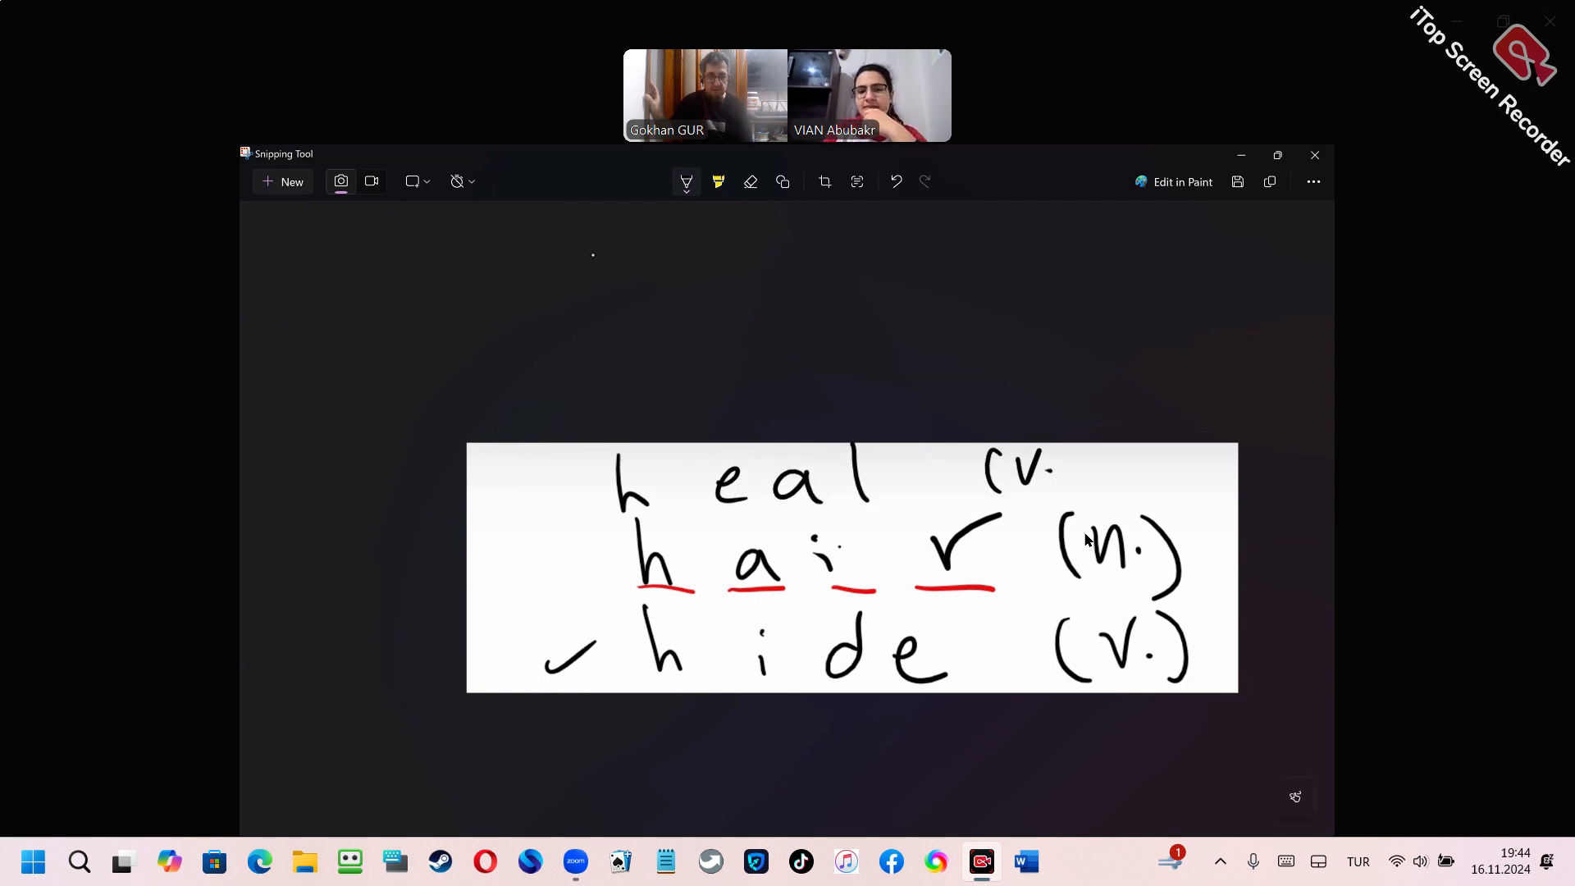
pyautogui.click(717, 183)
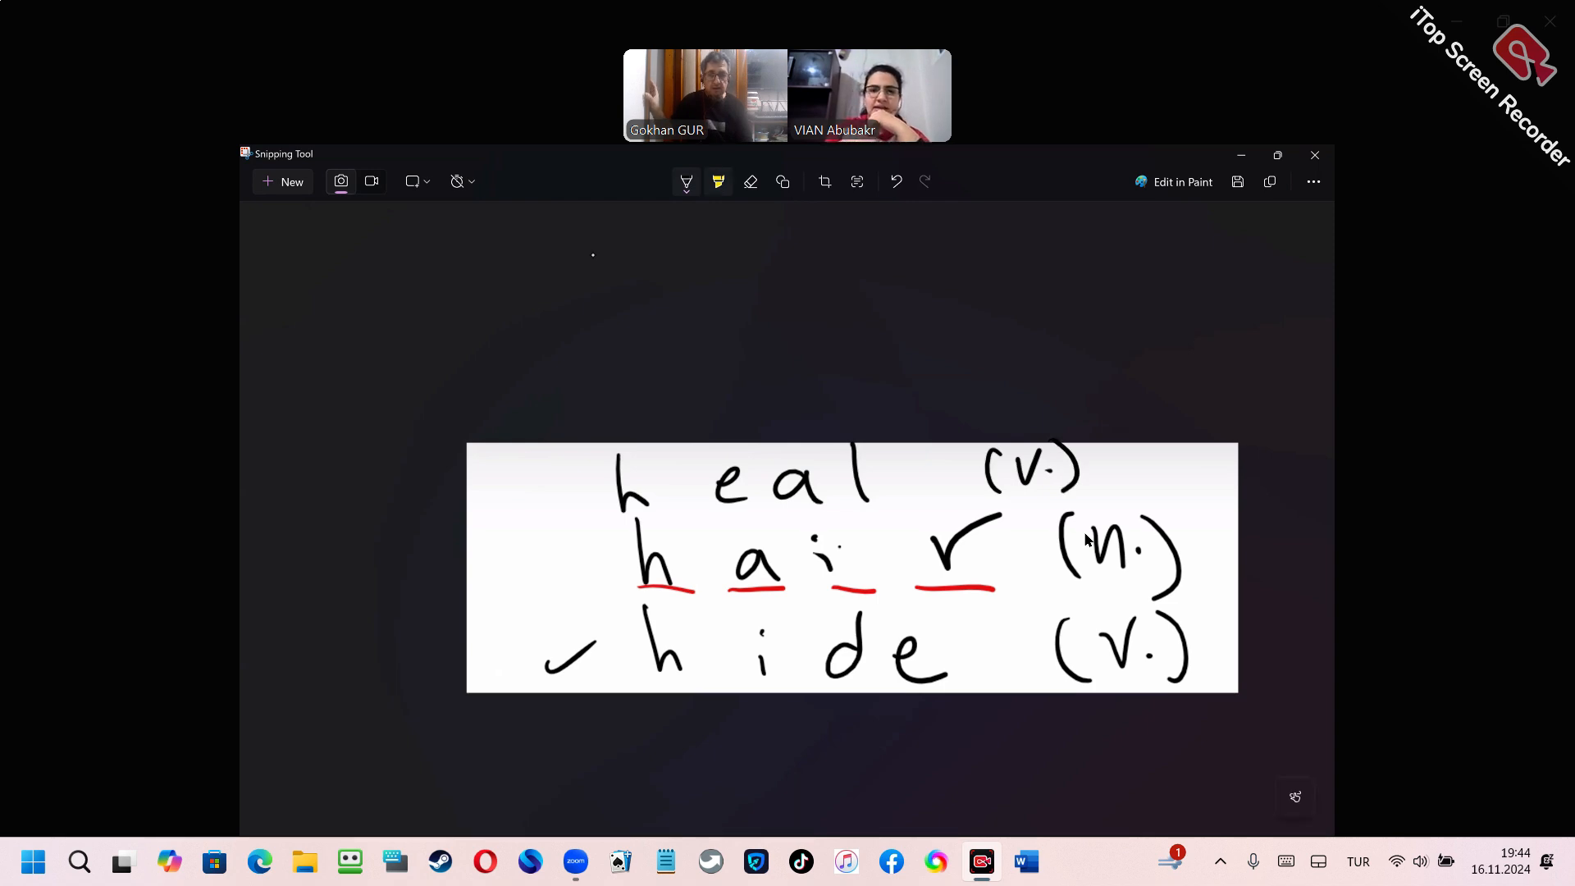
pyautogui.click(685, 182)
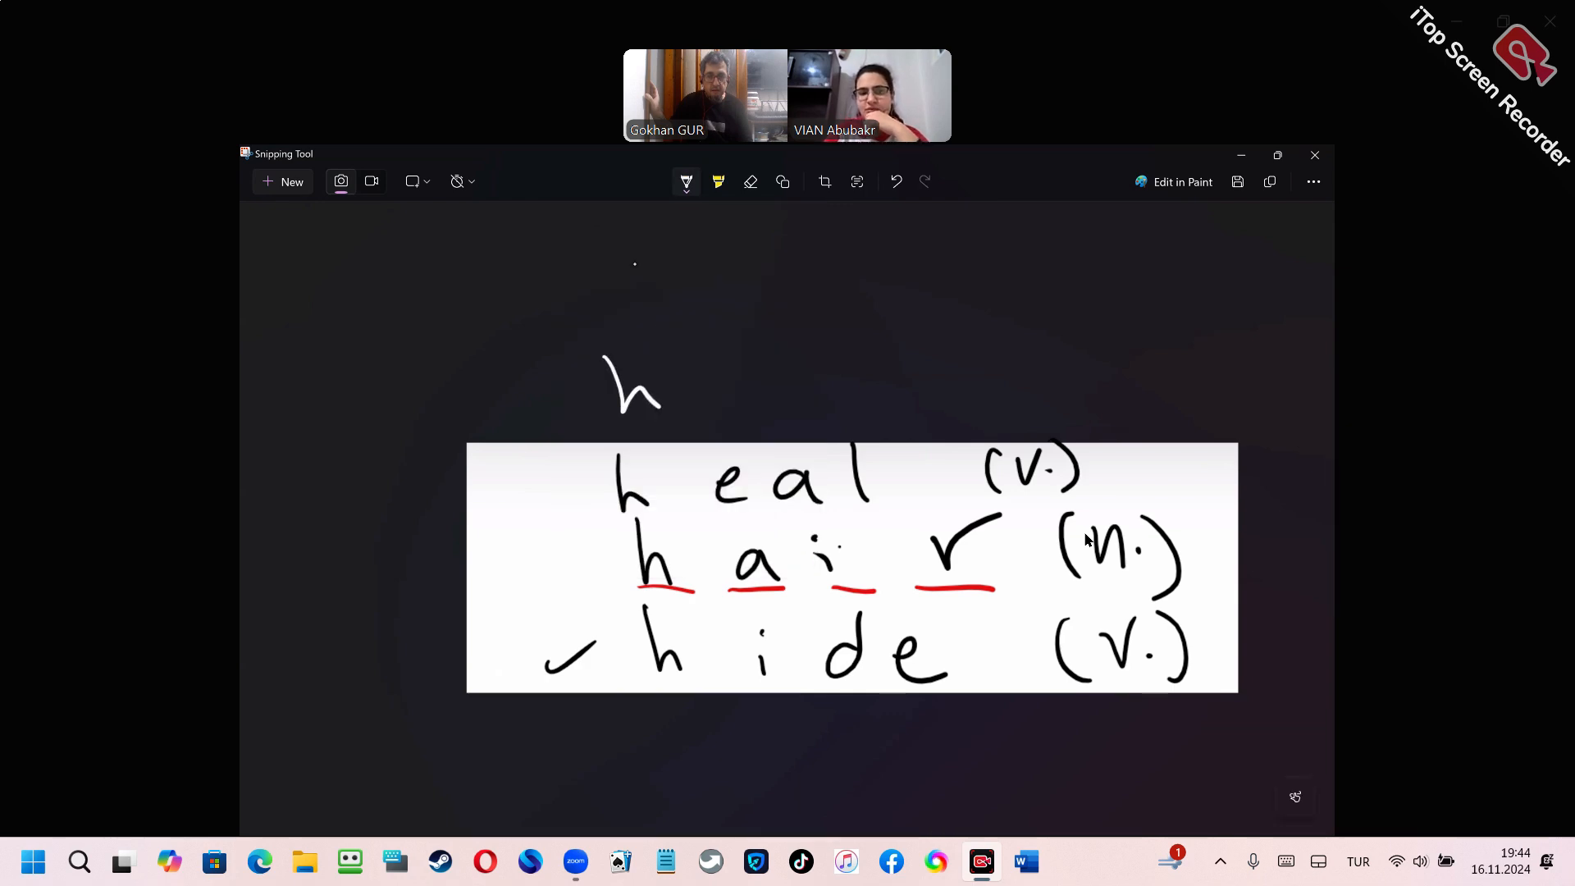
pyautogui.moveTo(682, 397); pyautogui.dragTo(939, 392)
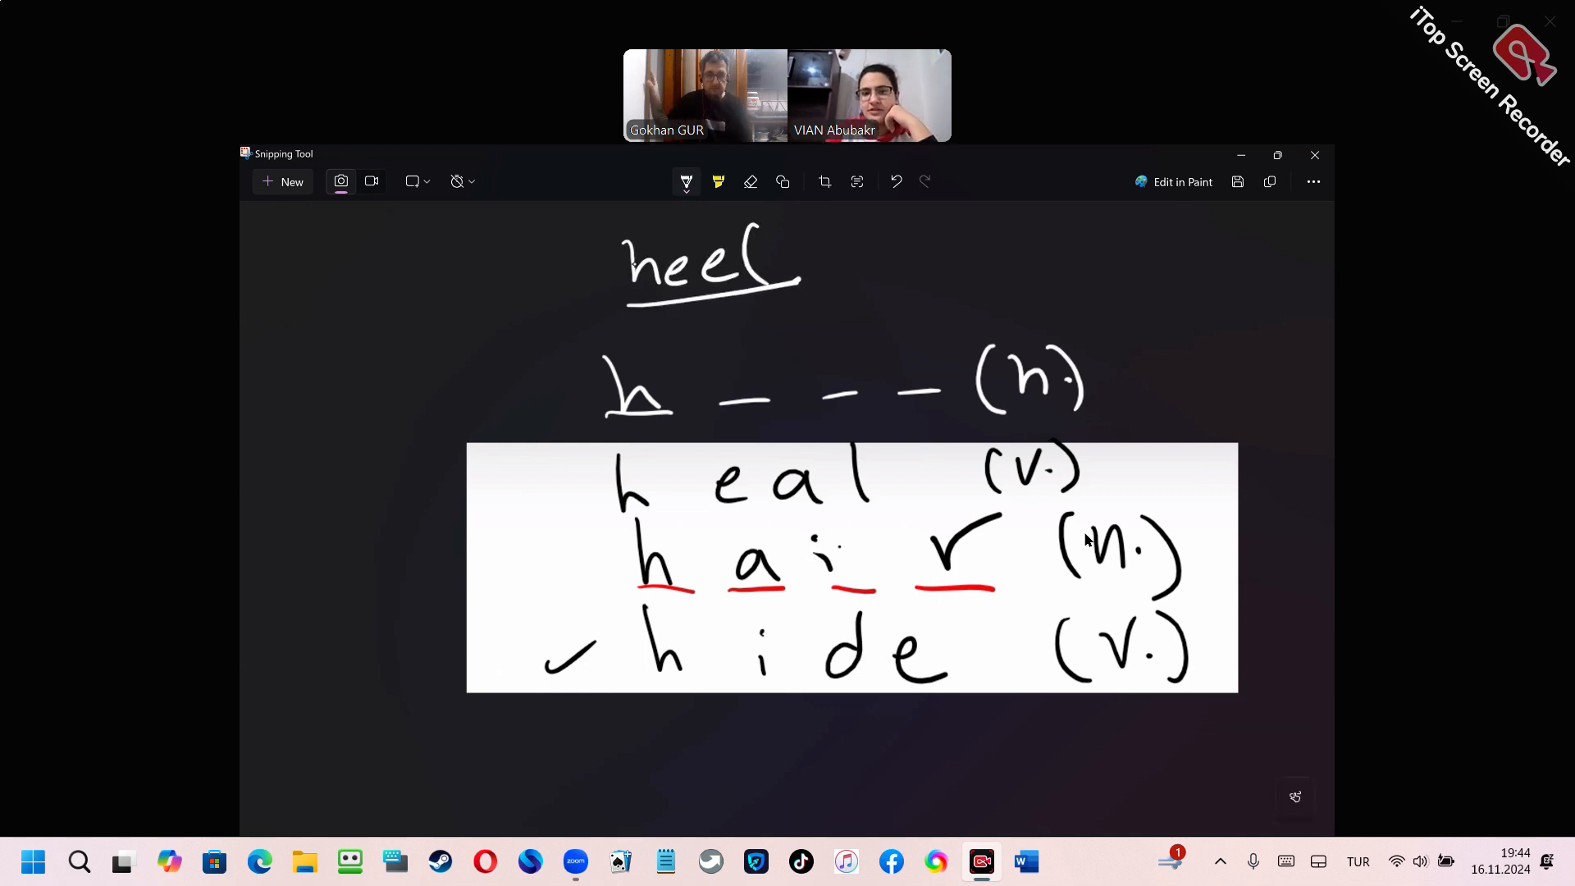
# Write heel, fill in the blanks for head with a heel sketch, then erase all markup.
pyautogui.moveTo(959, 251); pyautogui.dragTo(819, 271)
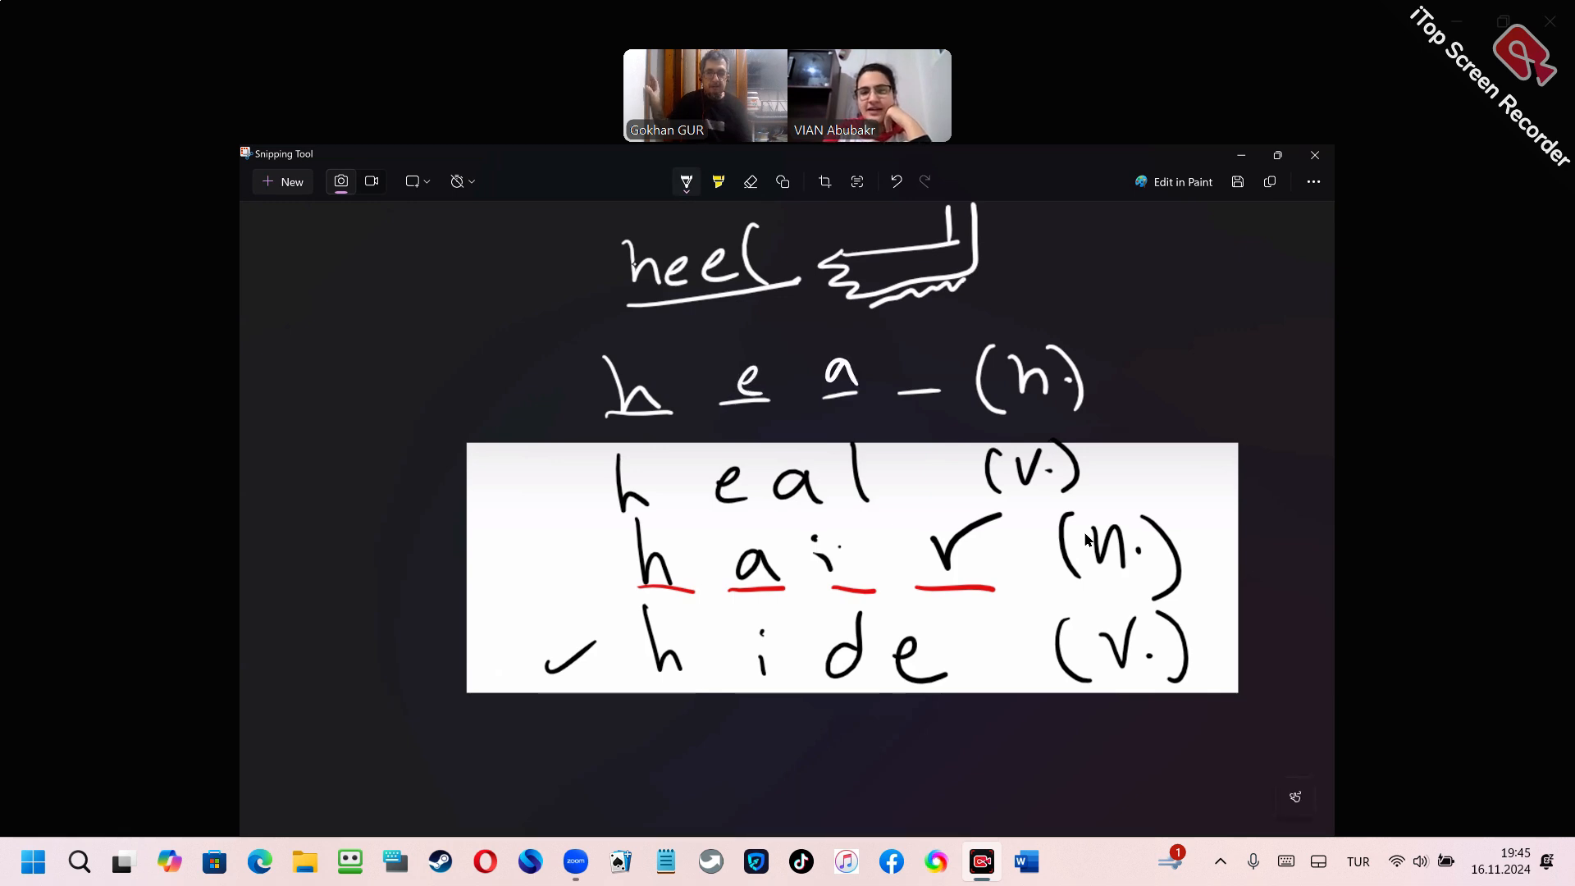
pyautogui.moveTo(894, 342); pyautogui.dragTo(924, 392)
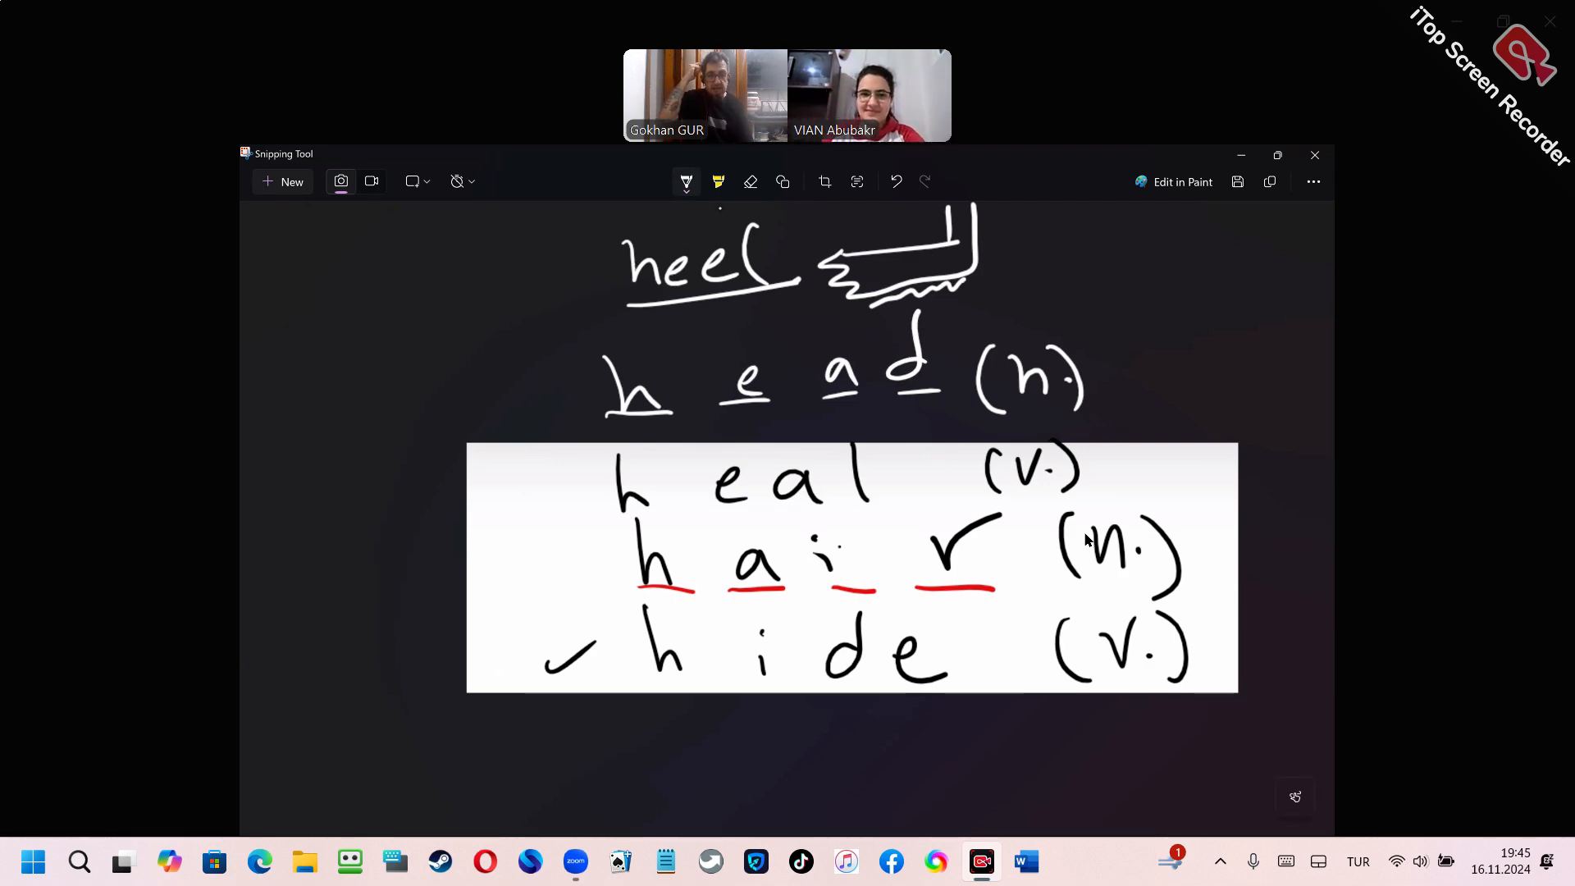
pyautogui.click(750, 182)
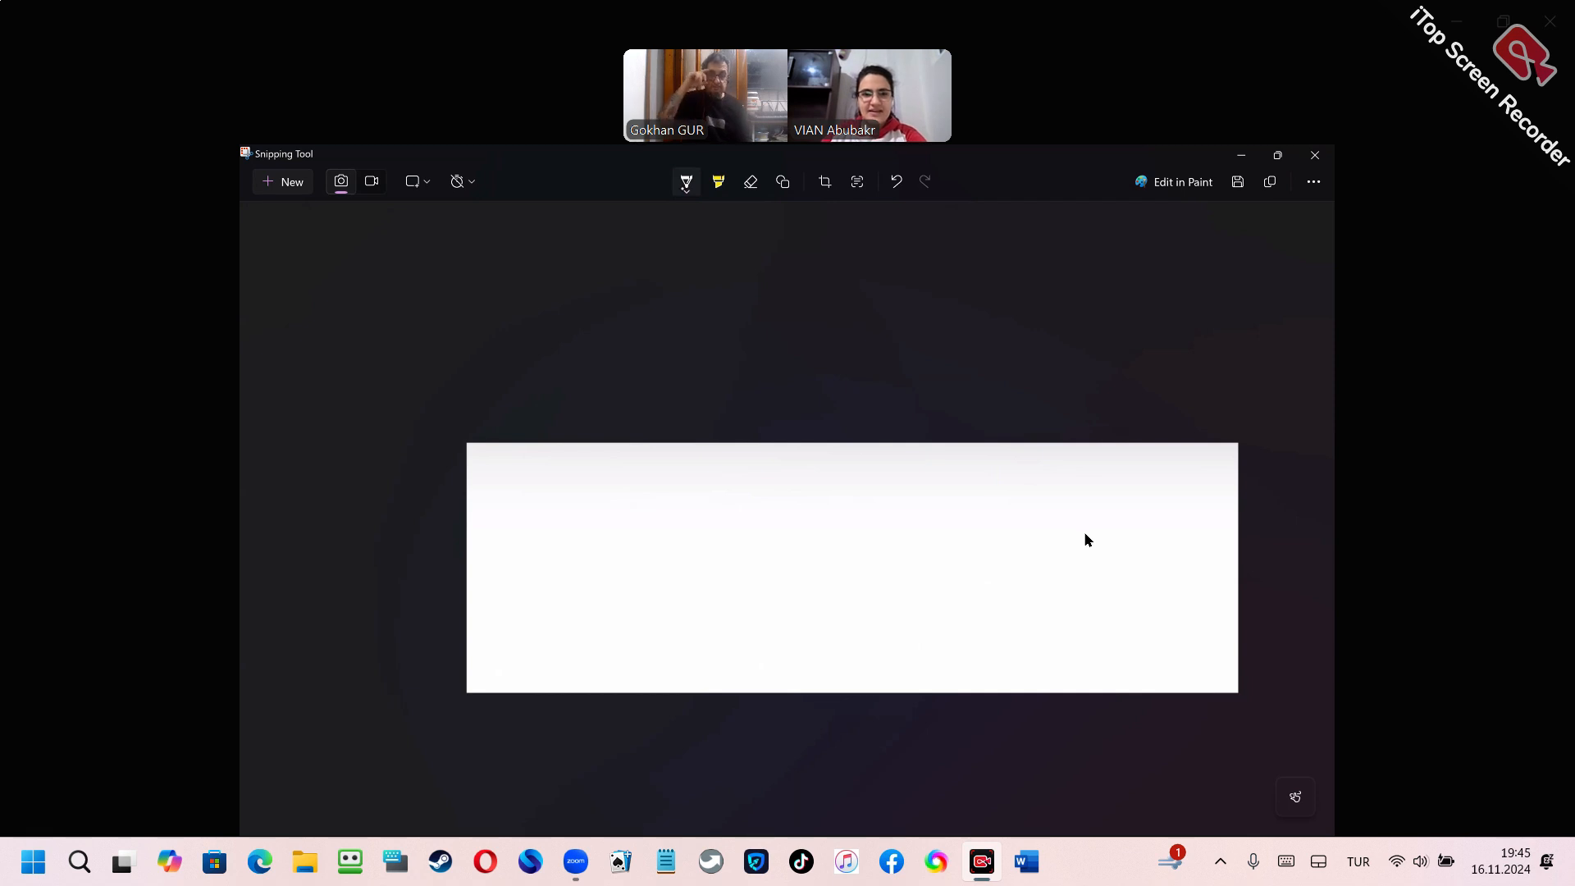
# Draw seven red blanks, write e-x-e-c-u-t-e on them, tick it and write ex above.
pyautogui.click(686, 182)
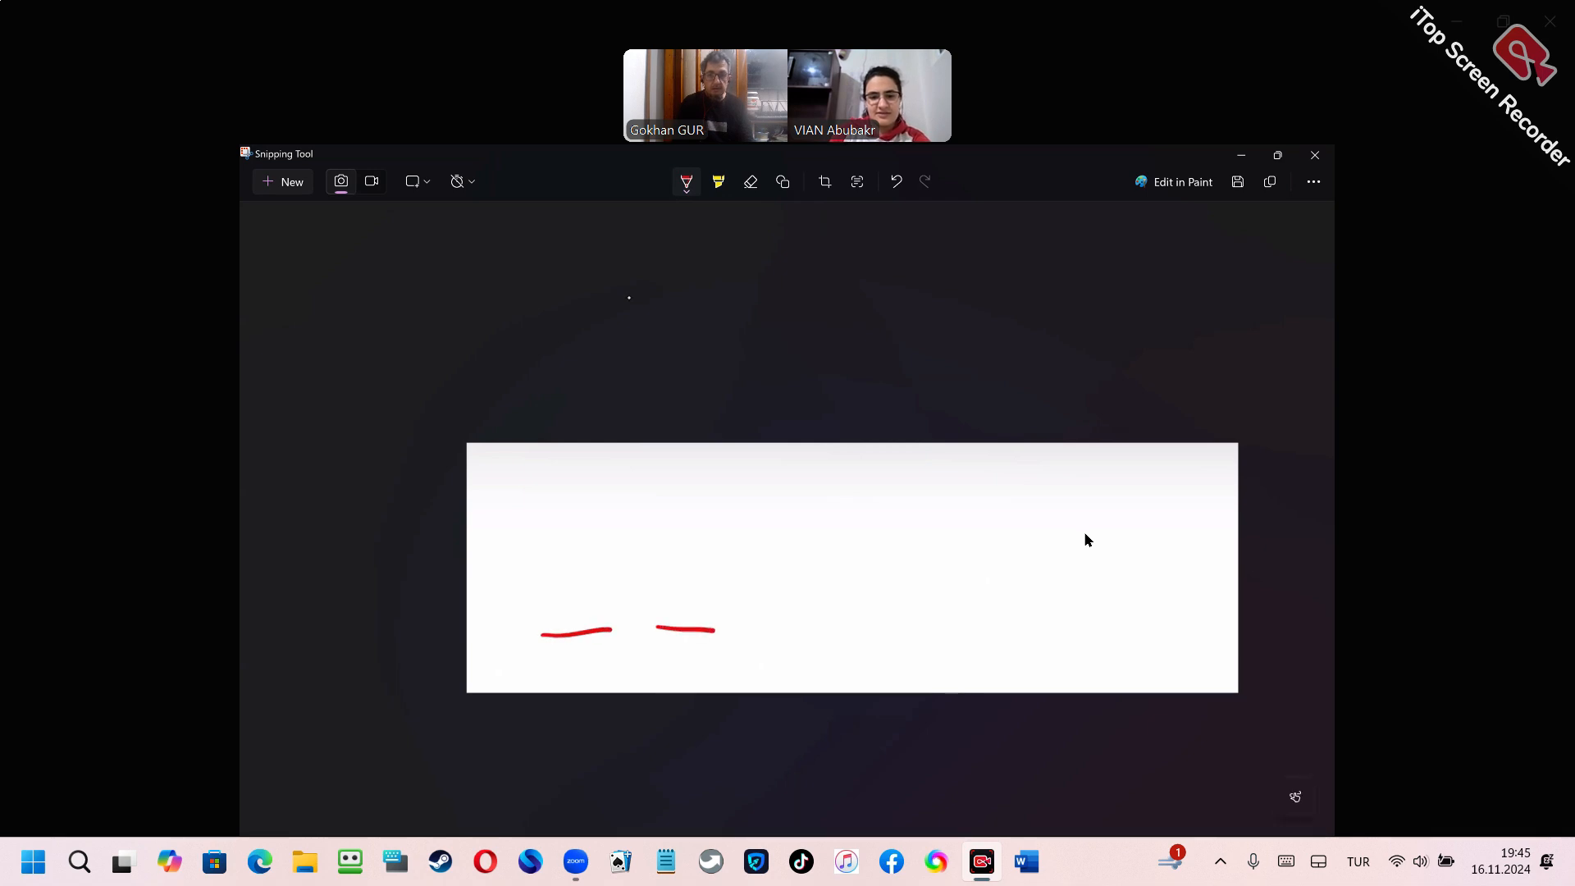
pyautogui.moveTo(789, 625); pyautogui.dragTo(928, 624)
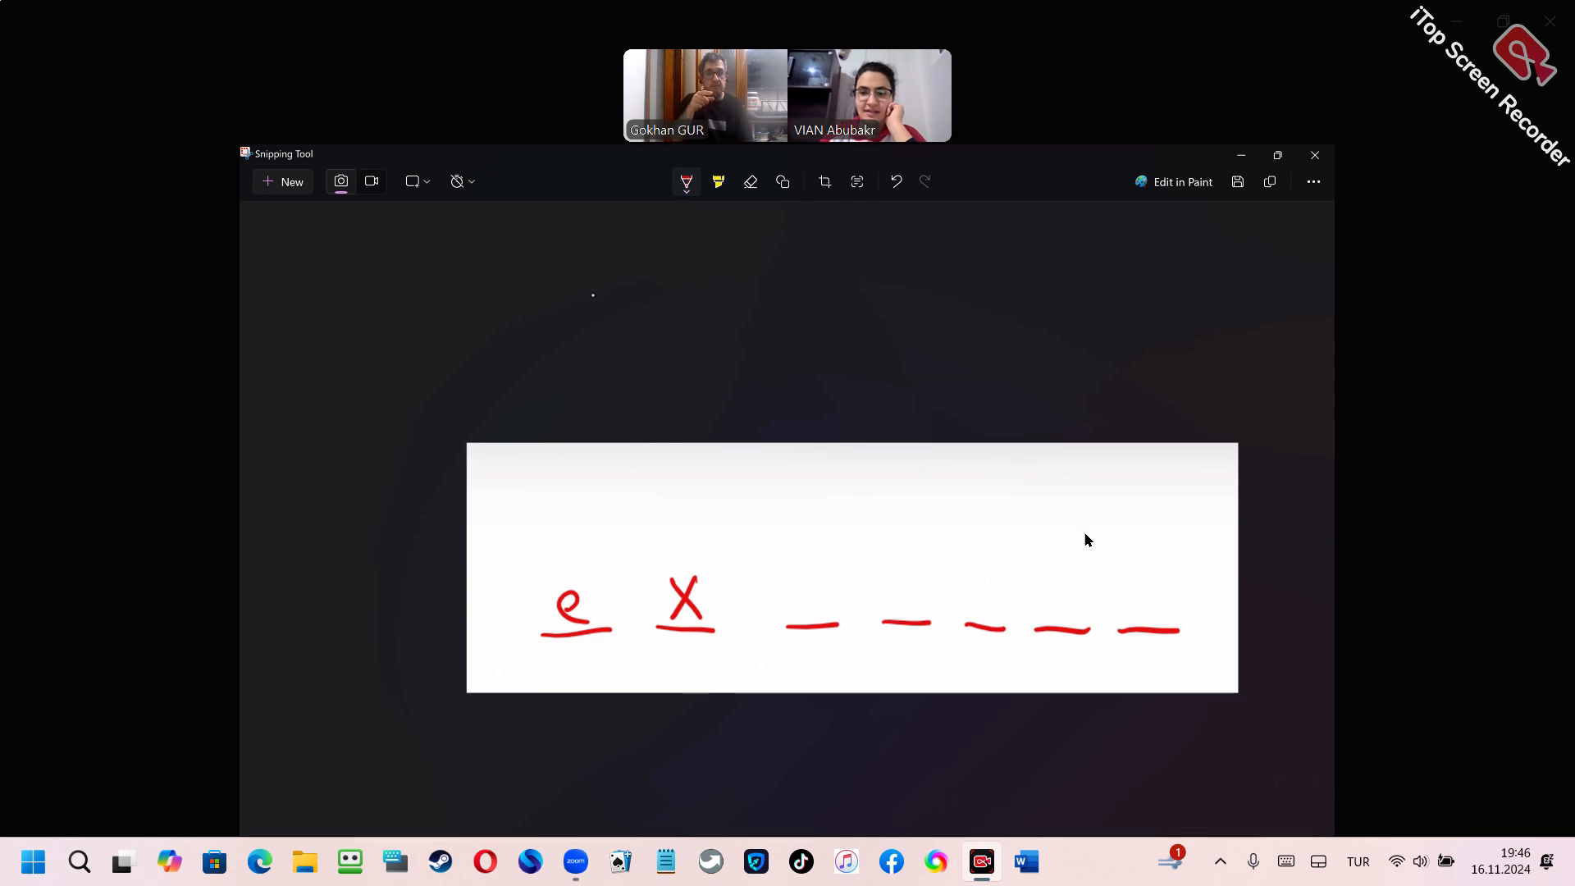
pyautogui.moveTo(794, 624); pyautogui.dragTo(834, 592)
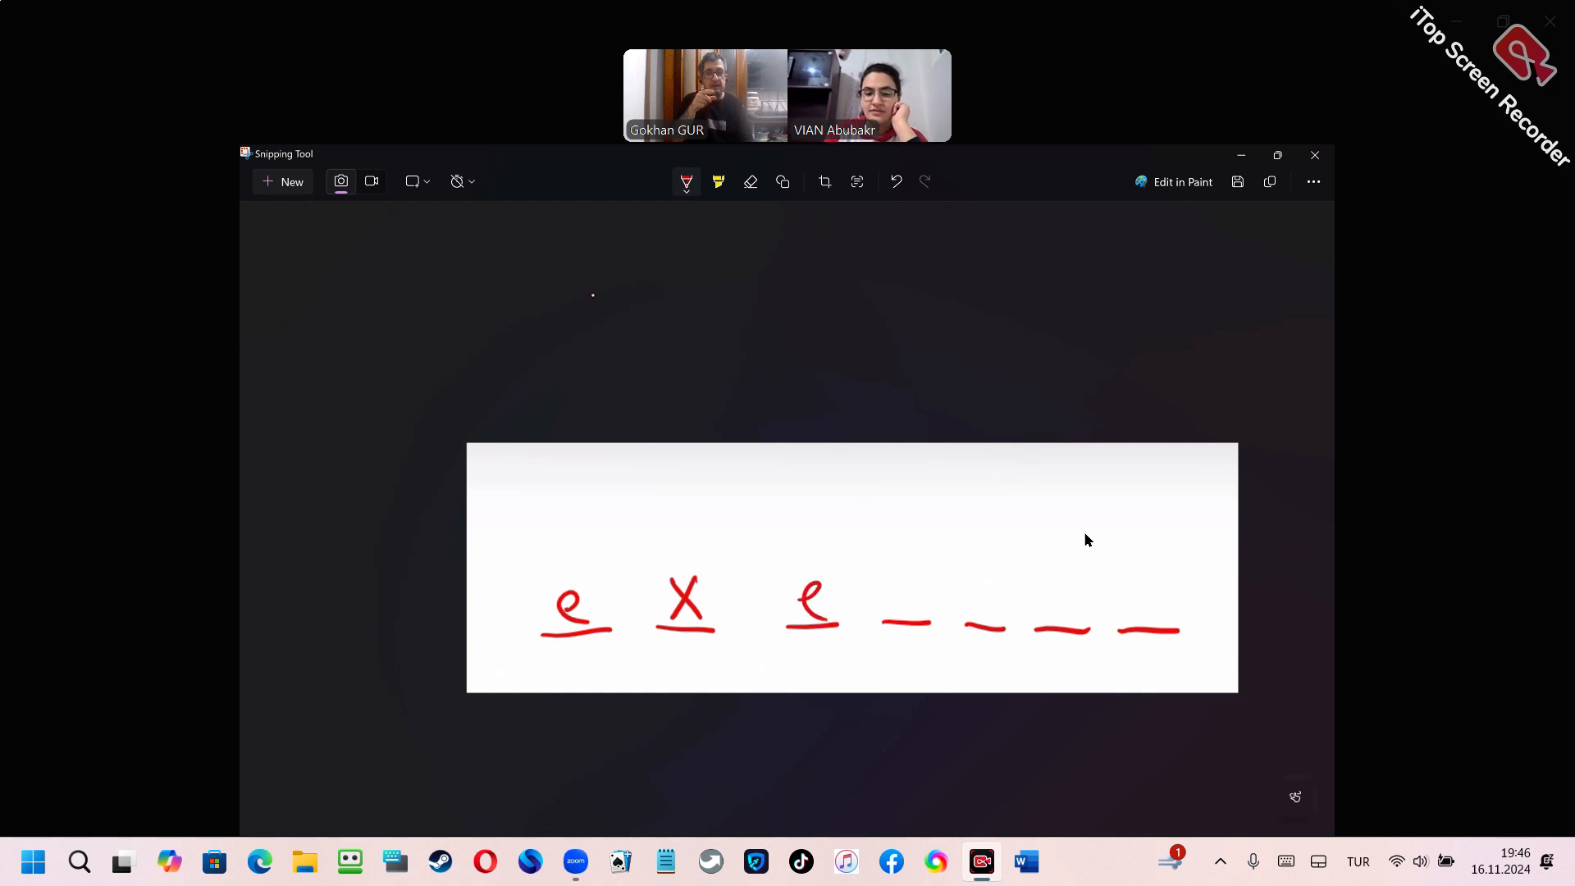
pyautogui.moveTo(875, 602); pyautogui.dragTo(1165, 612)
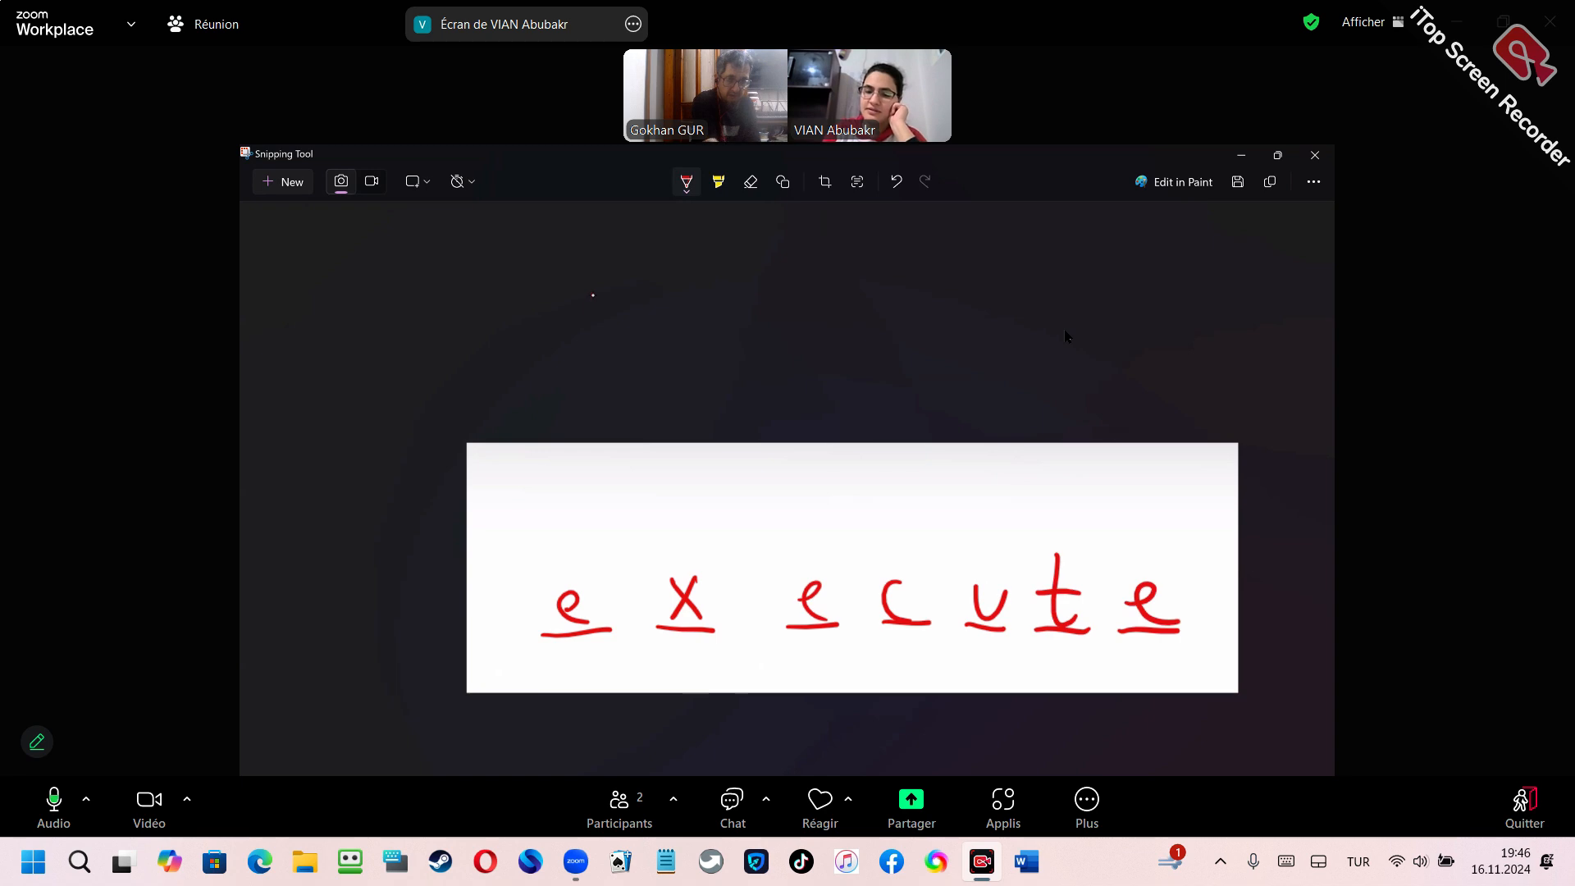
pyautogui.moveTo(1196, 612); pyautogui.dragTo(1255, 567)
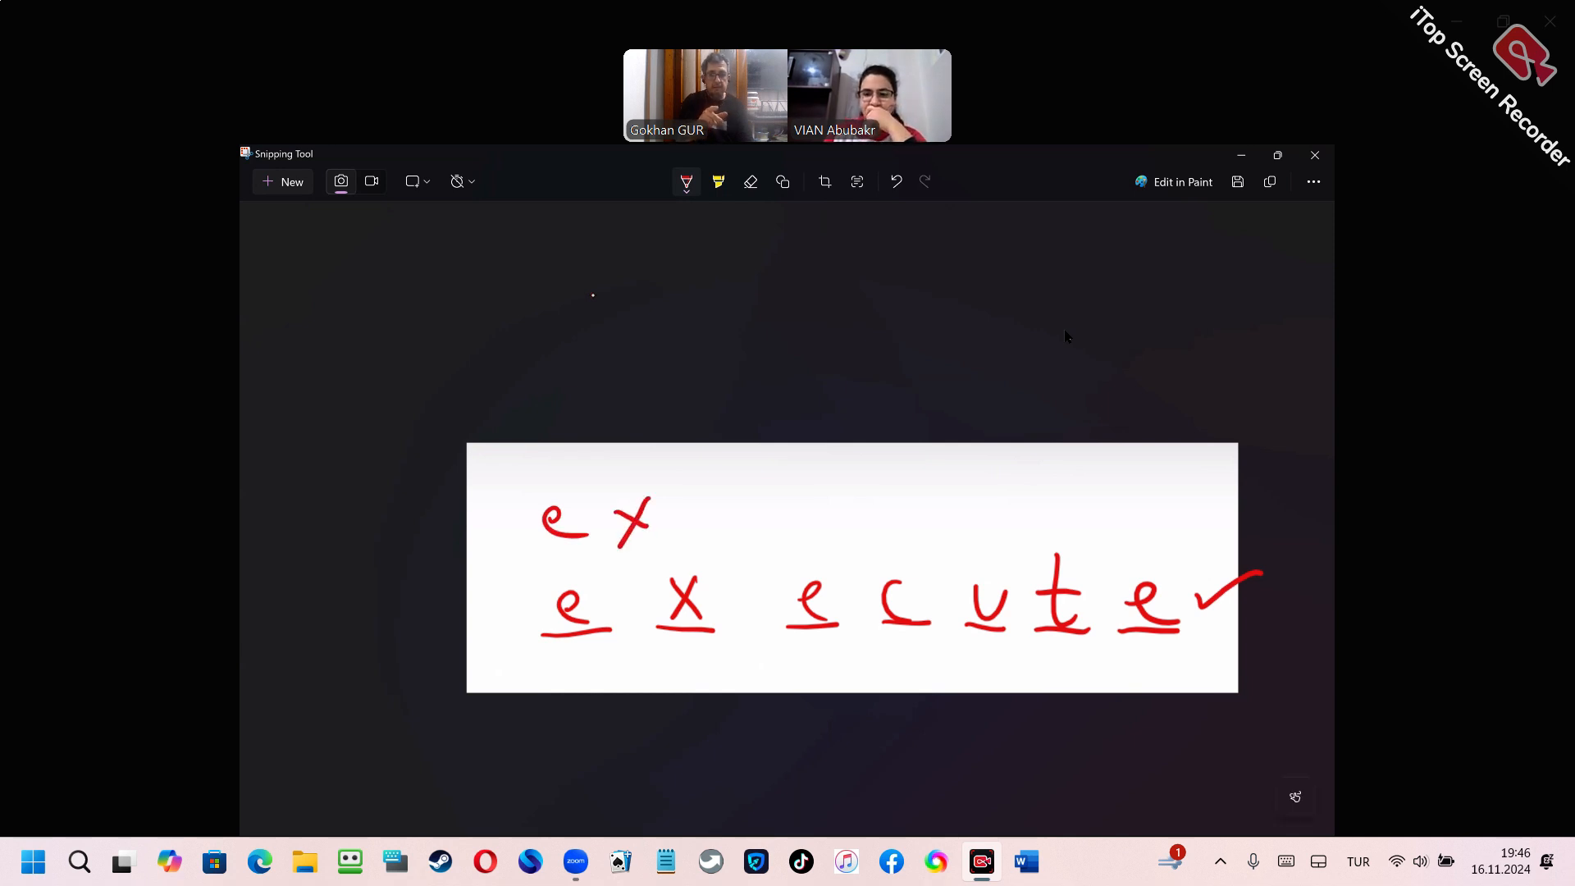
# Finish writing example in red above execute, then switch the pen to white ink.
pyautogui.moveTo(743, 517); pyautogui.dragTo(763, 482)
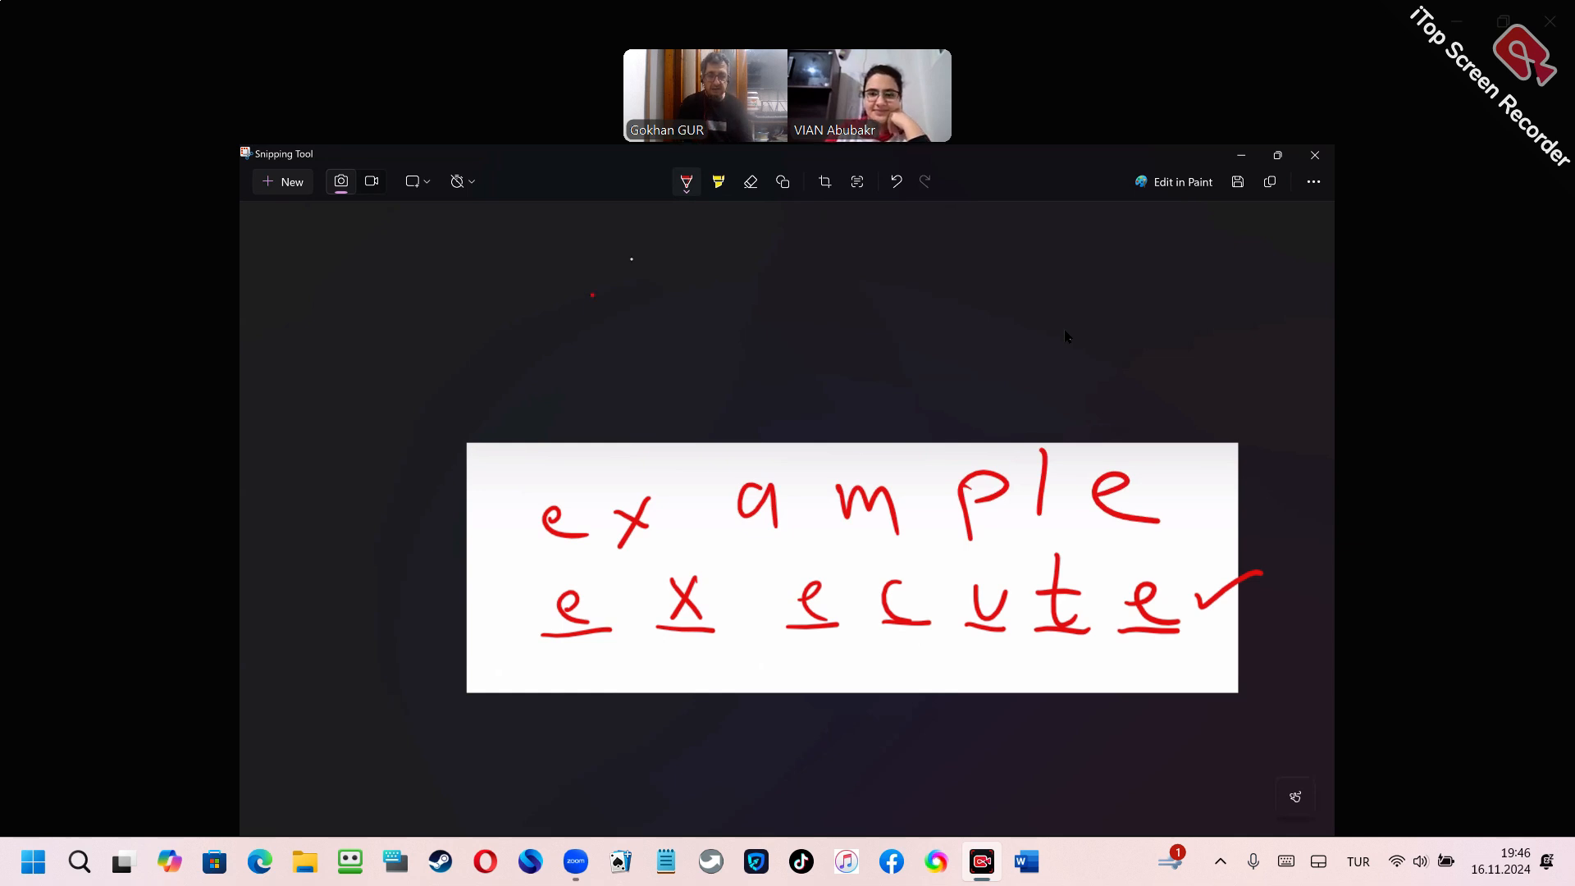
pyautogui.moveTo(717, 263)
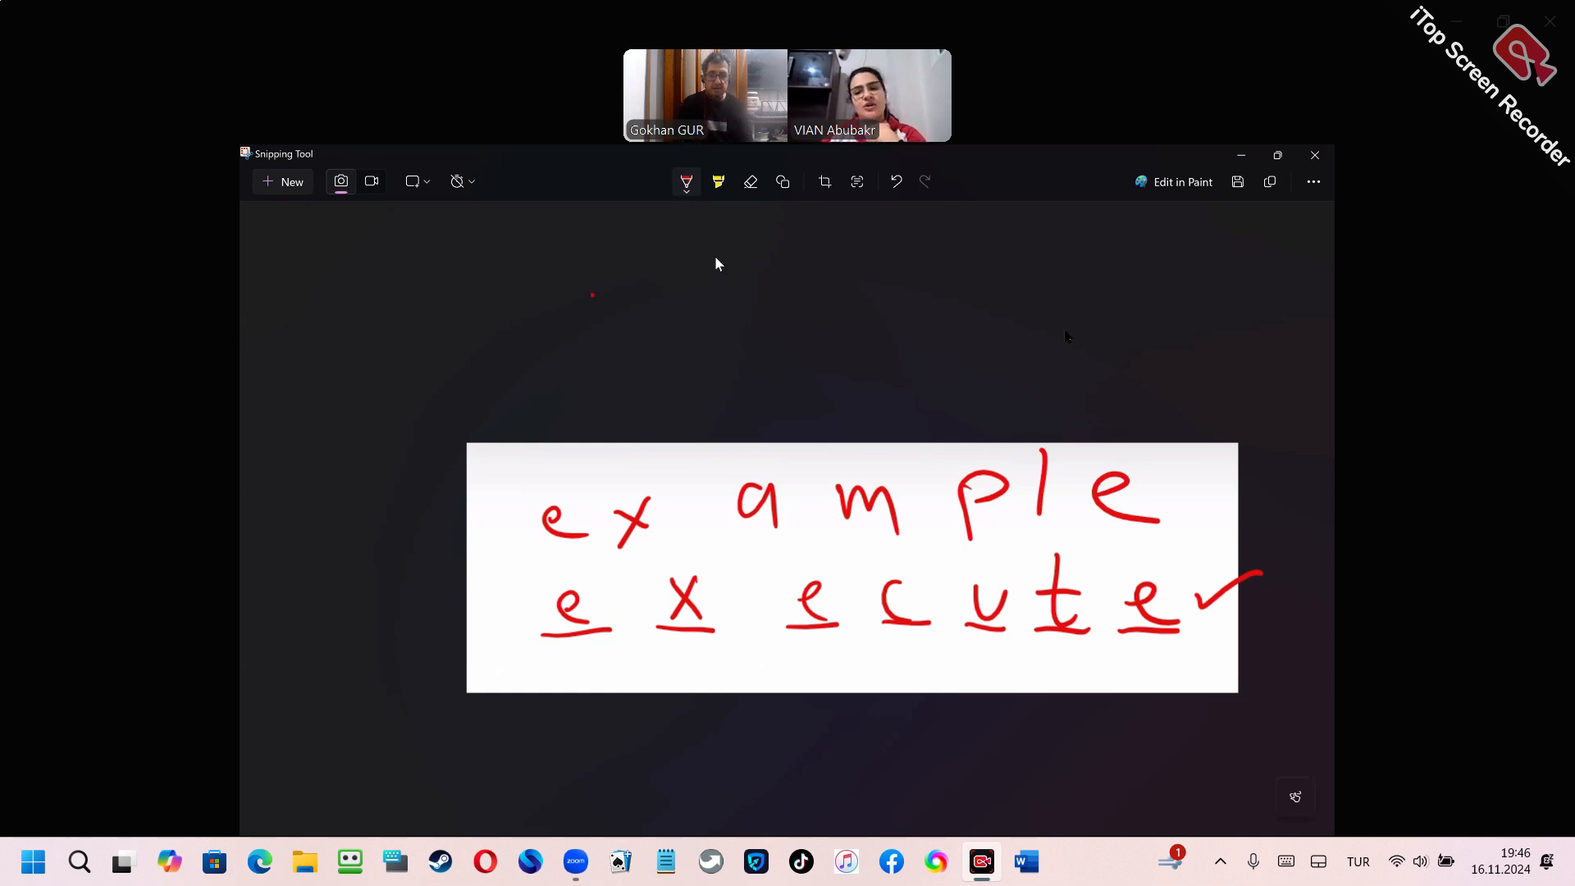
pyautogui.click(686, 182)
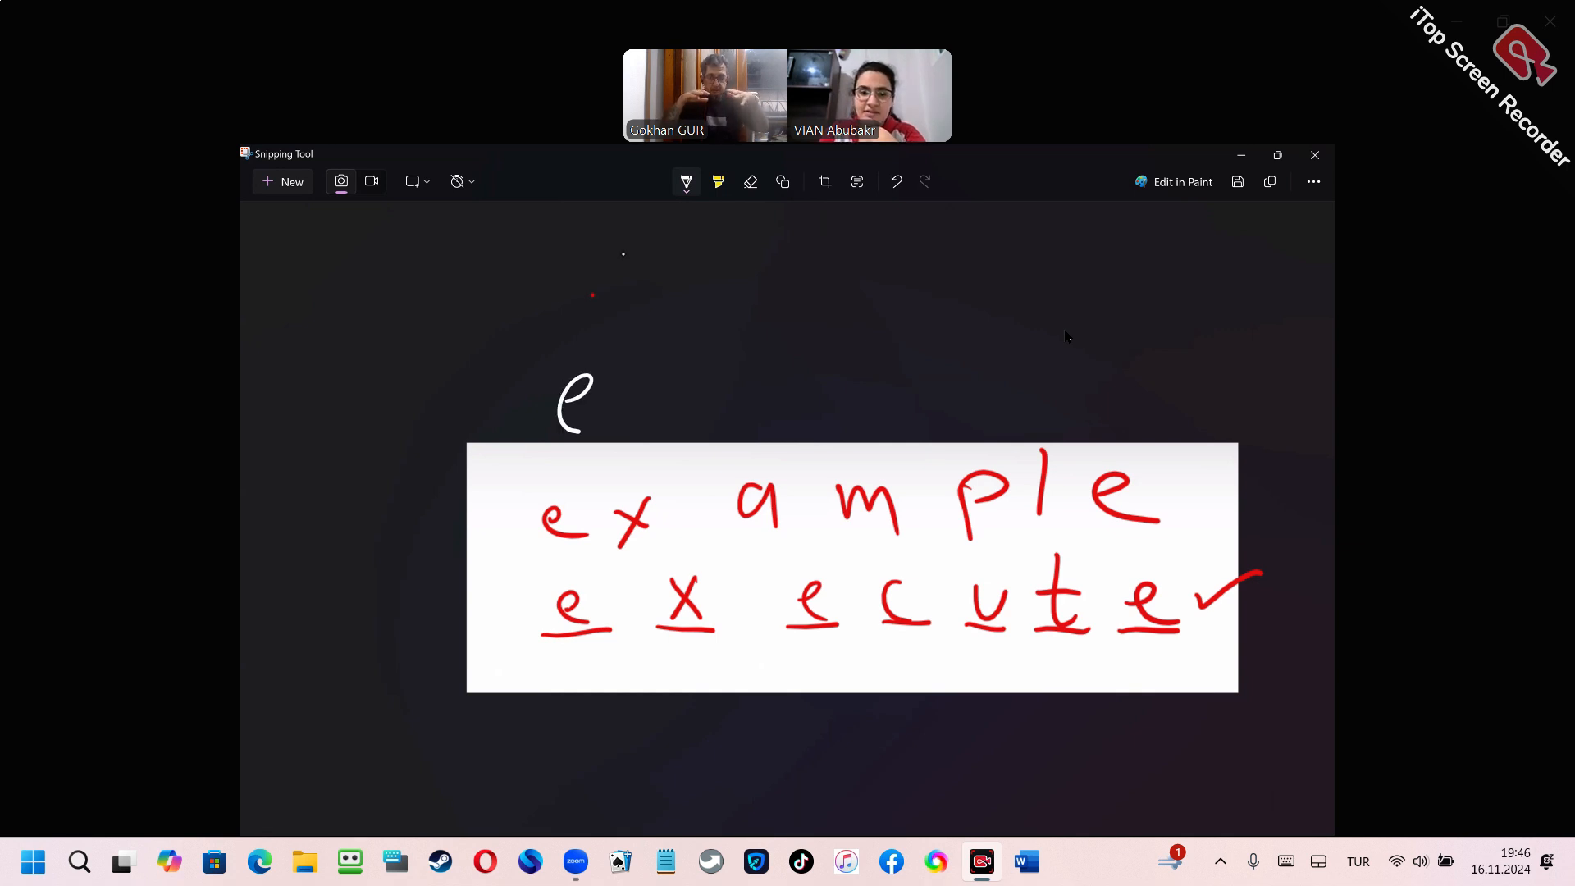
# Write excited and exhaust in white, then add red z and k marks under execute and above example's x.
pyautogui.moveTo(602, 402); pyautogui.dragTo(853, 392)
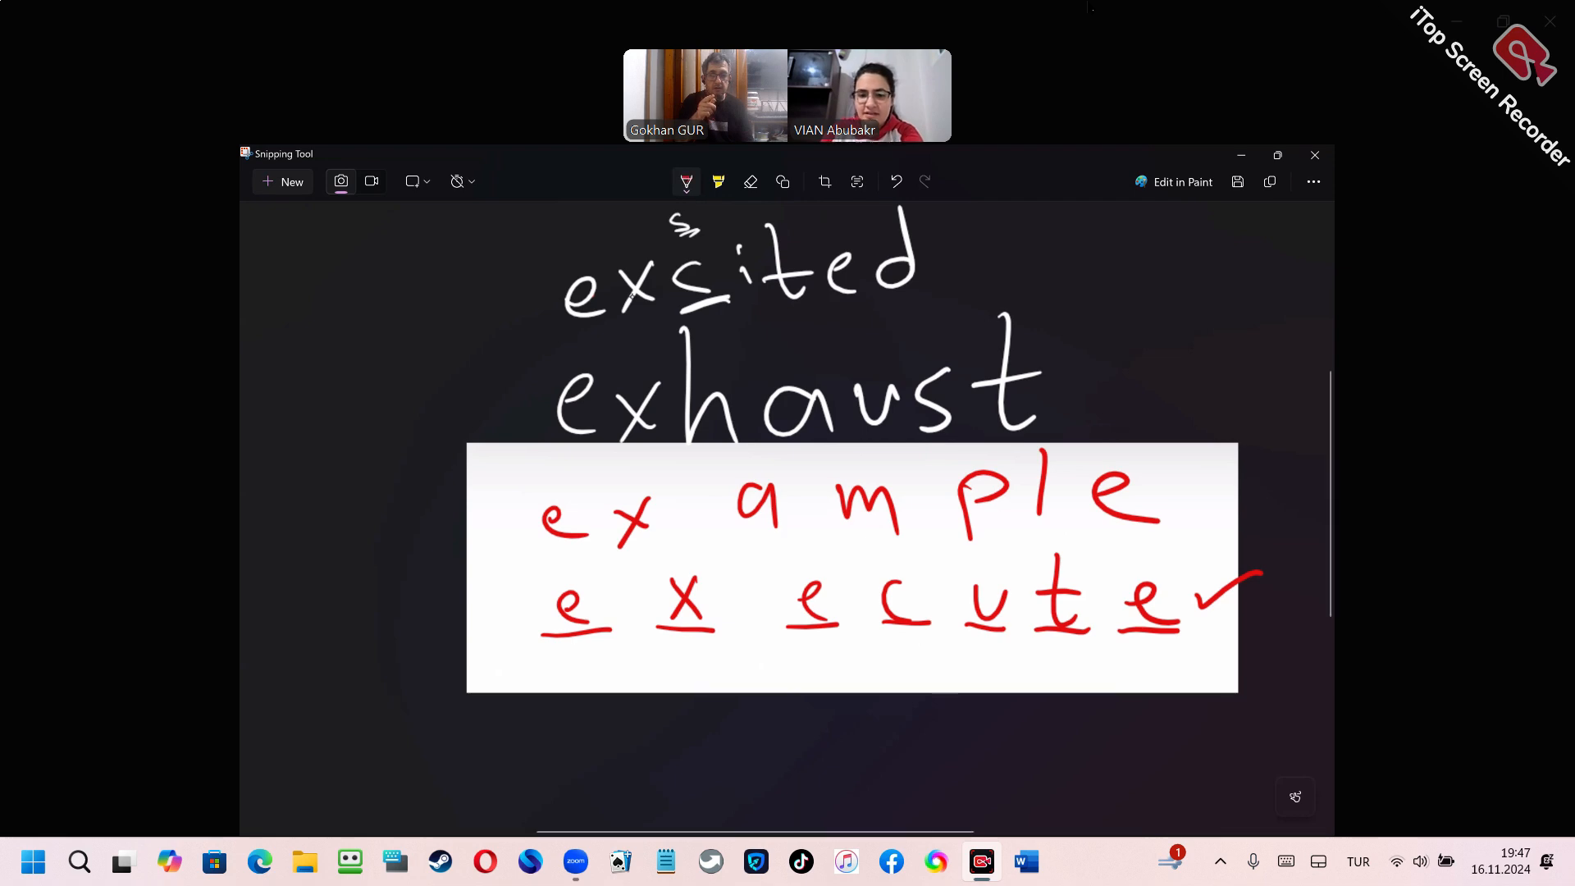
pyautogui.moveTo(884, 653); pyautogui.dragTo(934, 672)
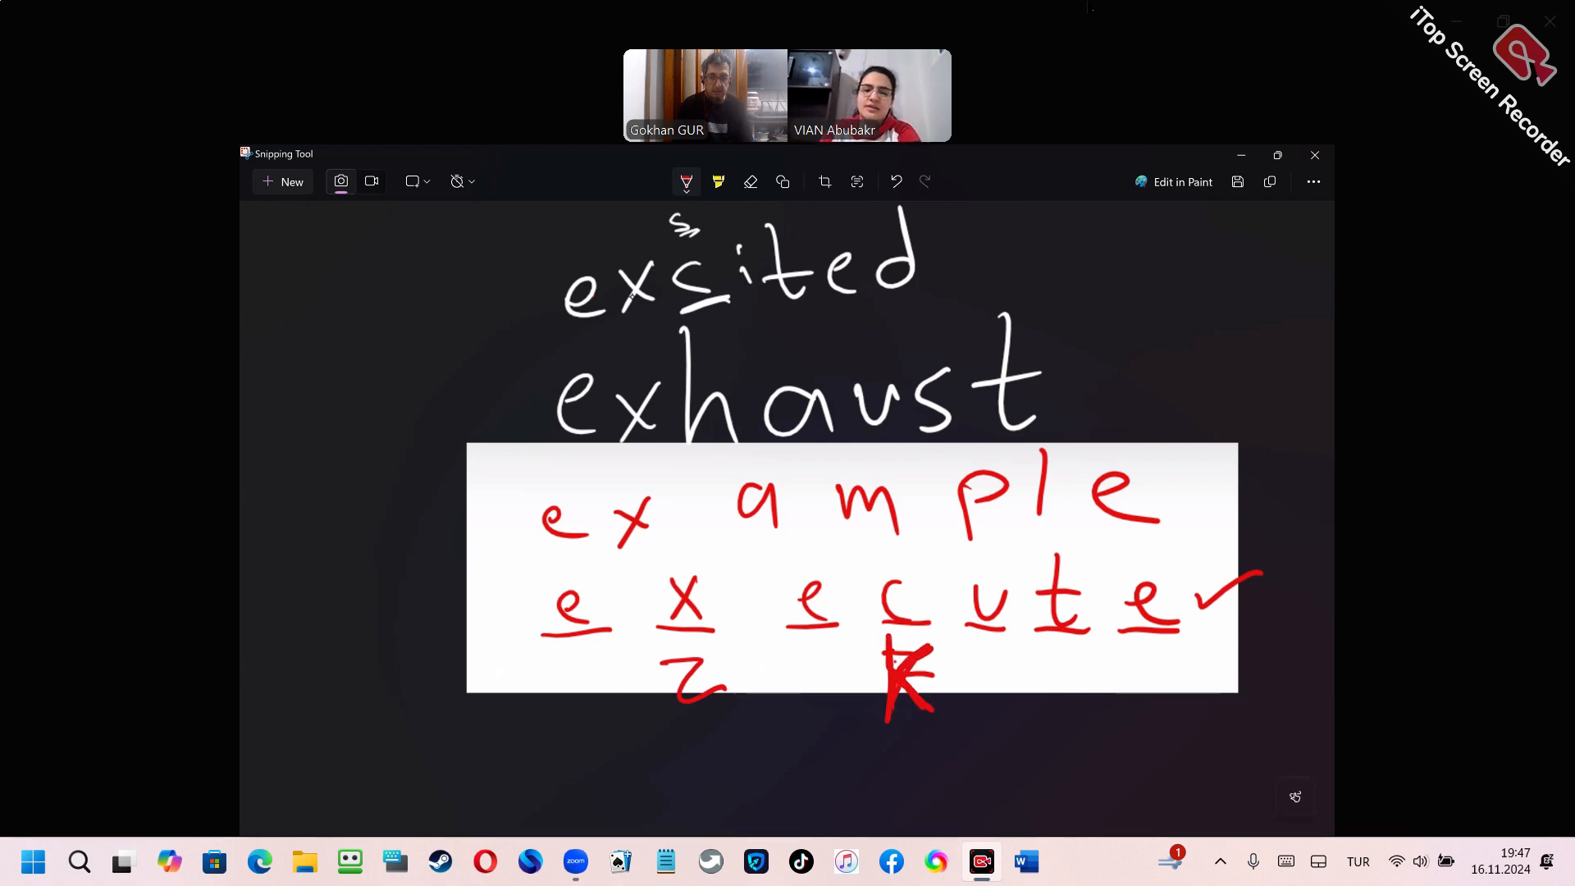
pyautogui.moveTo(663, 492); pyautogui.dragTo(653, 473)
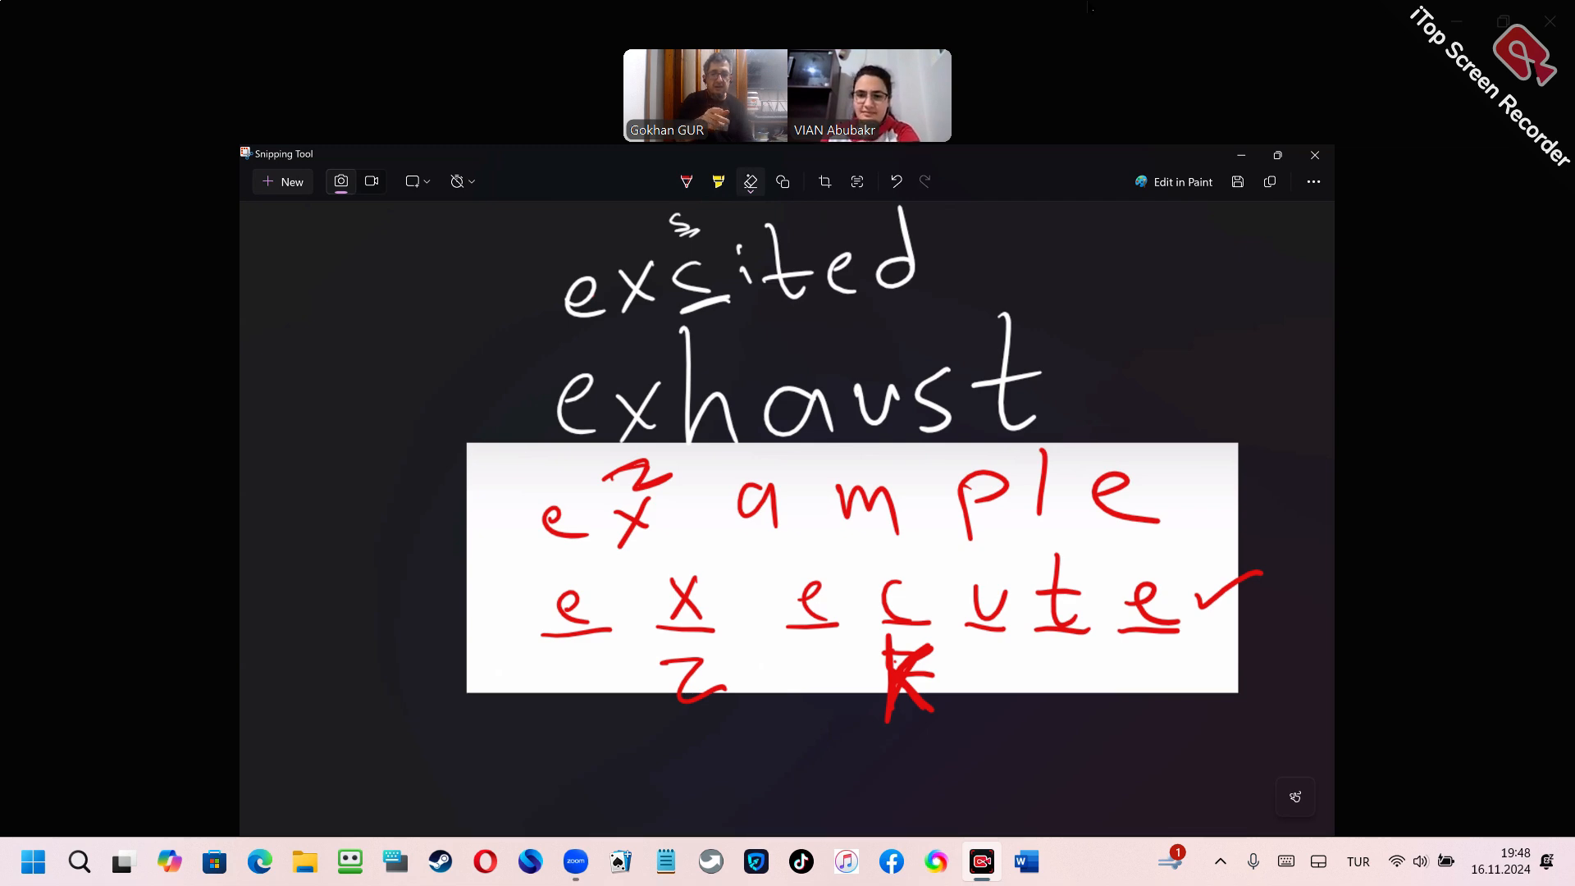
pyautogui.moveTo(750, 182)
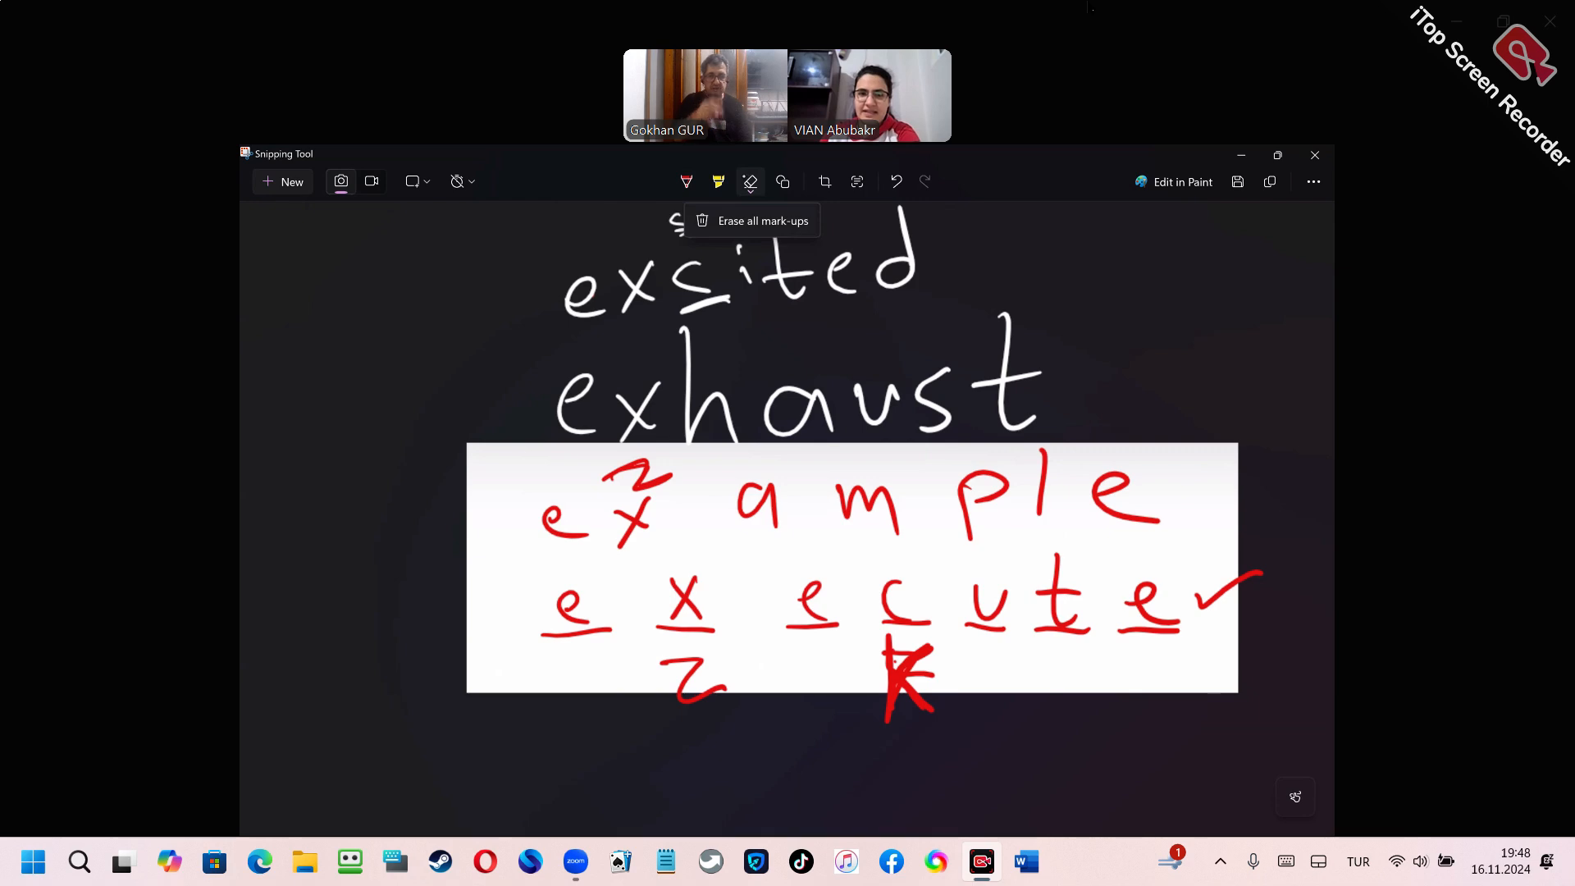
# Erase everything, draw five red blanks and choose green ink to write super.
pyautogui.click(750, 182)
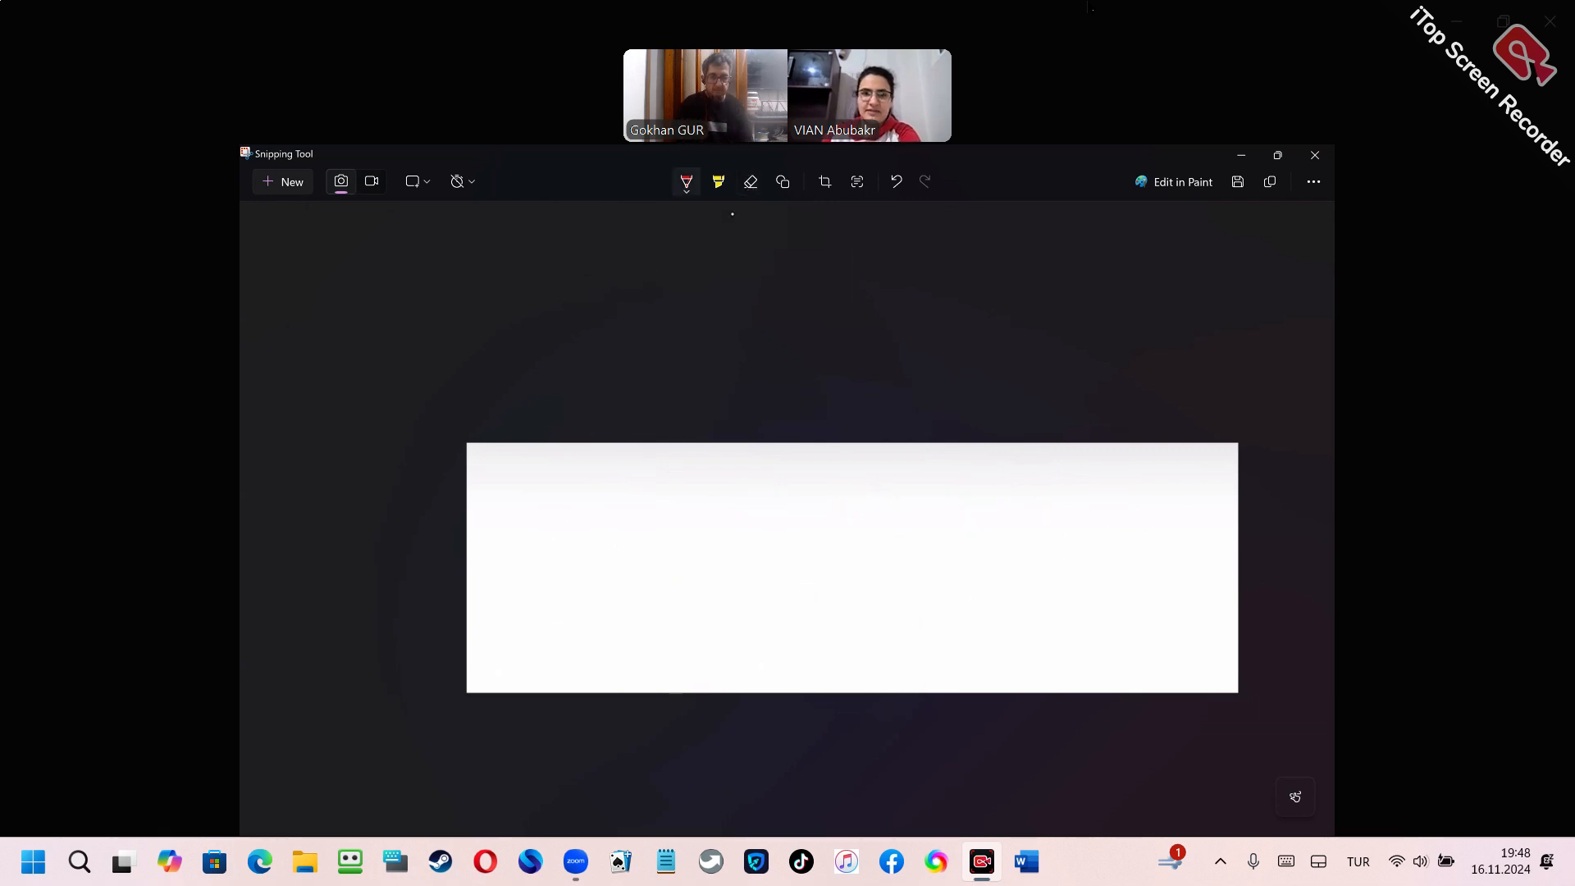
pyautogui.moveTo(558, 636); pyautogui.dragTo(637, 633)
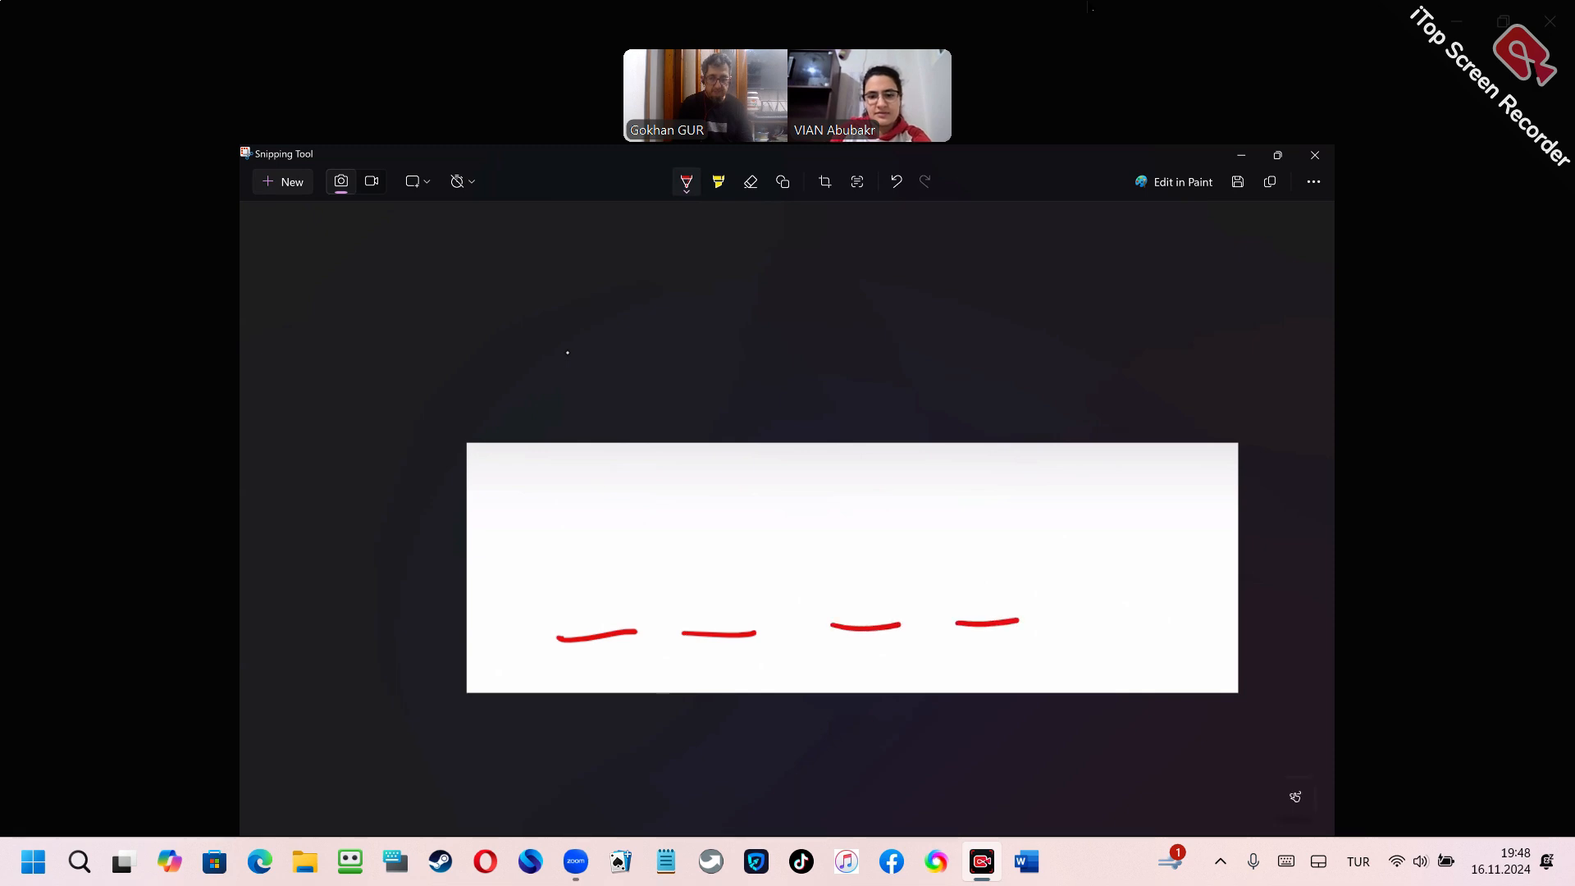
pyautogui.moveTo(1073, 620); pyautogui.dragTo(1163, 618)
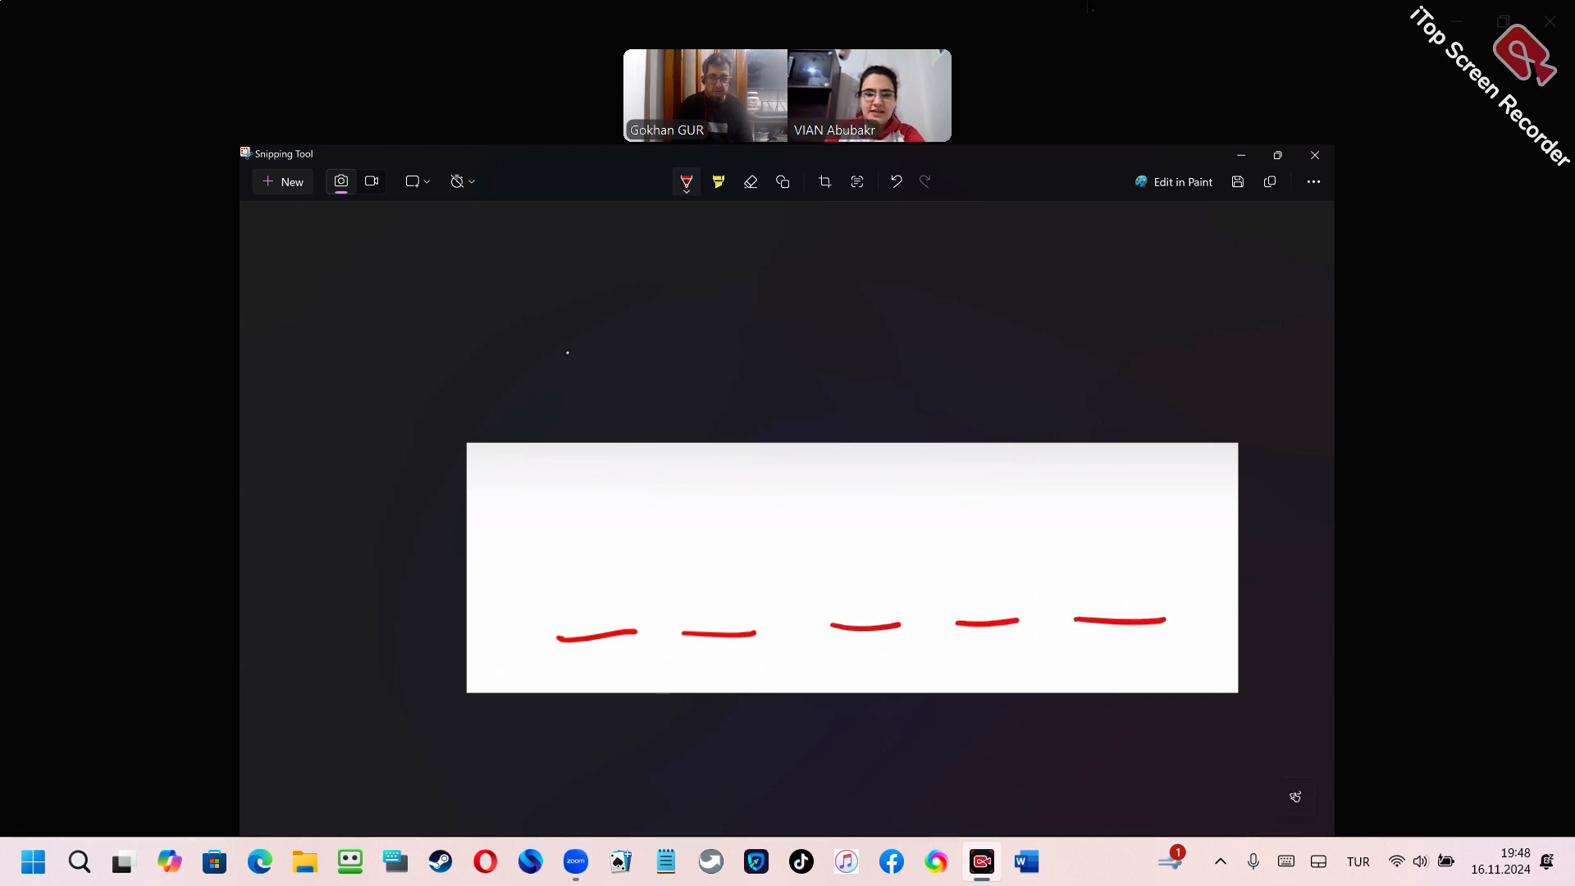
pyautogui.click(685, 182)
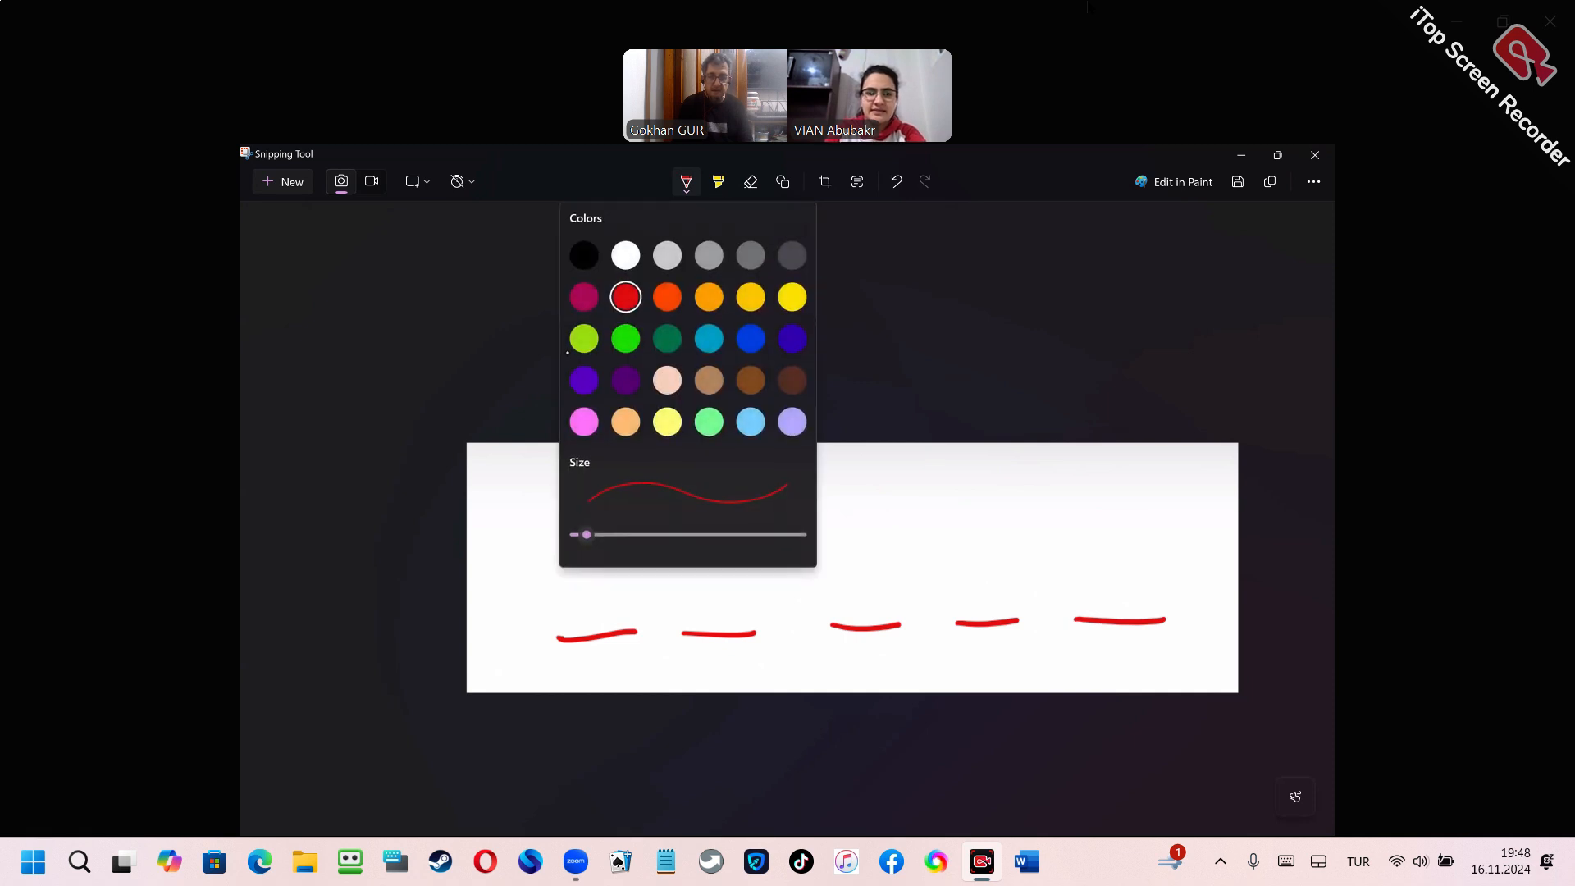
pyautogui.click(625, 338)
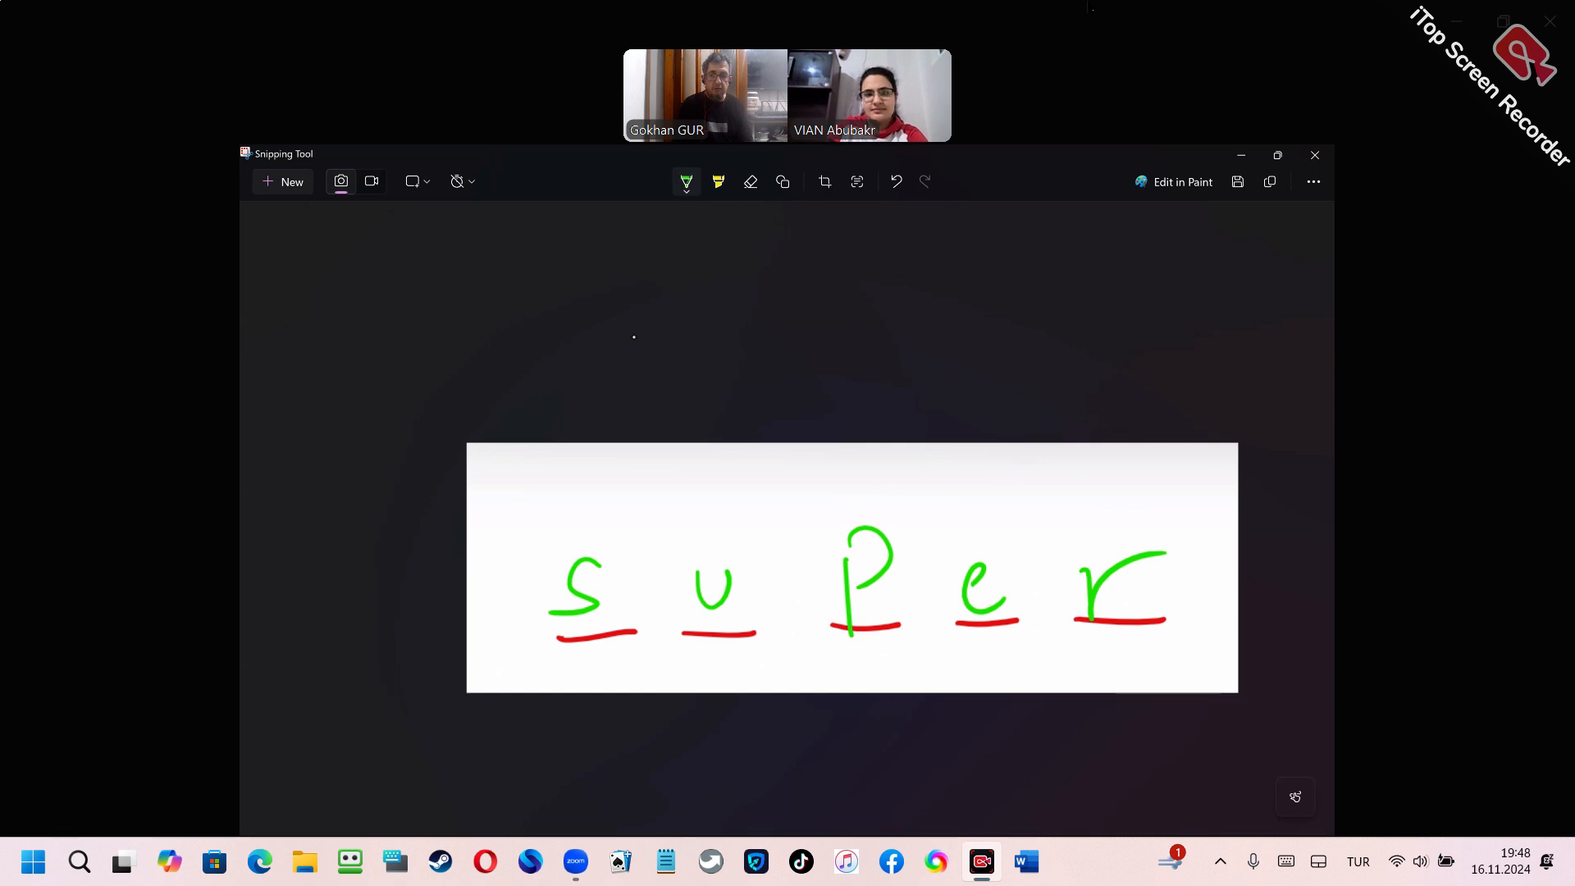
# Draw a green grid around super and write s, m, o, o in the row above.
pyautogui.moveTo(630, 241); pyautogui.dragTo(679, 768)
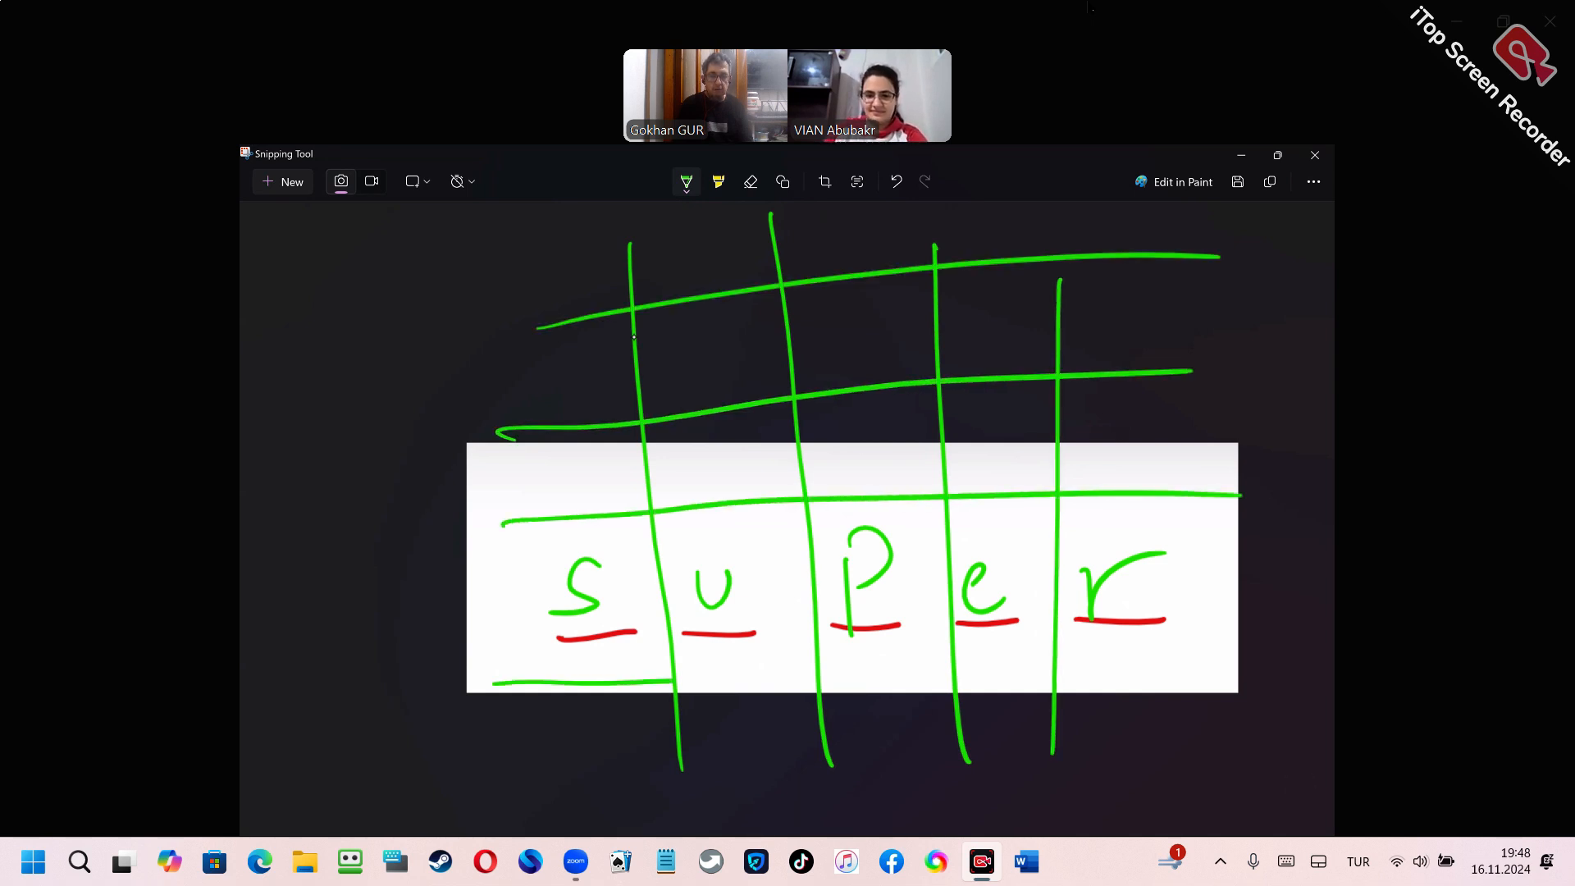
pyautogui.moveTo(502, 683); pyautogui.dragTo(1206, 643)
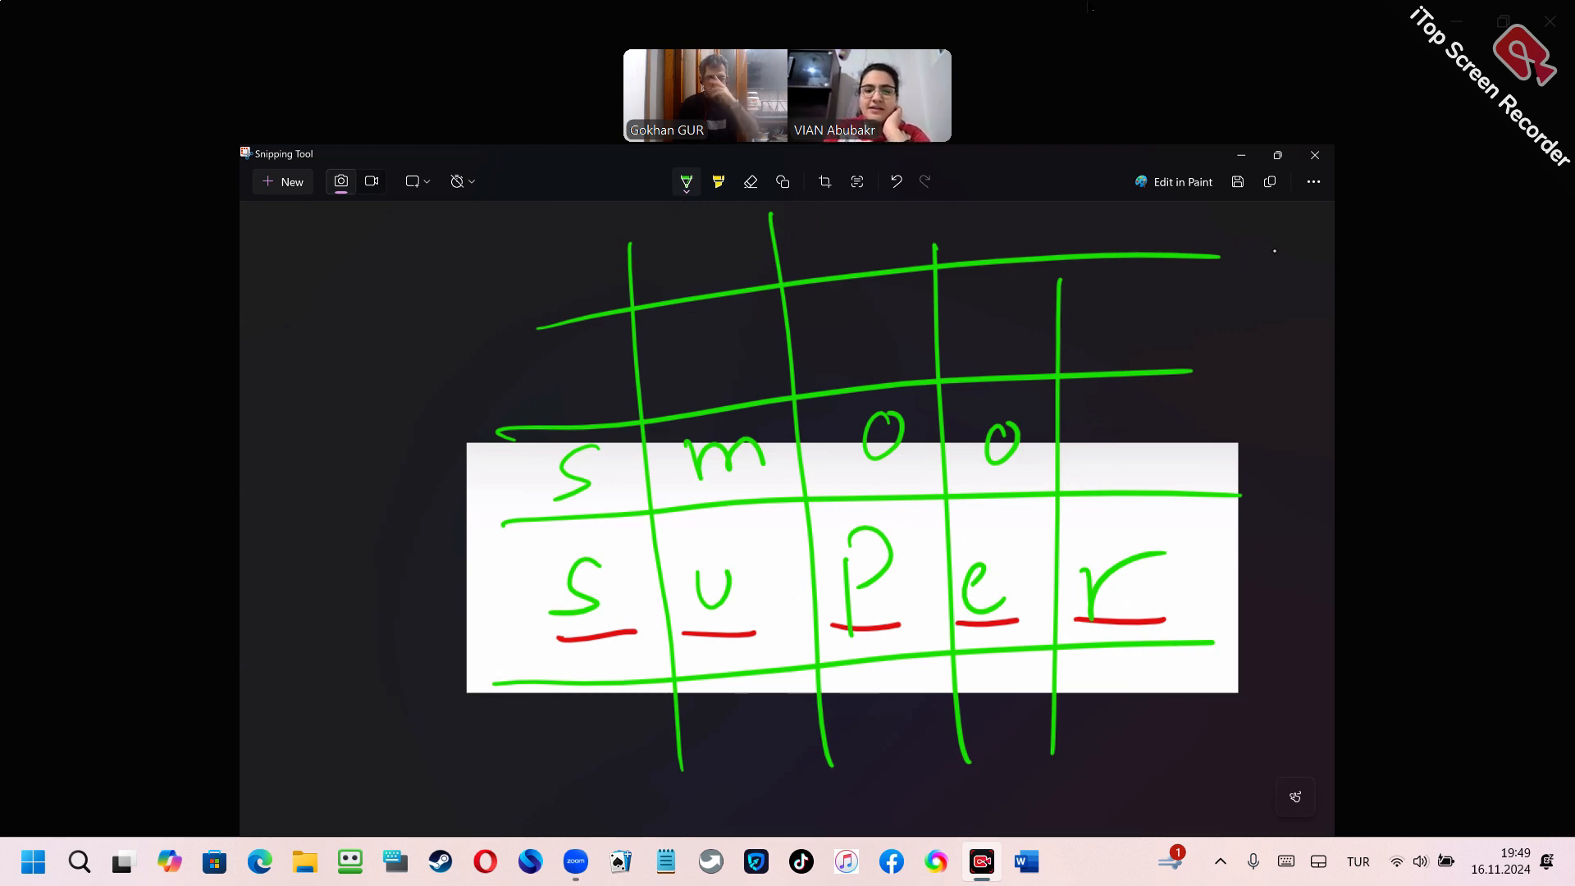
# Erase smoo, switch to orange ink and write sadly above super with ticks beside both rows.
pyautogui.click(750, 182)
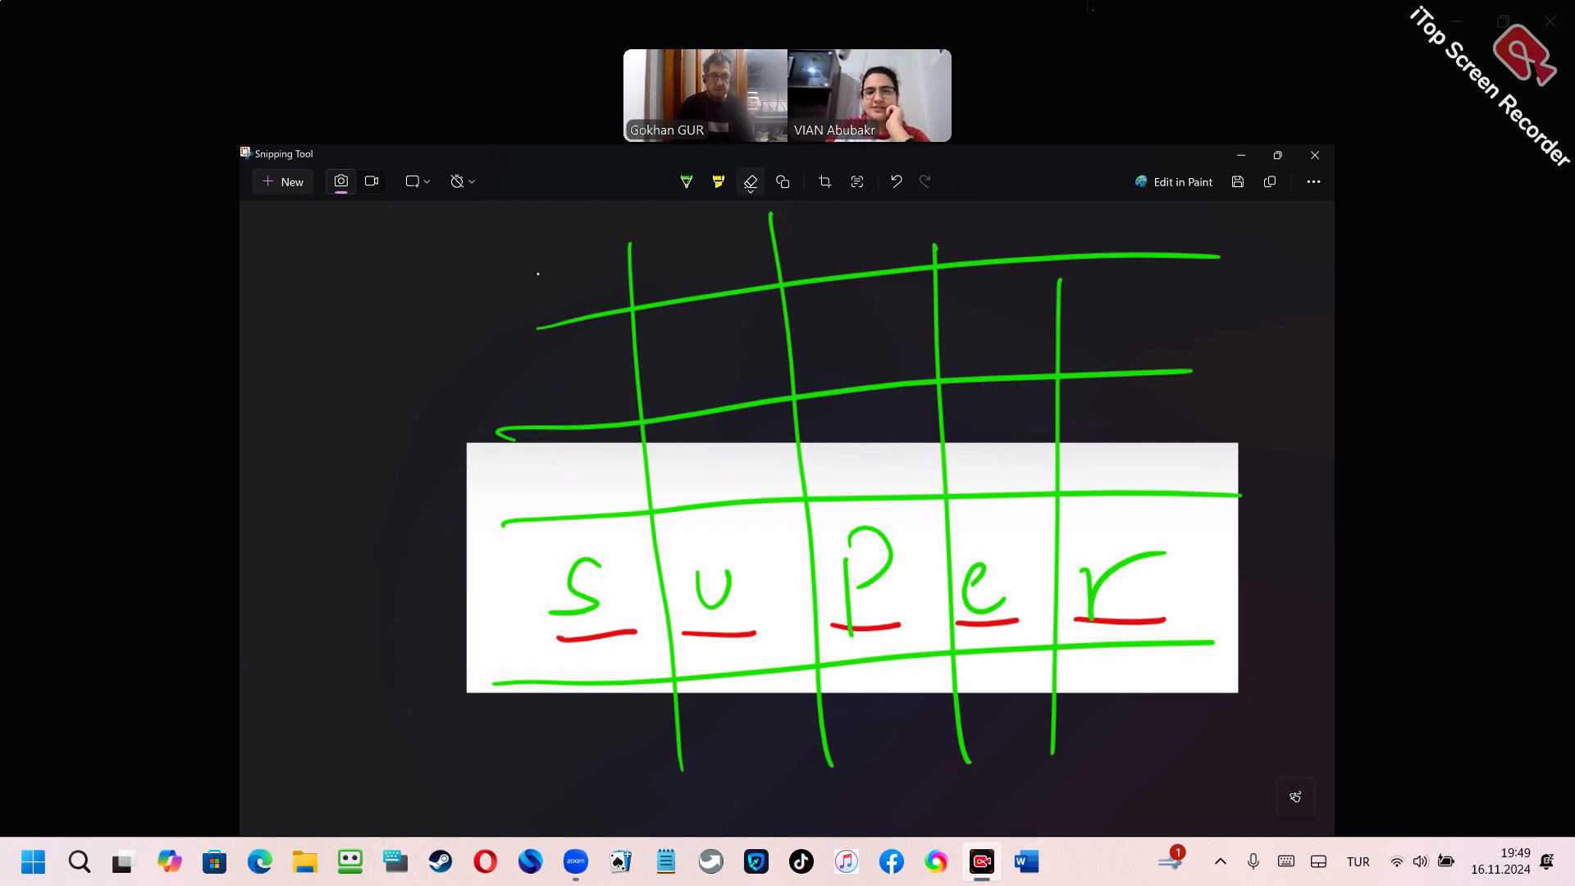
pyautogui.click(686, 182)
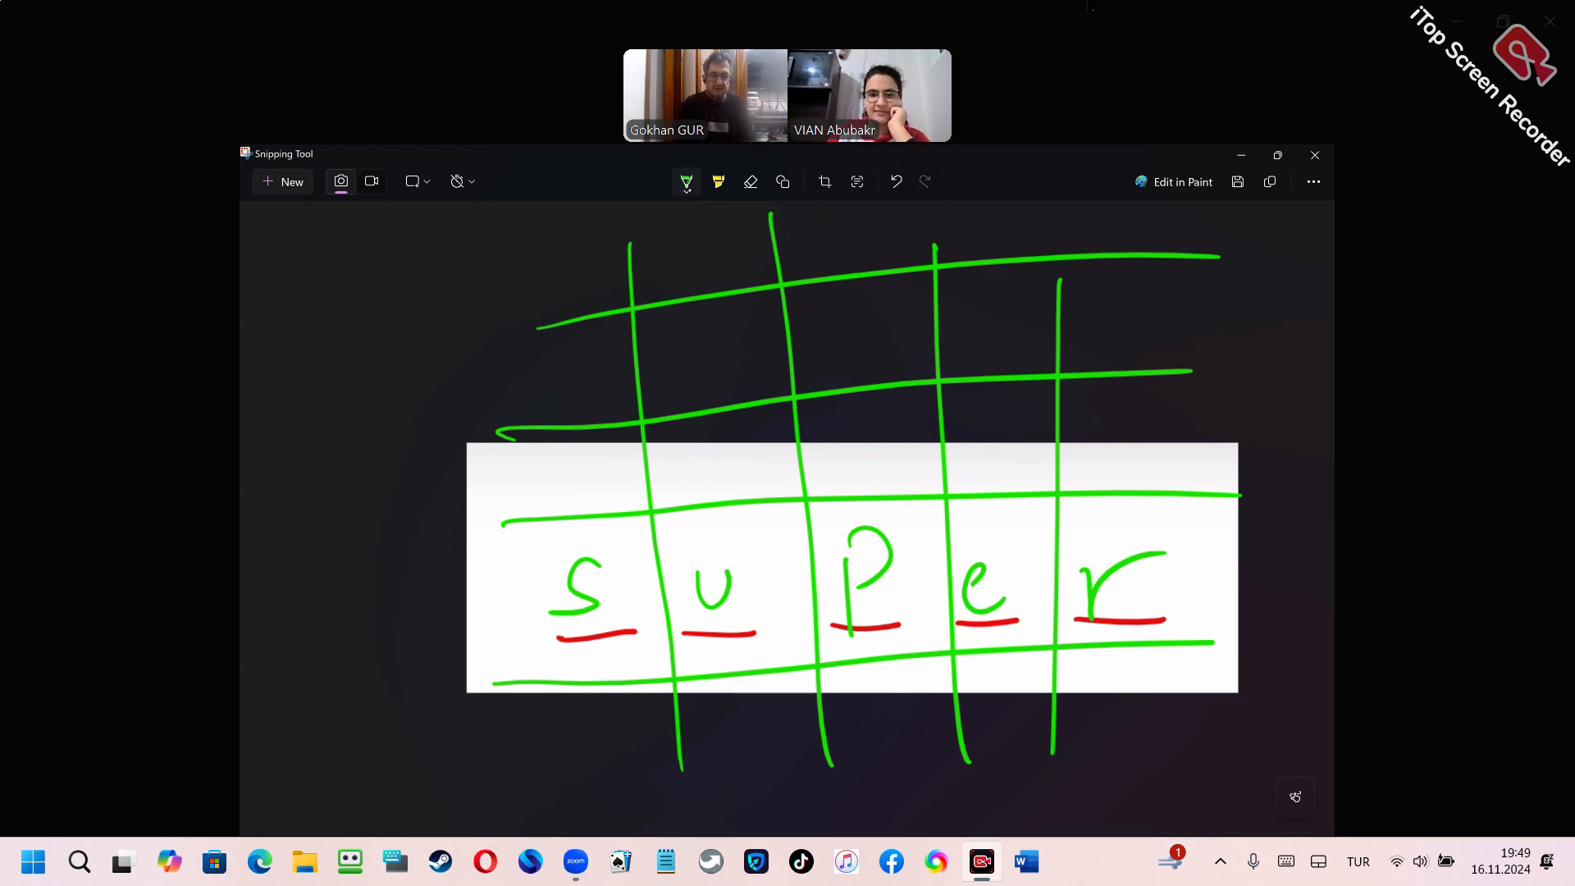
pyautogui.click(685, 182)
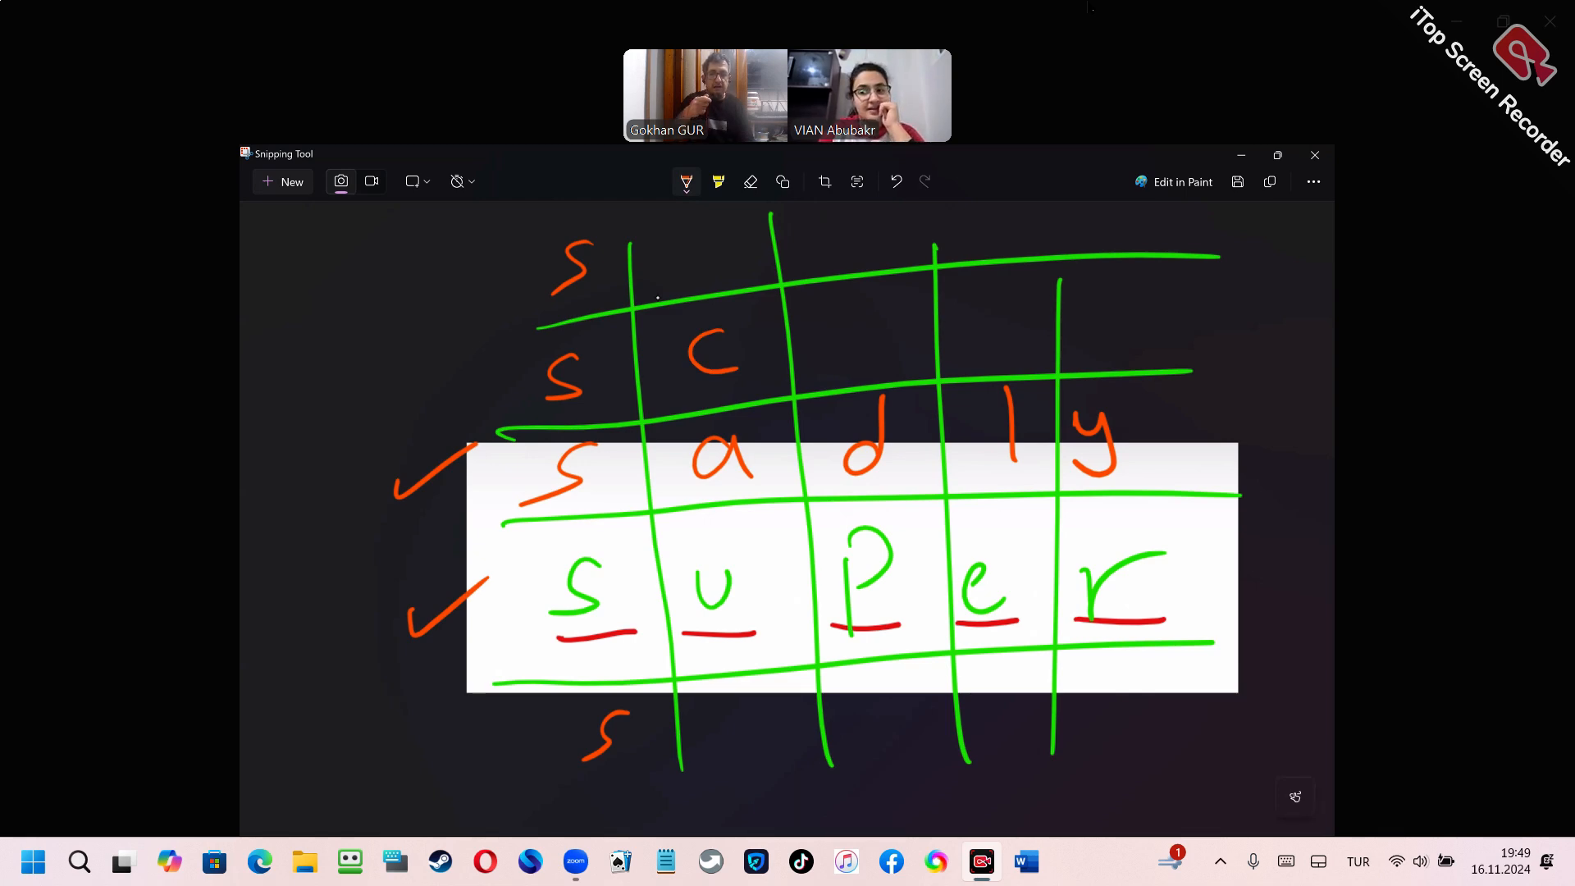
# Write scoop in row two and start scary with c and r in the bottom row.
pyautogui.moveTo(853, 322); pyautogui.dragTo(970, 322)
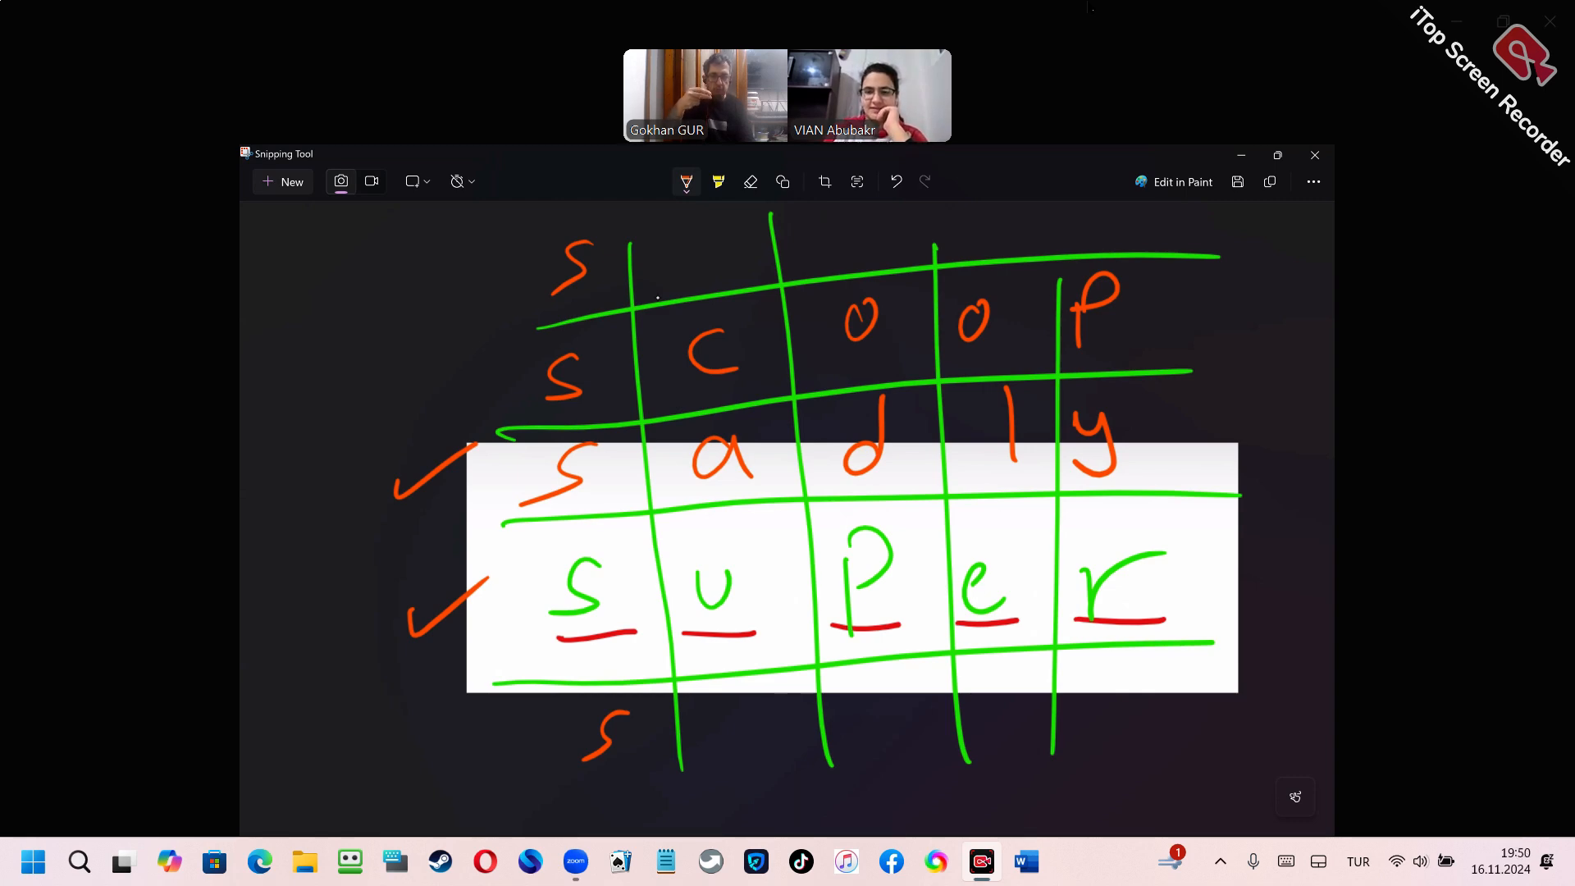
pyautogui.moveTo(753, 714); pyautogui.dragTo(723, 753)
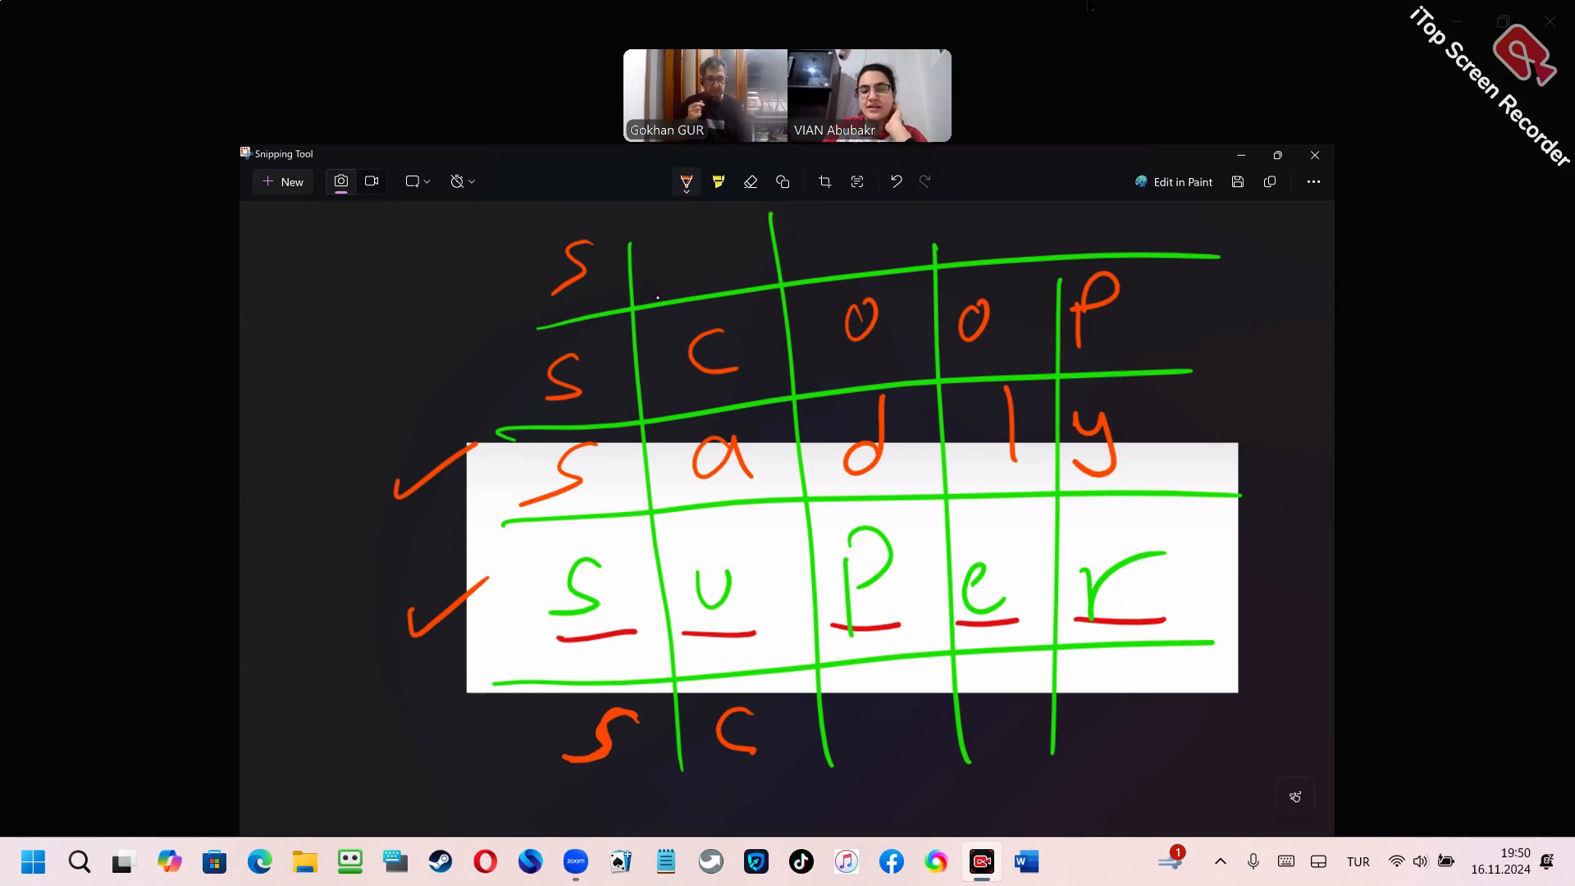
pyautogui.moveTo(723, 704); pyautogui.dragTo(753, 753)
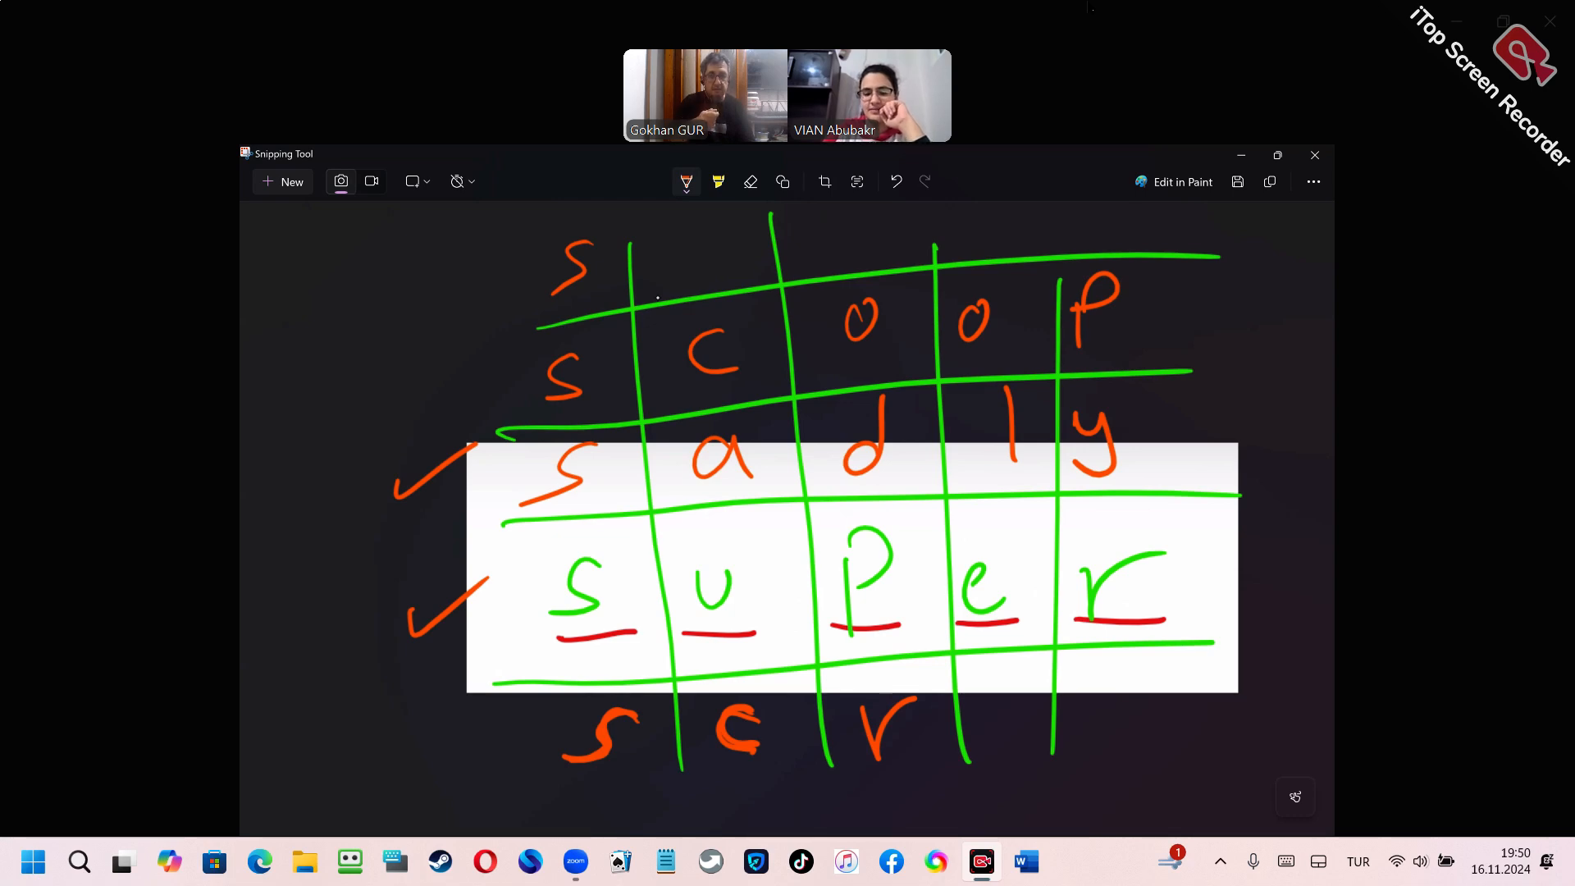
# Correct a misplaced letter into a, finish scary with y and tick the word.
pyautogui.moveTo(999, 704); pyautogui.dragTo(999, 743)
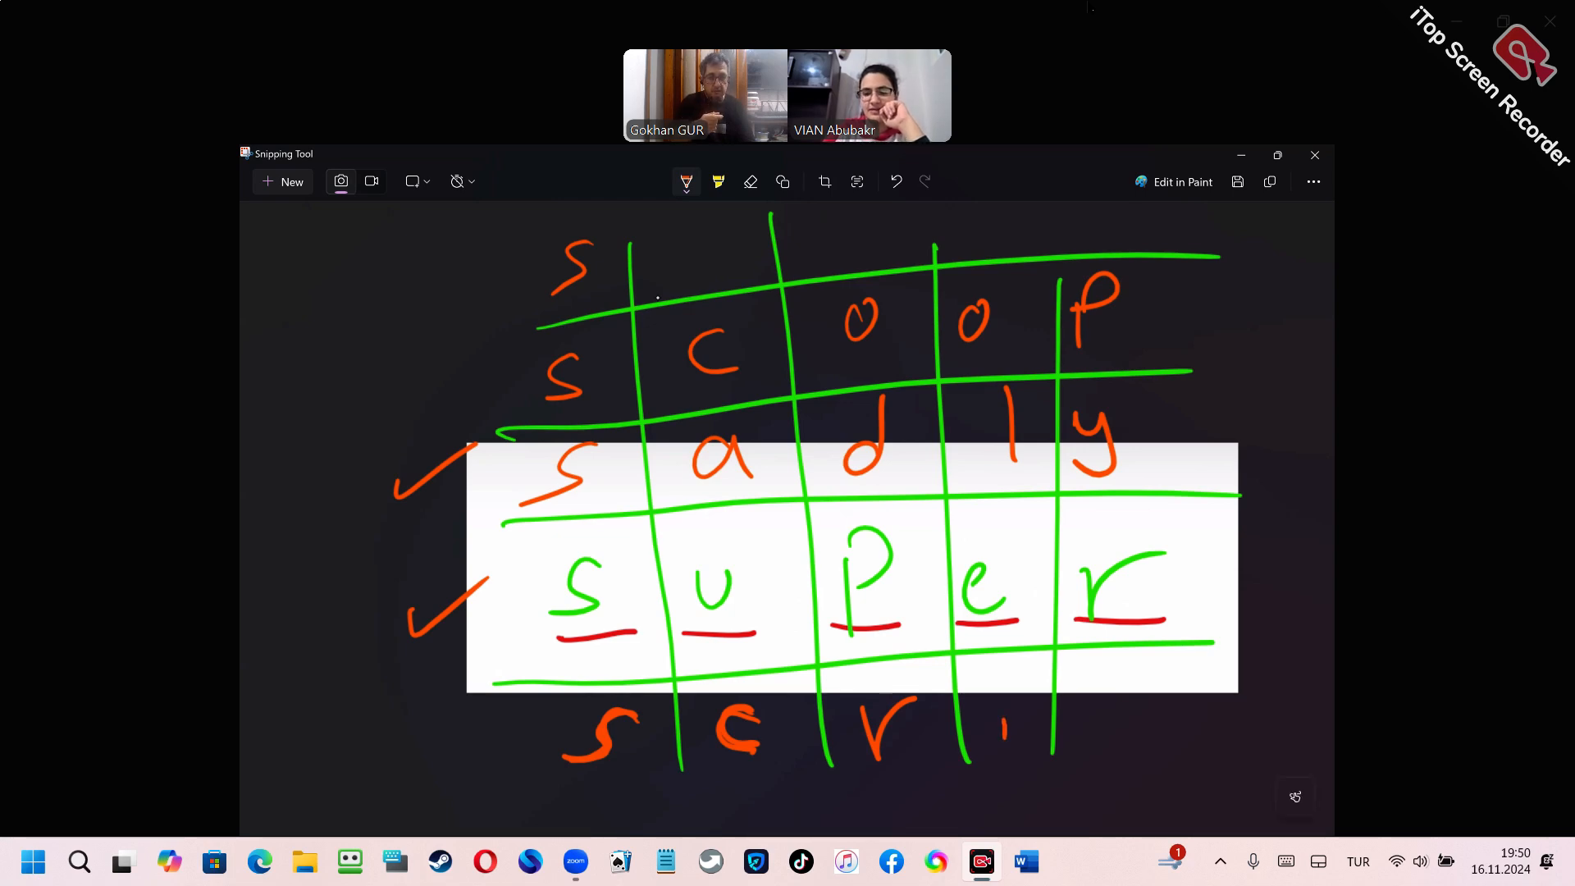
pyautogui.moveTo(994, 704); pyautogui.dragTo(1014, 743)
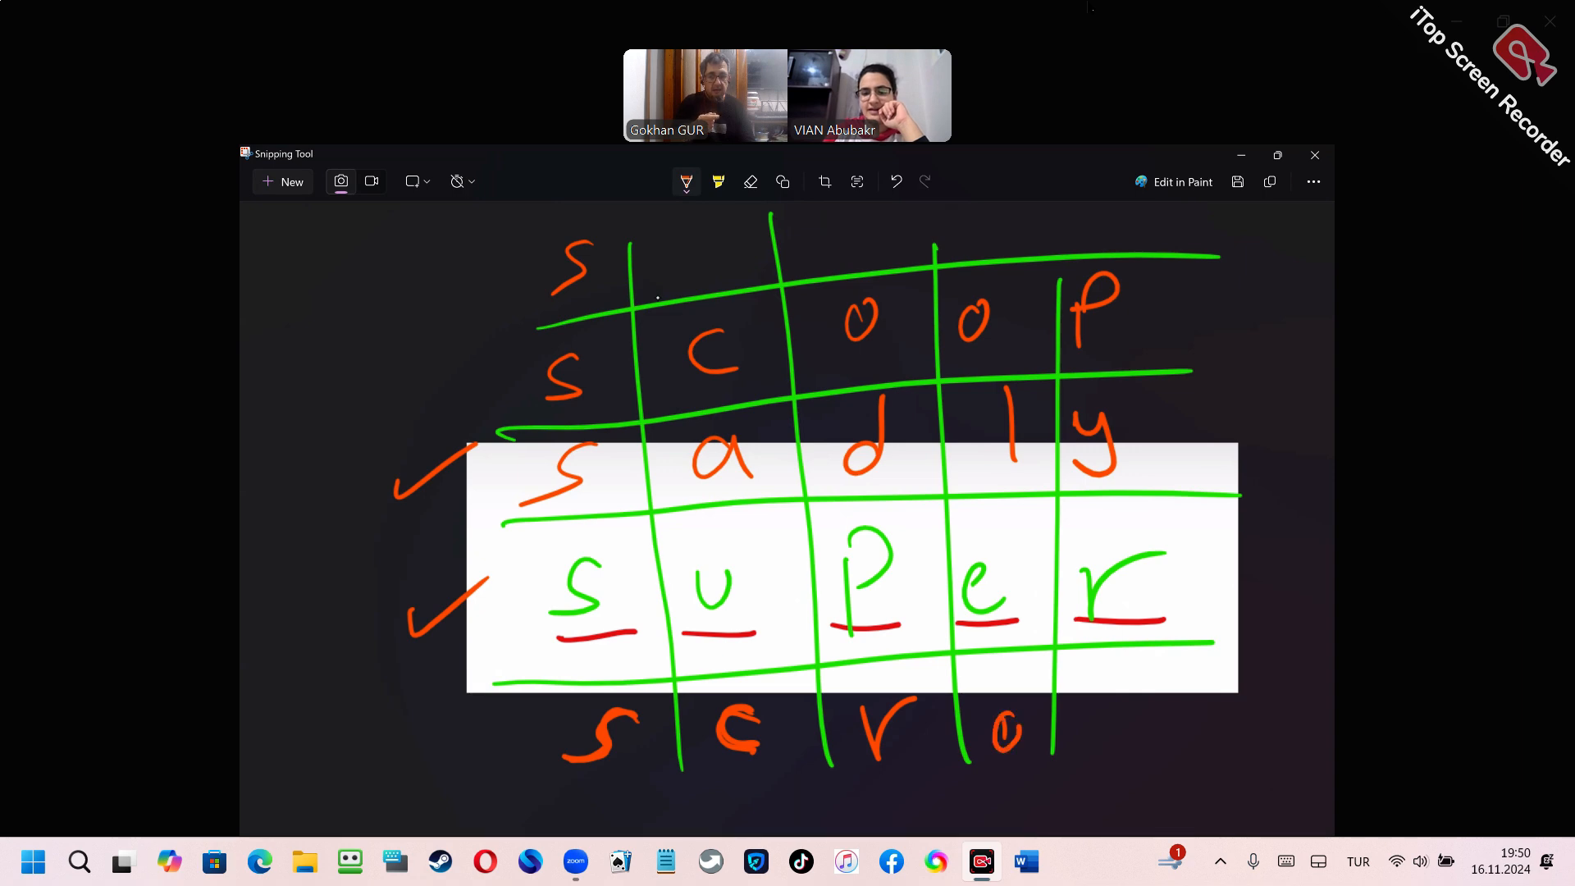
pyautogui.moveTo(984, 704); pyautogui.dragTo(1045, 748)
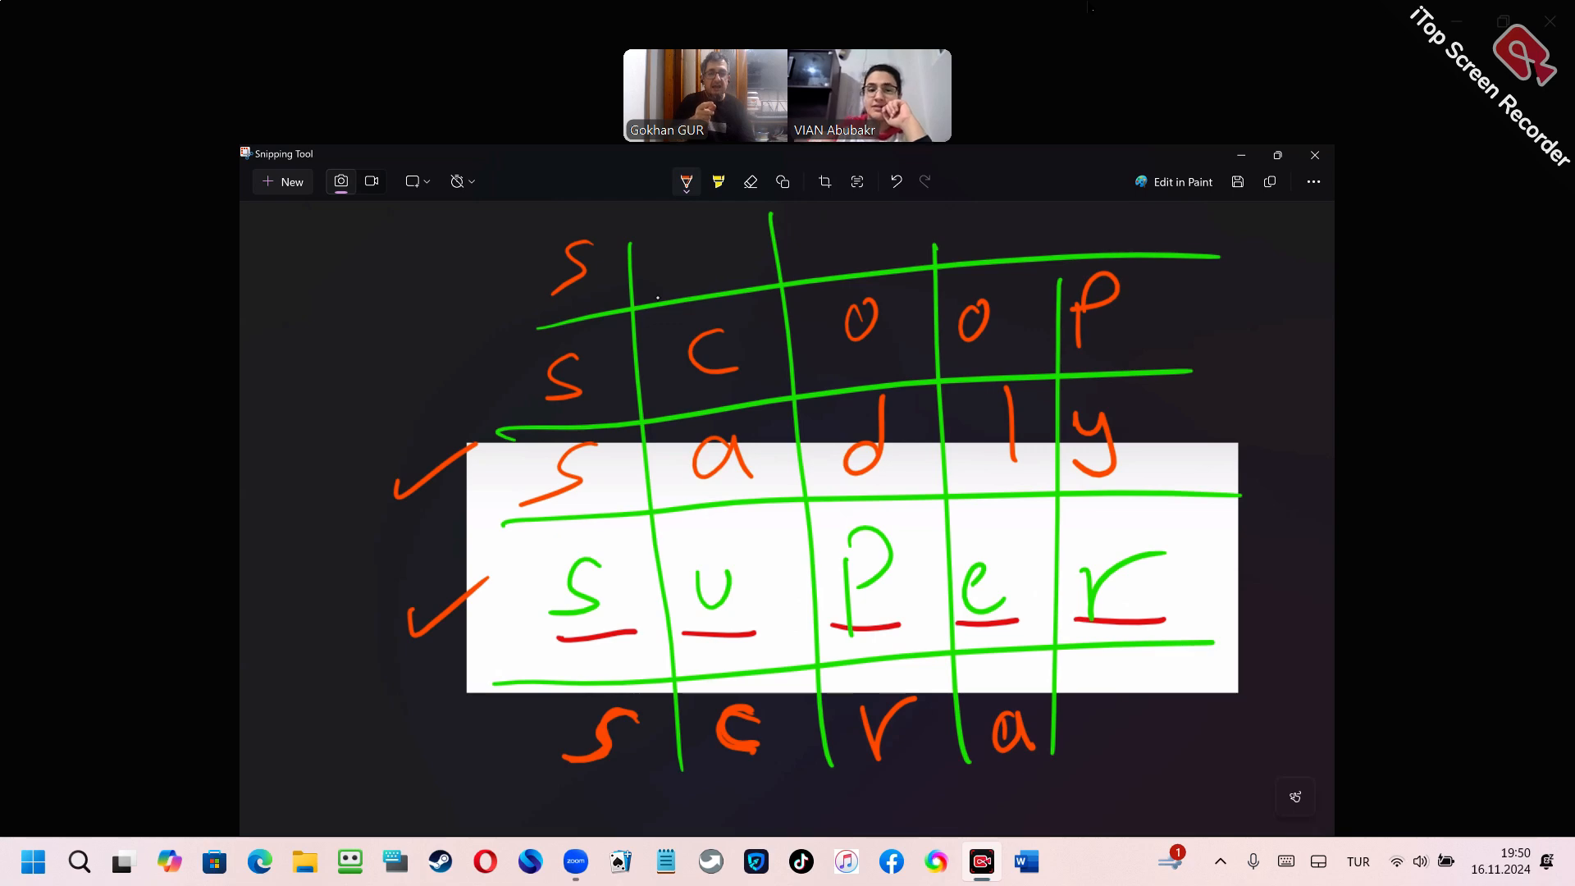
pyautogui.click(750, 183)
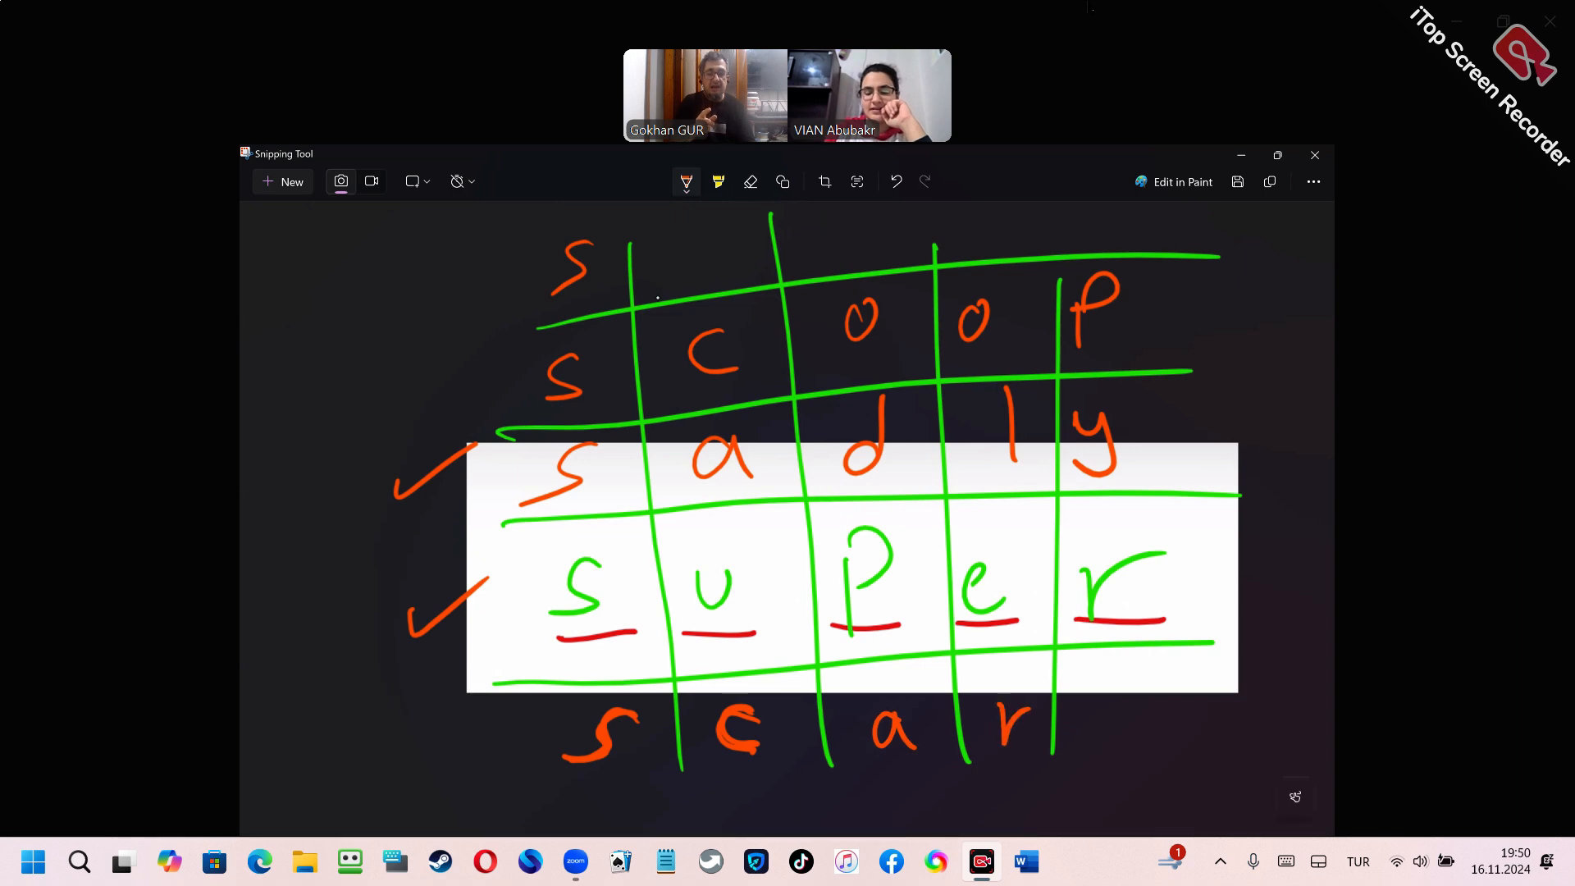
pyautogui.moveTo(1145, 693); pyautogui.dragTo(1094, 794)
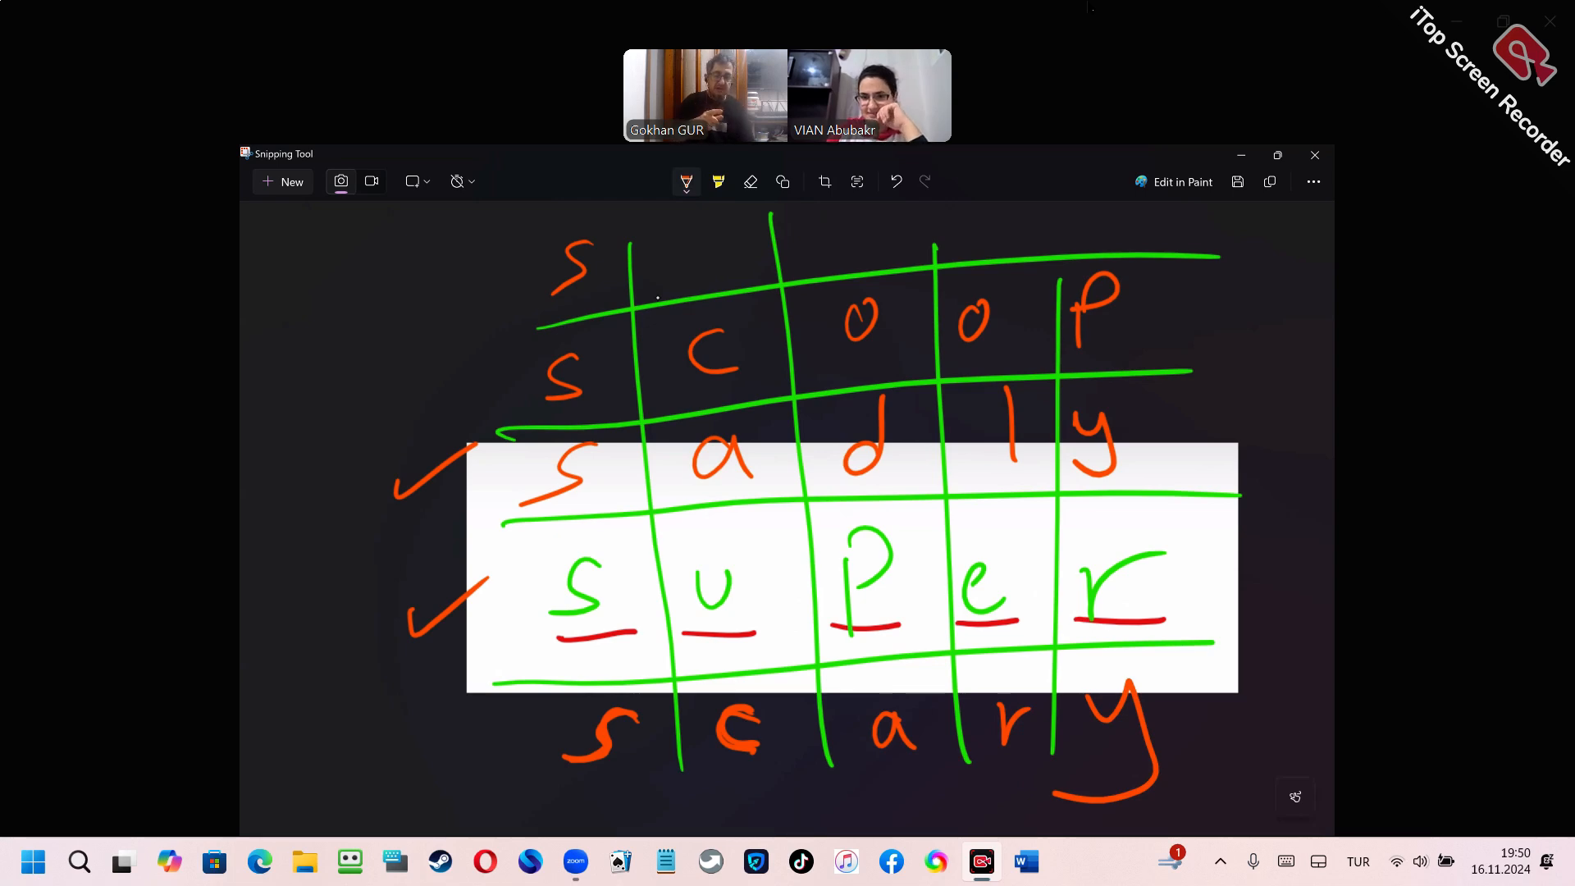
pyautogui.moveTo(412, 763); pyautogui.dragTo(493, 703)
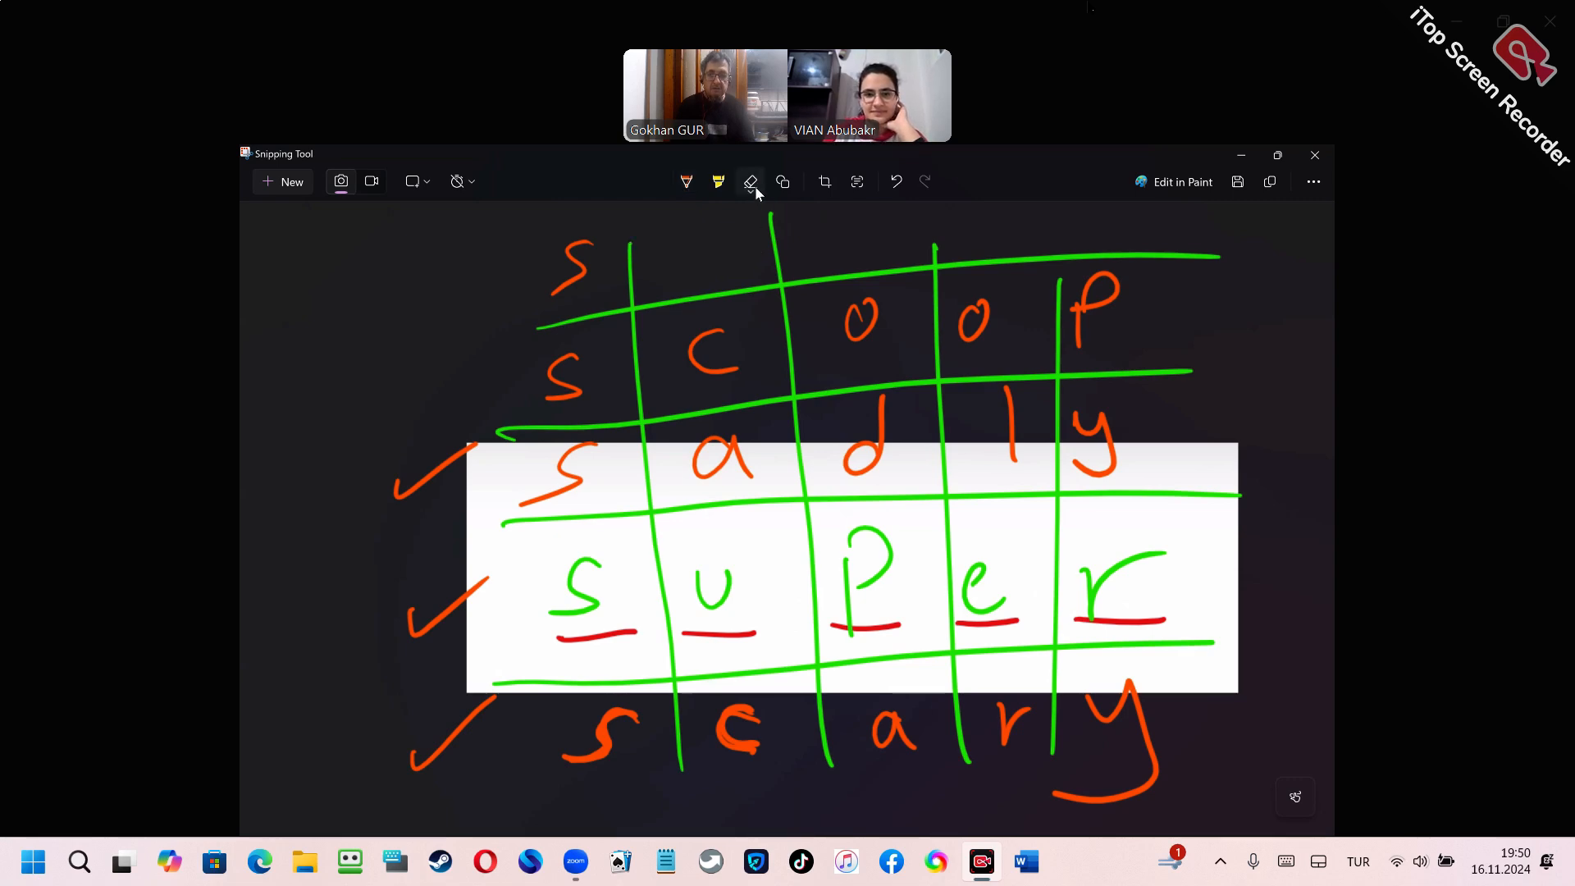
pyautogui.moveTo(749, 182)
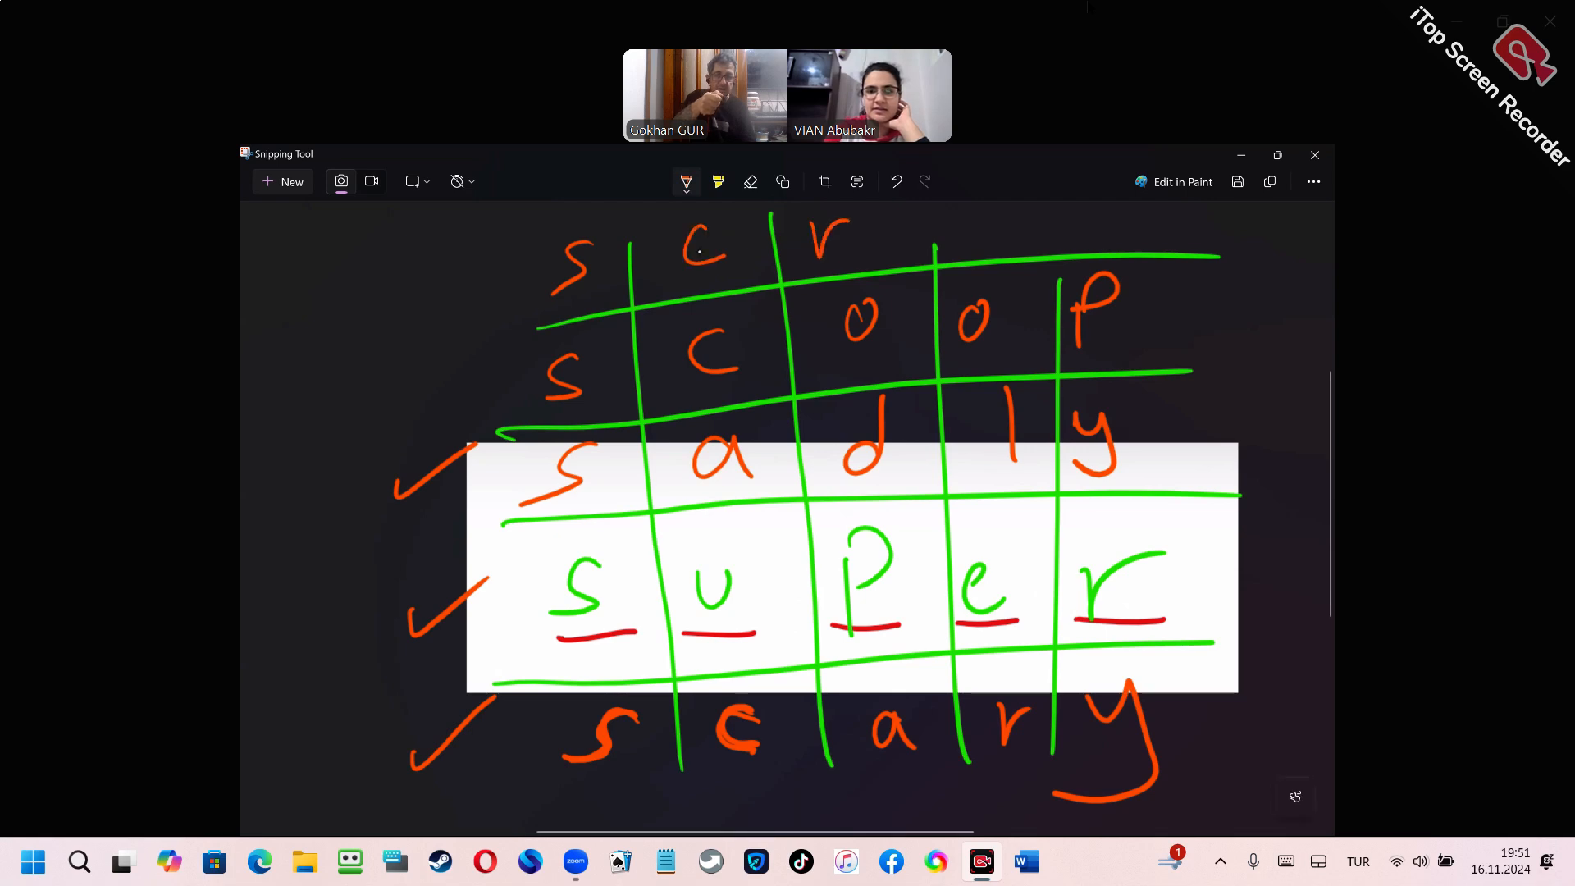
# Write screw in the top grid row, then erase all markup to leave a blank canvas.
pyautogui.moveTo(979, 221); pyautogui.dragTo(1104, 221)
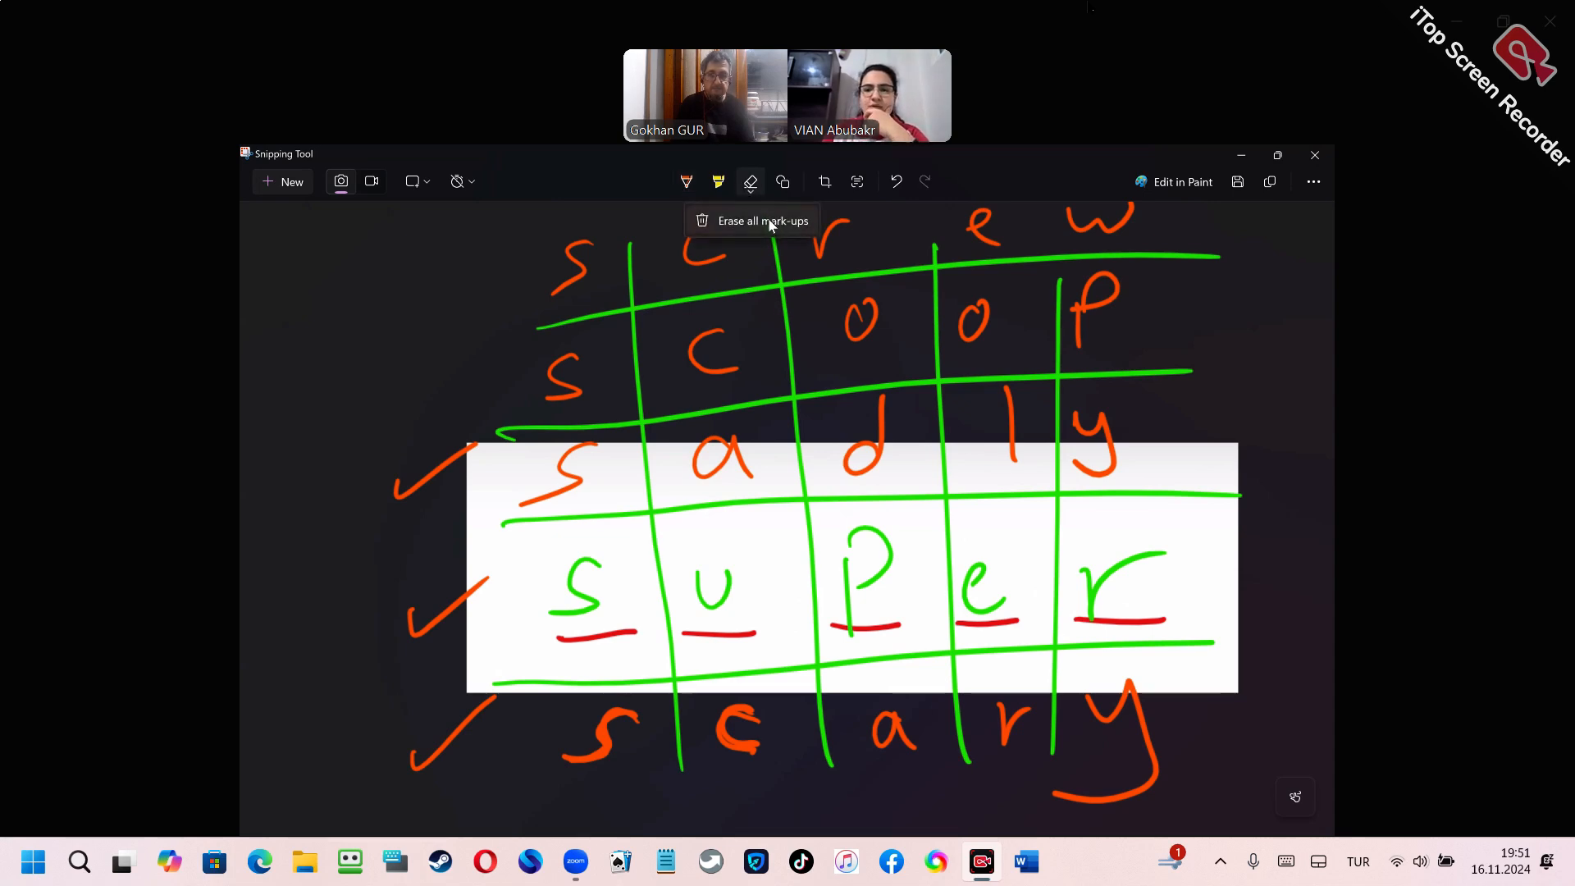
pyautogui.click(749, 182)
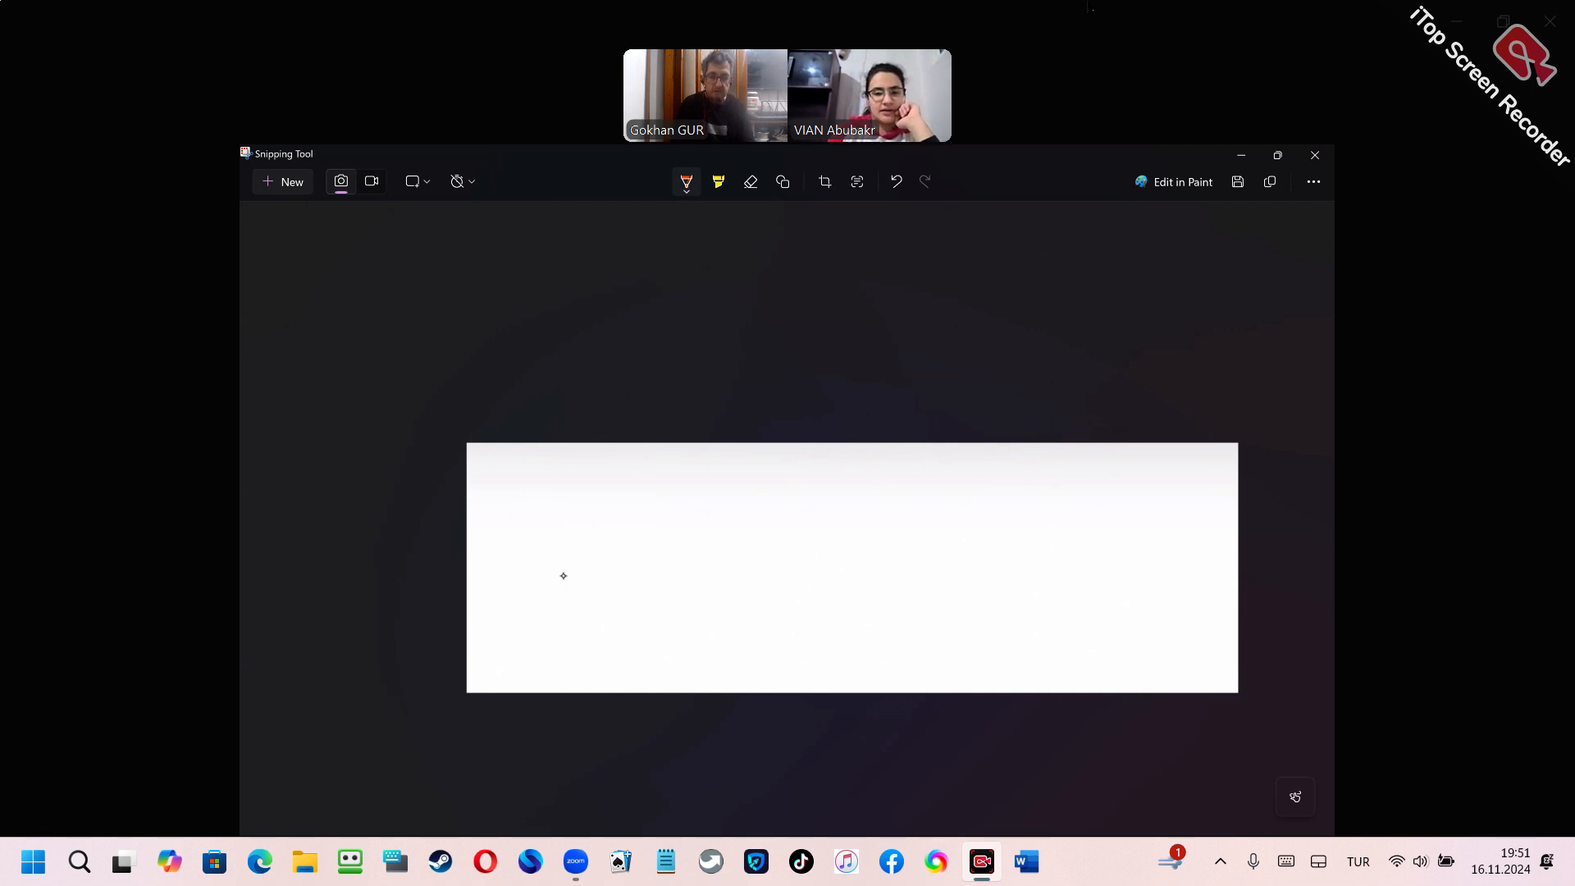
# Write orange 'think' over the blanks, with 'tooth' and 'teeth' above linked by arrows.
pyautogui.moveTo(523, 622); pyautogui.dragTo(606, 618)
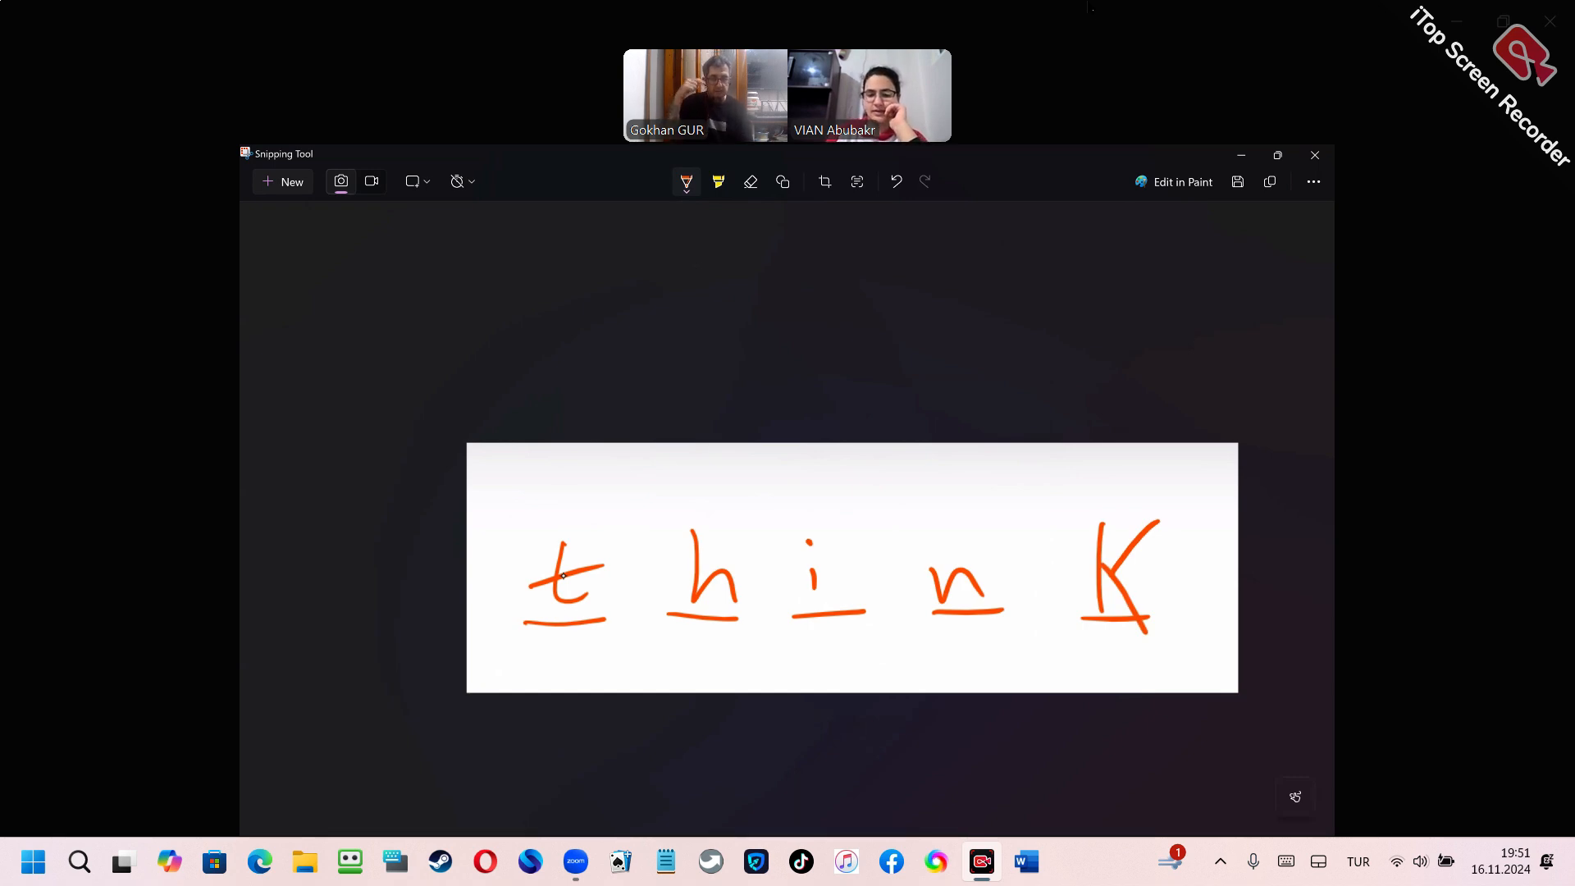
pyautogui.moveTo(563, 377); pyautogui.dragTo(558, 431)
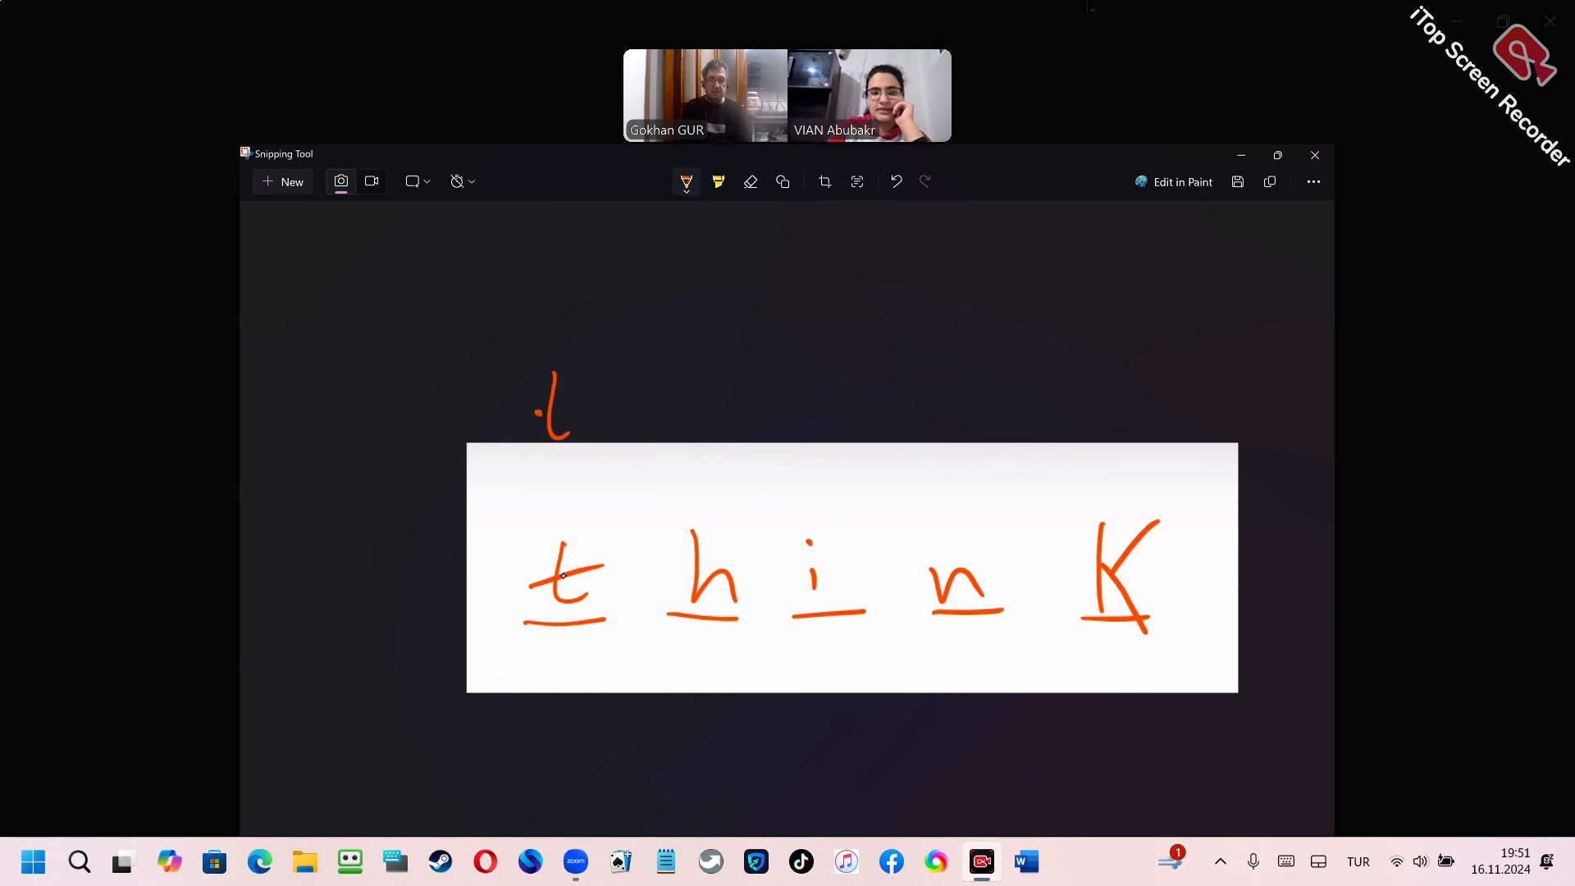
pyautogui.moveTo(458, 492); pyautogui.dragTo(1221, 472)
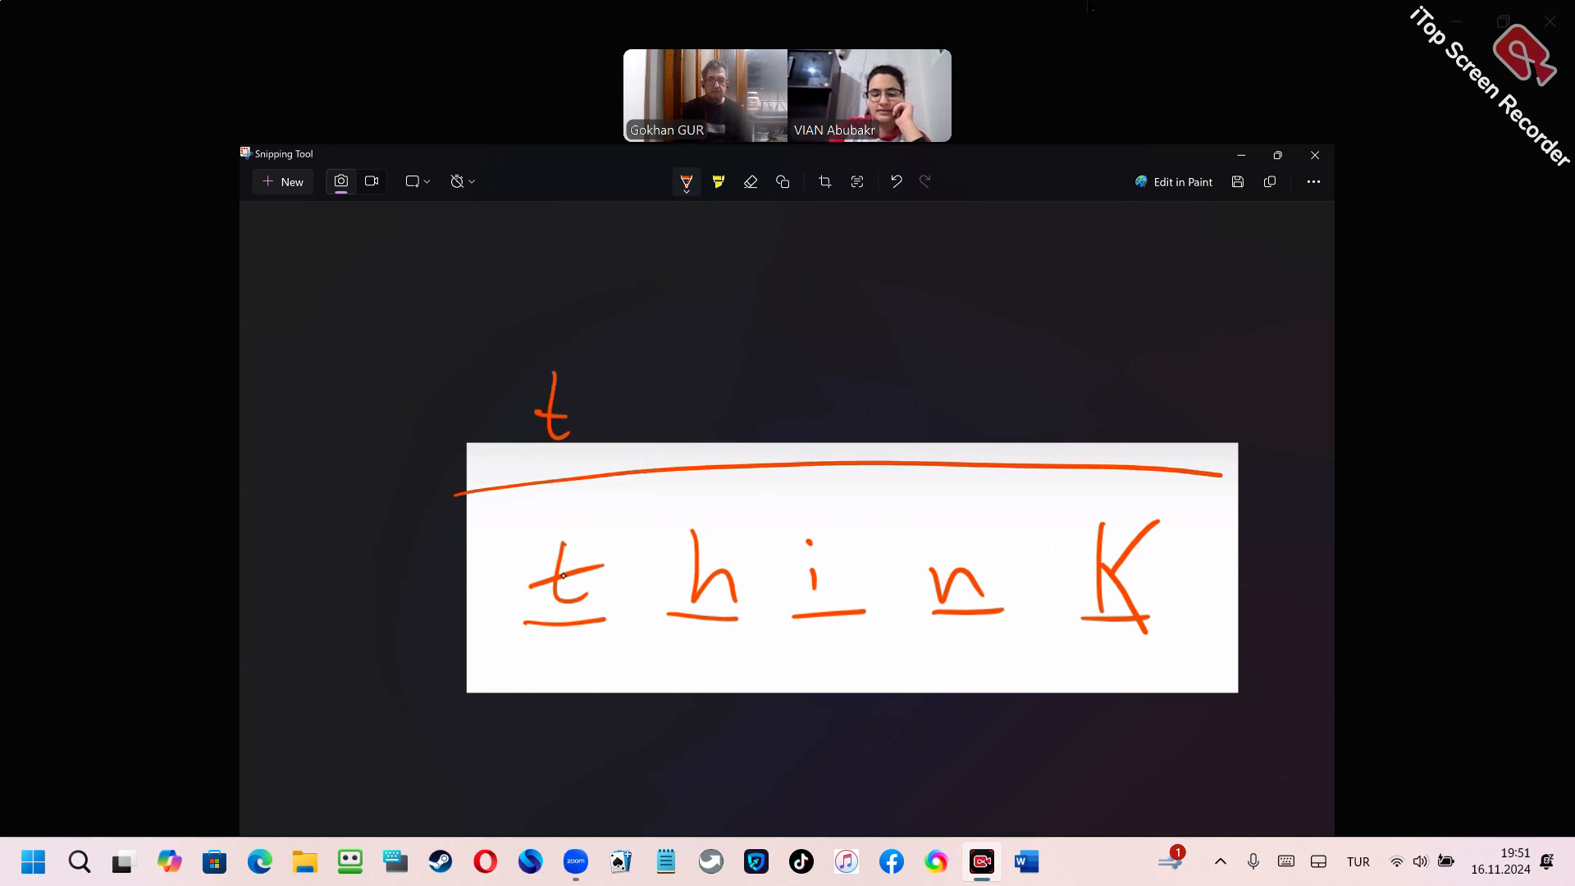
pyautogui.moveTo(482, 653); pyautogui.dragTo(1221, 630)
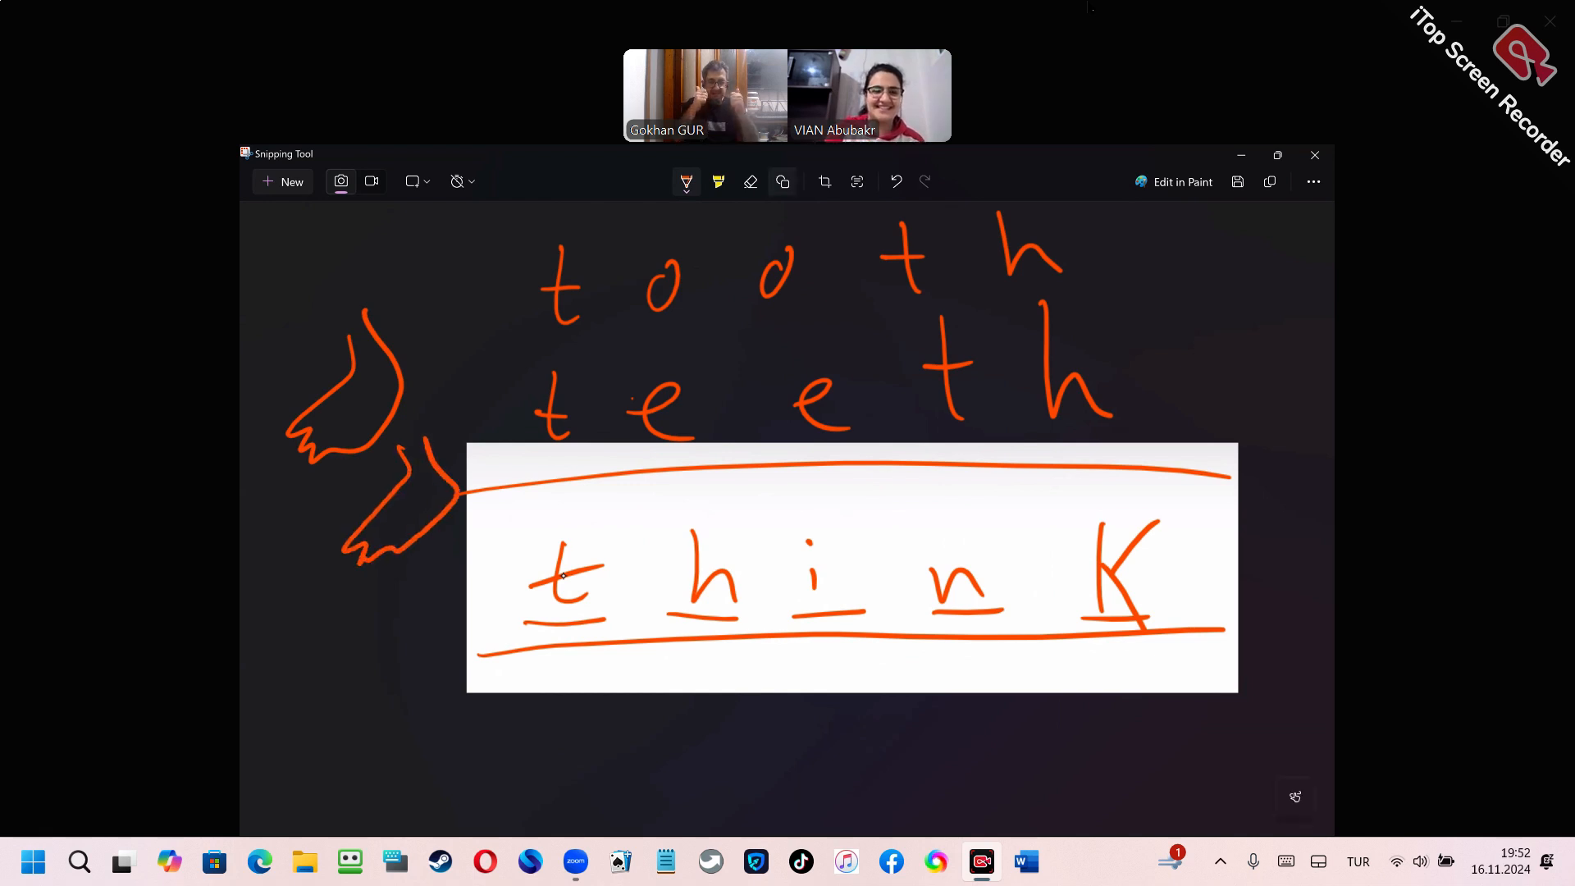
# Erase 'tooth' and its arrows, tick the word 'taken', then erase all markup.
pyautogui.click(749, 182)
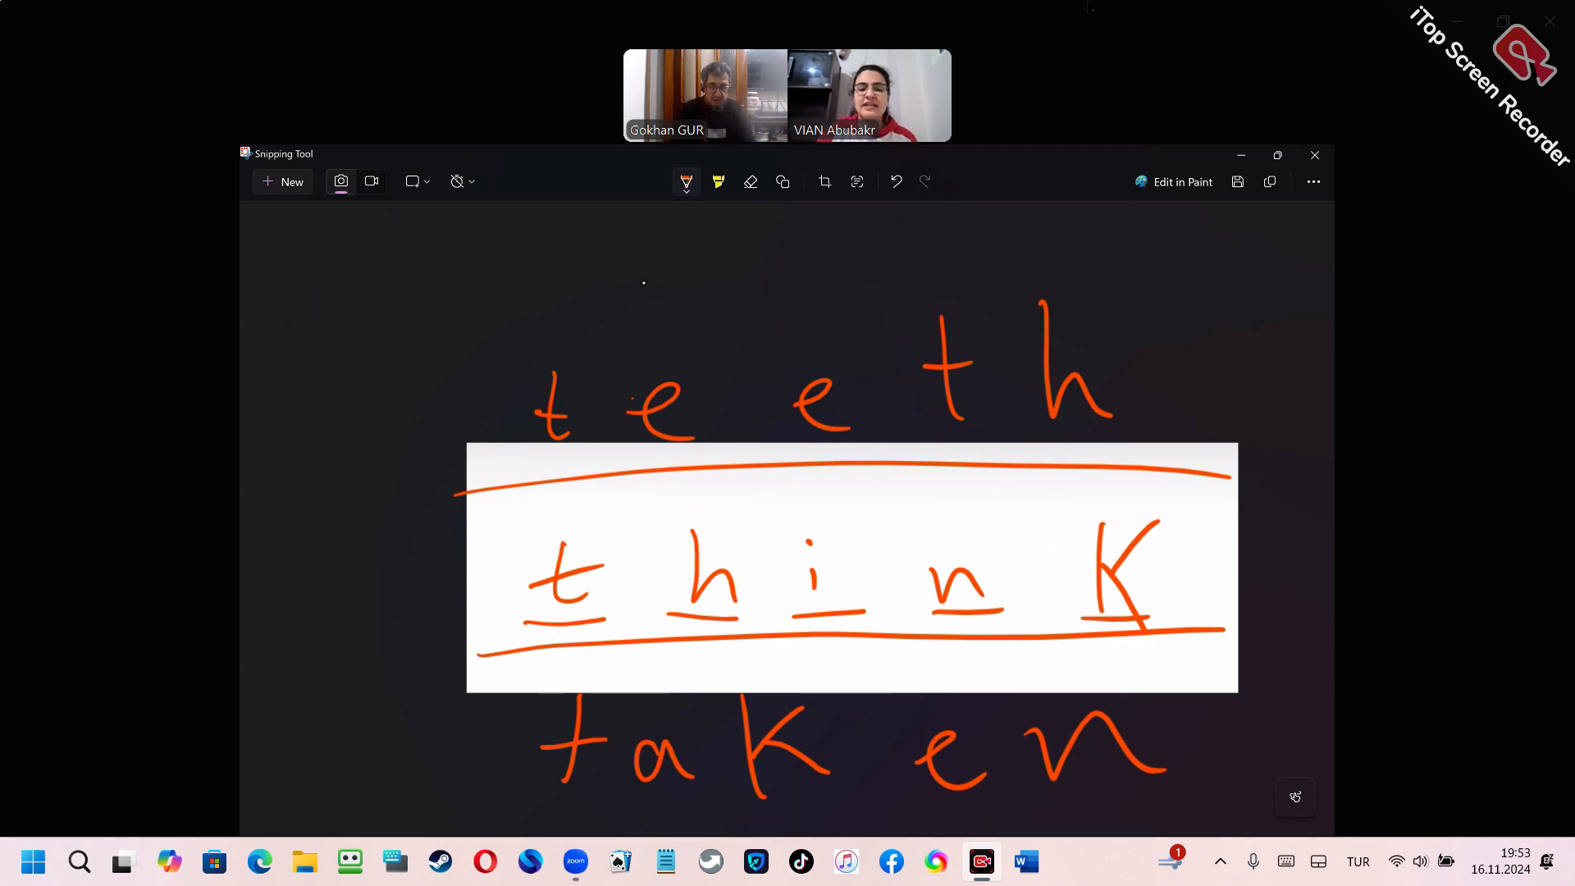
pyautogui.moveTo(382, 773); pyautogui.dragTo(473, 723)
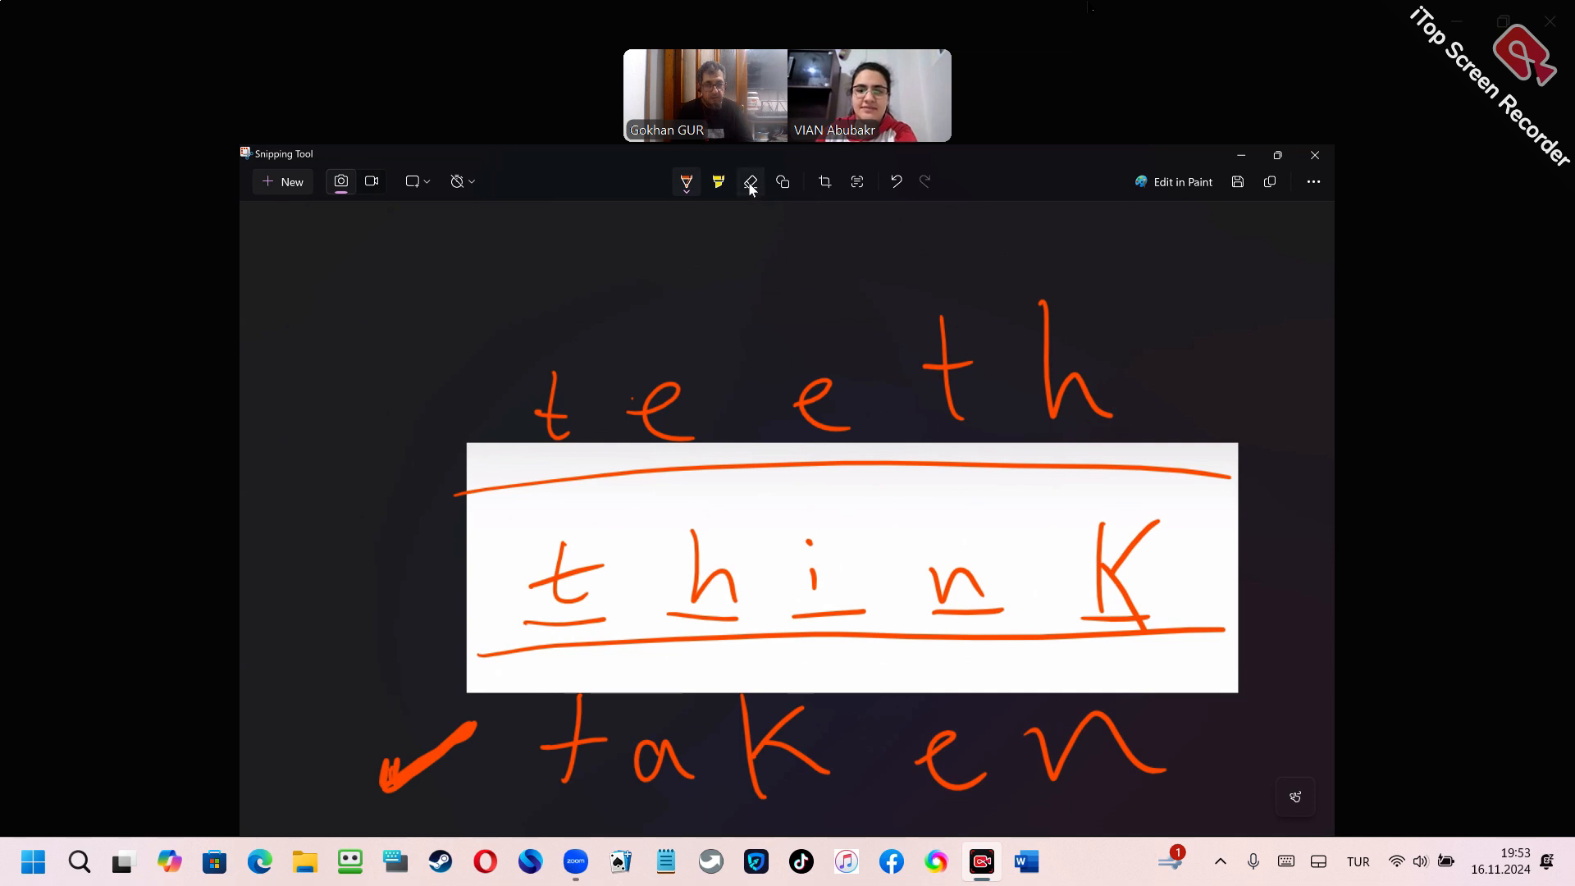
pyautogui.moveTo(750, 182)
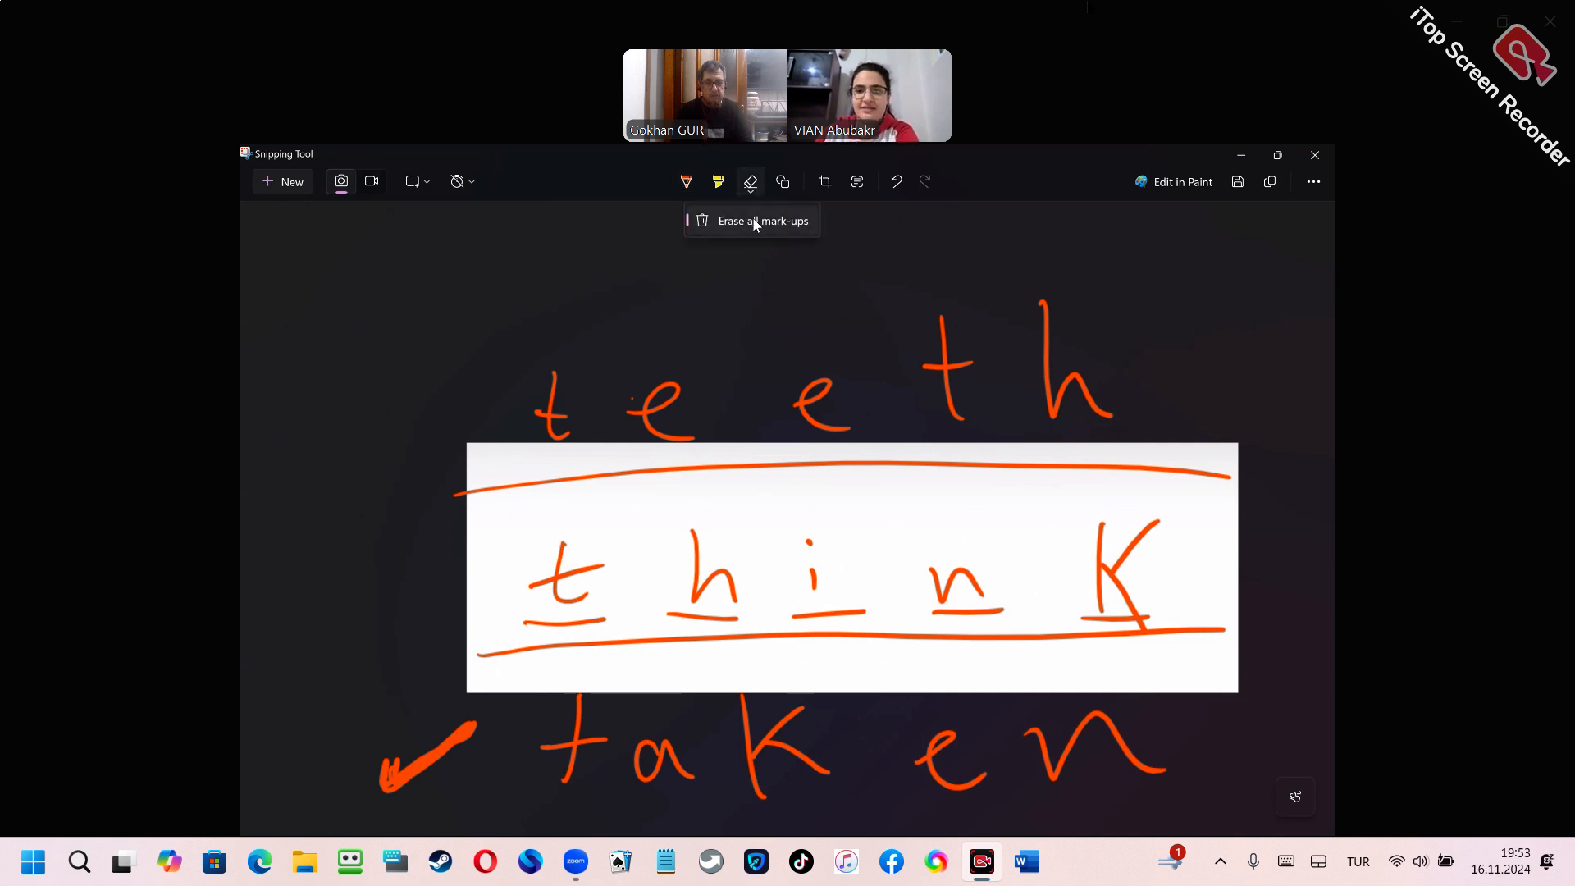
pyautogui.click(763, 220)
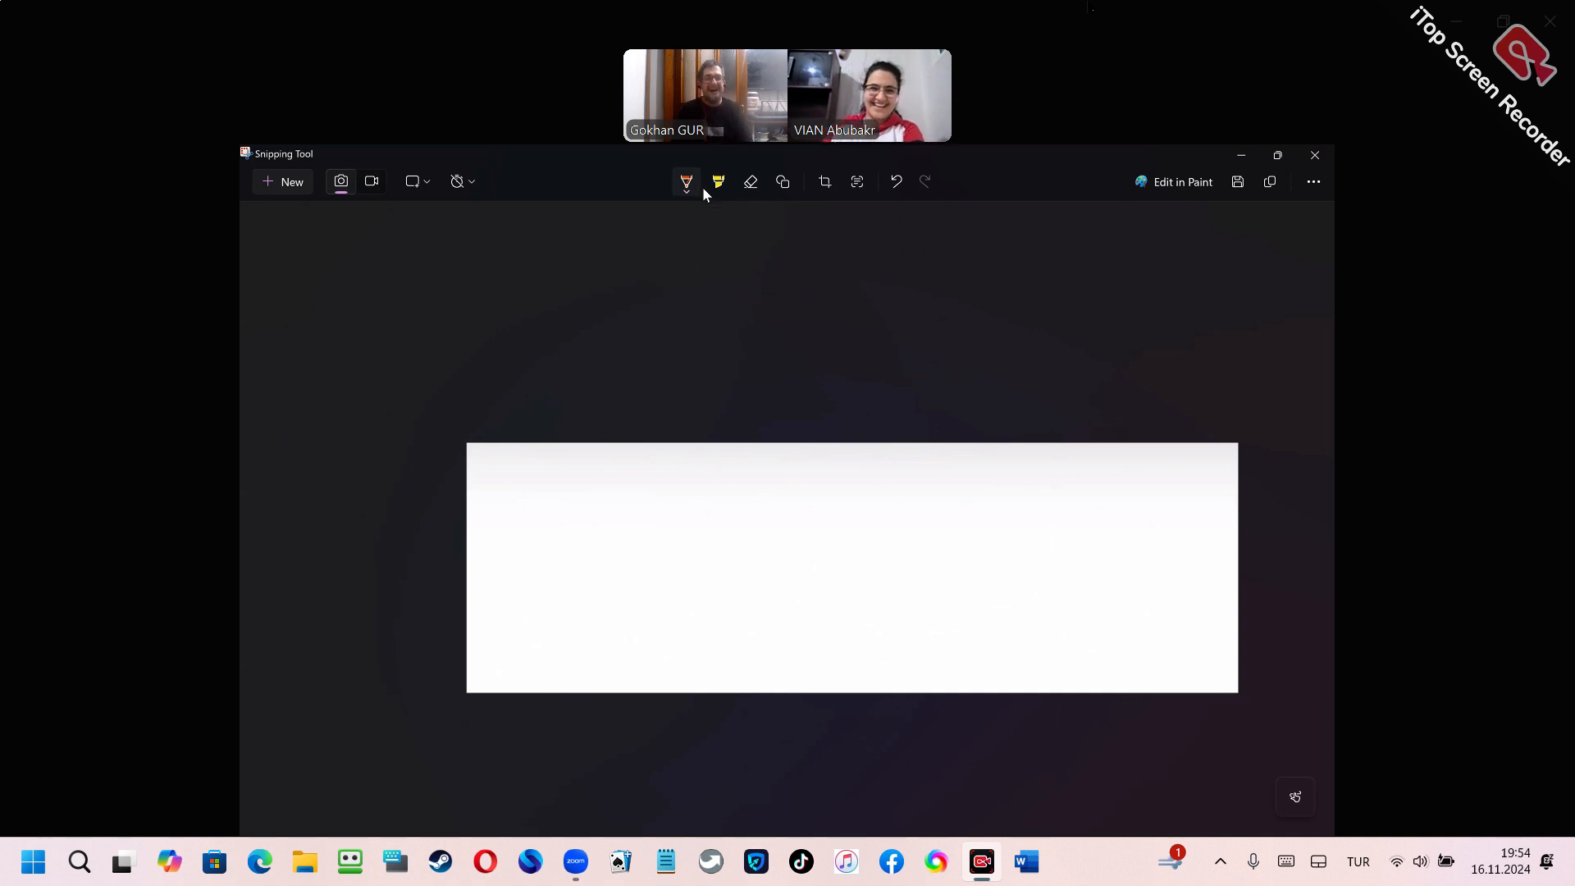
# Switch the pen to purple ink and draw a row of seven blank dashes.
pyautogui.click(686, 182)
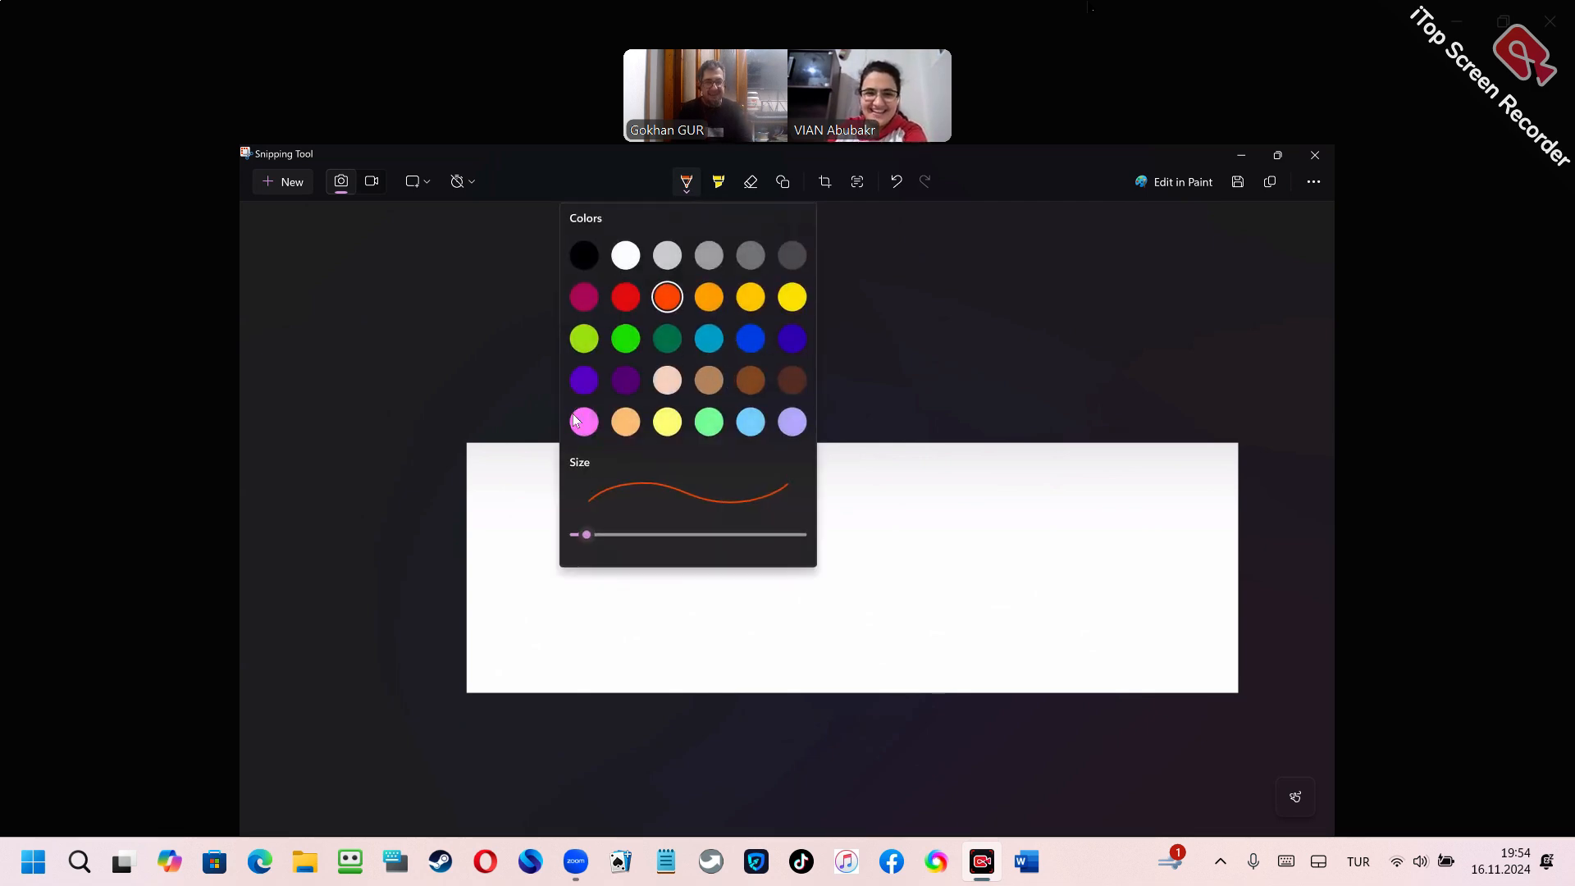
pyautogui.click(686, 182)
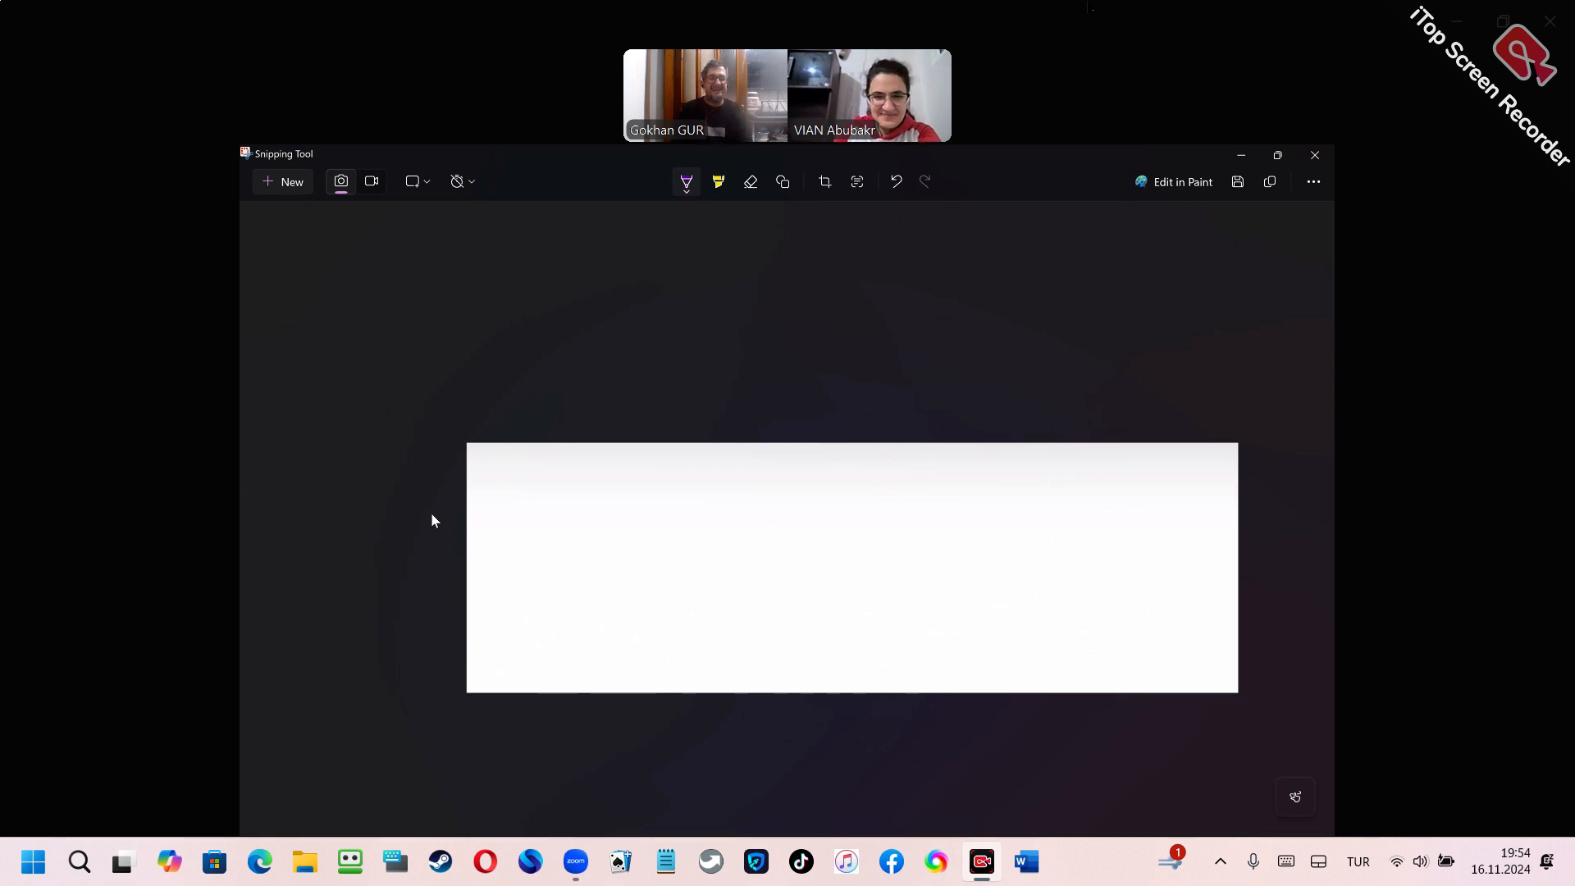
pyautogui.moveTo(563, 620); pyautogui.dragTo(919, 600)
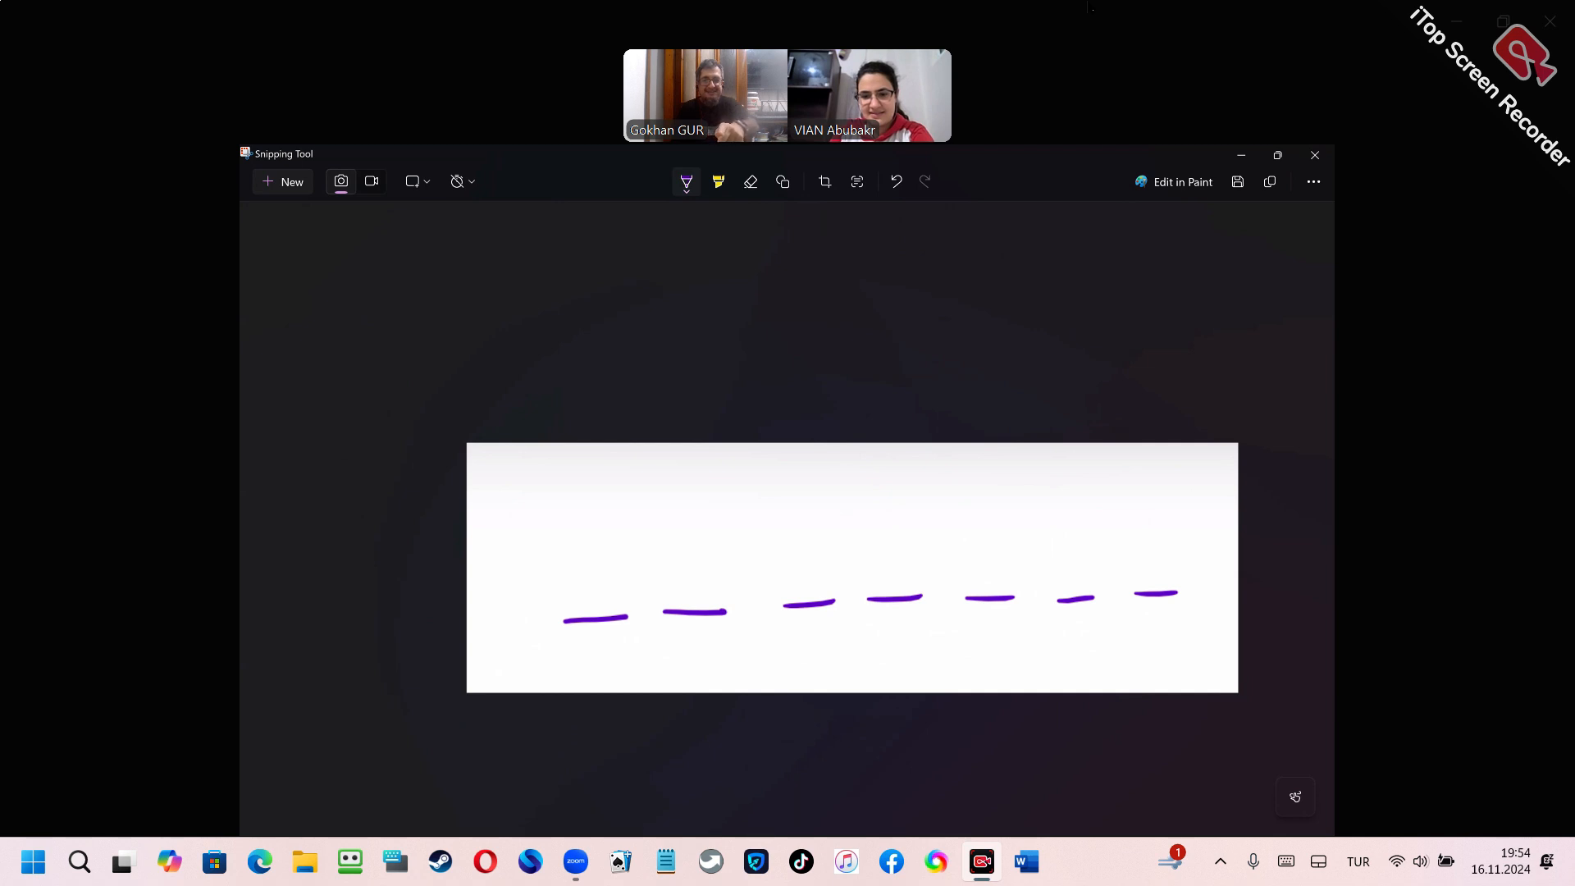
# Write guessed letters over the purple blanks and scribble out the stray extra s.
pyautogui.moveTo(567, 521); pyautogui.dragTo(618, 607)
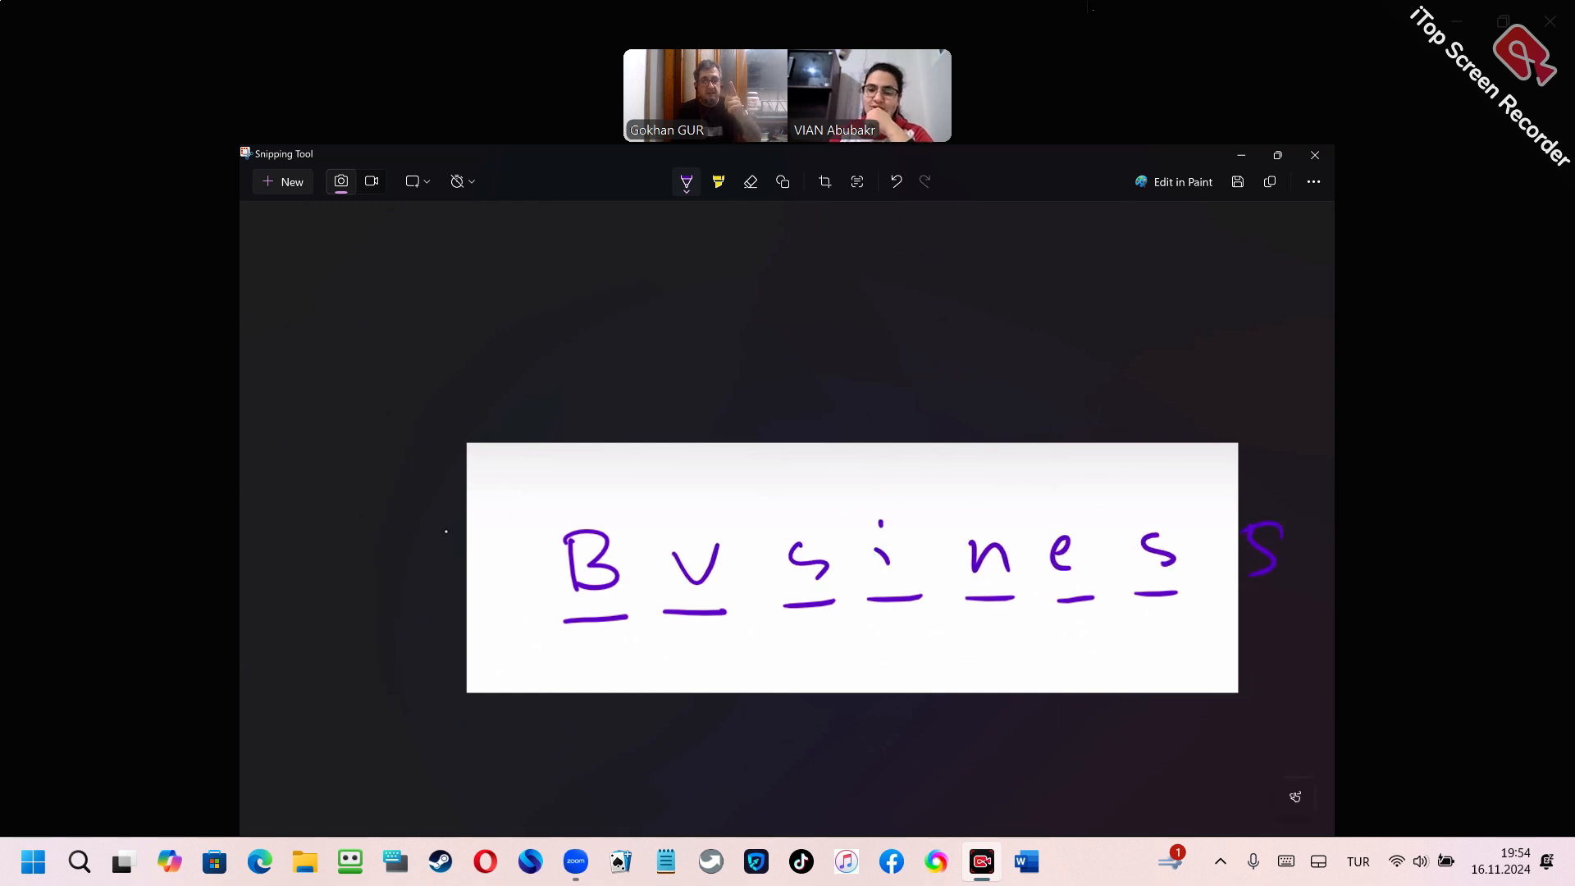
pyautogui.moveTo(1260, 548); pyautogui.dragTo(1260, 562)
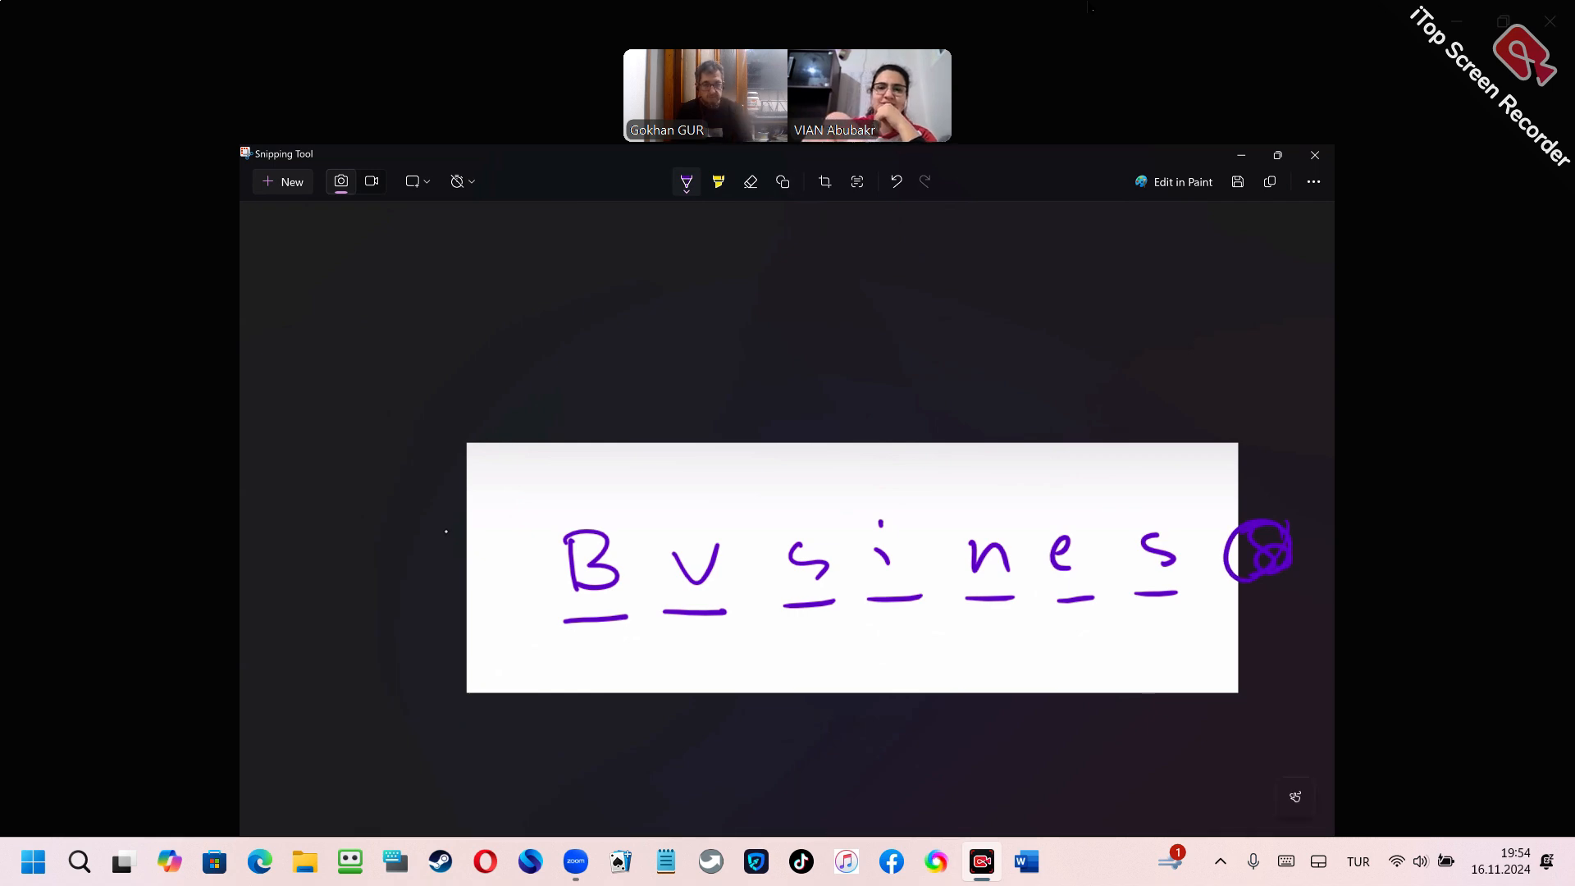
pyautogui.click(750, 182)
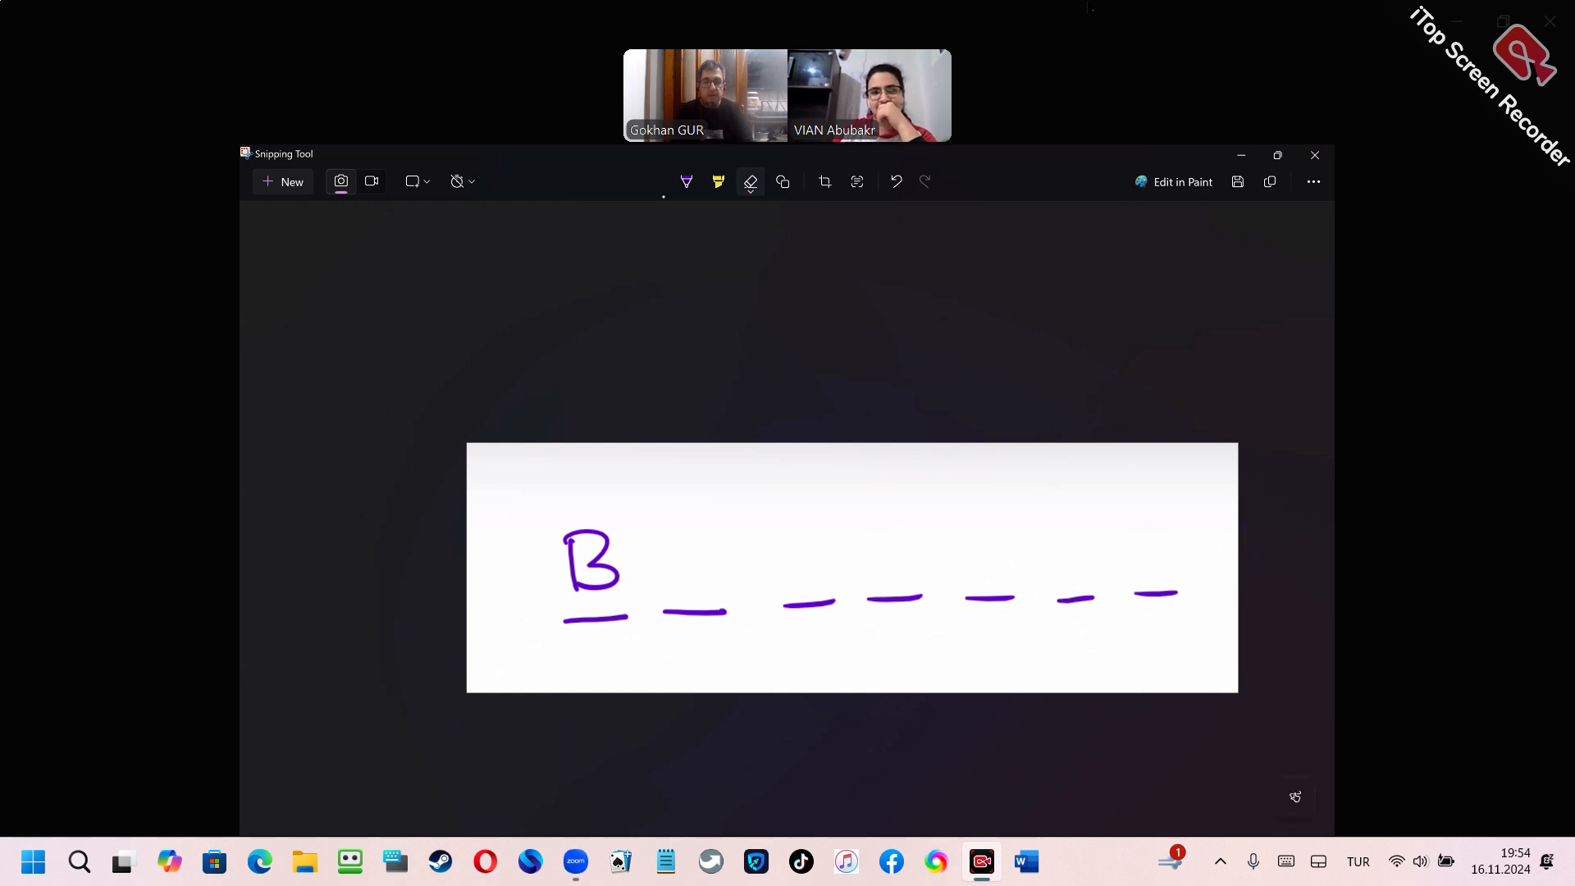
pyautogui.click(686, 182)
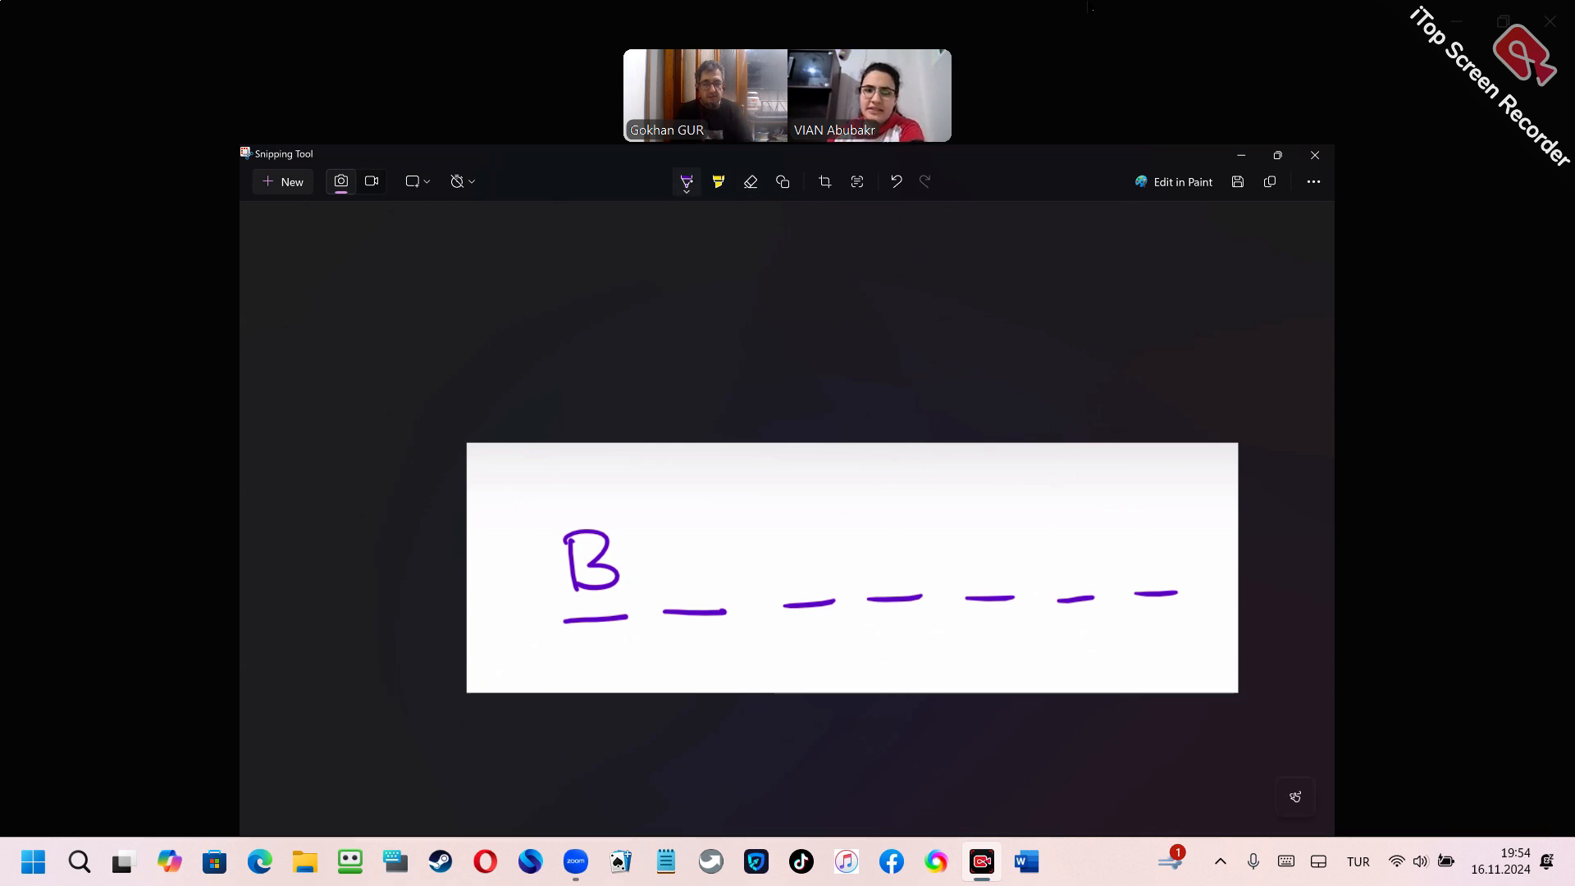
# Wipe the green guessed letters so only the purple B and empty dashes remain.
pyautogui.click(686, 182)
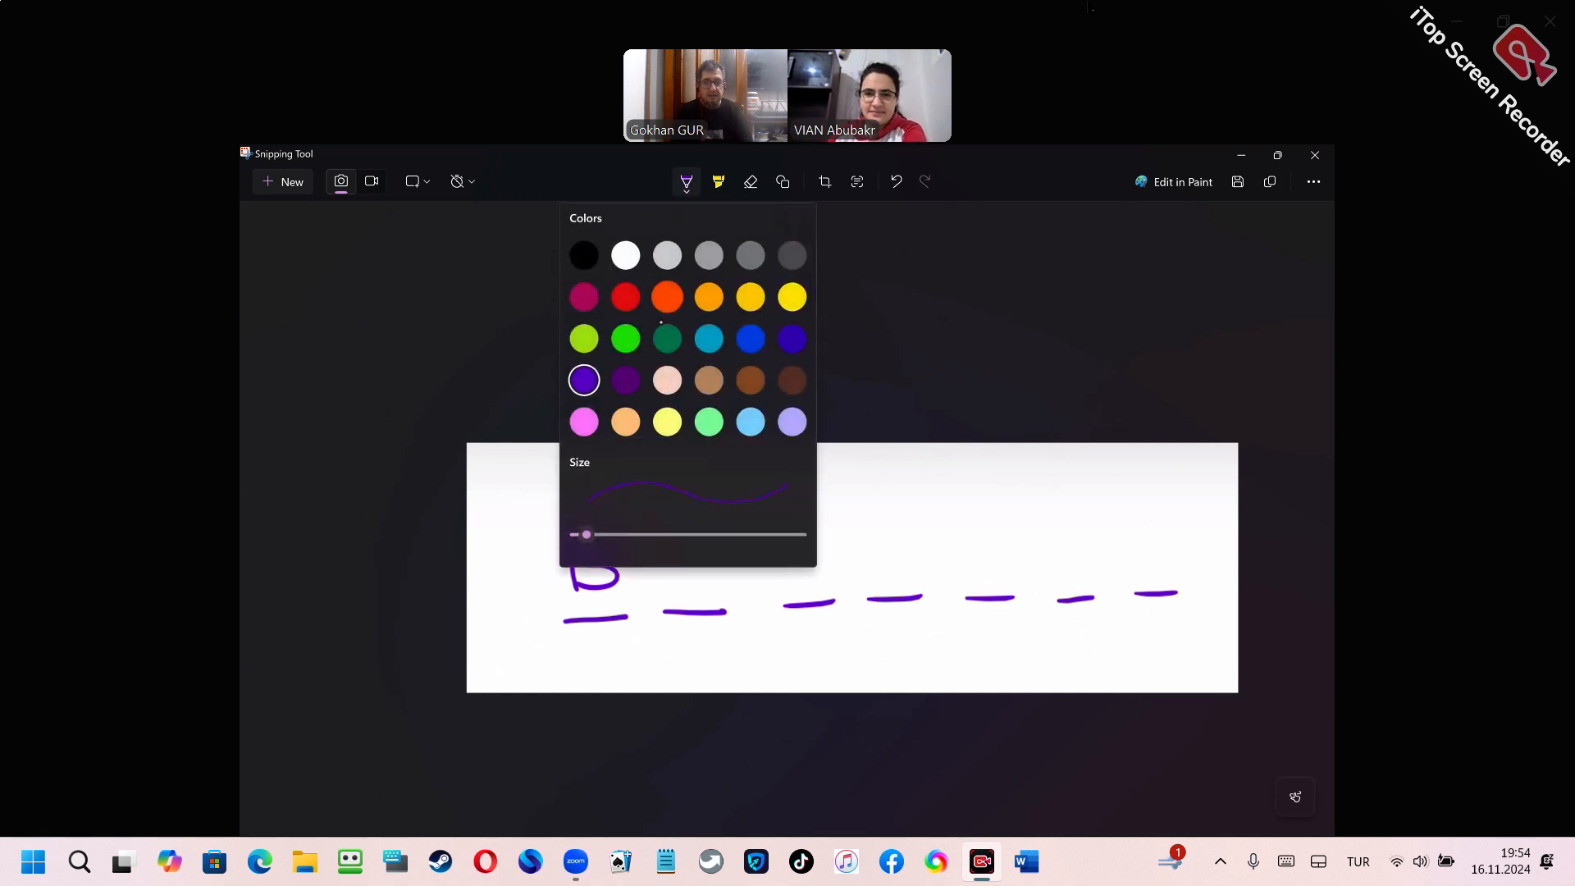
pyautogui.click(686, 182)
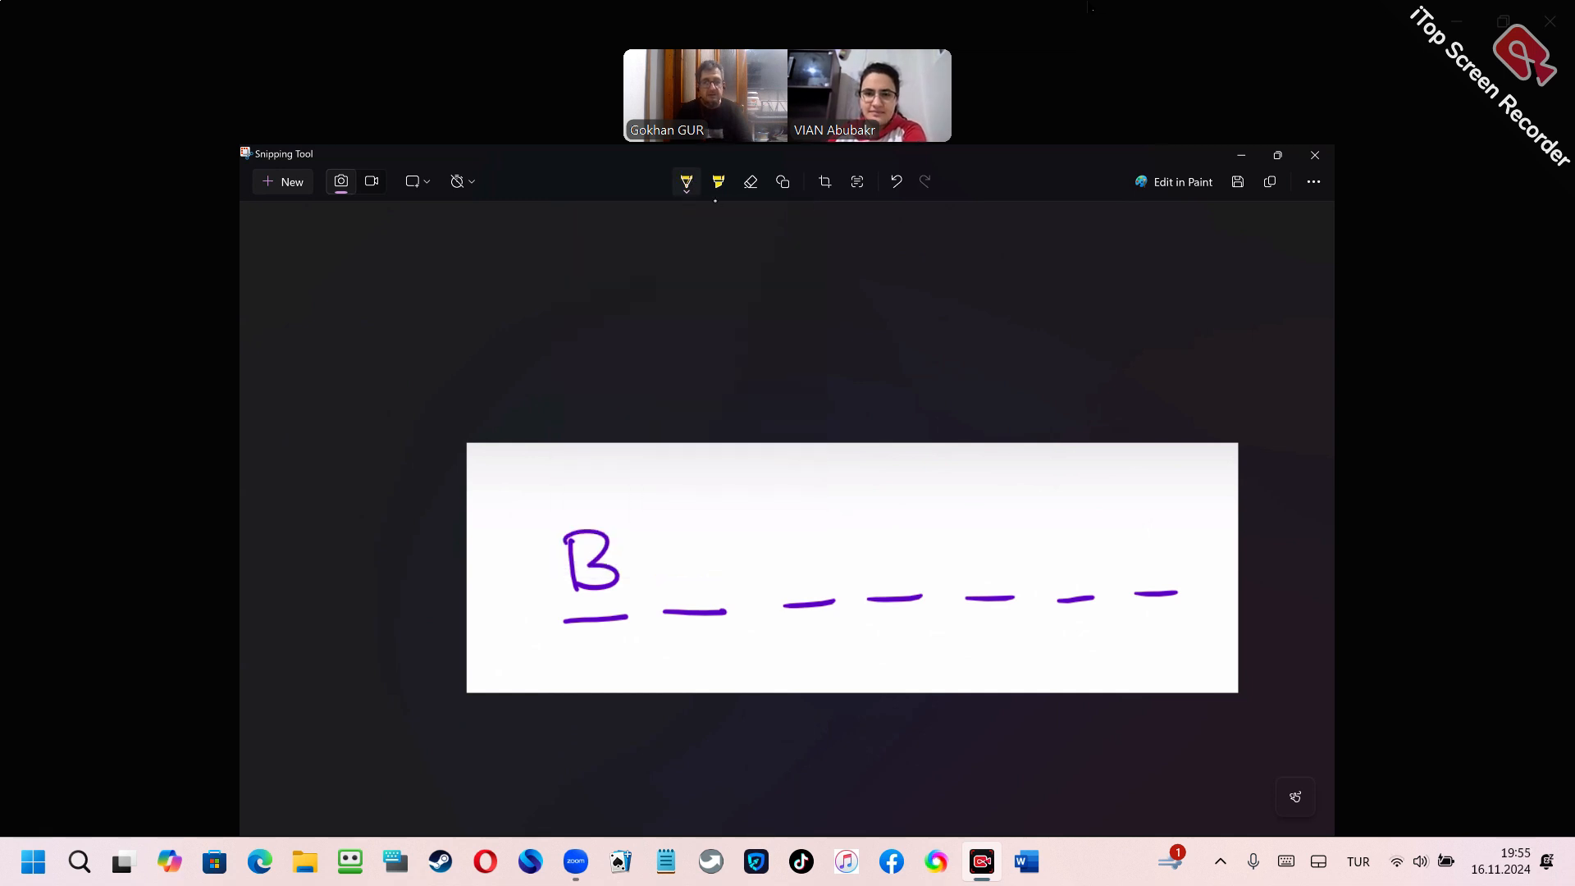
pyautogui.click(686, 183)
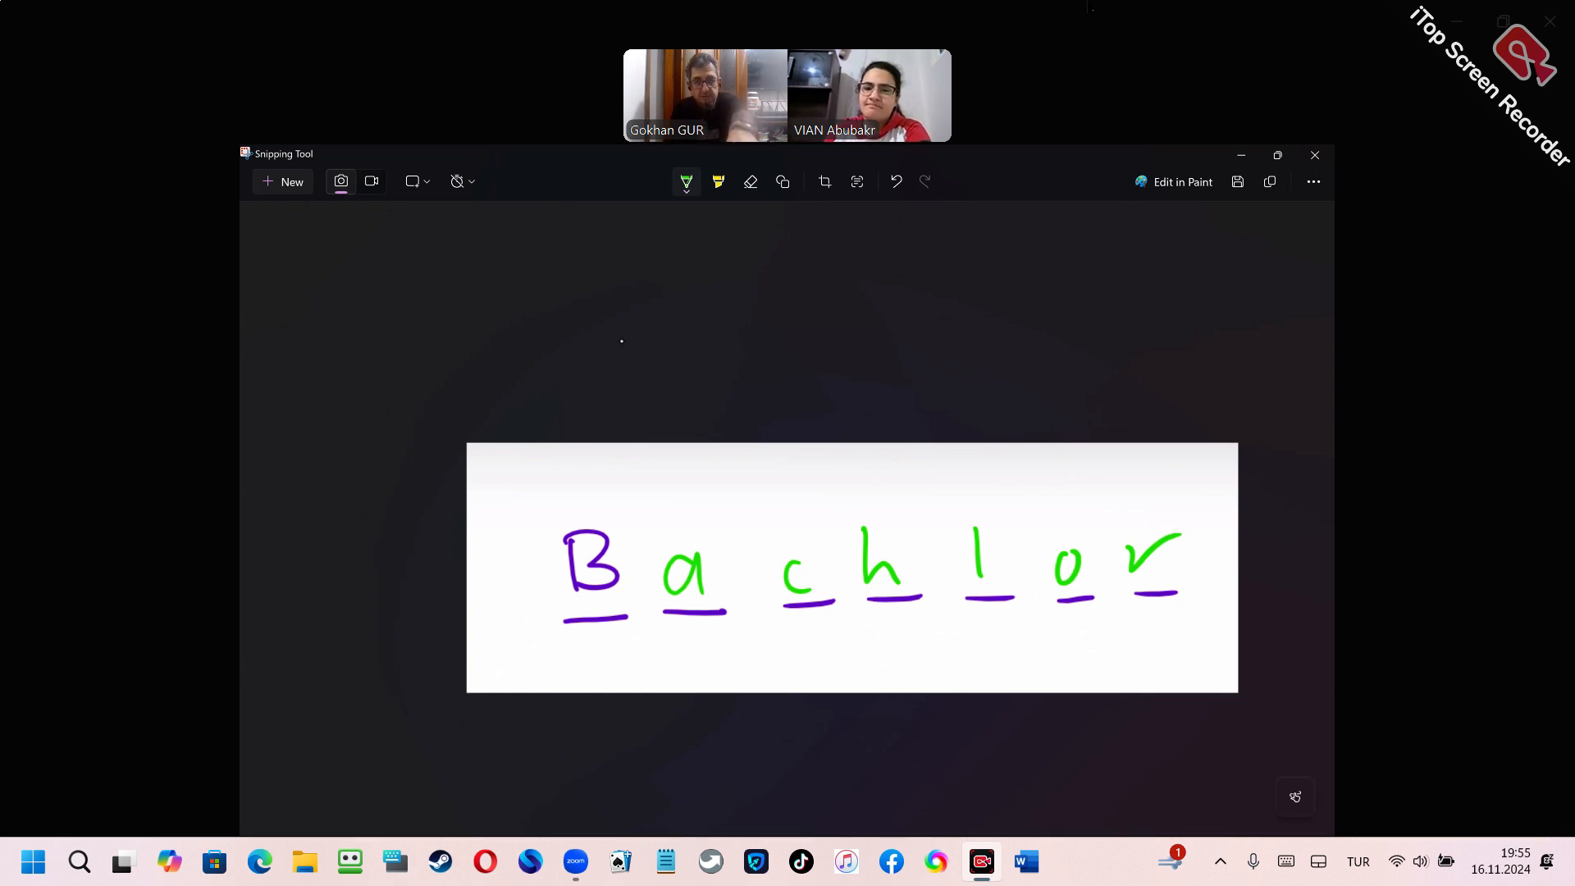
pyautogui.click(750, 182)
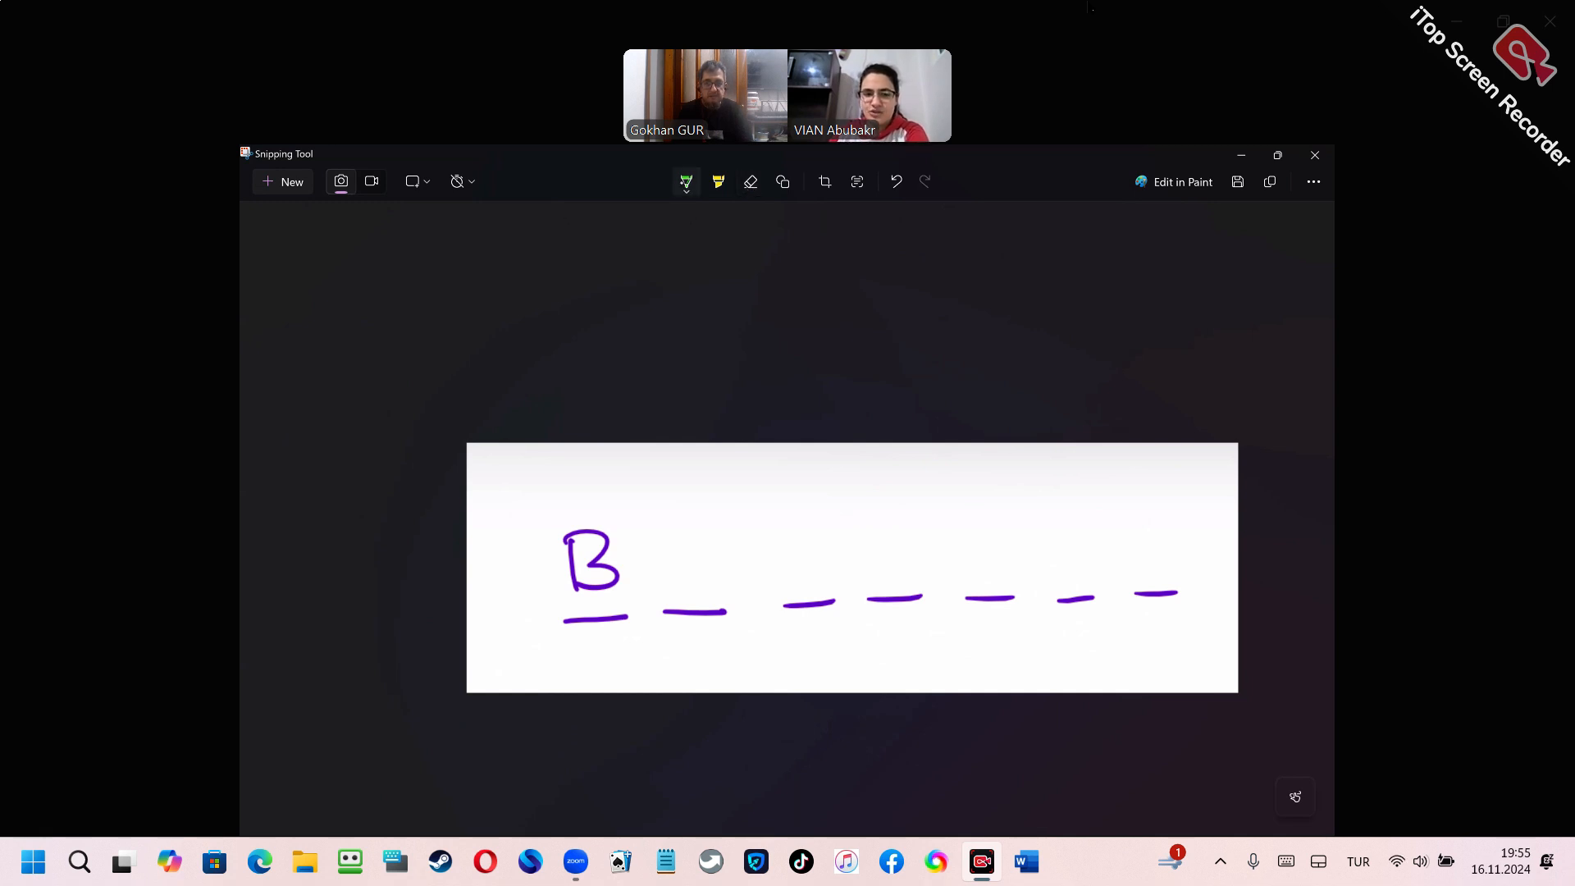
# Switch the pen to pink and write a, k, e, r, y after B, spelling Bakery.
pyautogui.click(685, 182)
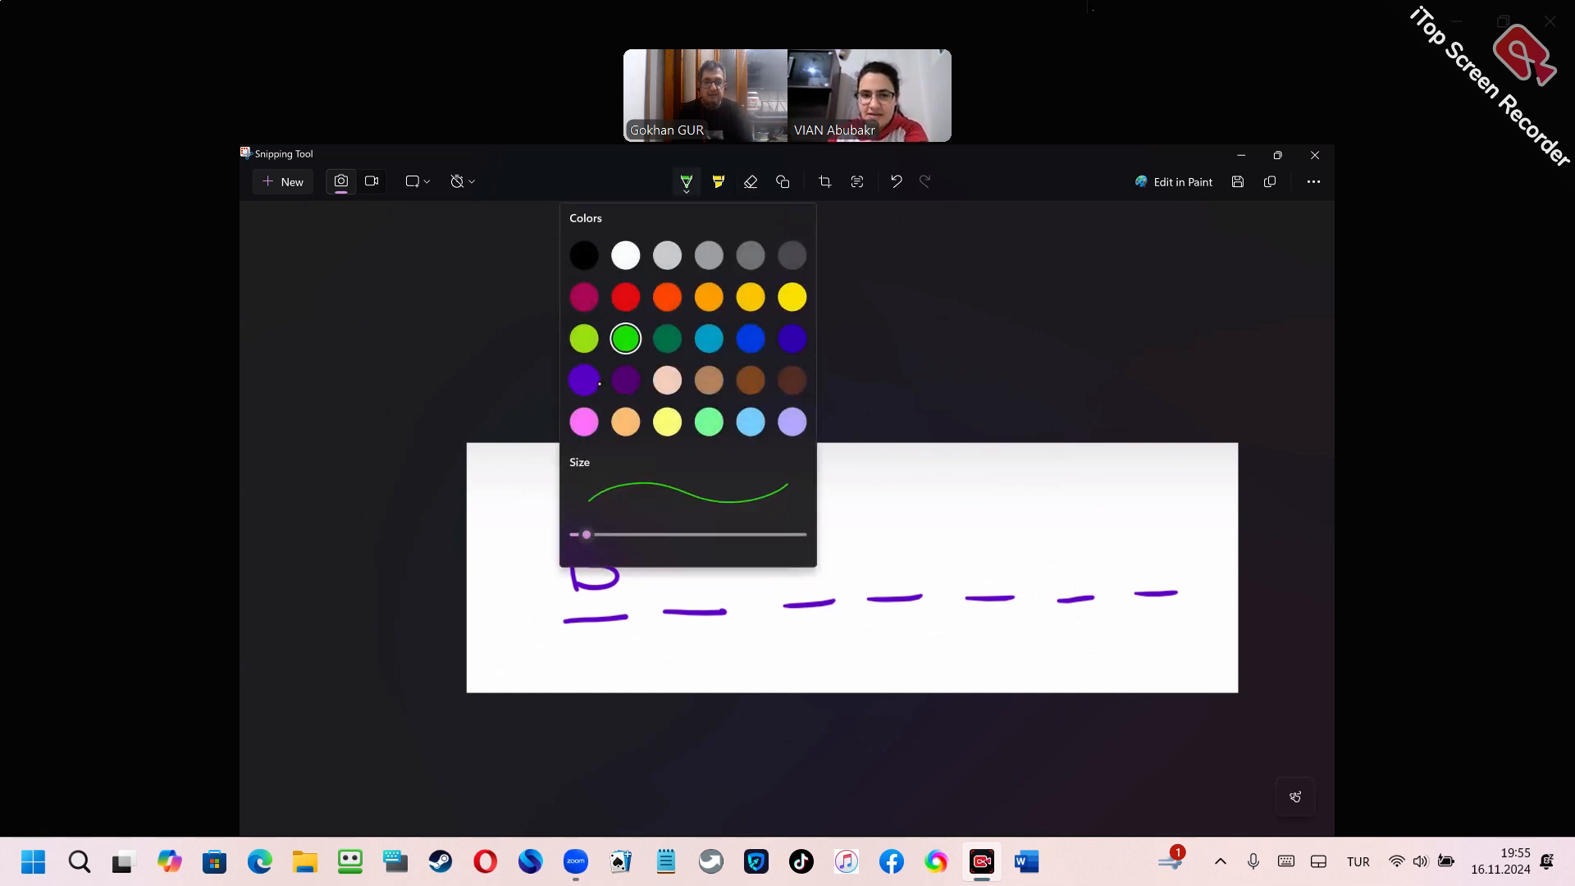
pyautogui.click(584, 421)
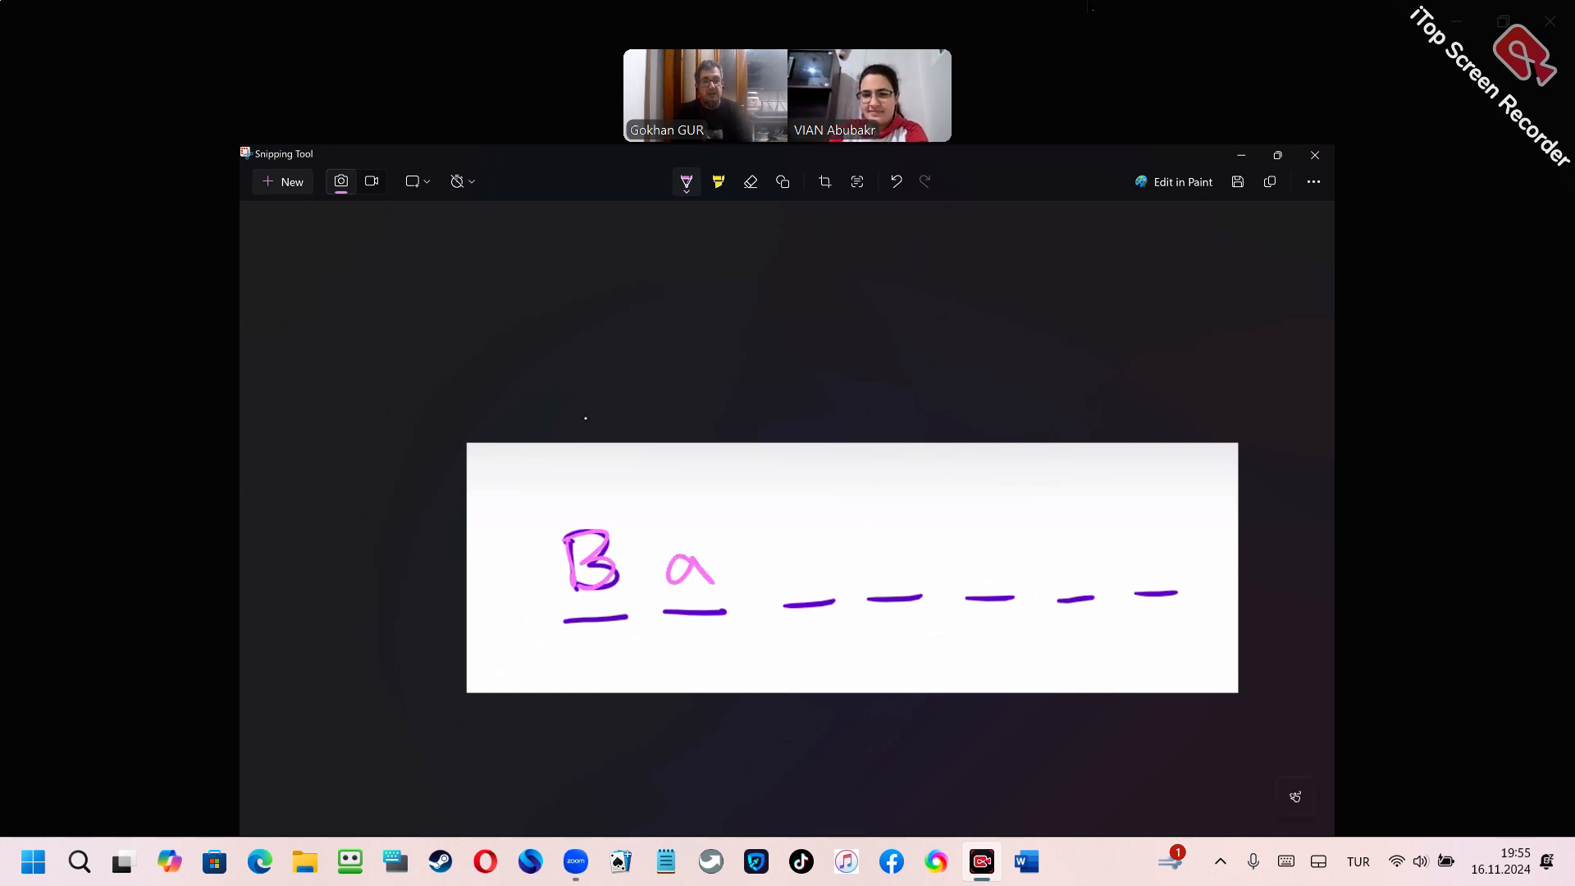
pyautogui.moveTo(794, 548); pyautogui.dragTo(808, 578)
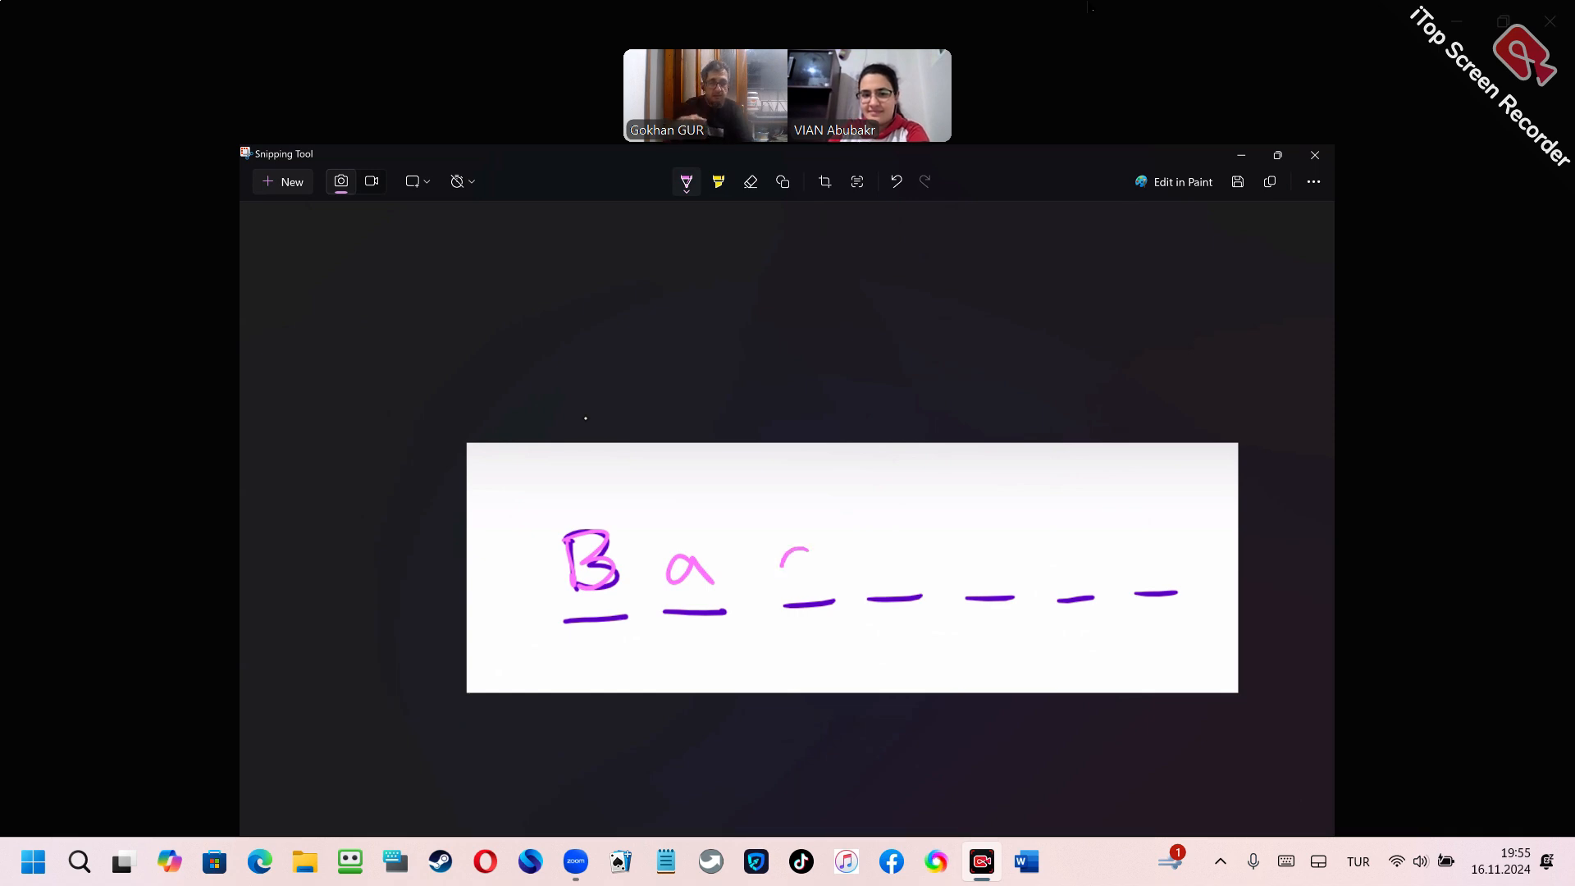
pyautogui.moveTo(794, 548); pyautogui.dragTo(894, 593)
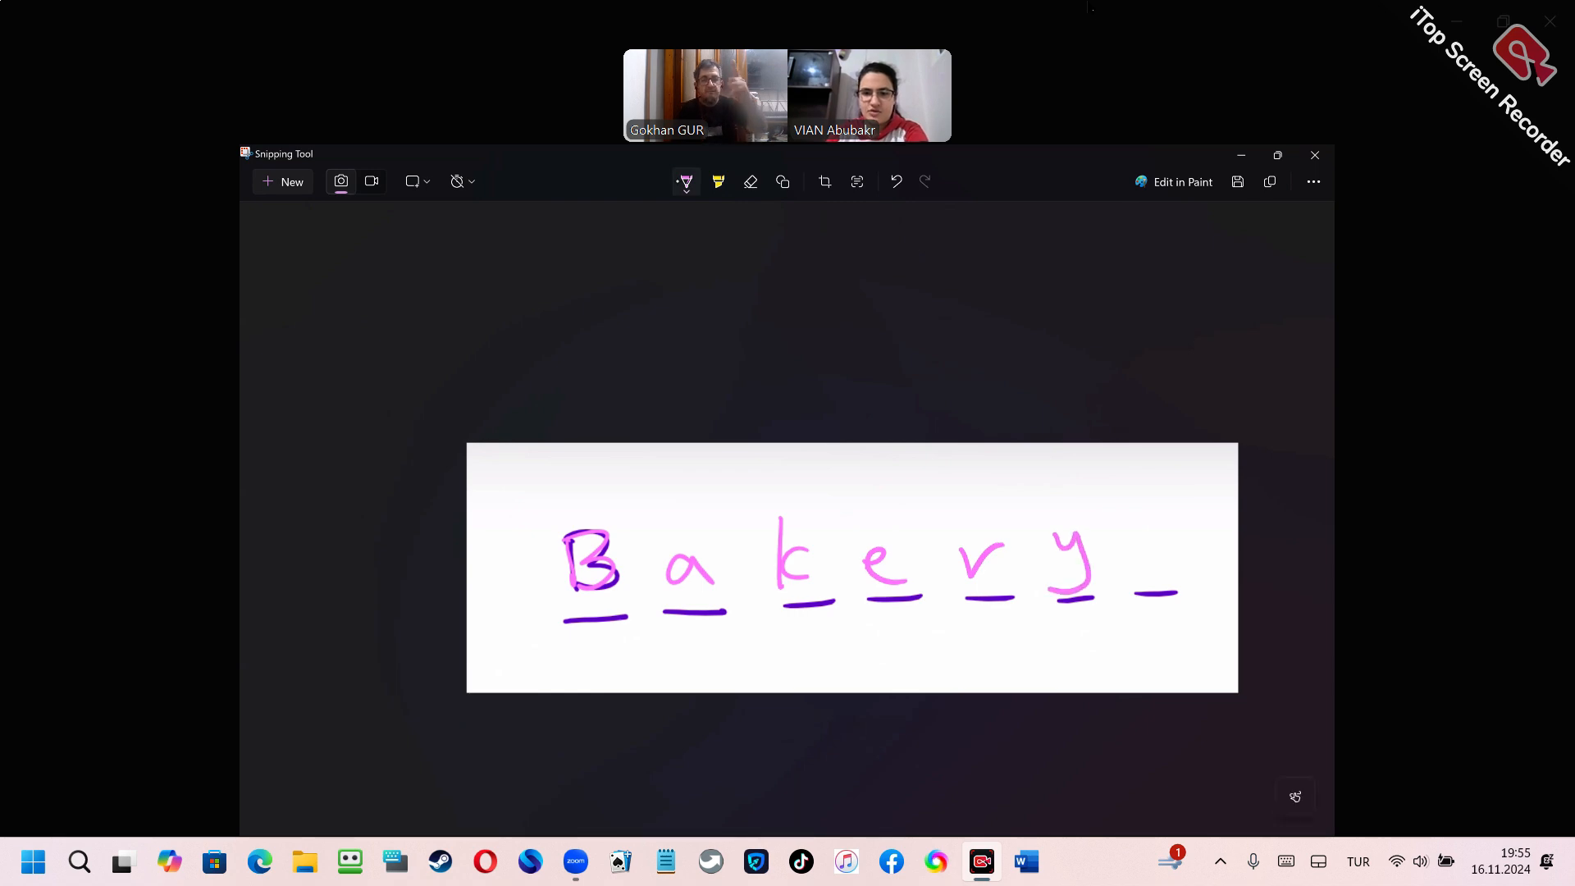
# Erase the wrong letters, write t t e r y to spell Battery, and underline it in pink.
pyautogui.click(749, 182)
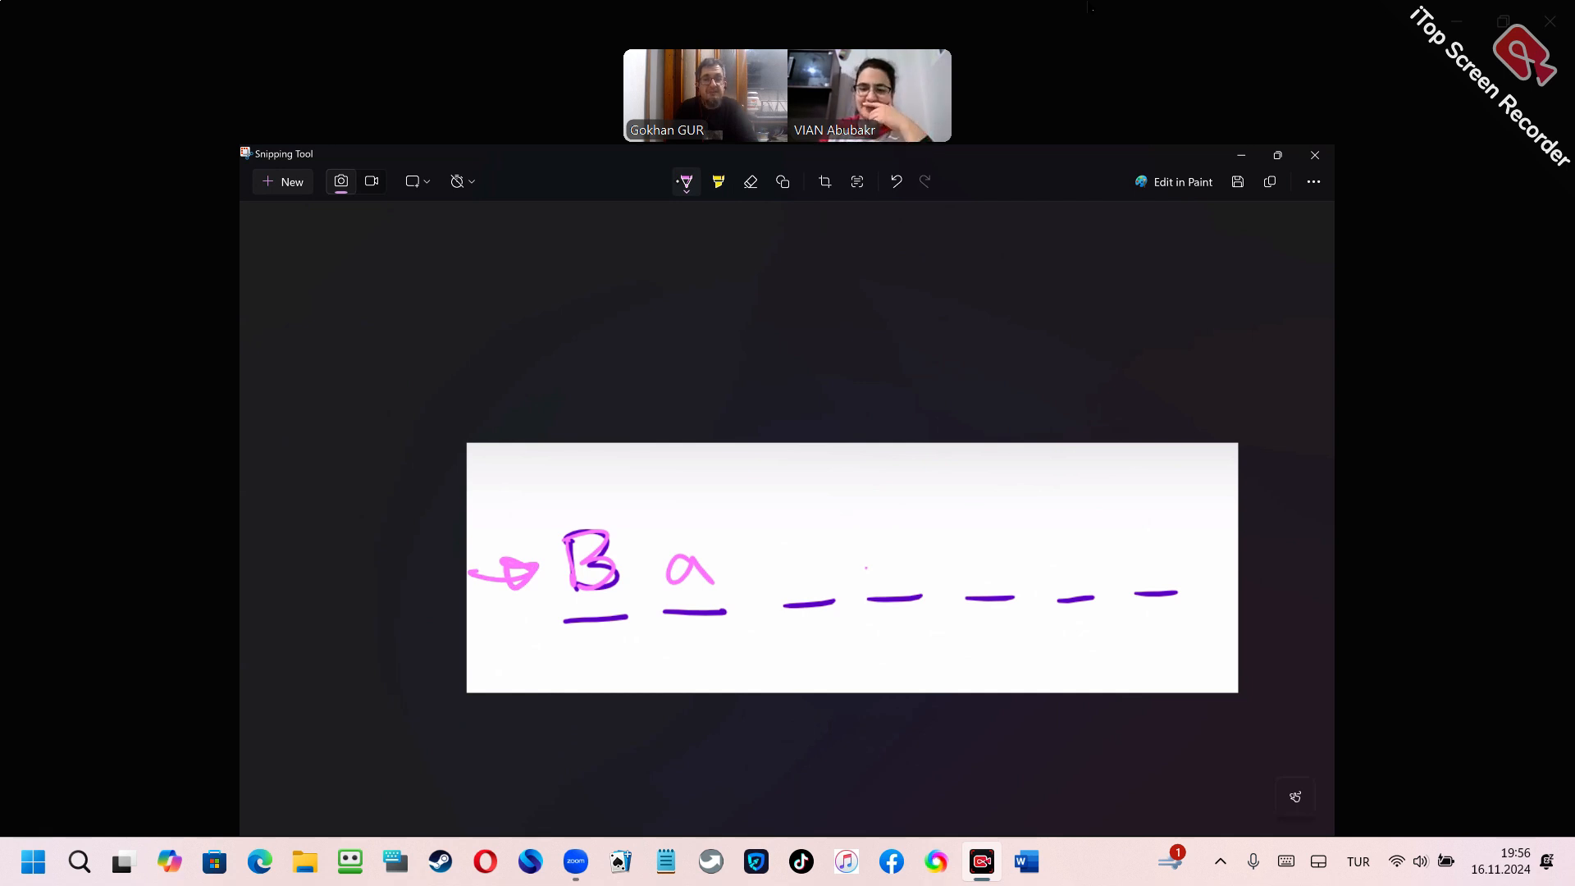
pyautogui.moveTo(794, 522); pyautogui.dragTo(814, 602)
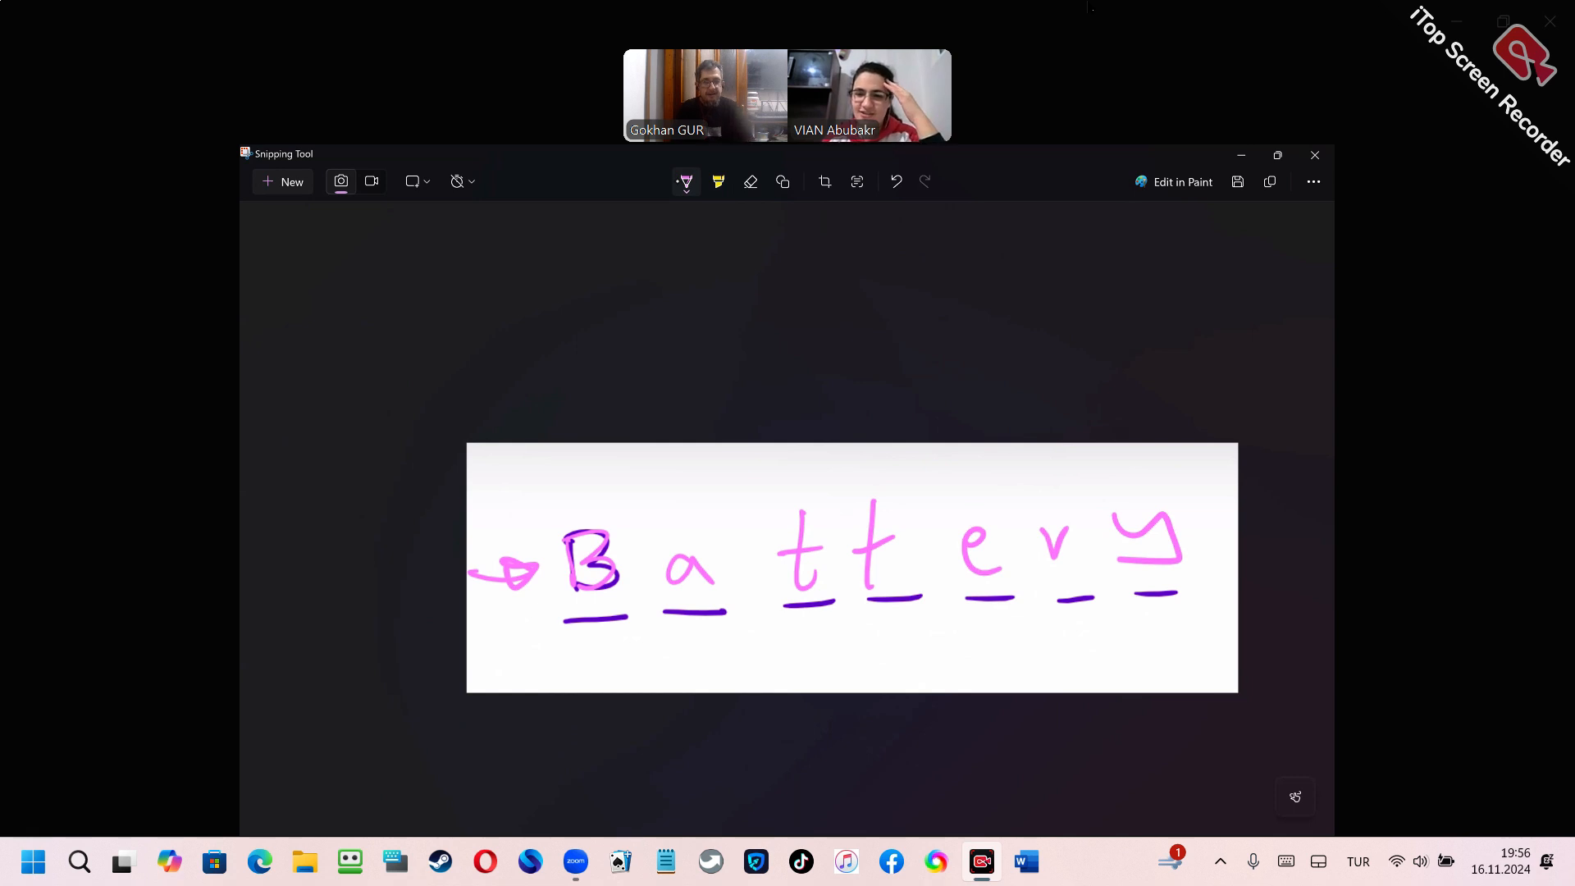
pyautogui.moveTo(551, 658); pyautogui.dragTo(883, 628)
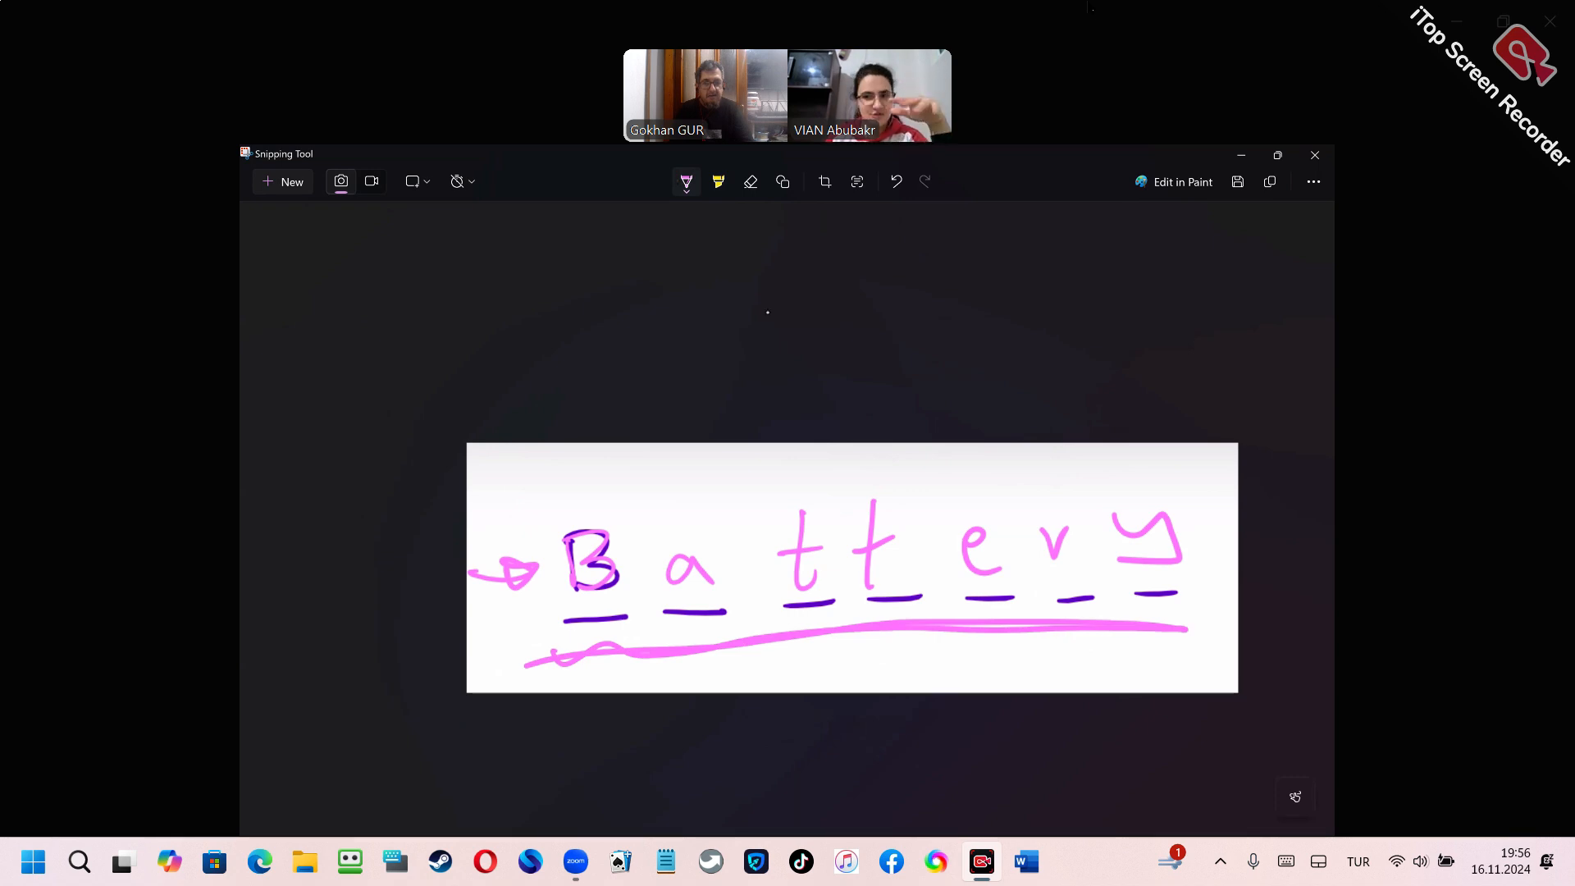
pyautogui.moveTo(768, 317)
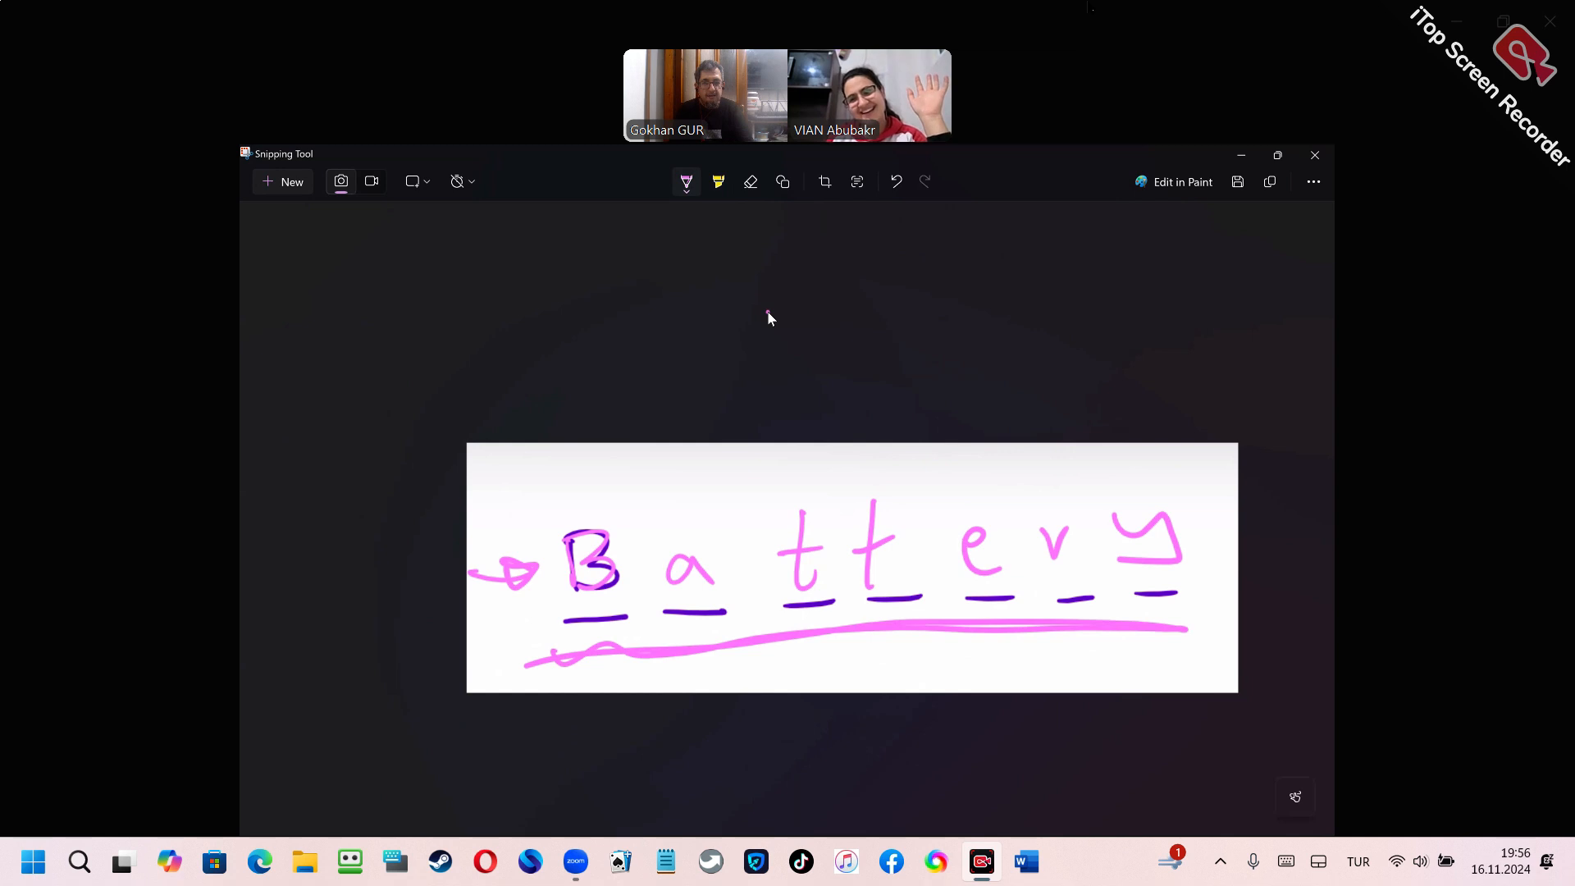
pyautogui.moveTo(814, 254)
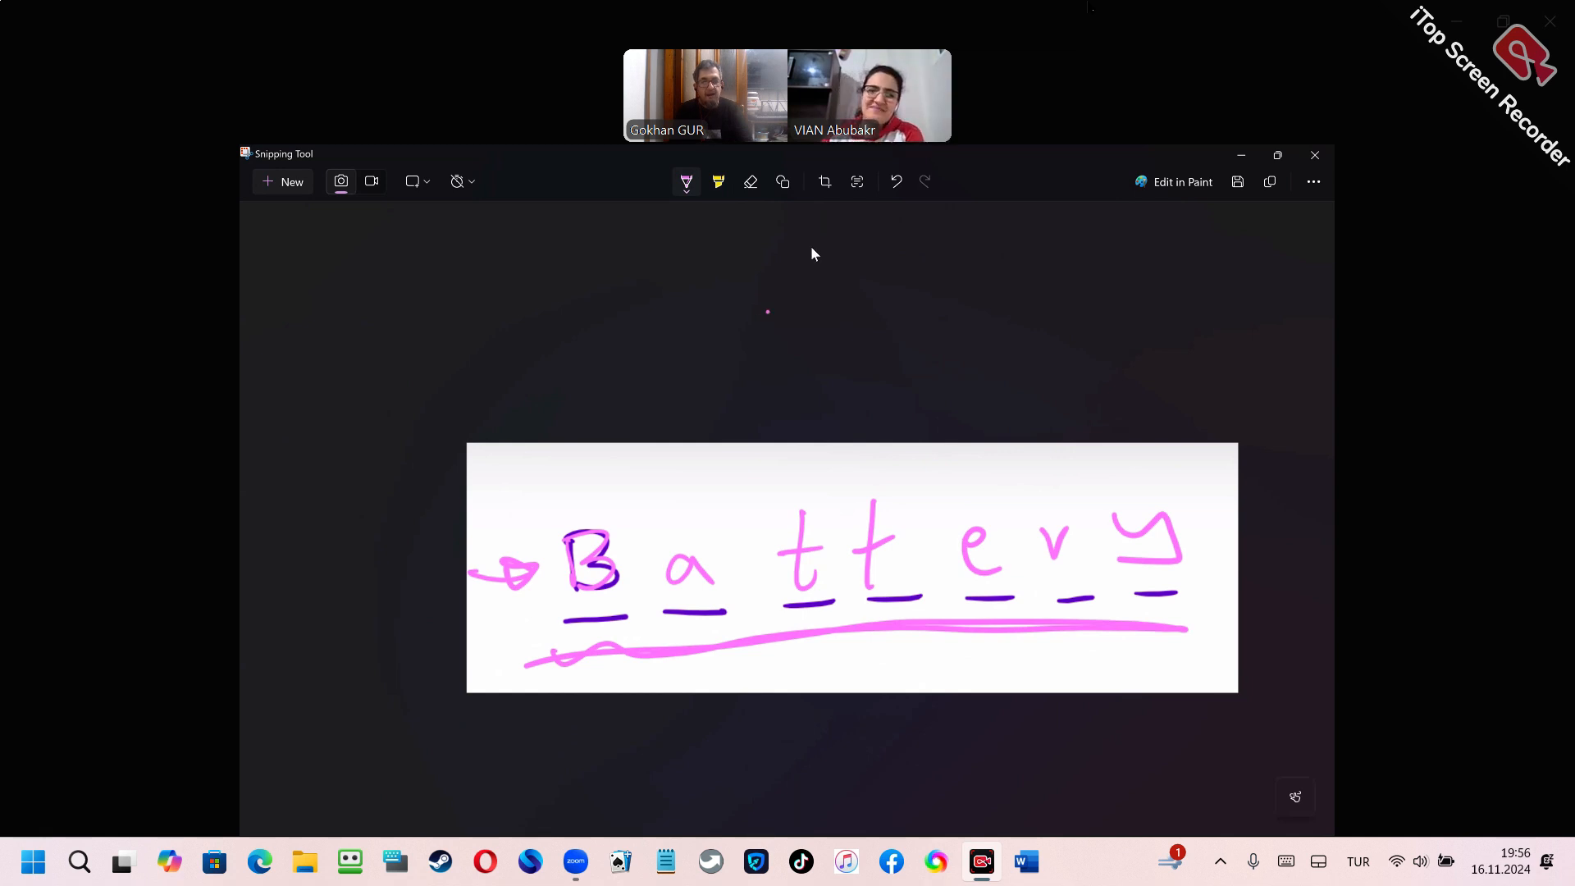
# Activate the eraser to wipe the Battery and Bed time handwriting.
pyautogui.click(750, 180)
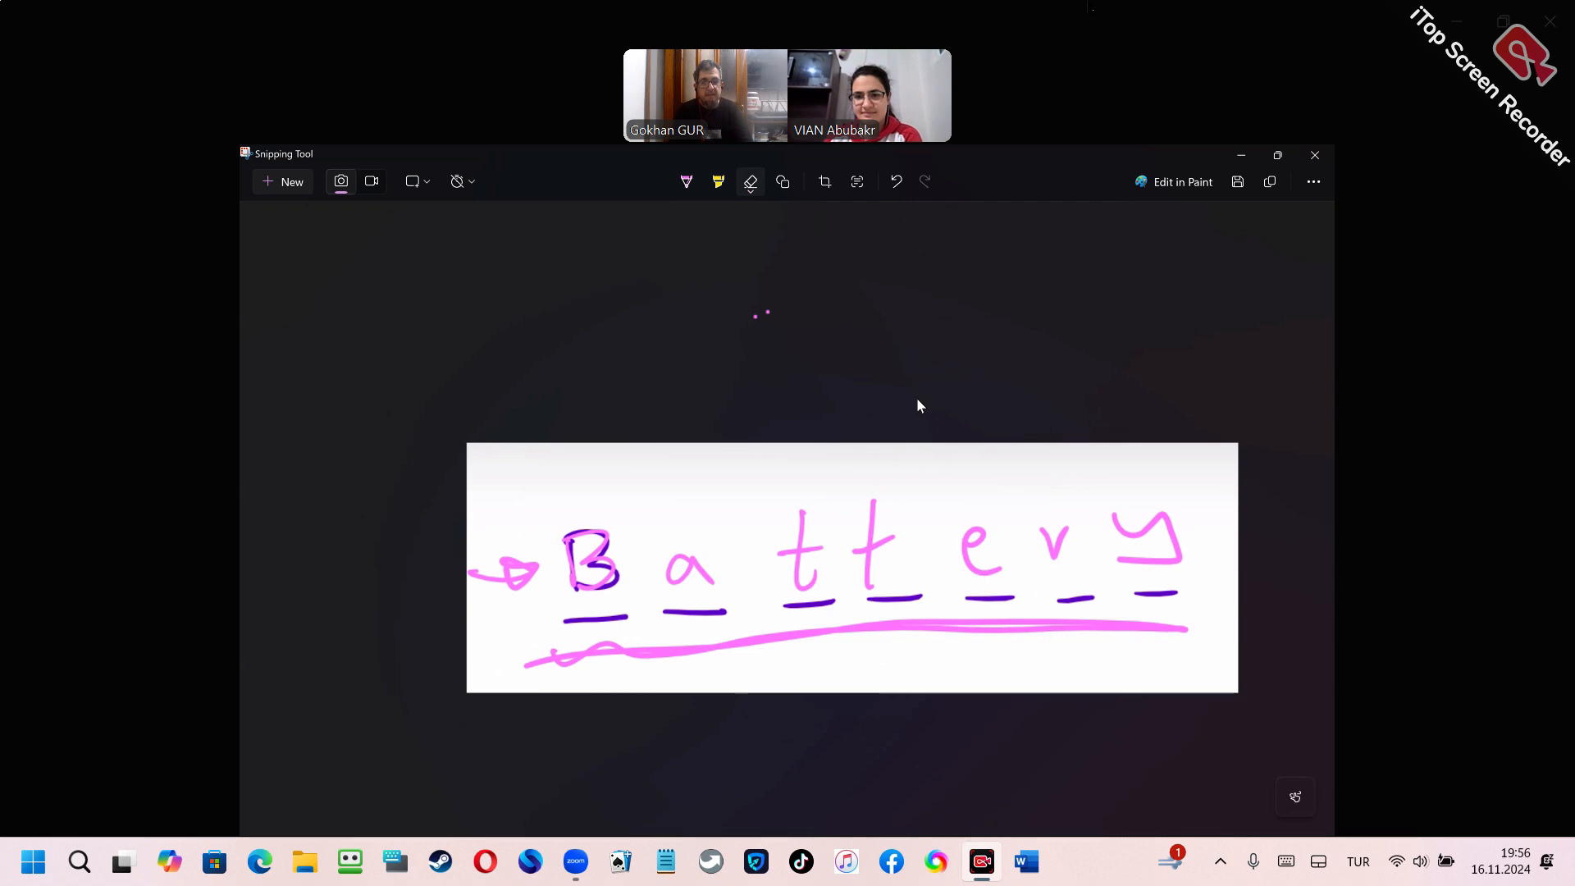
pyautogui.moveTo(789, 234)
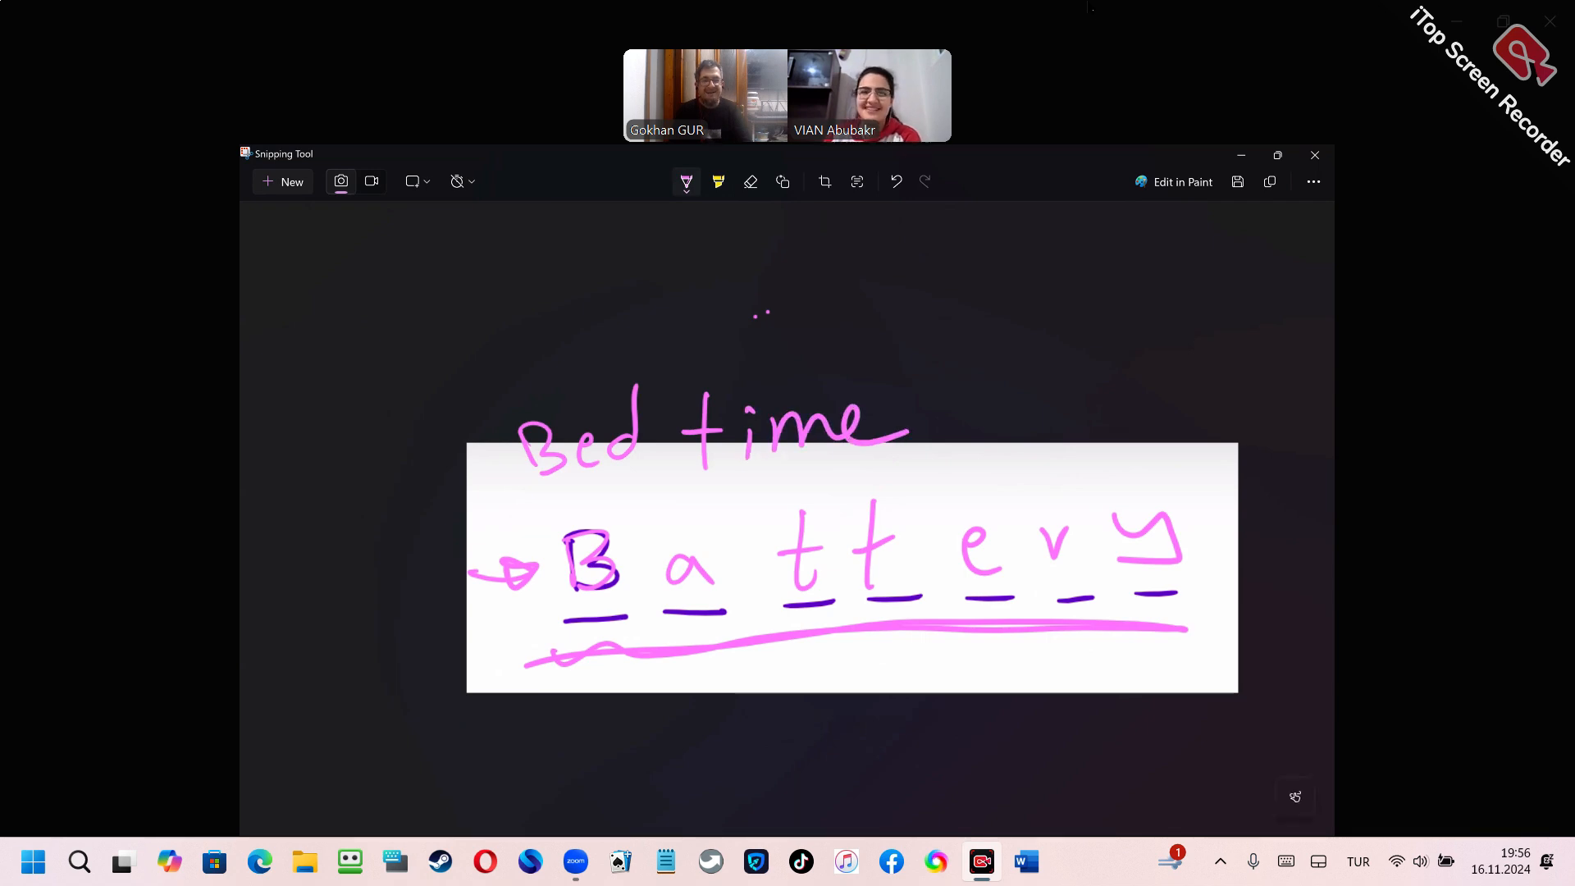
pyautogui.moveTo(601, 265)
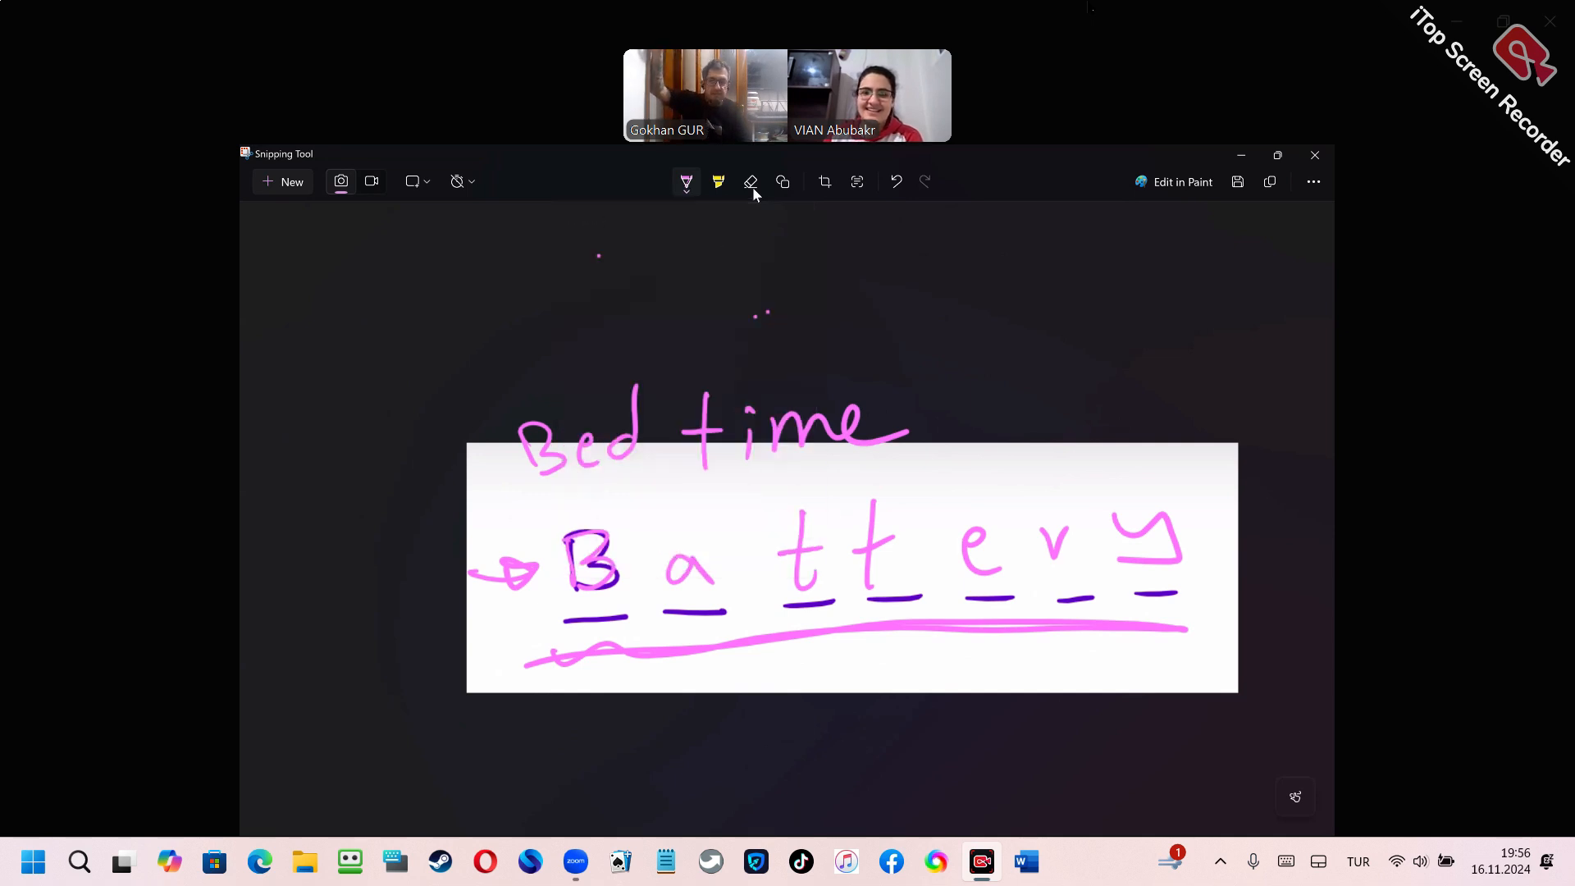
pyautogui.moveTo(750, 183)
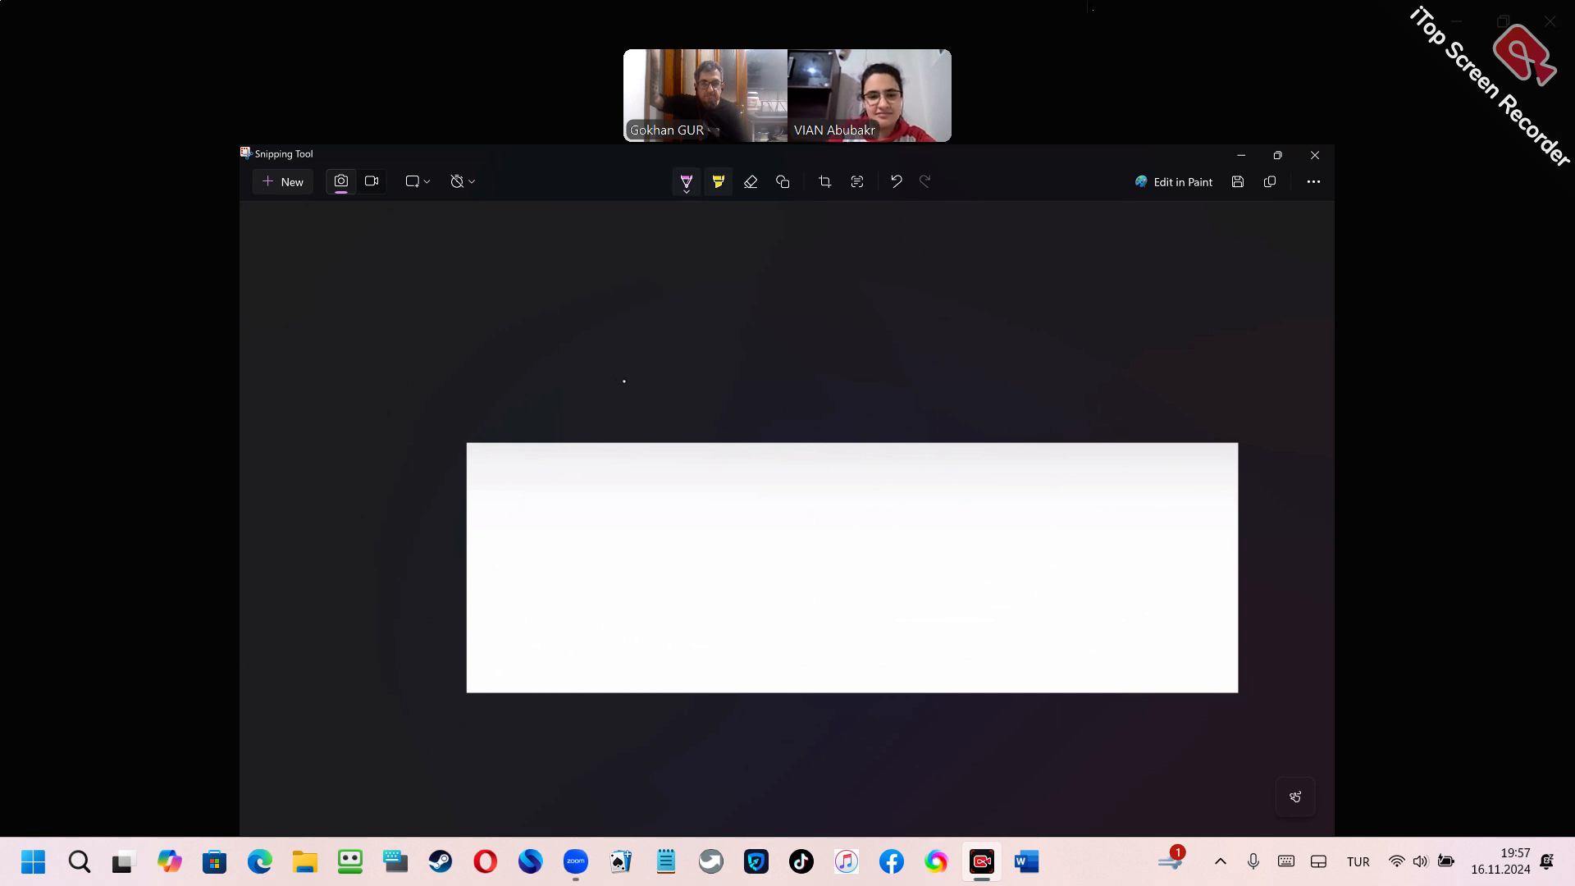
# Draw six pink blank dashes across the empty canvas for a new word.
pyautogui.moveTo(528, 615); pyautogui.dragTo(612, 617)
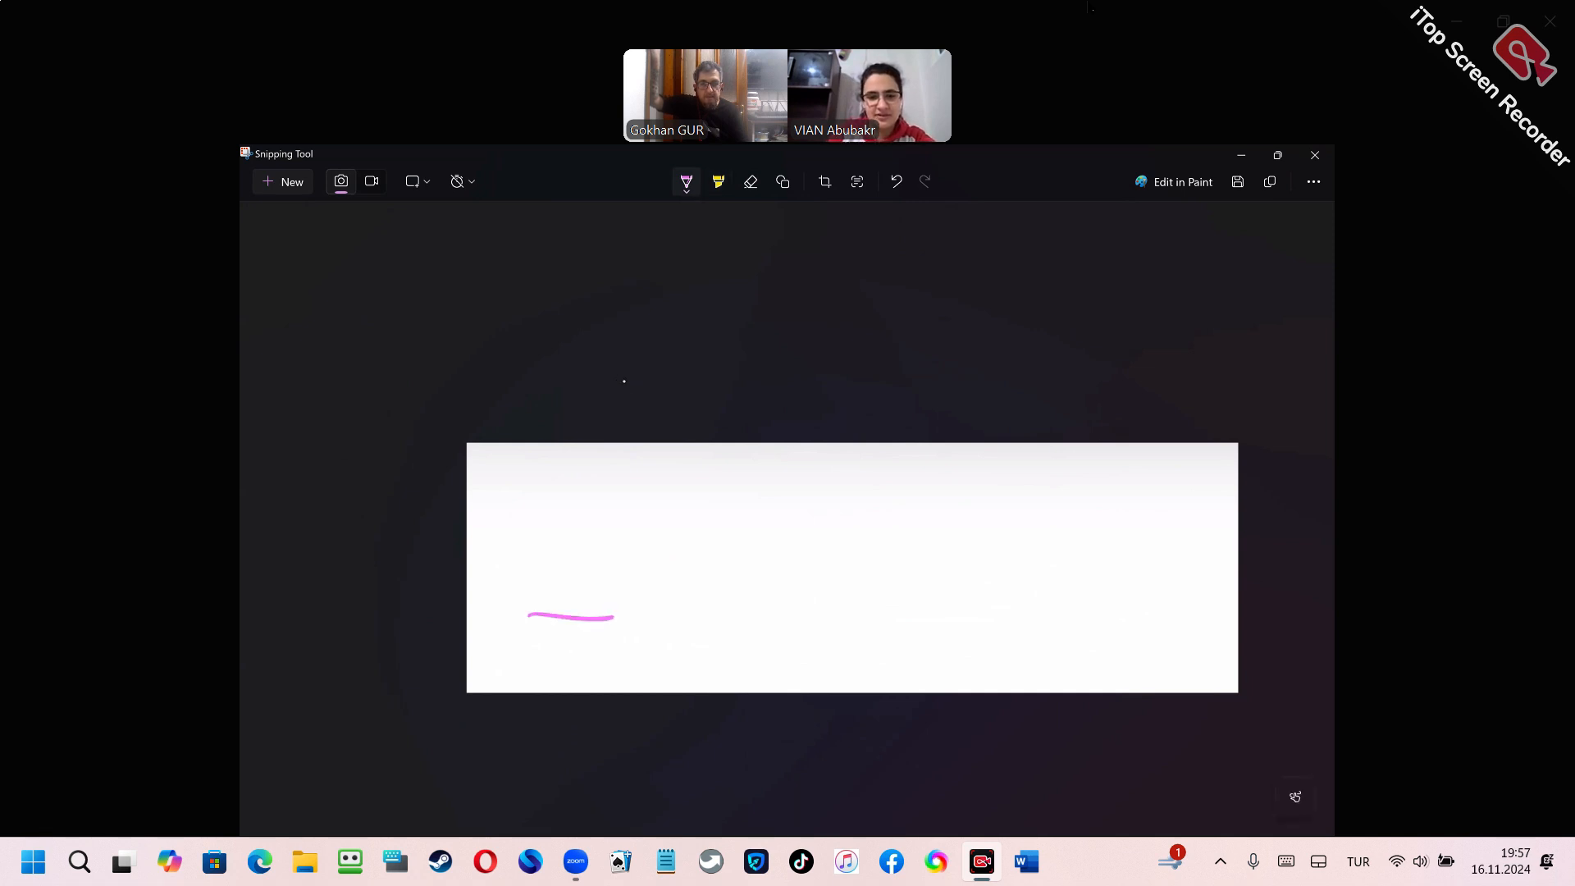
pyautogui.moveTo(687, 613); pyautogui.dragTo(745, 607)
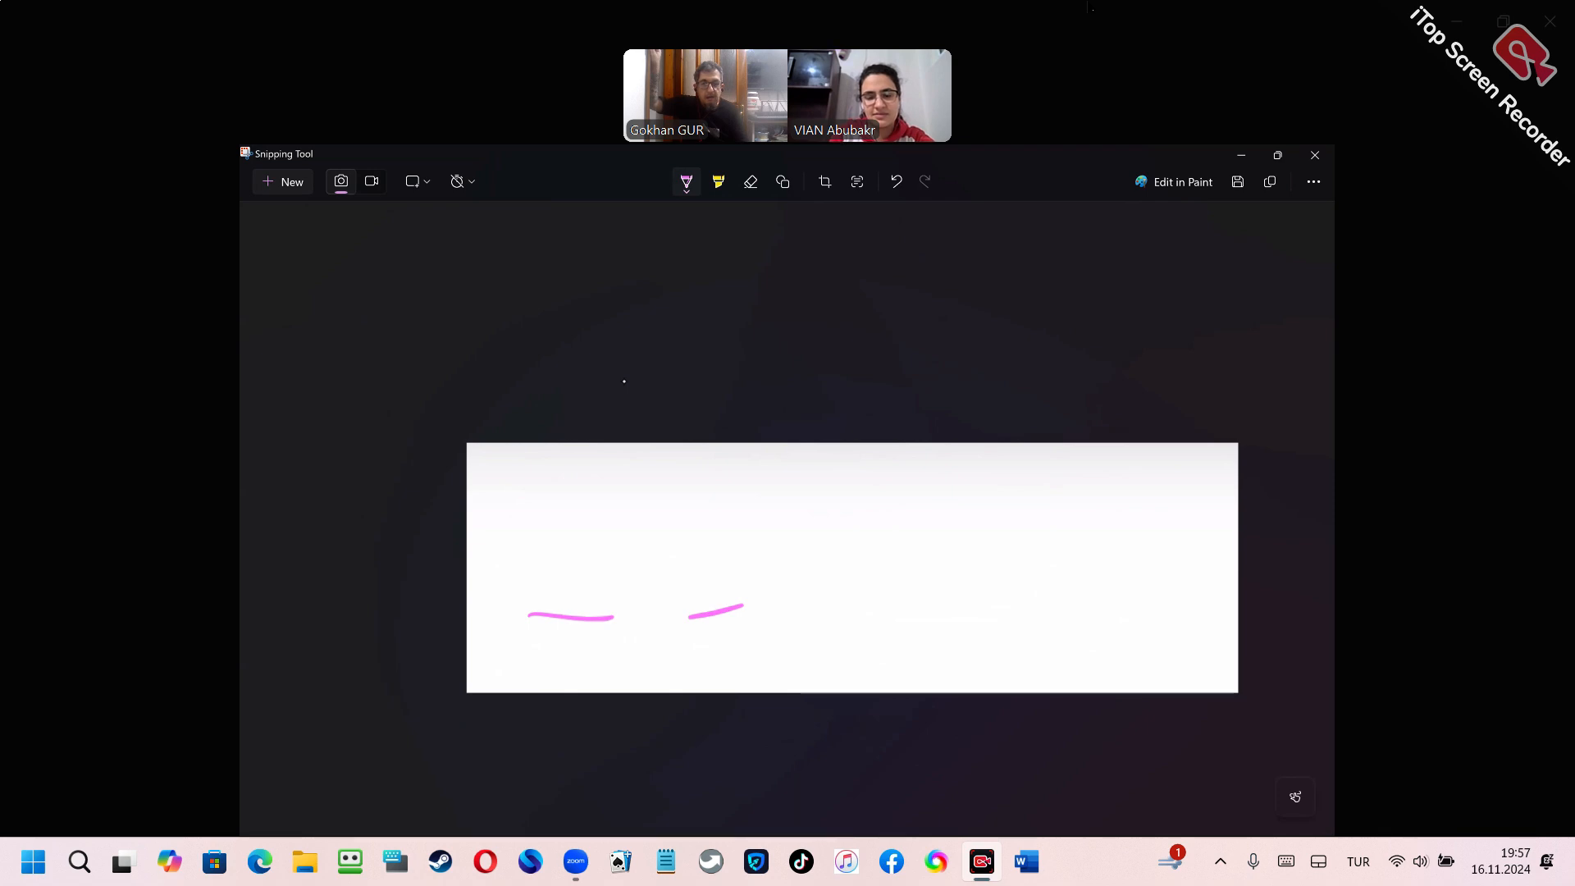
pyautogui.moveTo(818, 592); pyautogui.dragTo(1084, 581)
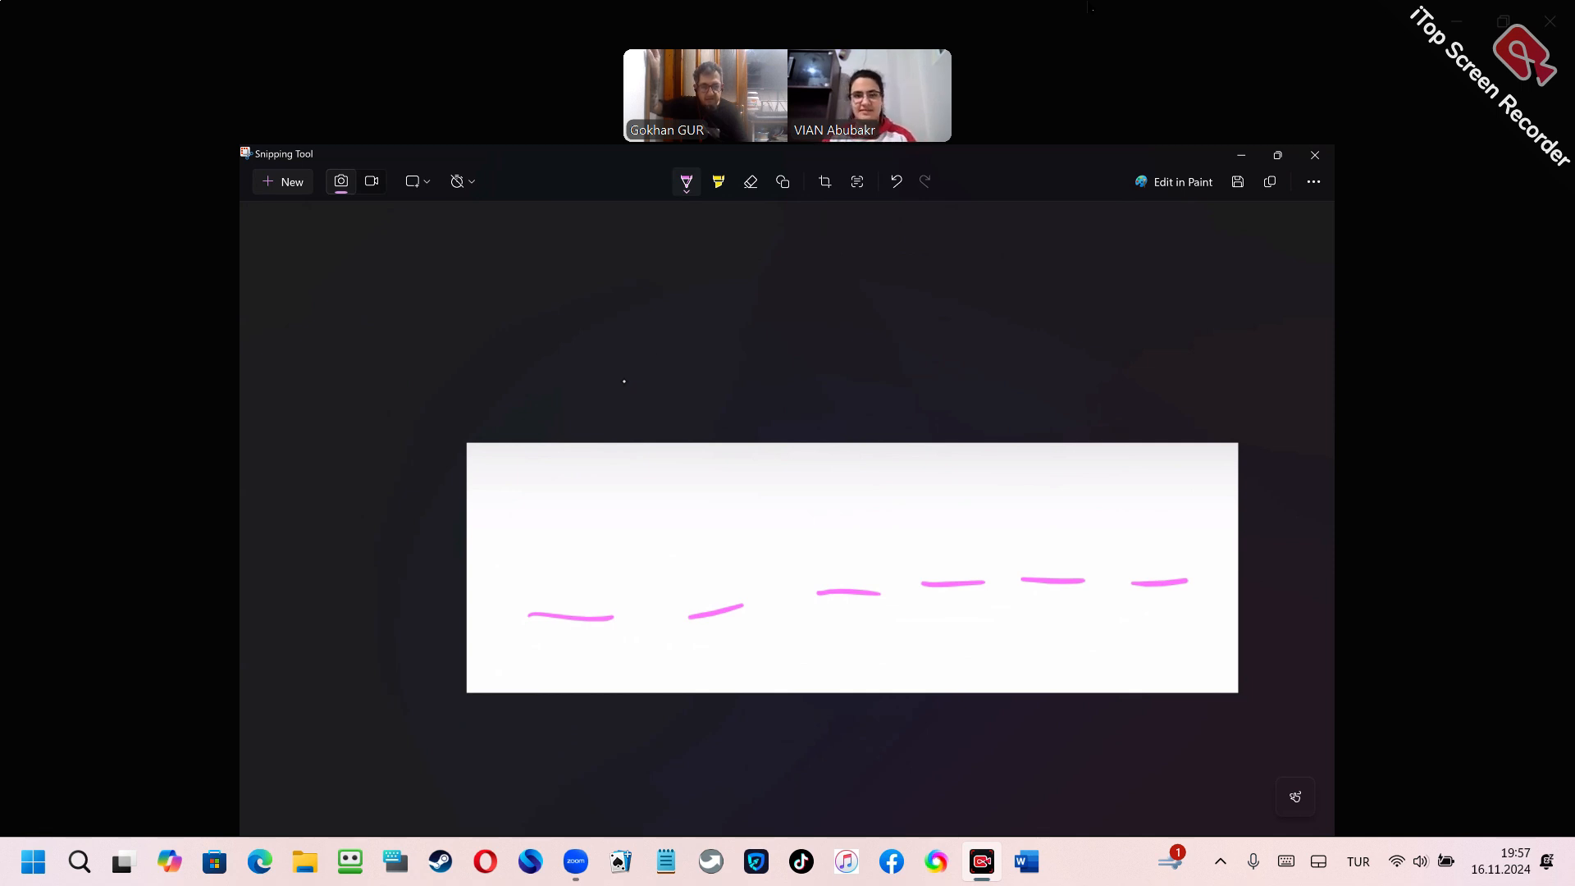
pyautogui.moveTo(782, 182)
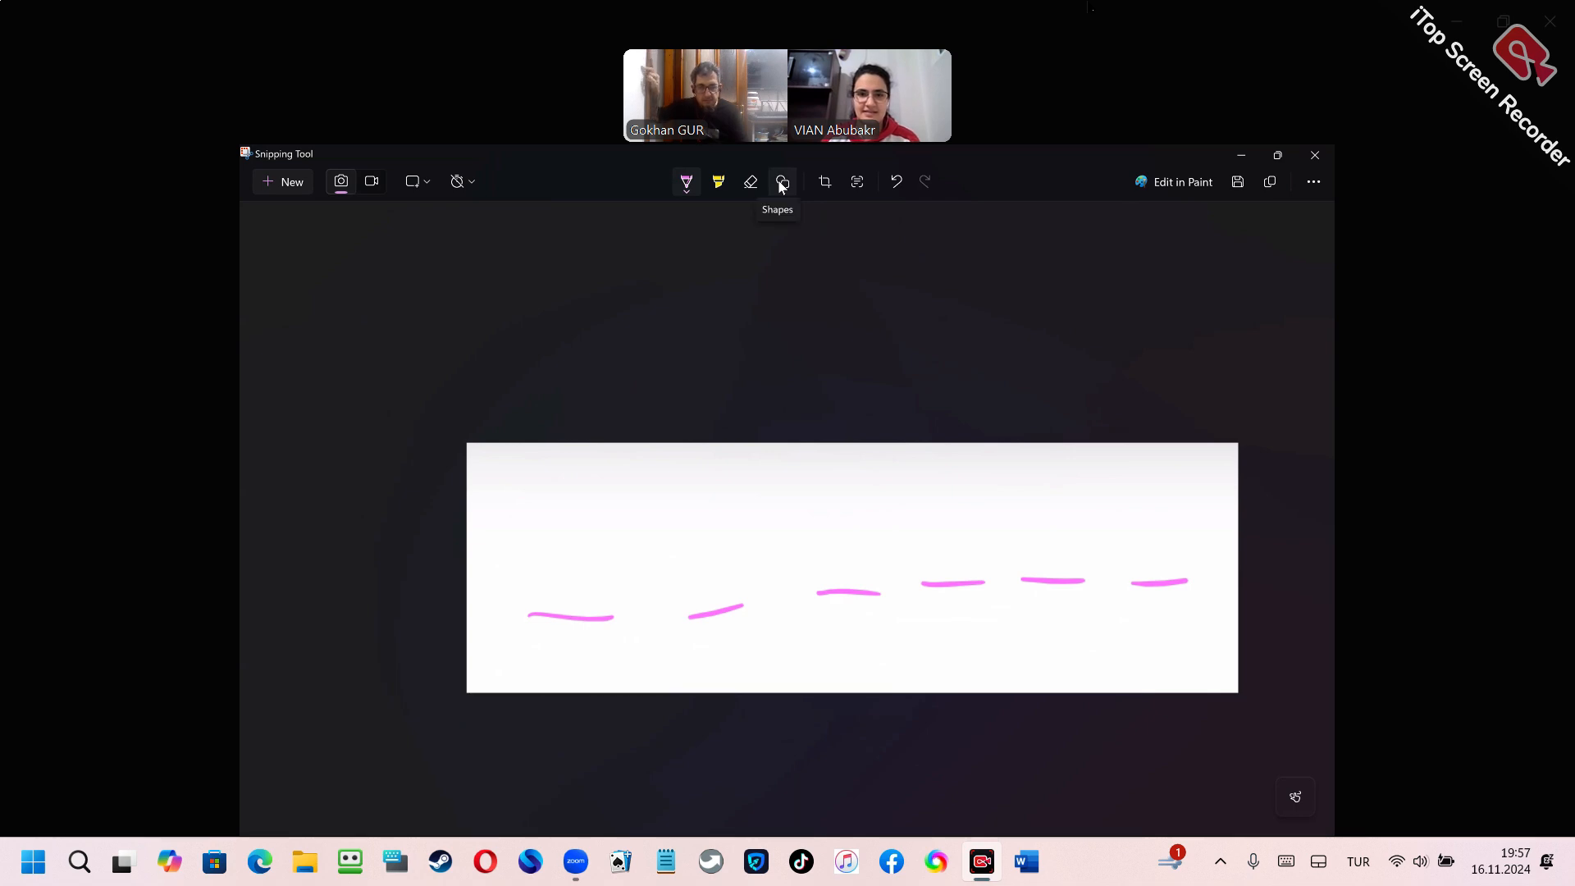
pyautogui.click(781, 182)
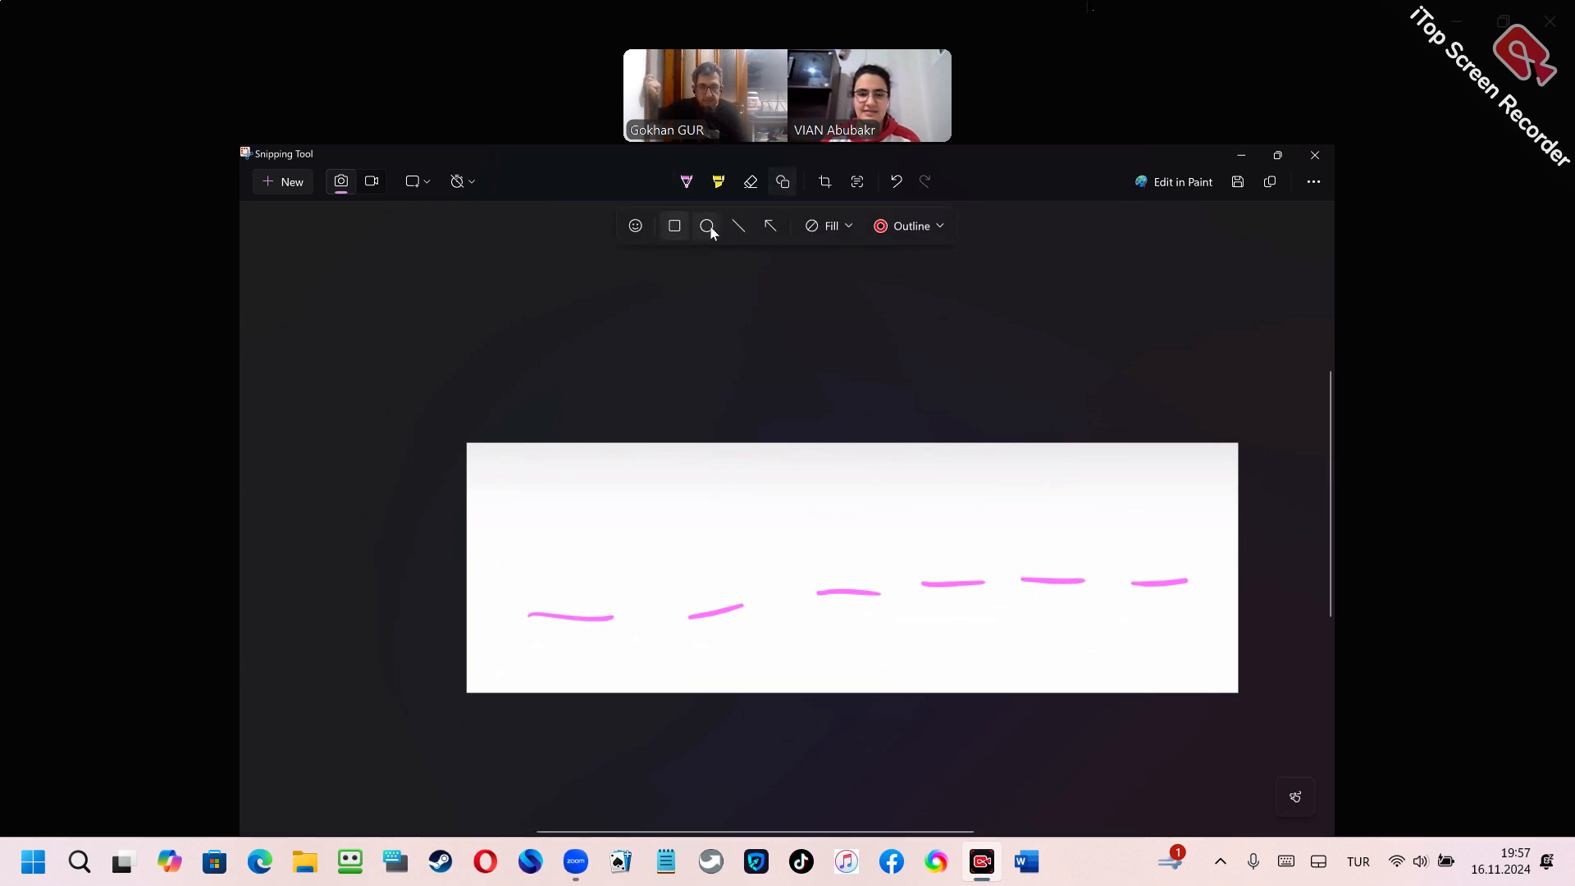
pyautogui.moveTo(674, 225)
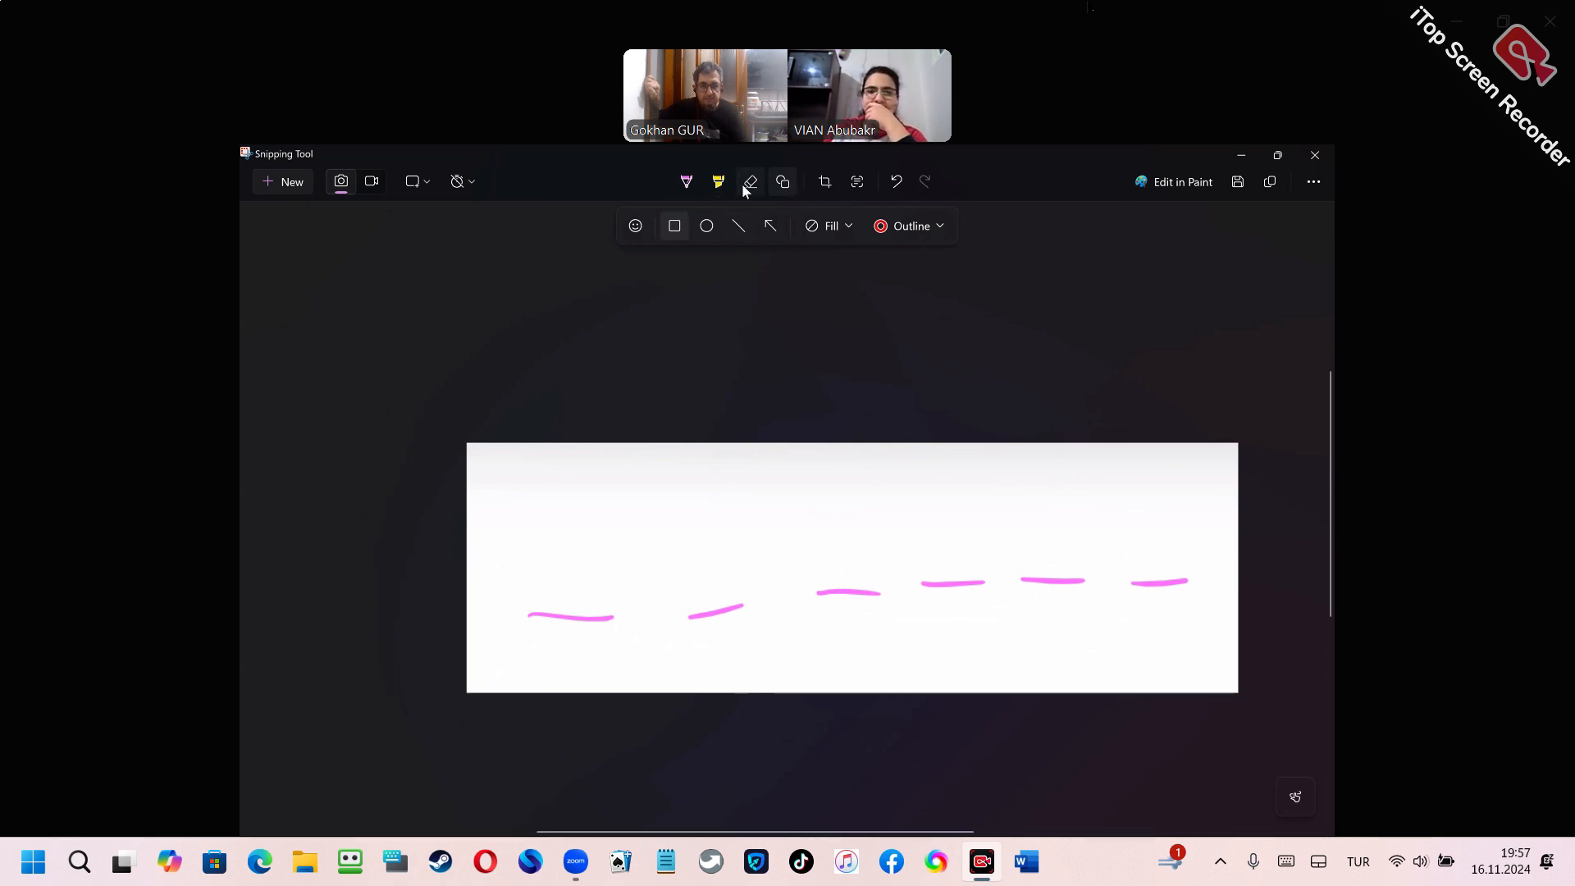
# Return to the pink freehand pen and write s, t, r, o, n, g over the blanks.
pyautogui.click(686, 182)
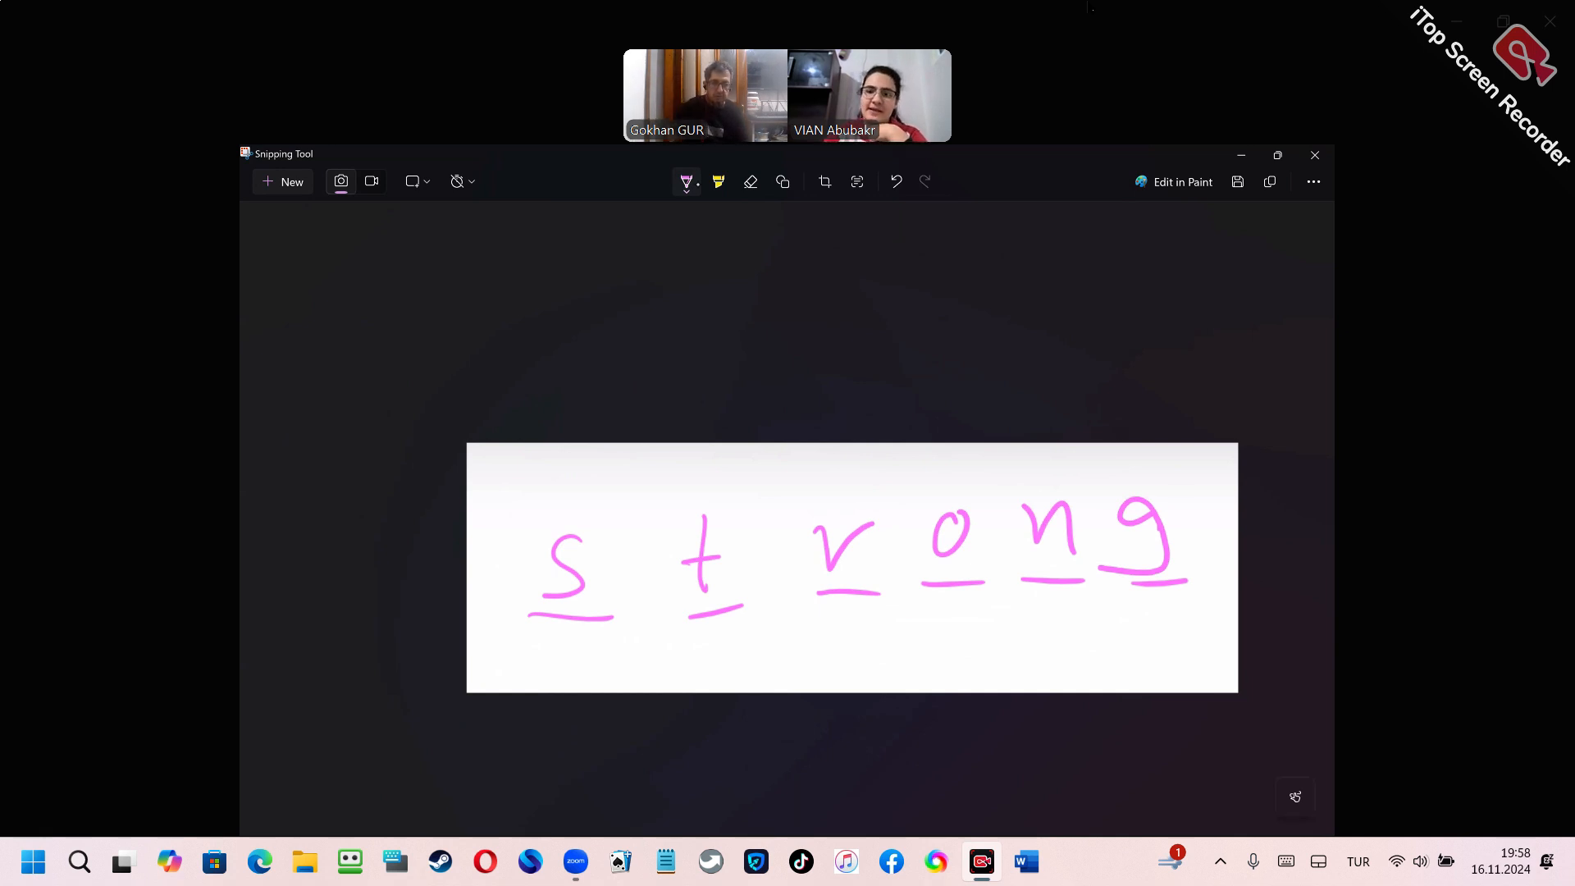
pyautogui.click(686, 182)
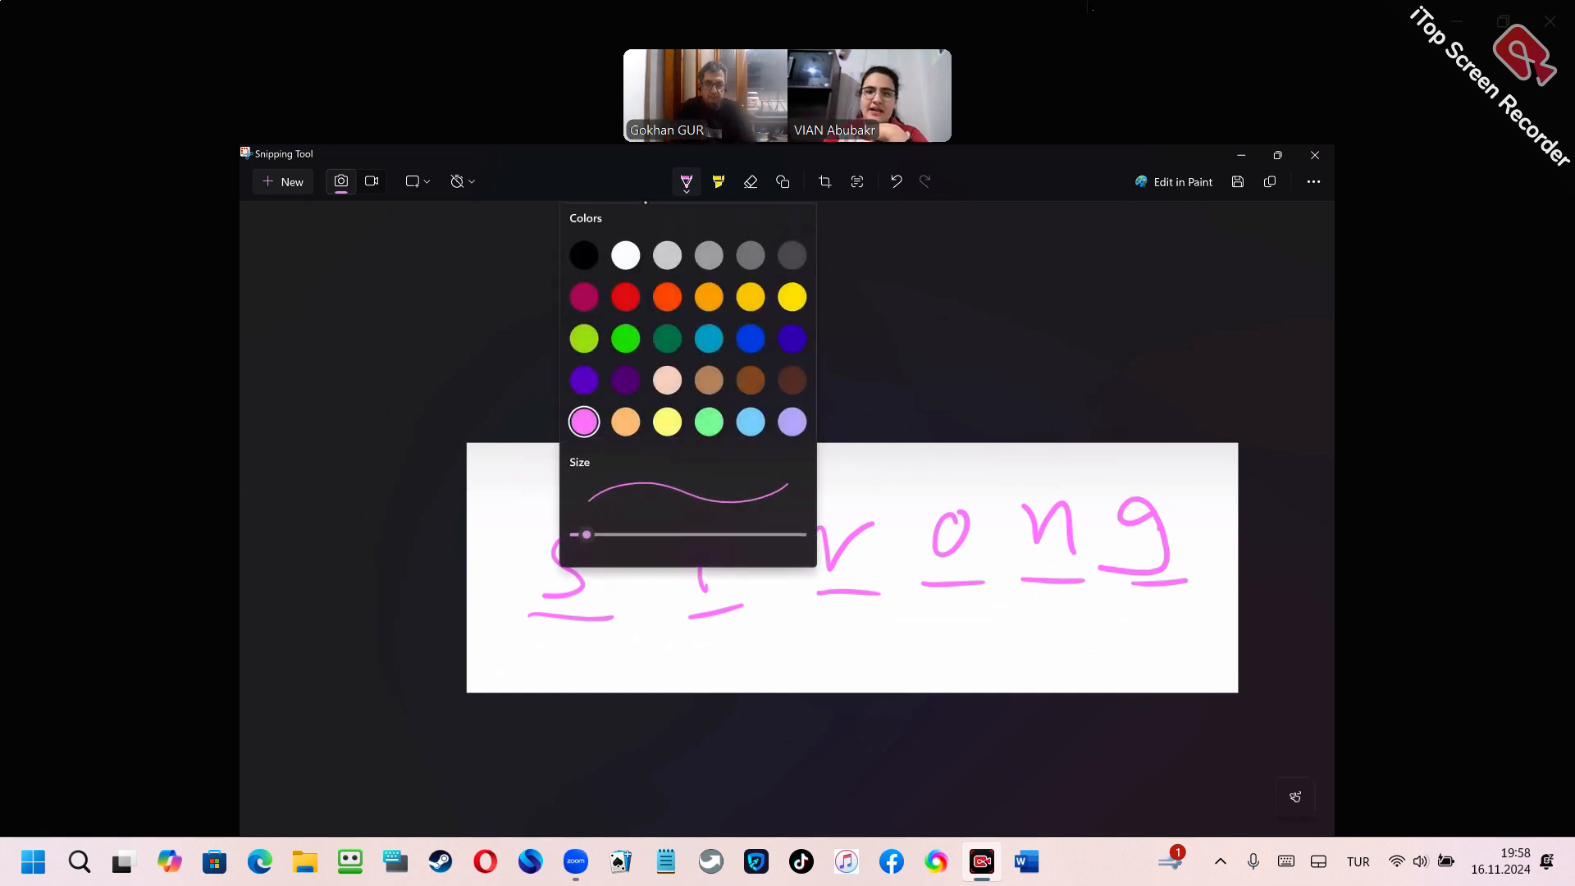
pyautogui.click(686, 182)
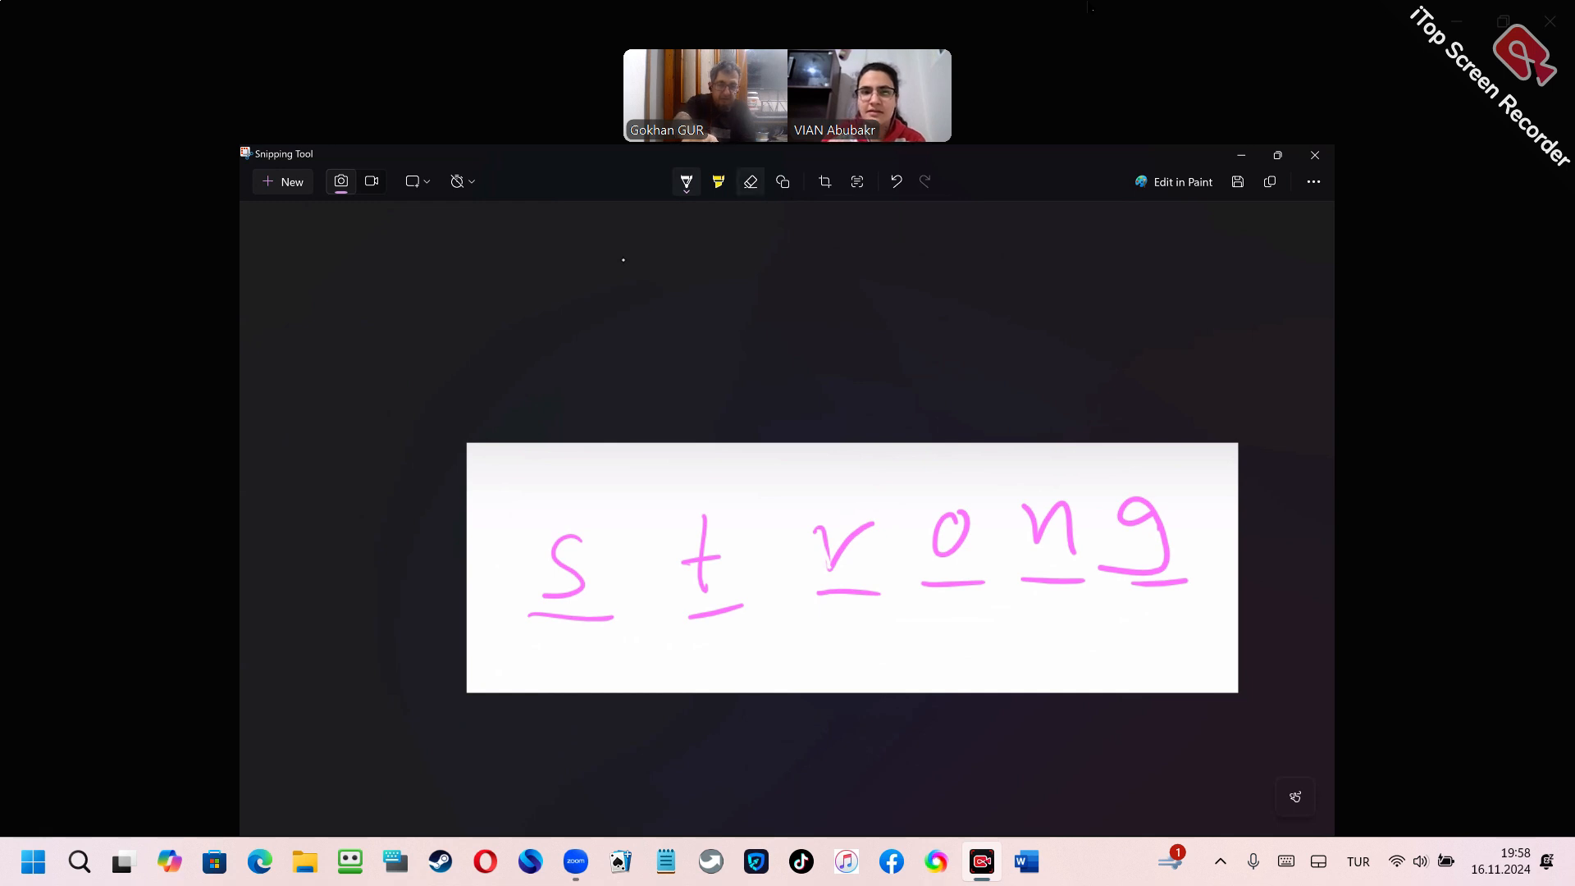
# Erase the letter r from 'strong' and check the pen colour.
pyautogui.click(750, 182)
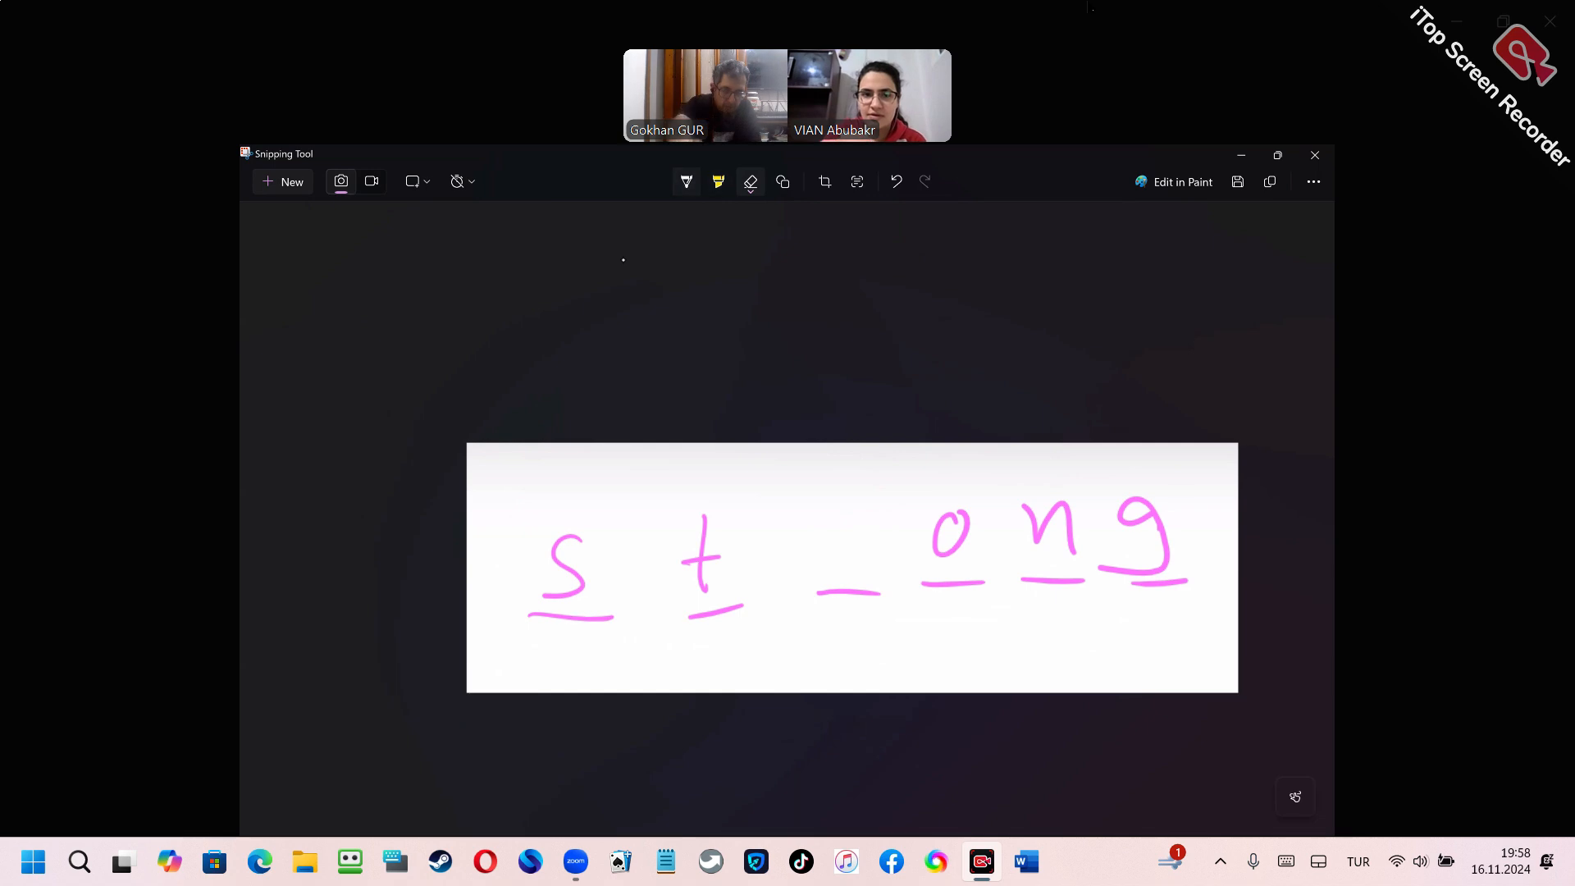
pyautogui.click(686, 182)
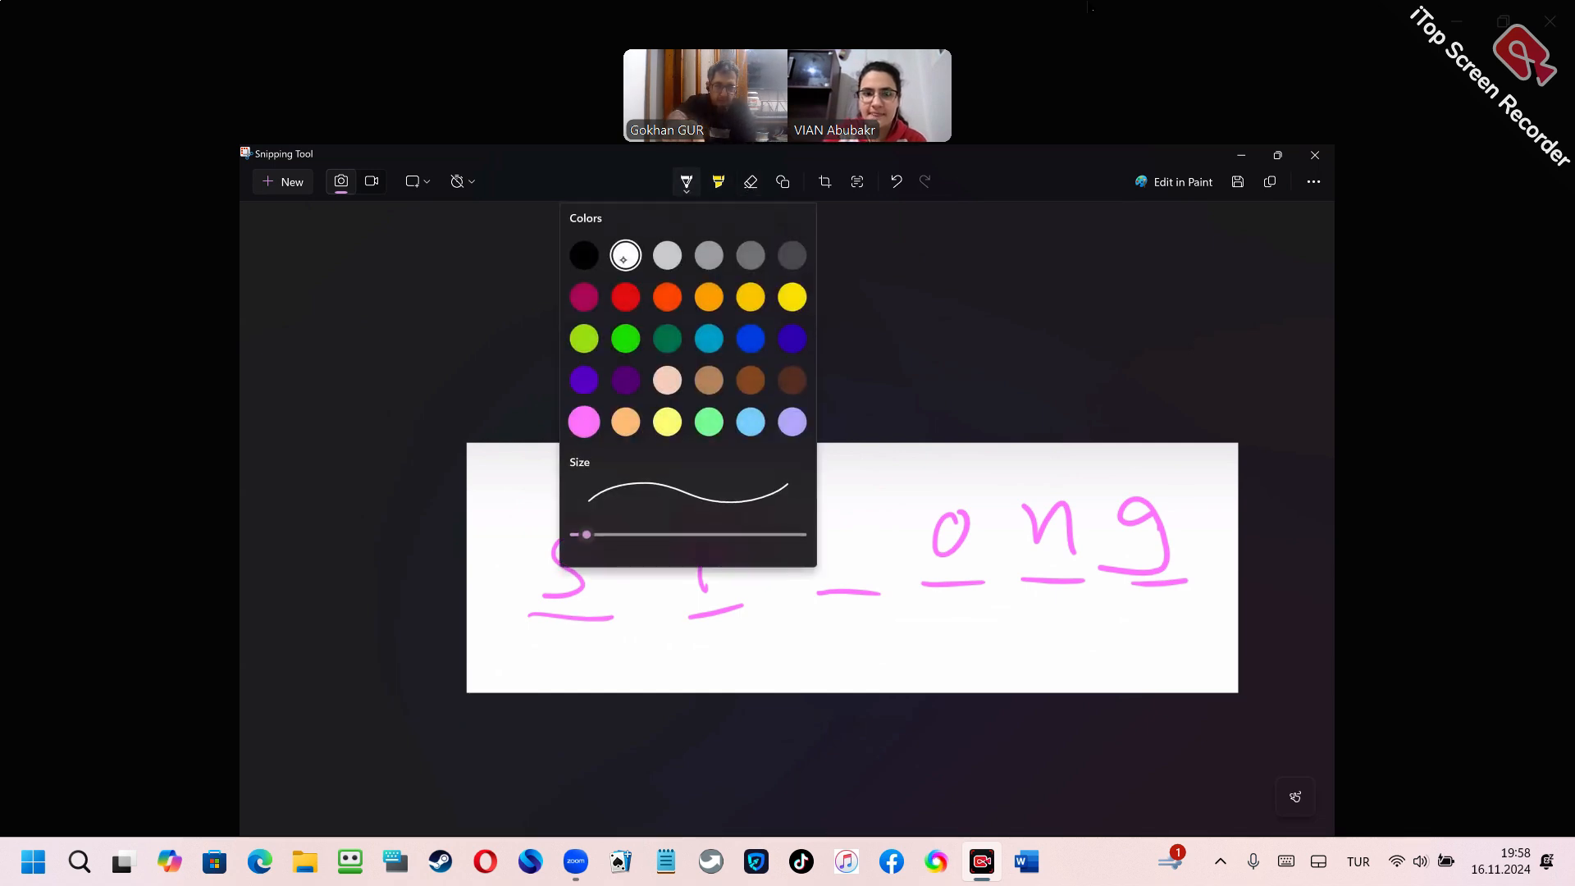
pyautogui.click(685, 182)
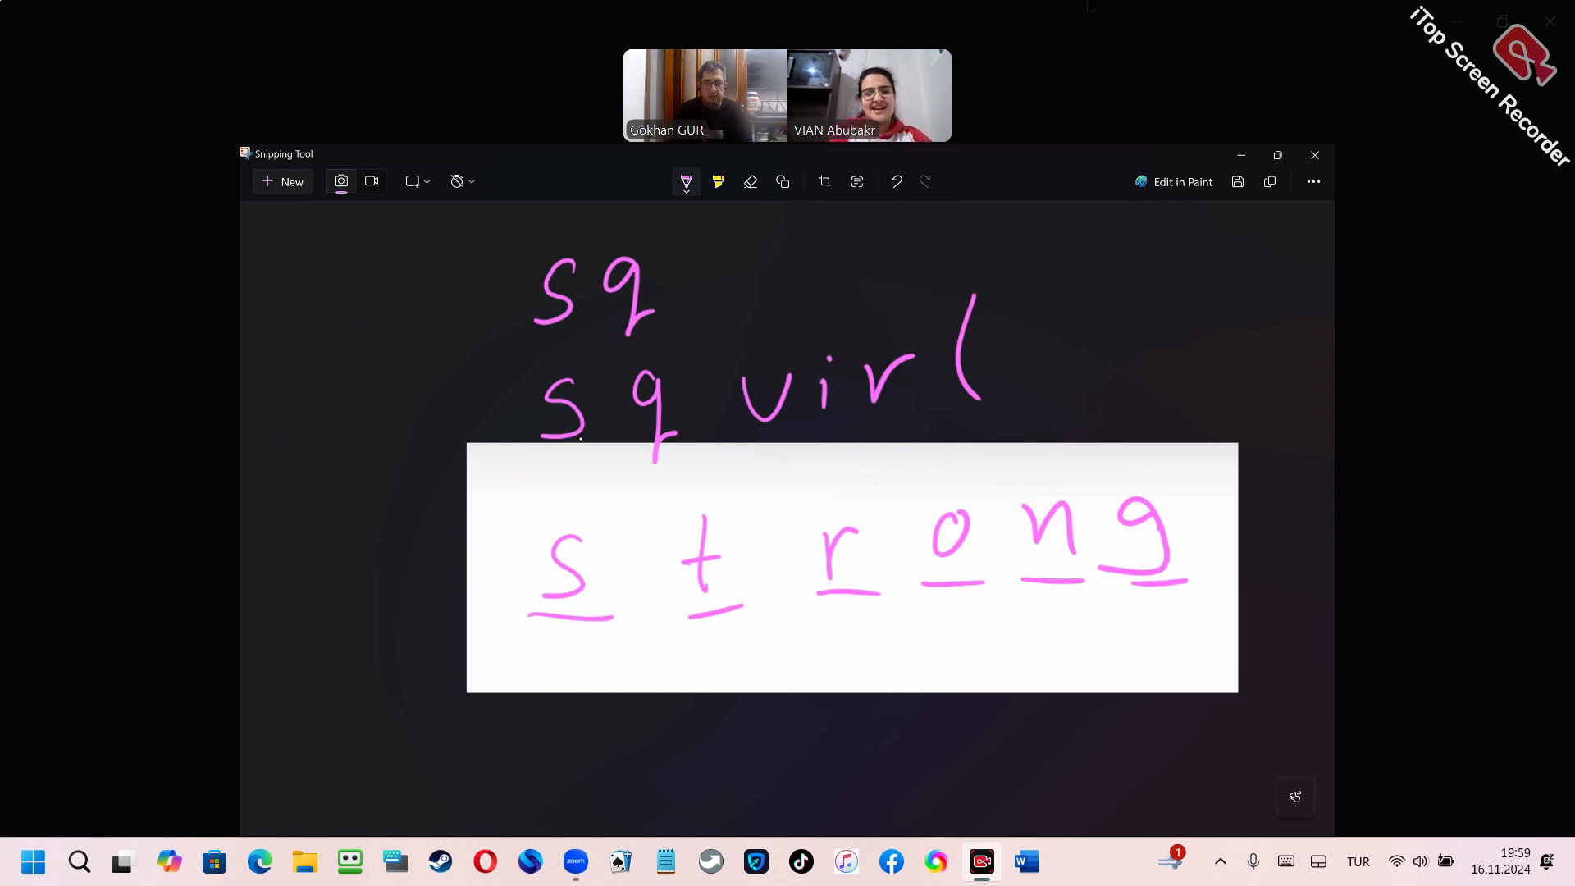
# Draw a small square and handwrite the 'squirl' guess near the top before clearing everything.
pyautogui.moveTo(332, 279); pyautogui.dragTo(388, 274)
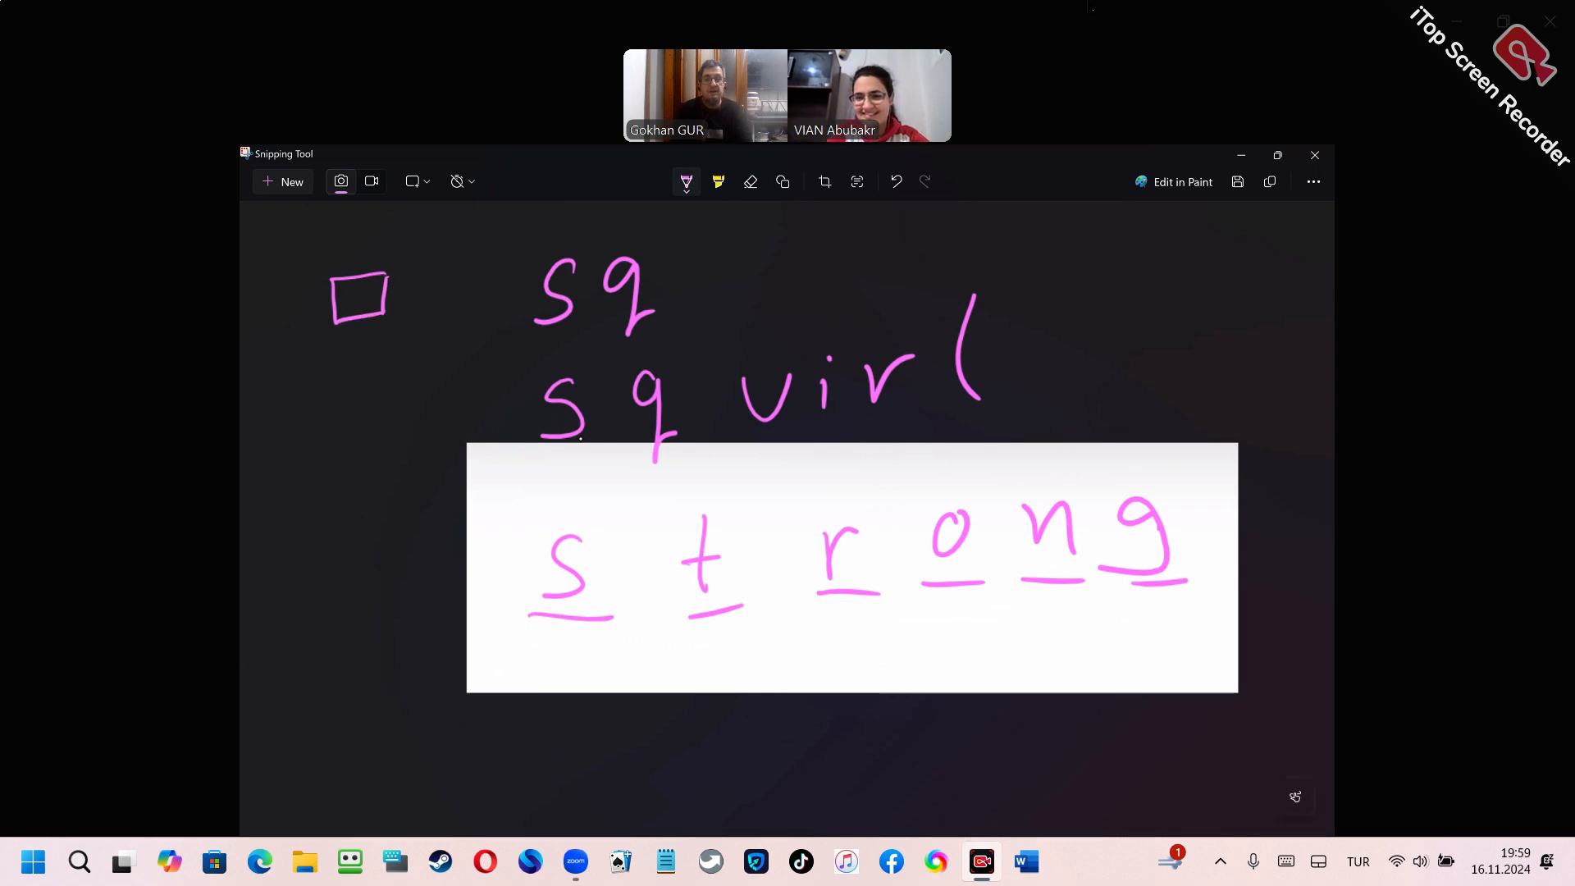
pyautogui.moveTo(719, 241); pyautogui.dragTo(763, 312)
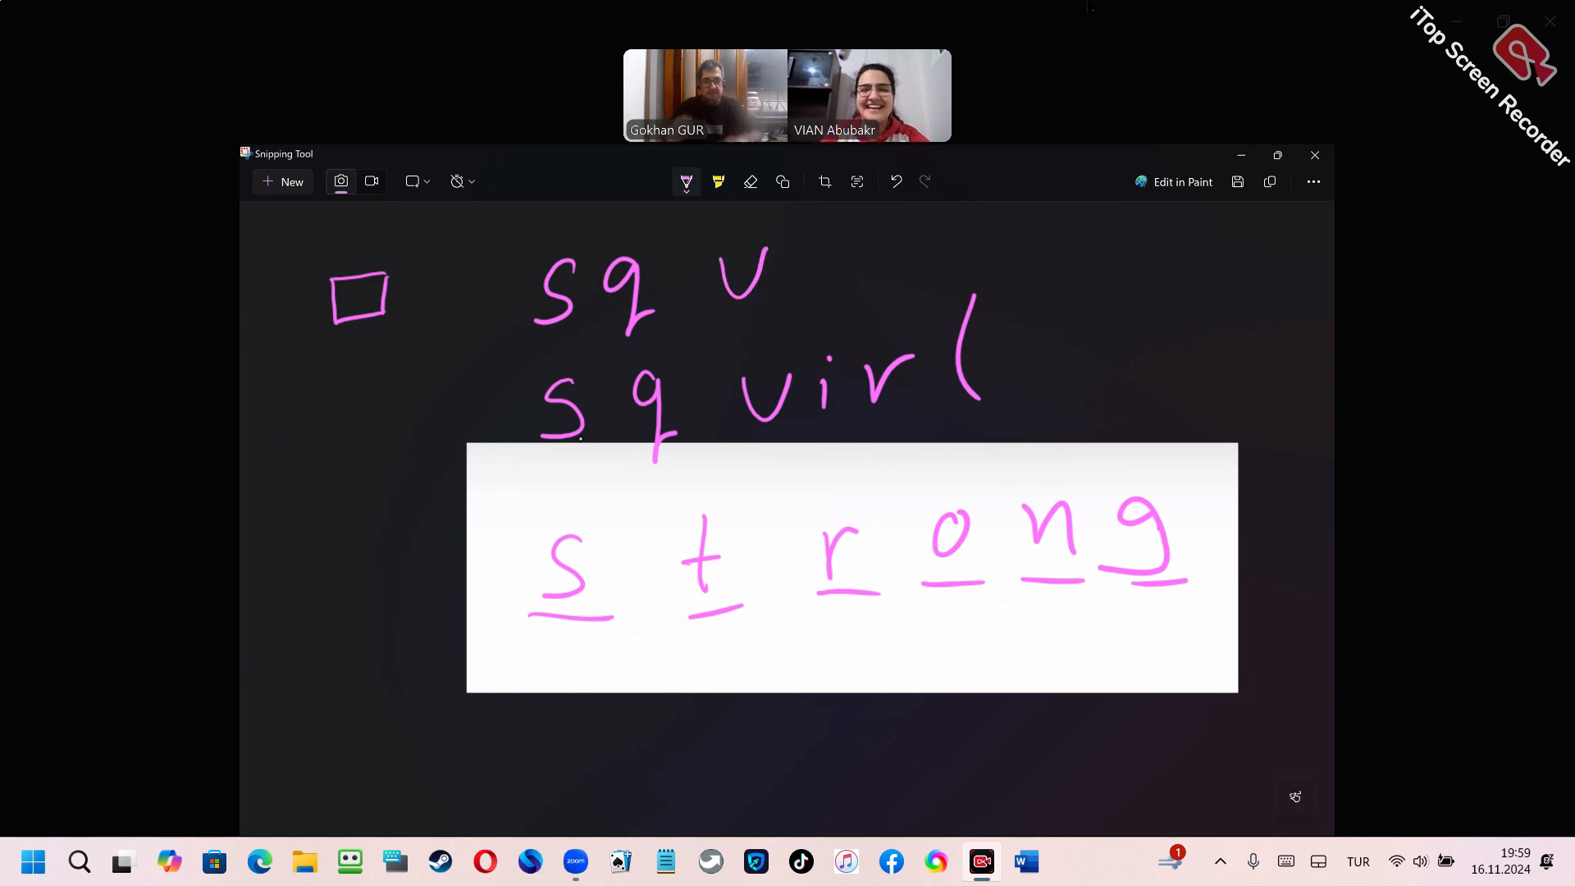
pyautogui.moveTo(723, 292); pyautogui.dragTo(1013, 242)
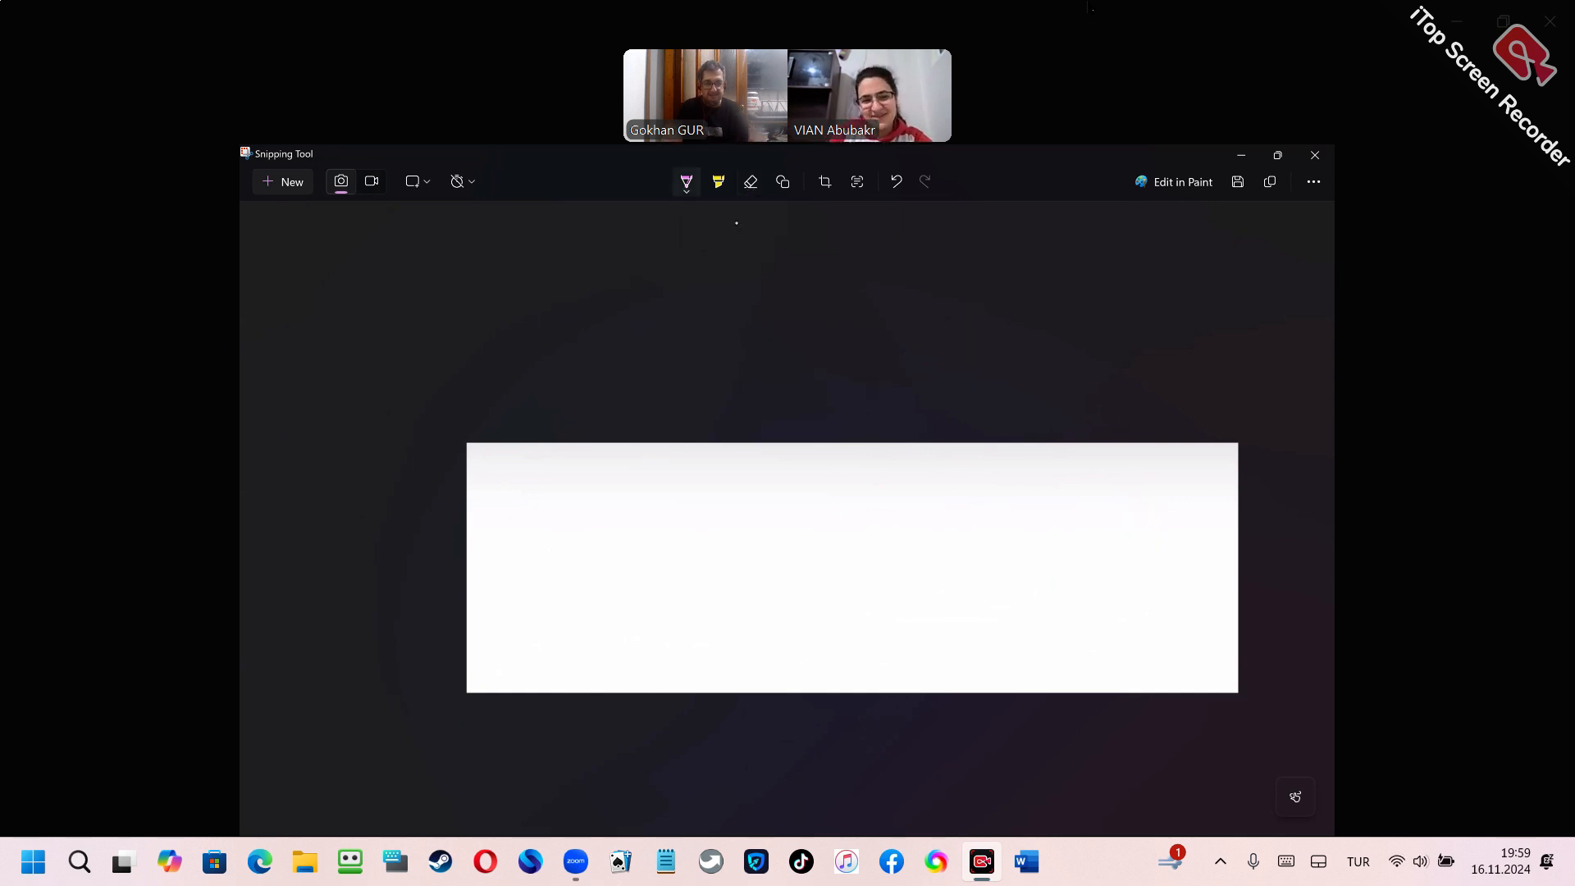
# Draw six pink blanks in the white box and handwrite 'flight' over them, with plane and flight above.
pyautogui.moveTo(544, 584); pyautogui.dragTo(732, 569)
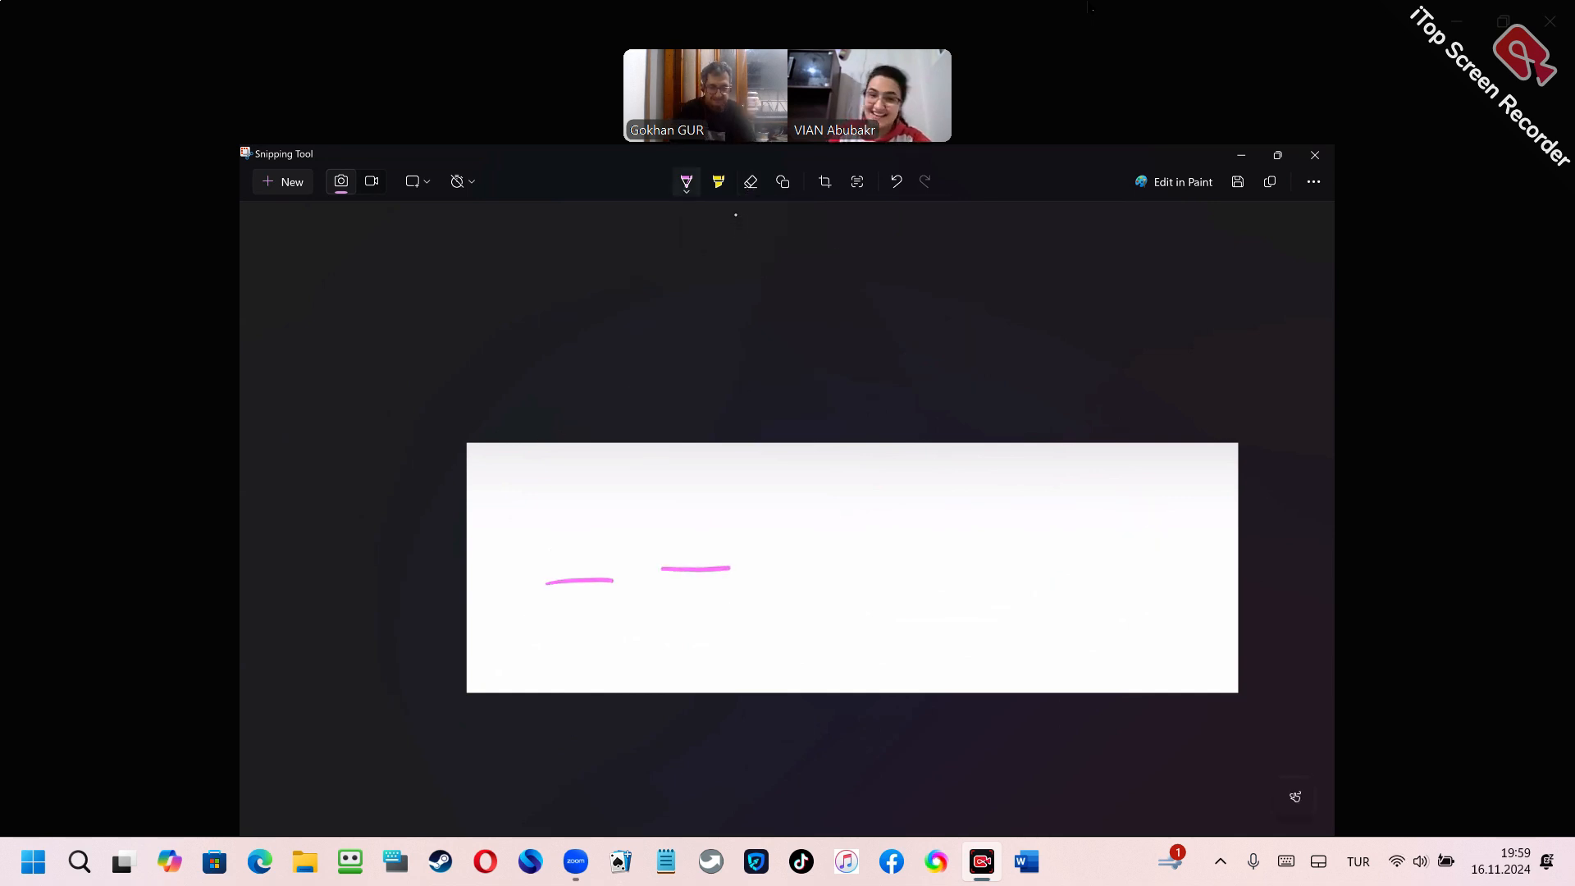
pyautogui.moveTo(767, 564); pyautogui.dragTo(828, 565)
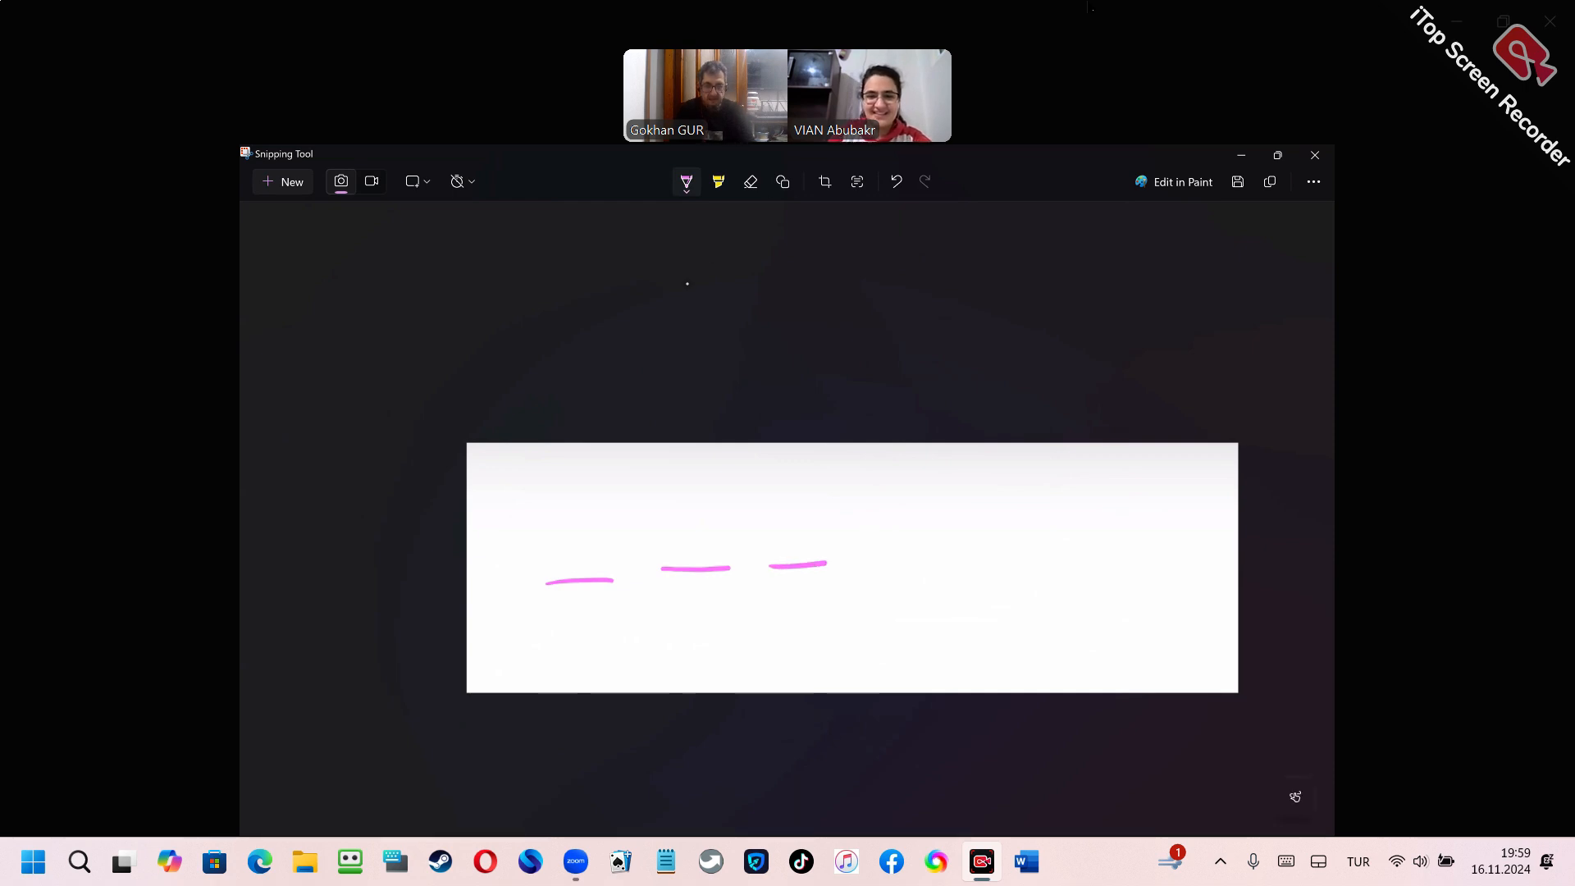
pyautogui.moveTo(874, 561); pyautogui.dragTo(1185, 564)
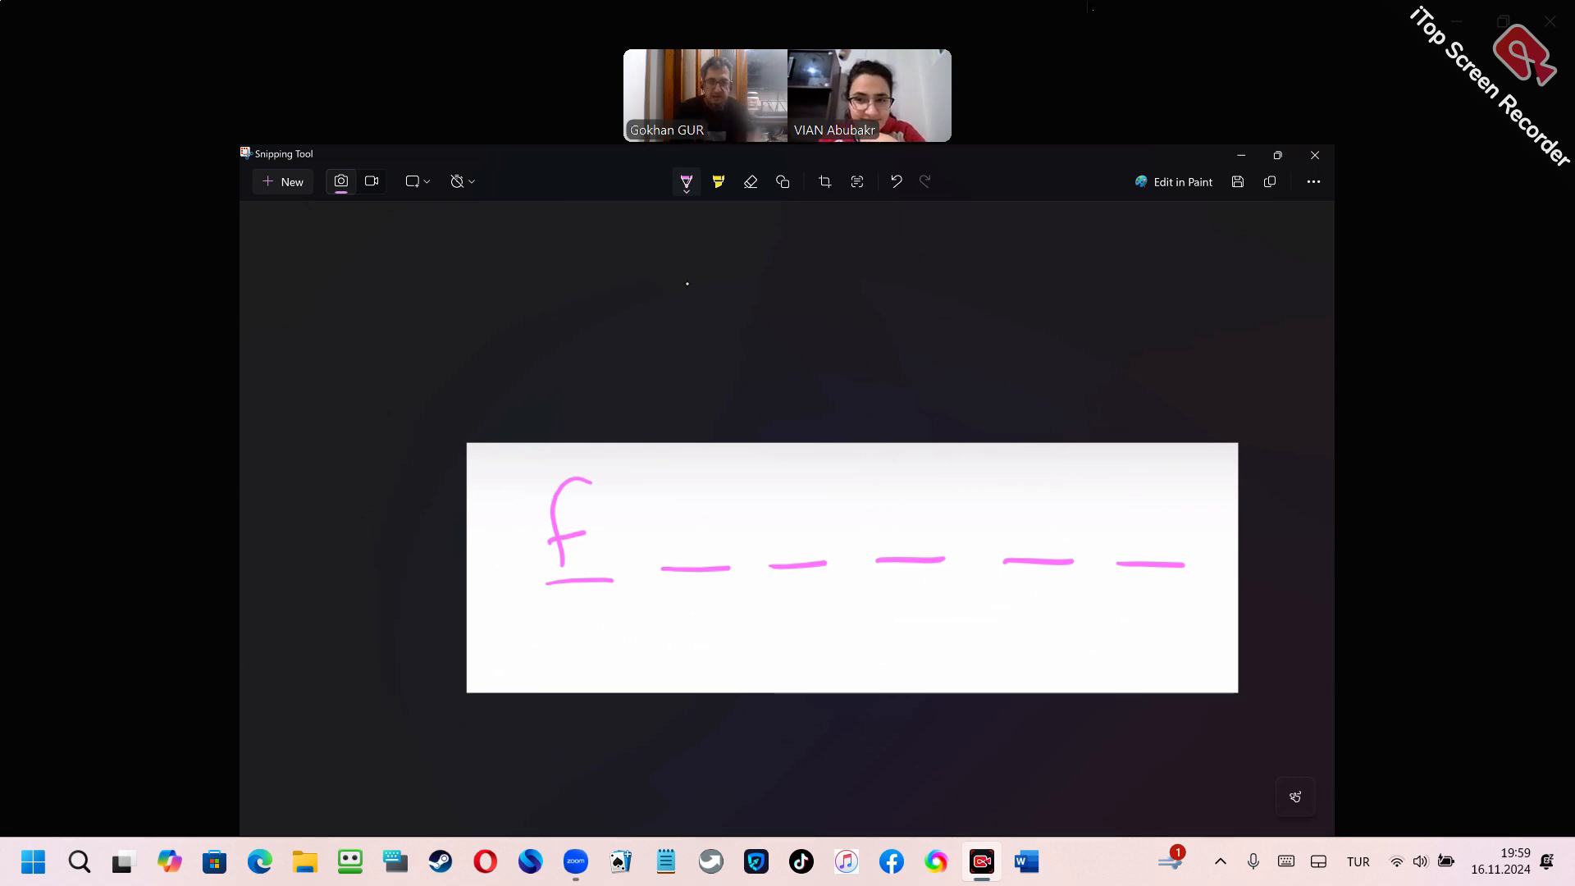
pyautogui.moveTo(700, 458); pyautogui.dragTo(703, 558)
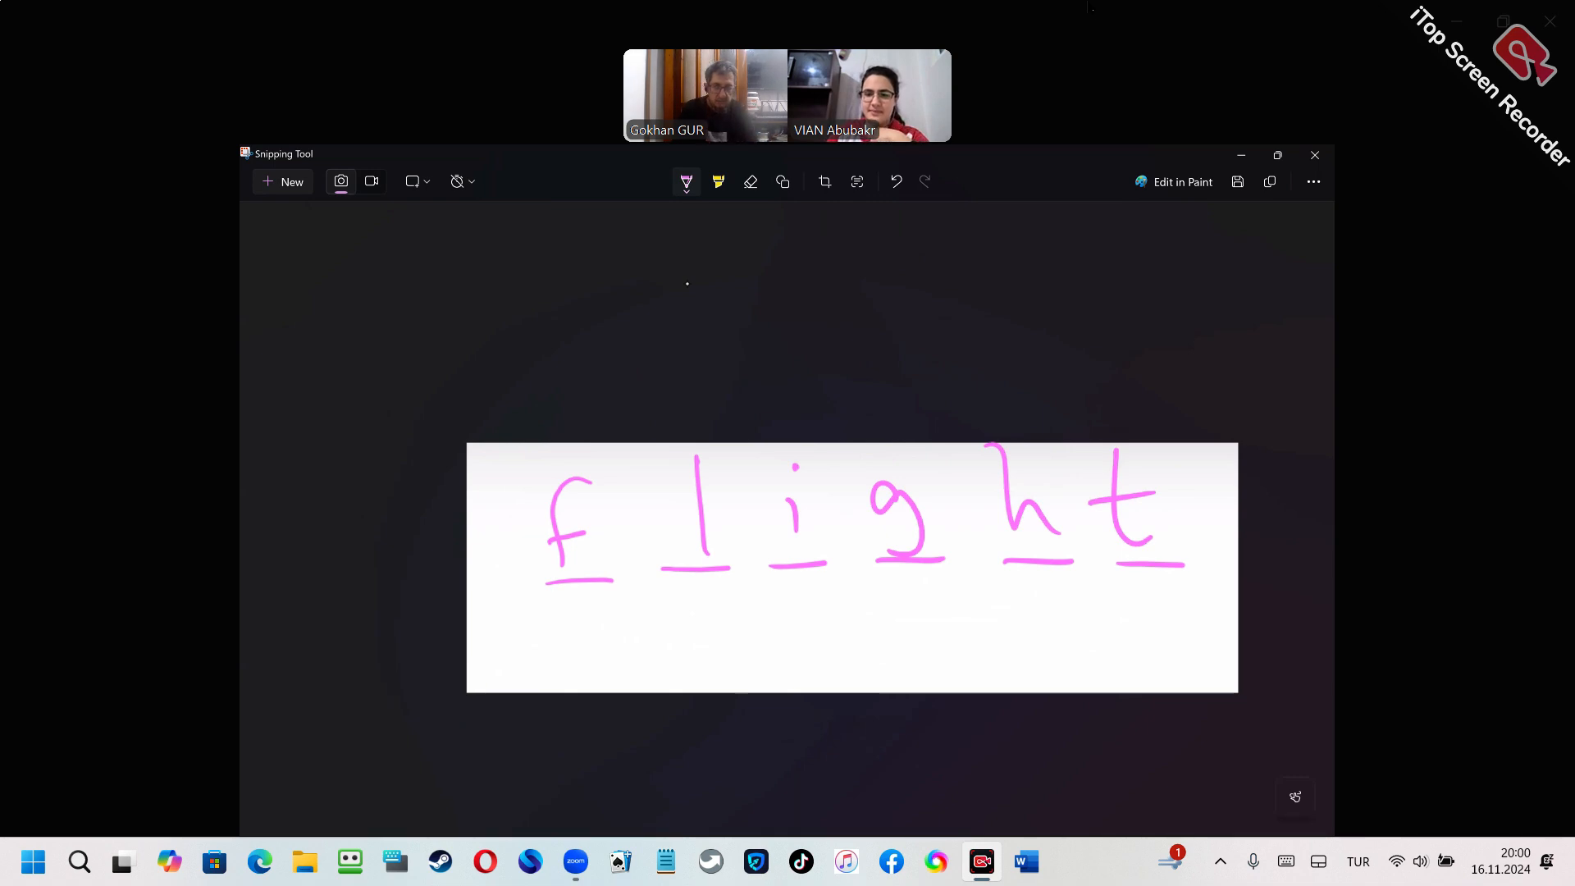
pyautogui.moveTo(580, 443)
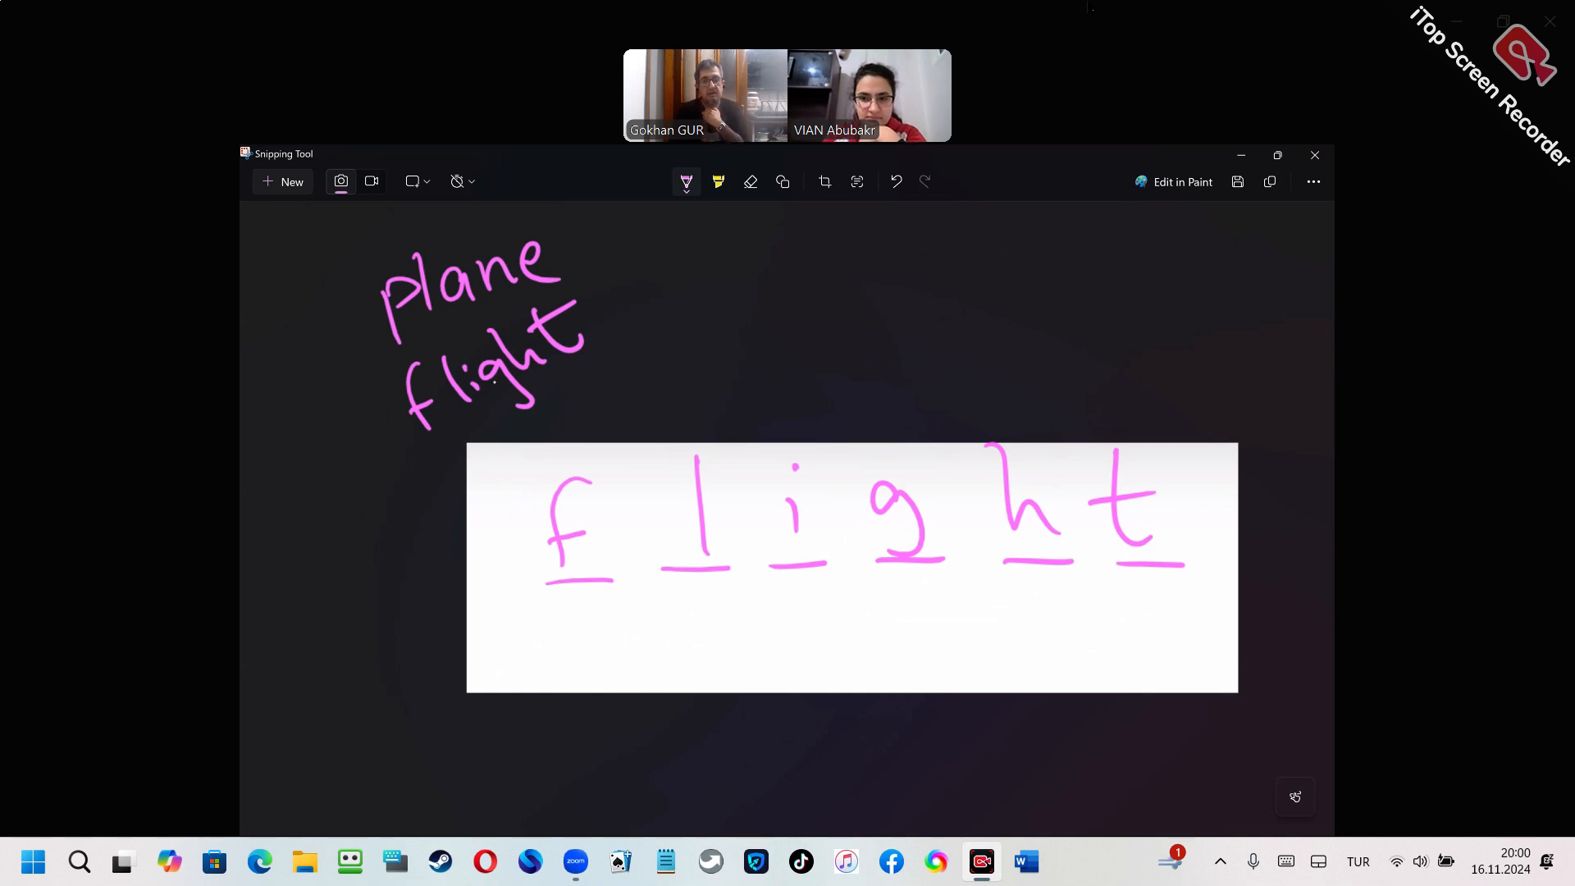
pyautogui.moveTo(507, 375)
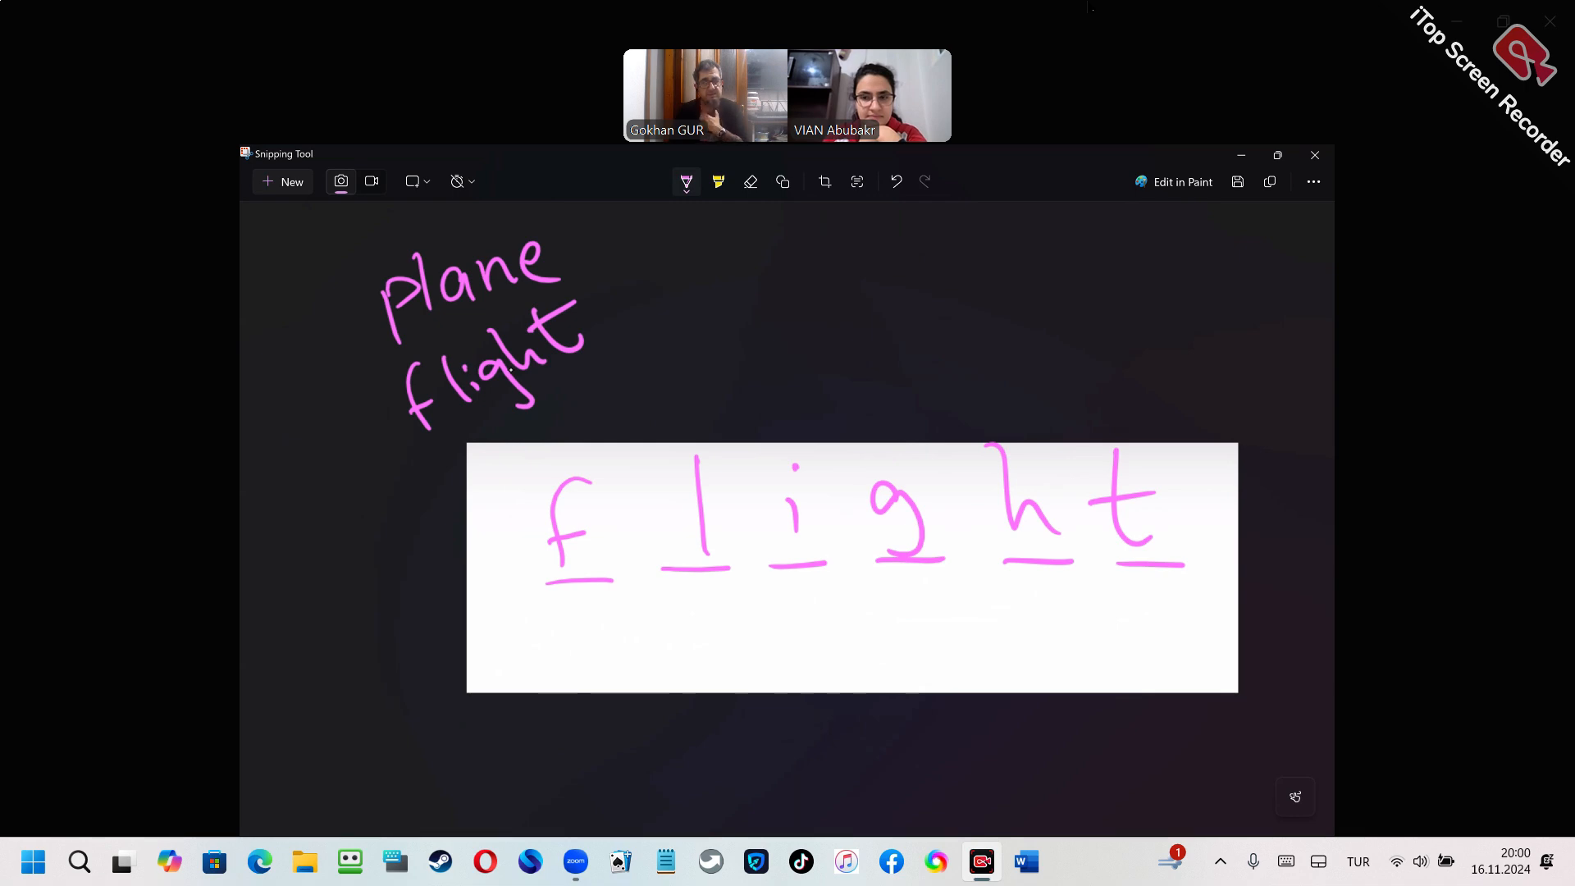
# Mark 'plane' and 'flight' with pink arrows and ovals, then add six blanks beneath 'flight'.
pyautogui.moveTo(316, 360); pyautogui.dragTo(377, 322)
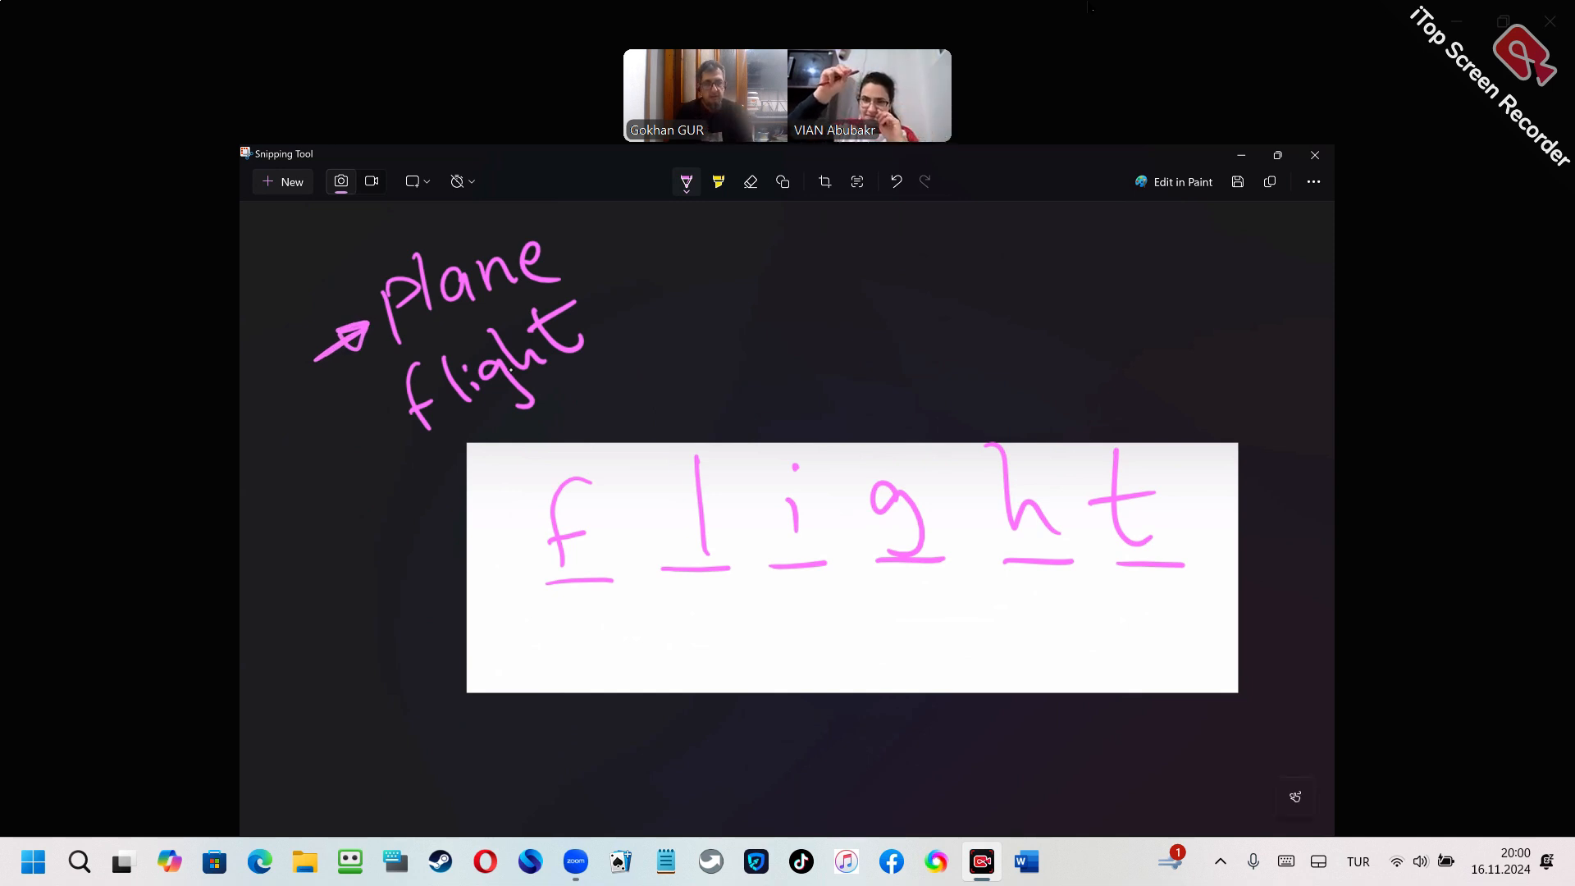
pyautogui.moveTo(323, 472); pyautogui.dragTo(400, 431)
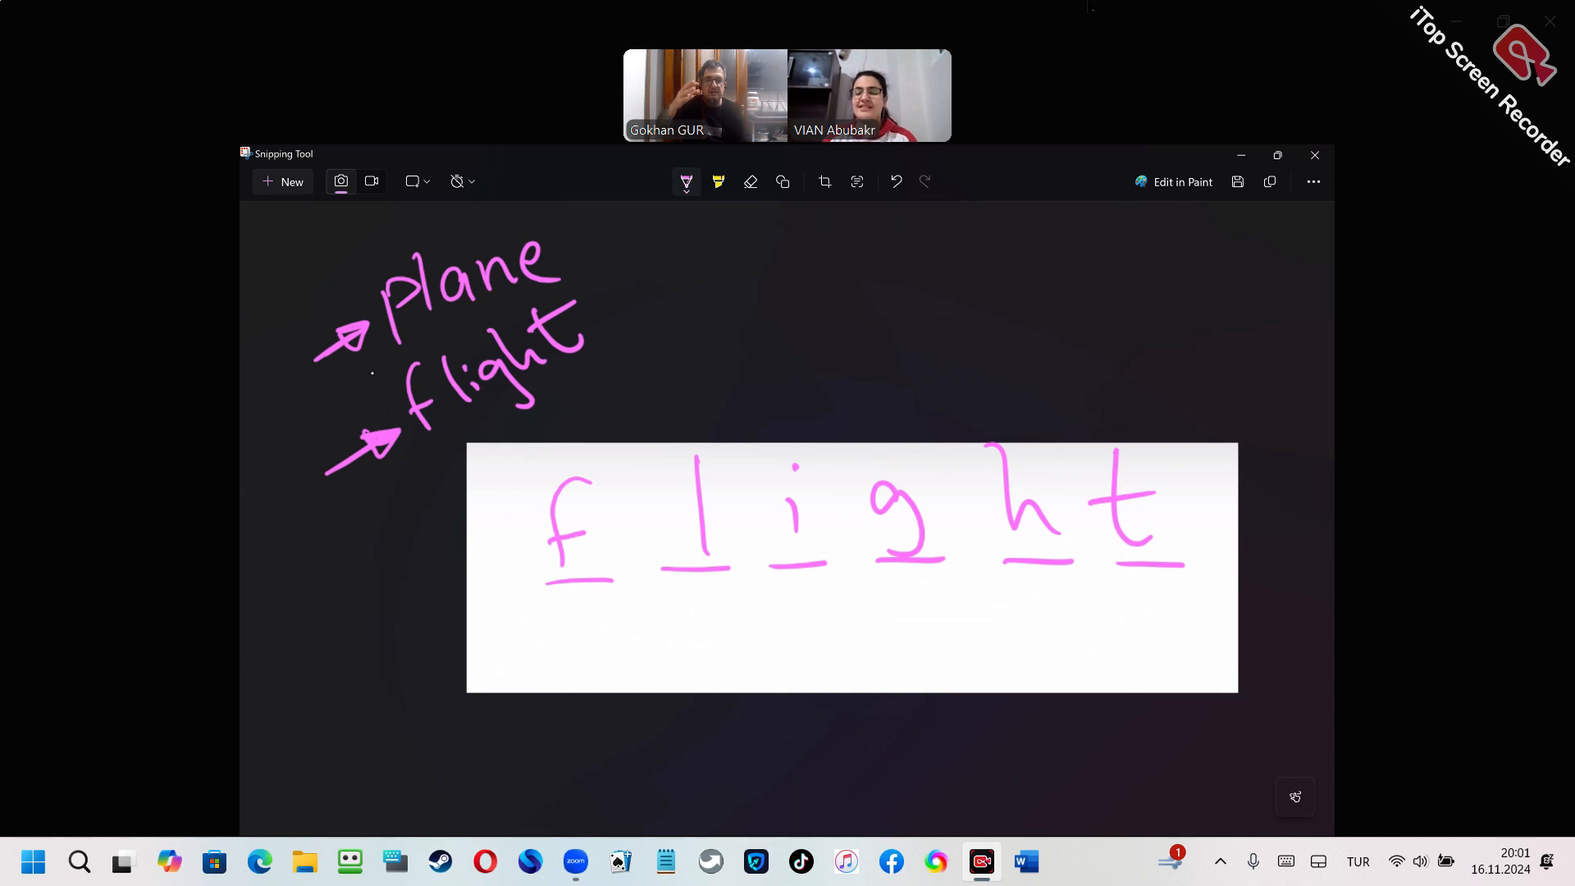
pyautogui.moveTo(366, 346); pyautogui.dragTo(543, 279)
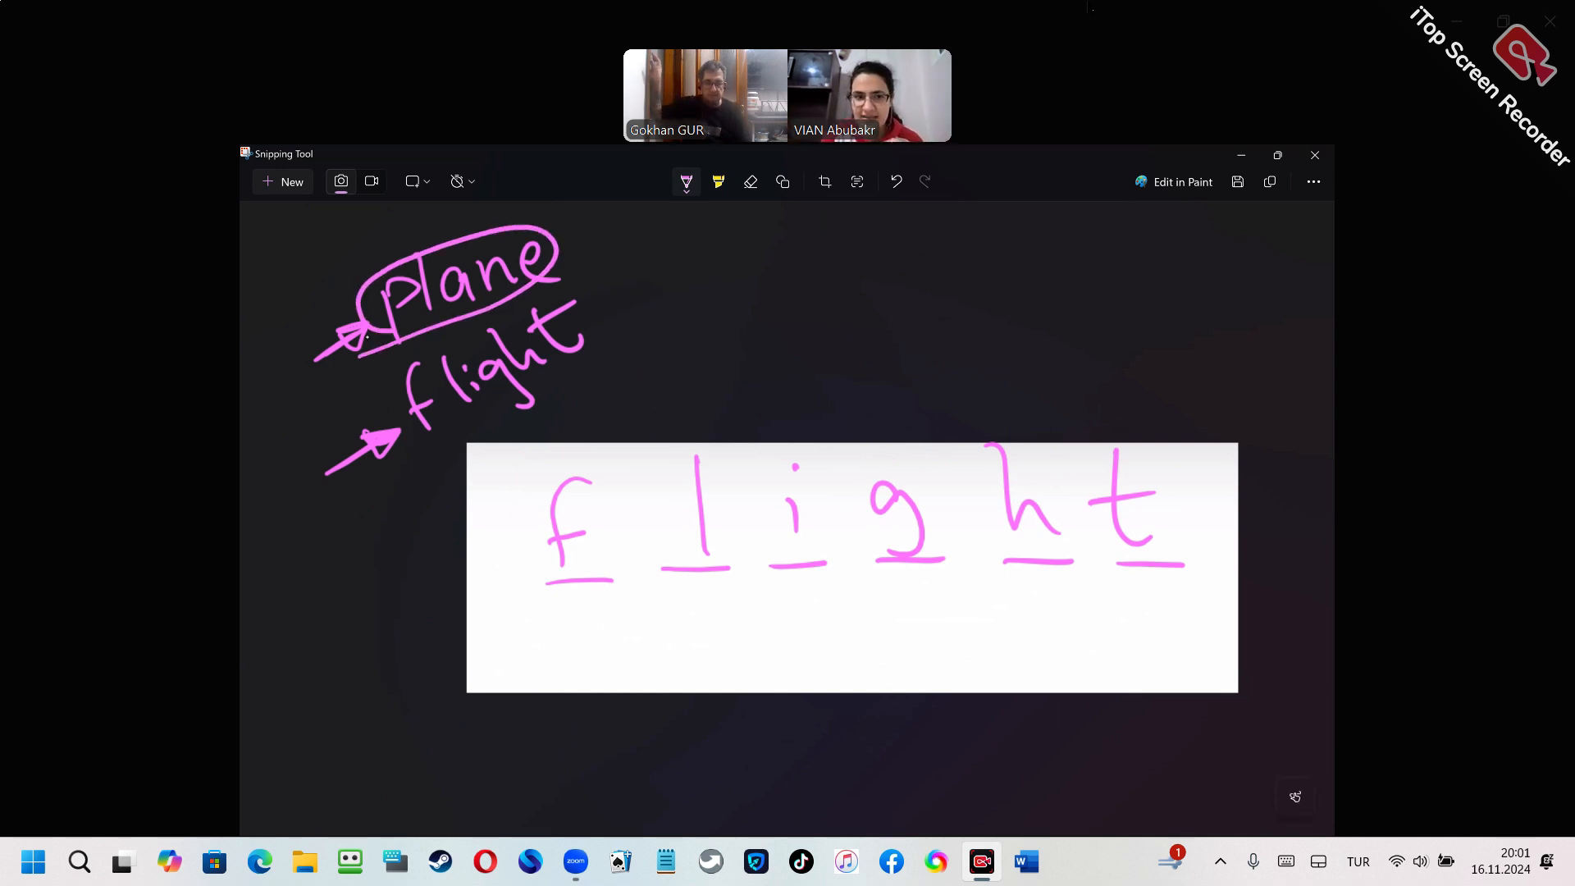
pyautogui.moveTo(432, 512); pyautogui.dragTo(602, 352)
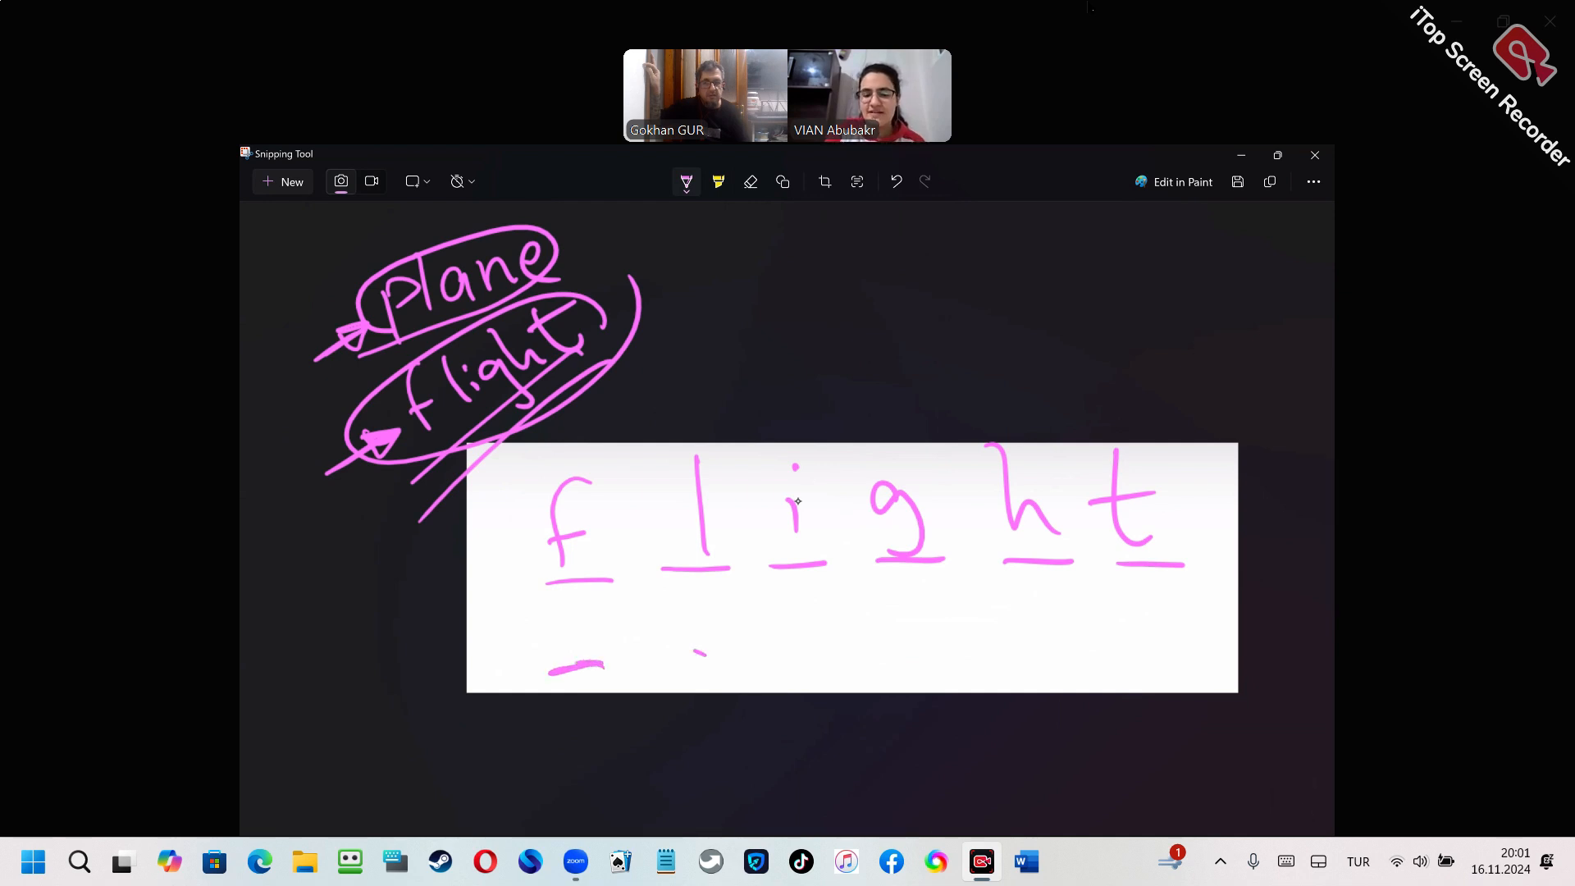
pyautogui.moveTo(663, 653); pyautogui.dragTo(1136, 653)
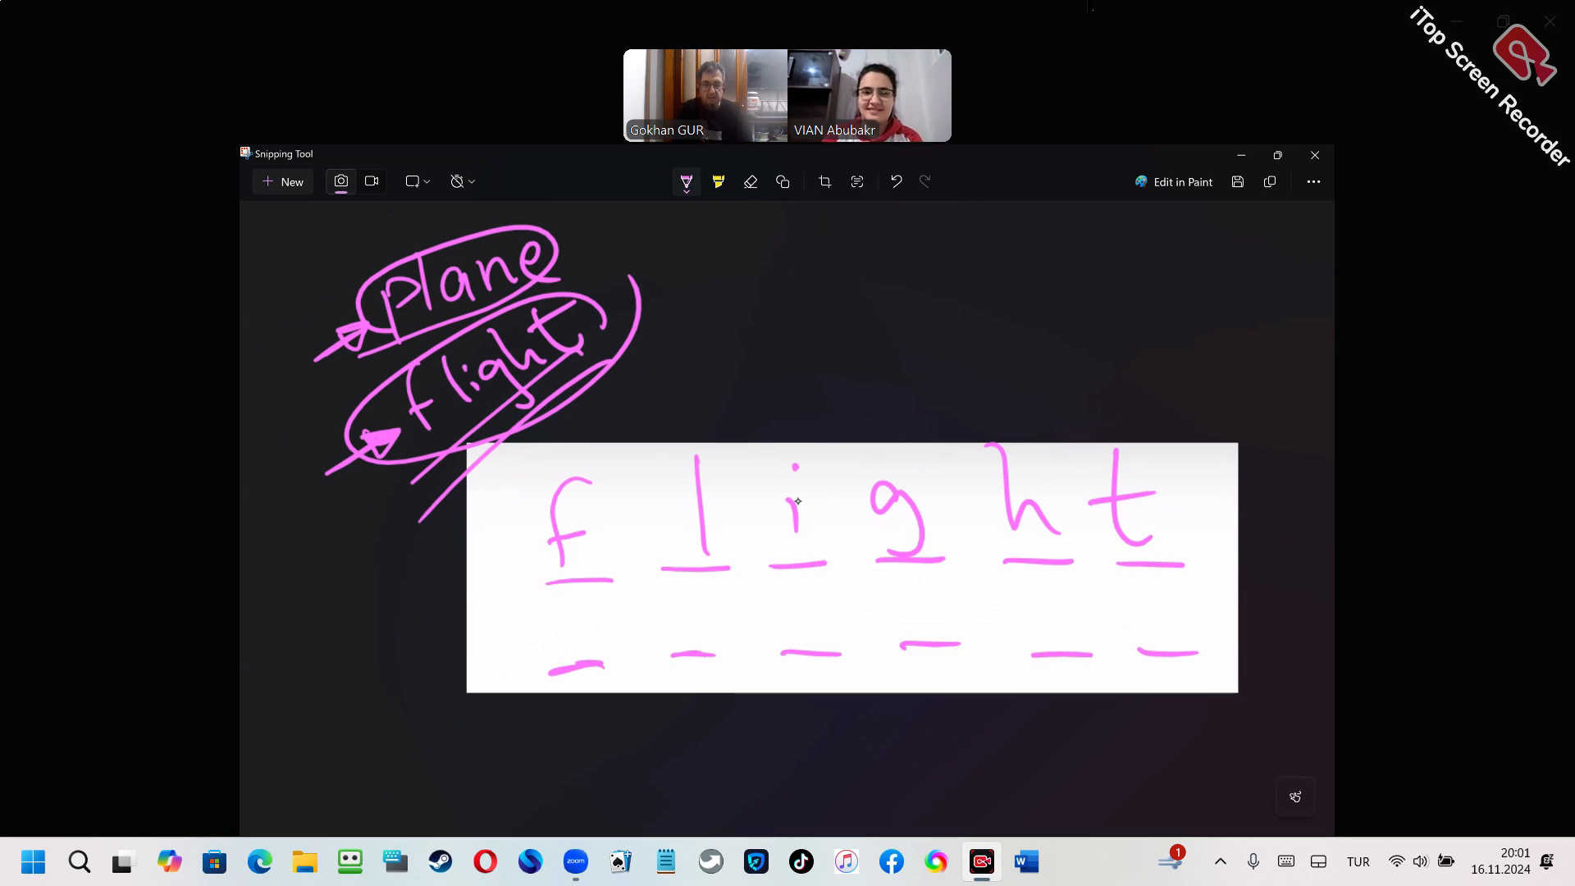
# Change the ballpoint pen colour to blue.
pyautogui.click(686, 182)
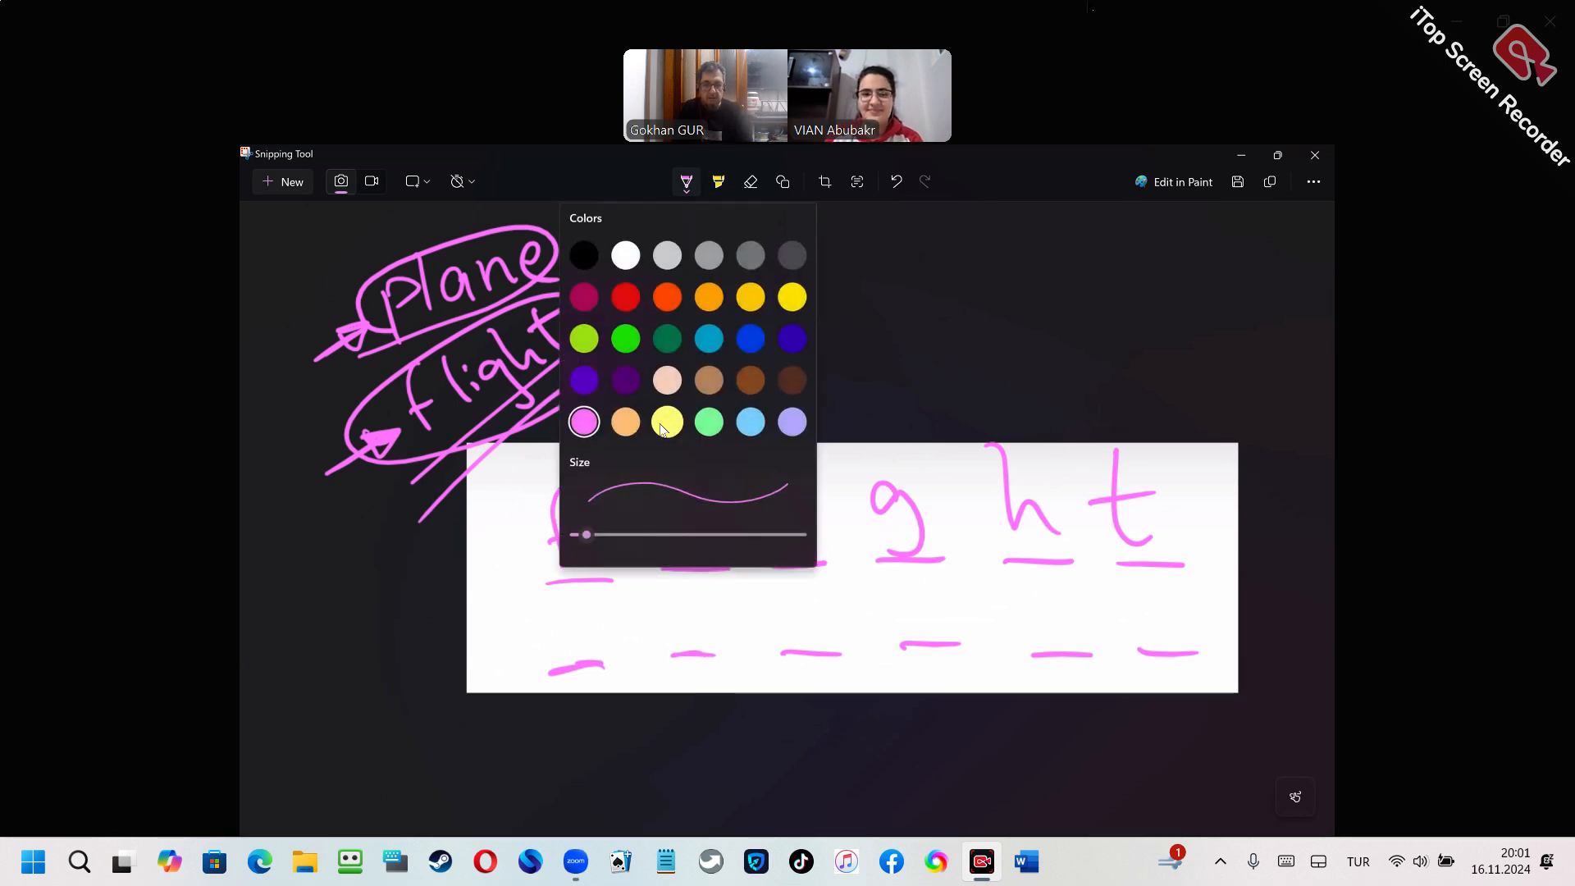
pyautogui.click(750, 338)
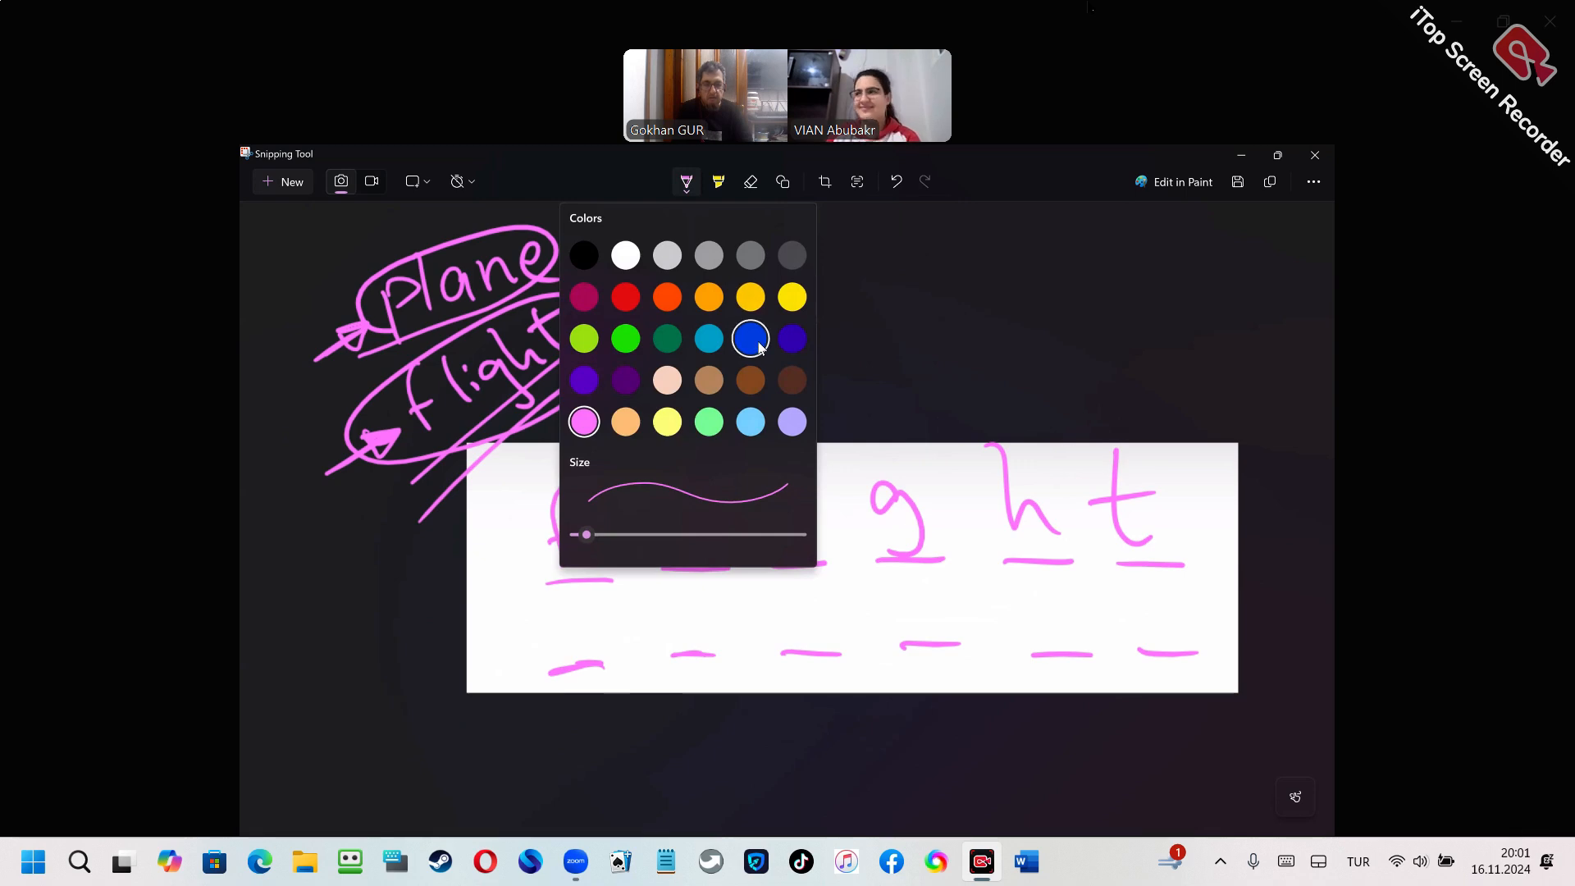
pyautogui.click(686, 182)
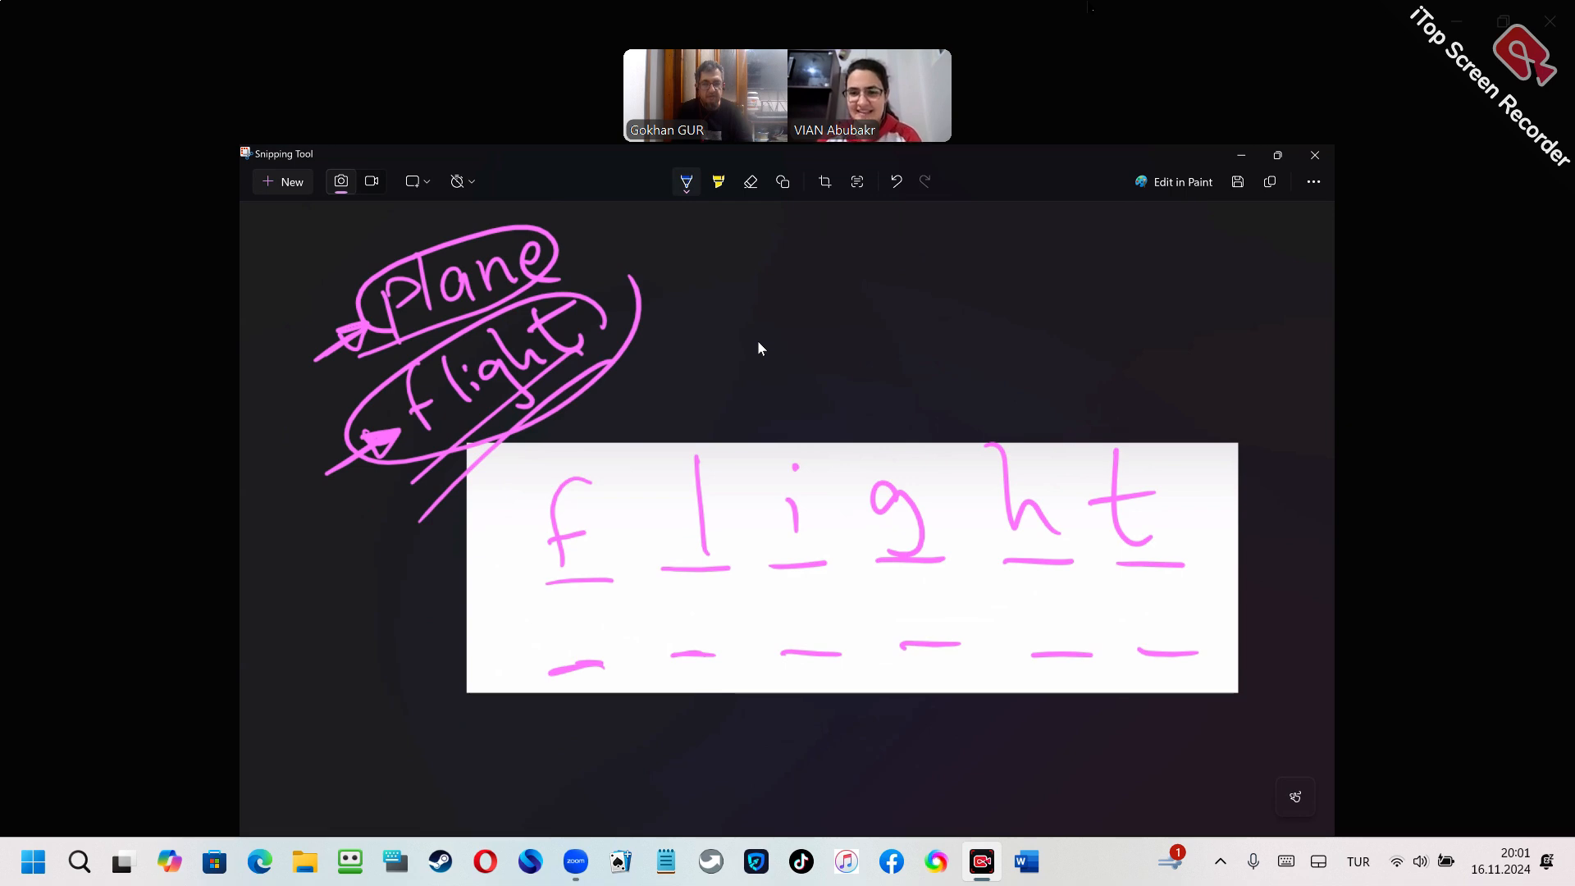
# Handwrite 'fingers' in blue on the second row of blanks with an arrow at the f.
pyautogui.moveTo(553, 602); pyautogui.dragTo(602, 673)
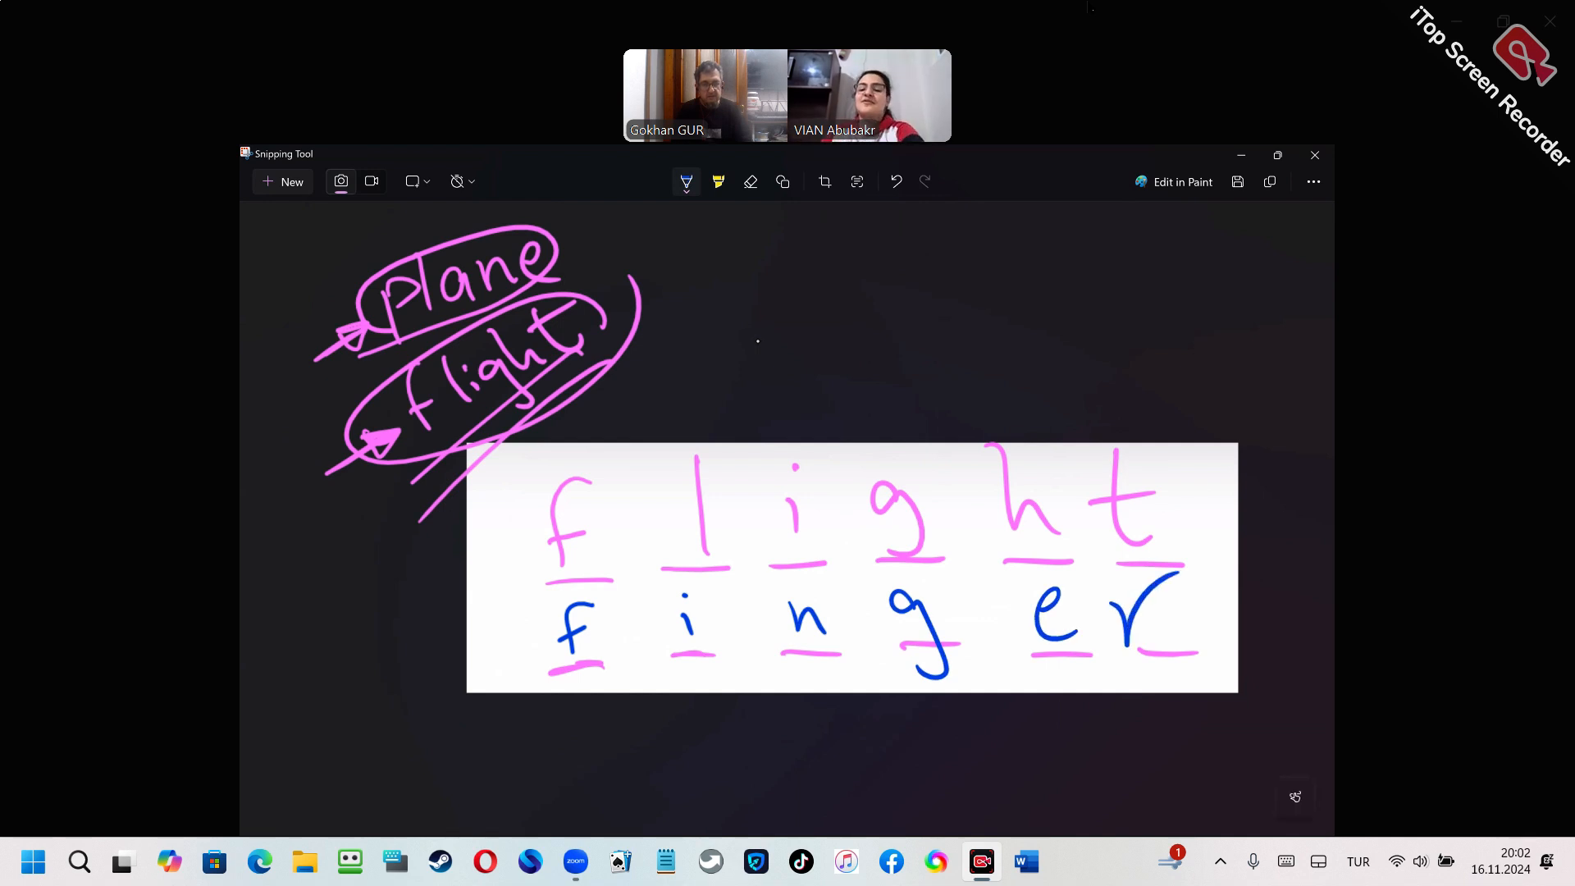
pyautogui.moveTo(407, 650); pyautogui.dragTo(538, 640)
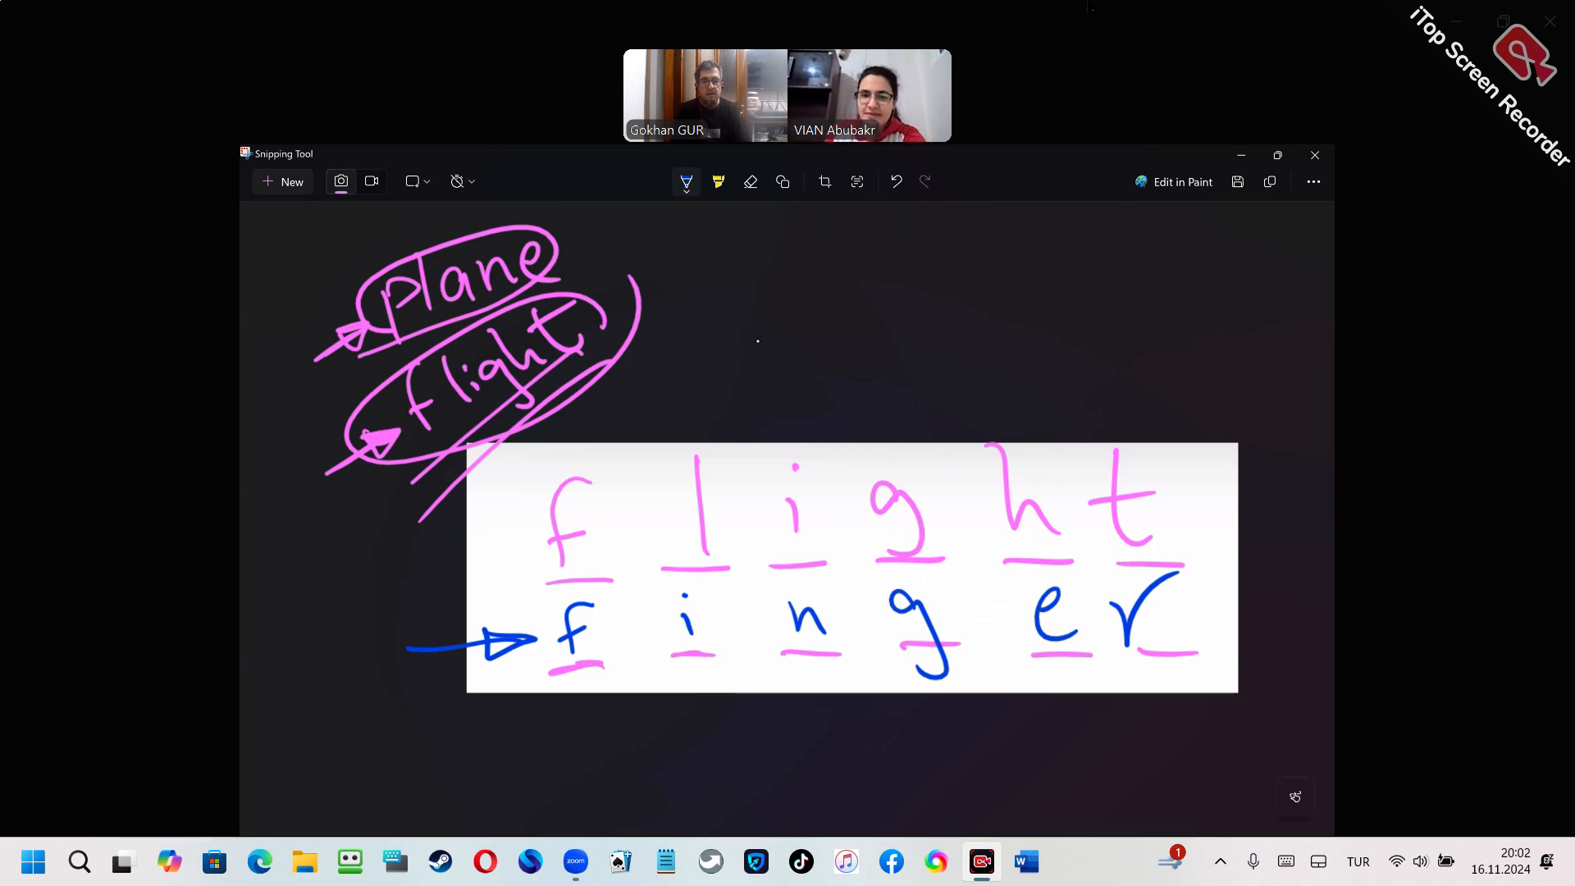
pyautogui.moveTo(975, 376)
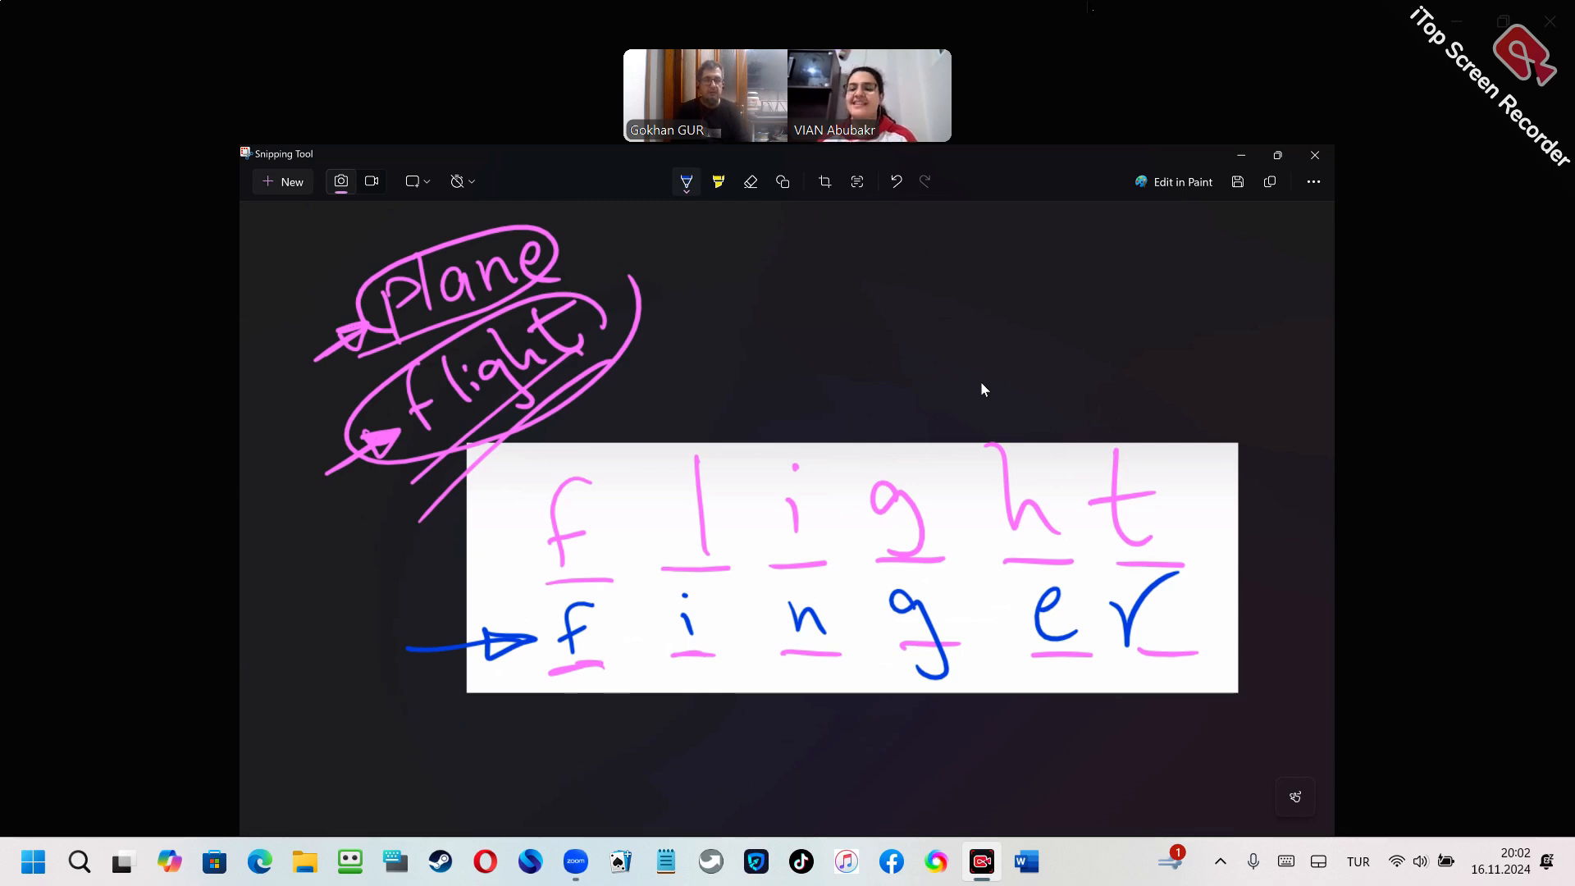
pyautogui.moveTo(1215, 592); pyautogui.dragTo(1255, 643)
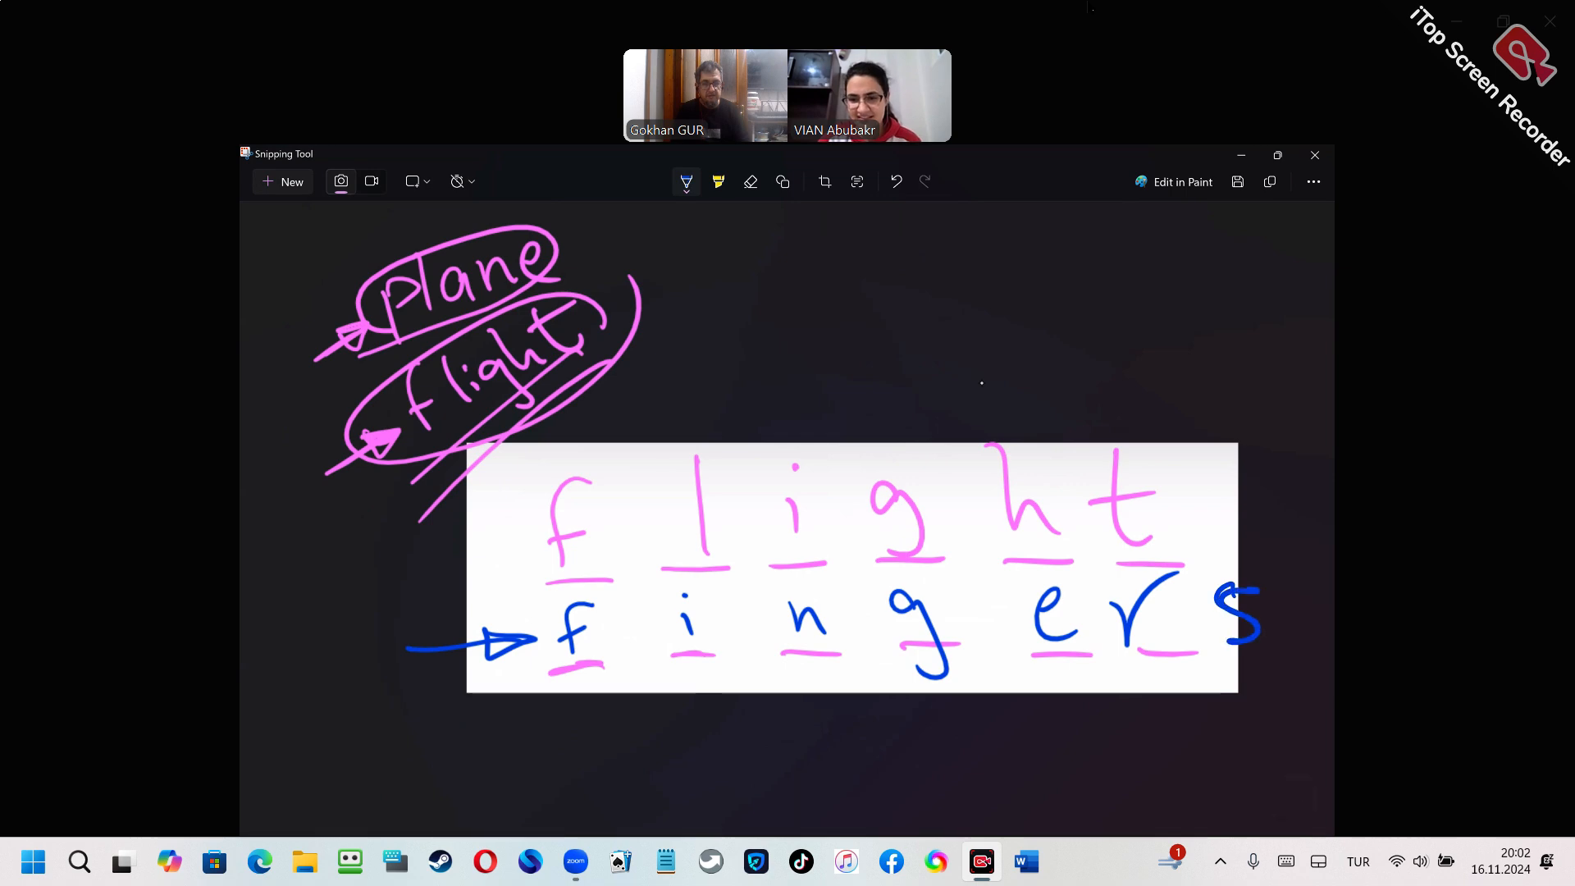
# Undo the arrow and extra s, then write blue 'famous' with an arrow below and 'fame' above.
pyautogui.click(749, 183)
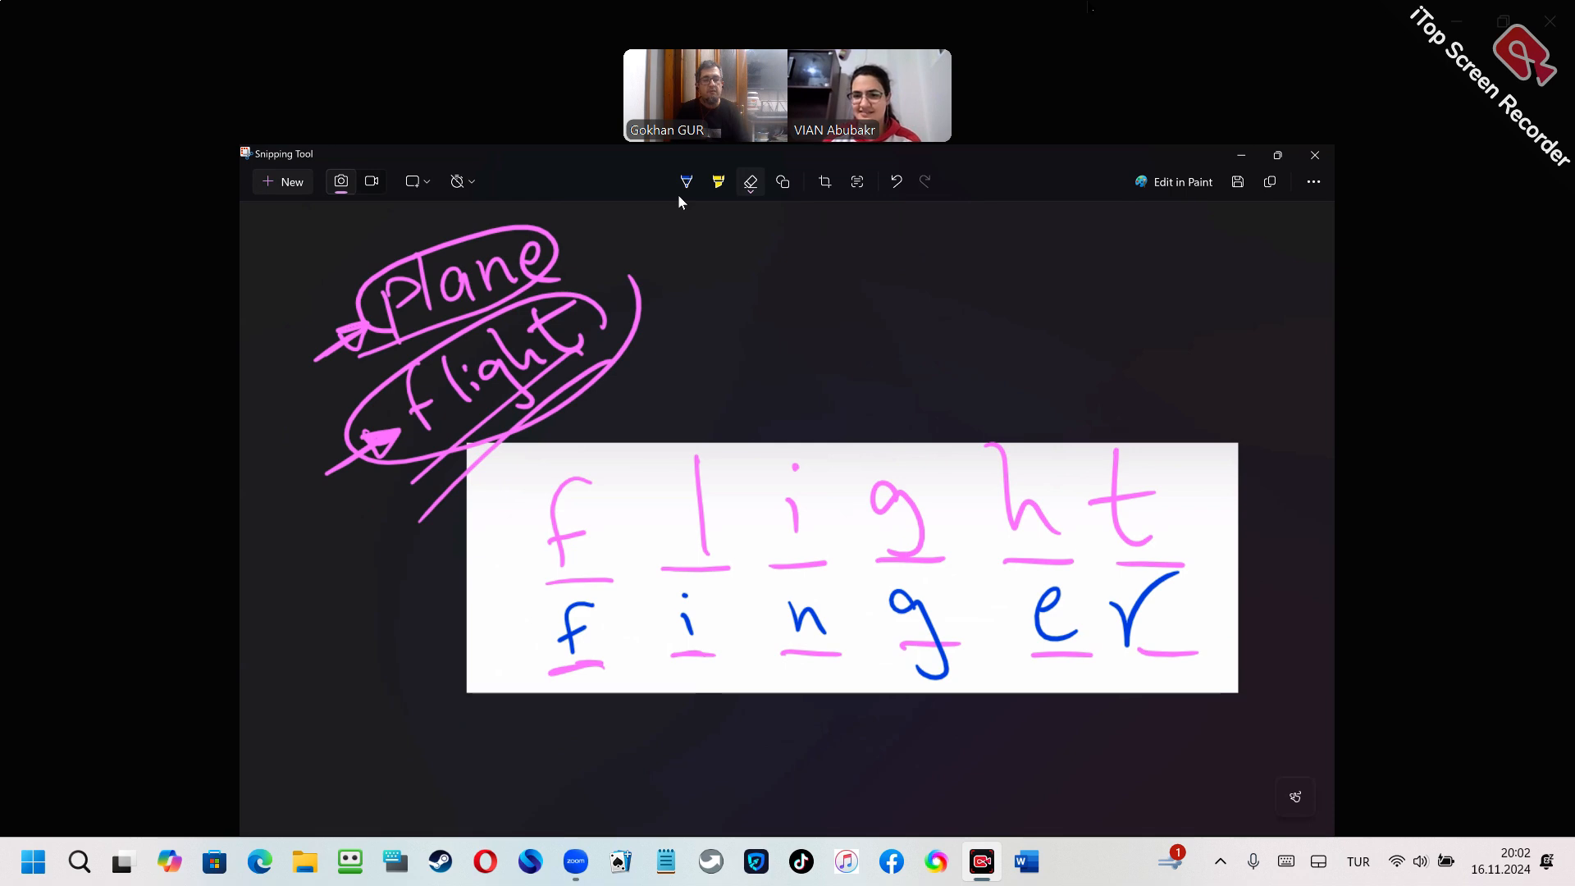
pyautogui.moveTo(749, 182)
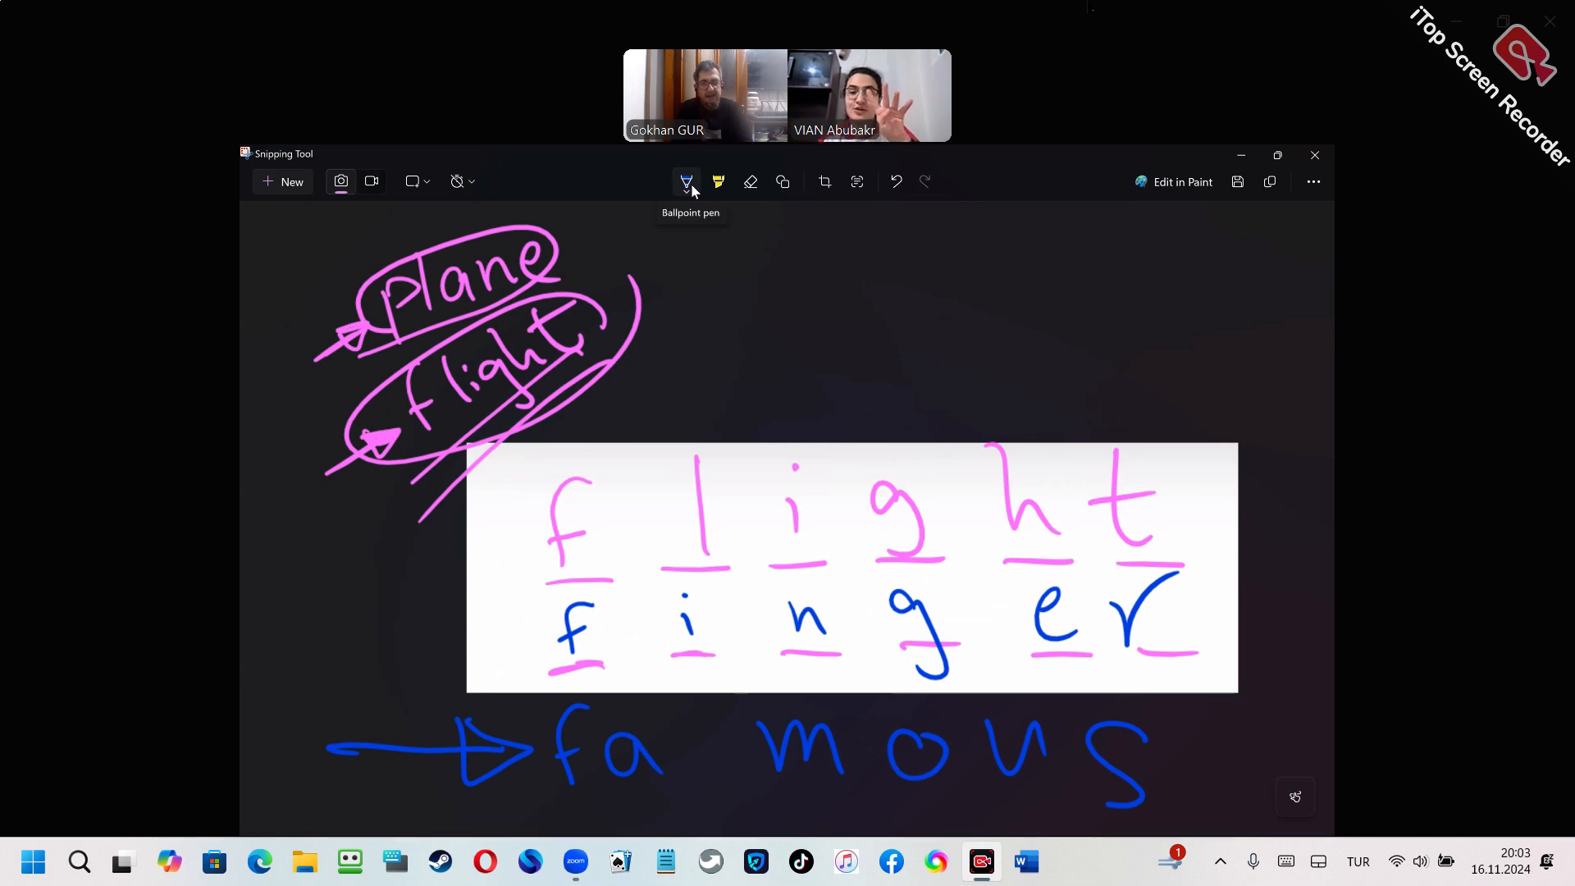
pyautogui.click(686, 182)
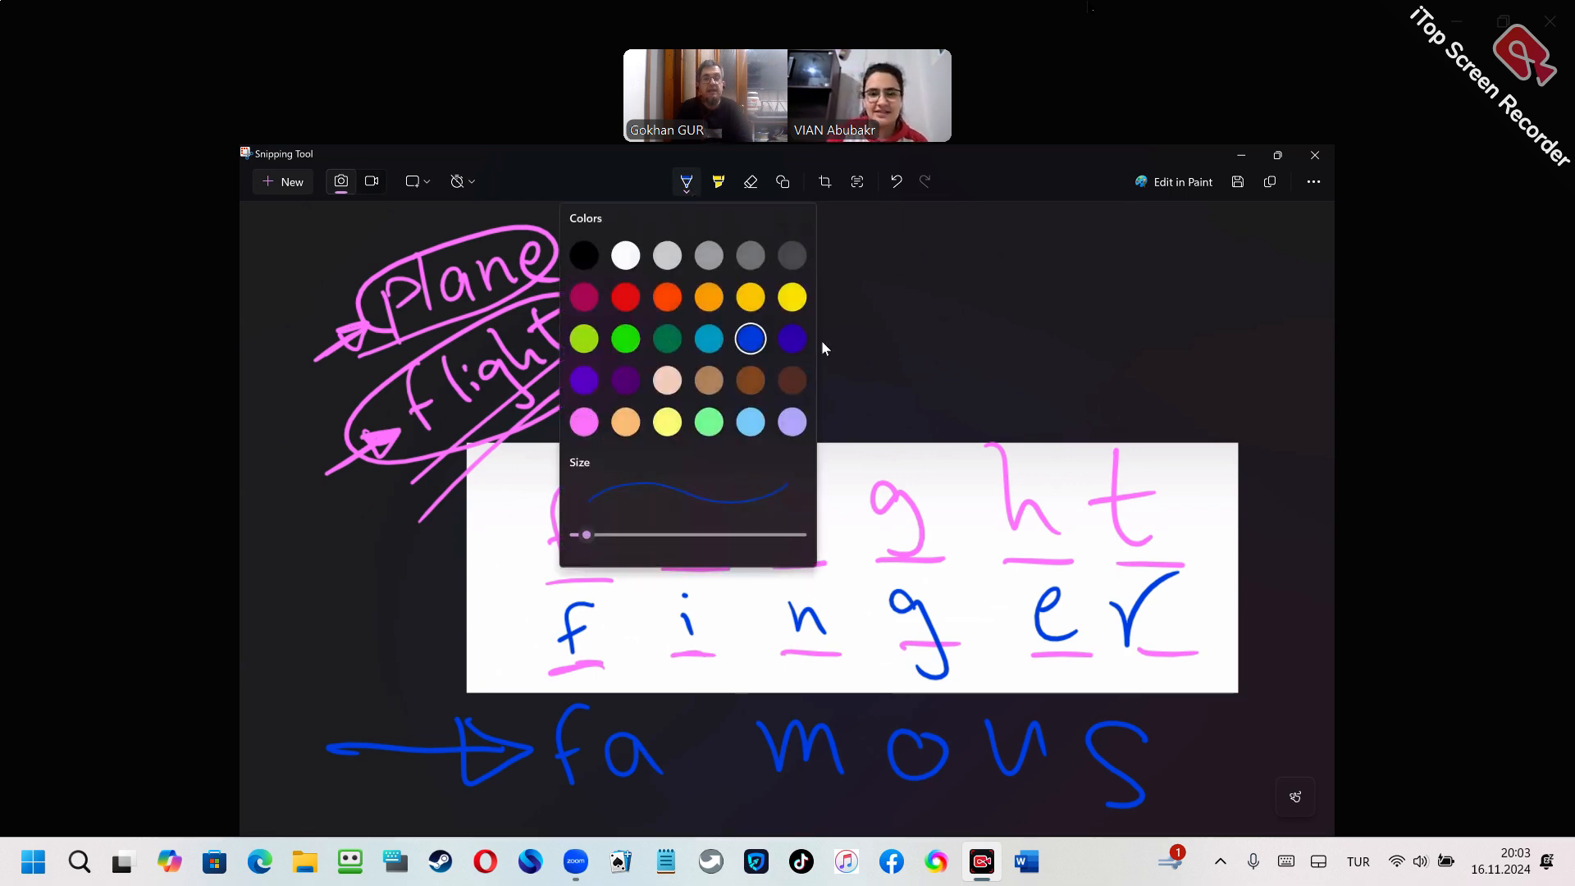
pyautogui.click(685, 182)
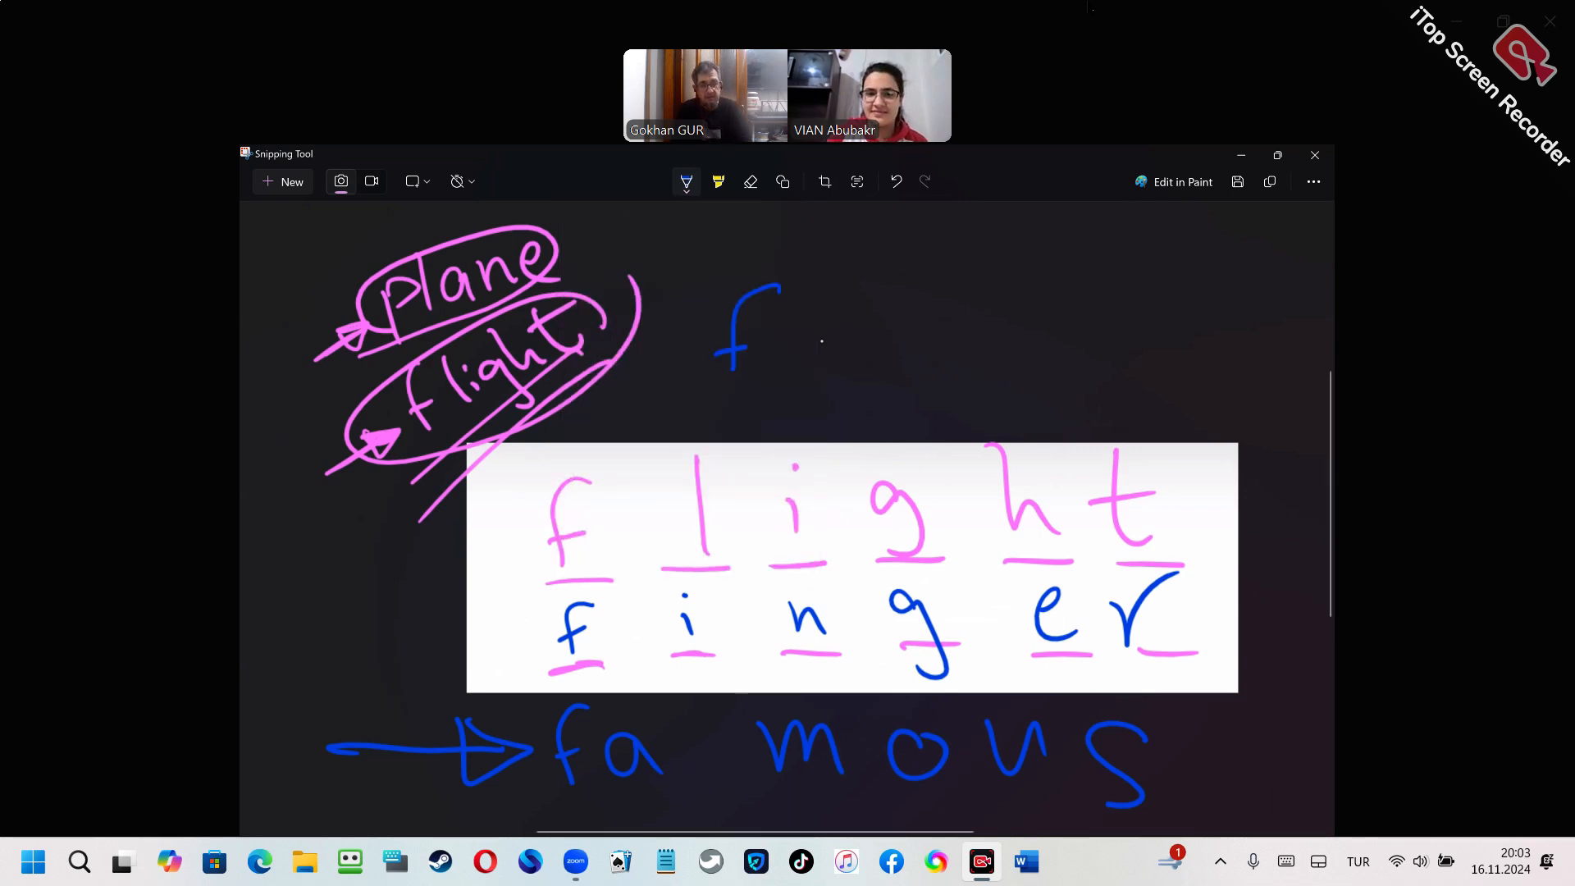
pyautogui.moveTo(794, 332); pyautogui.dragTo(989, 361)
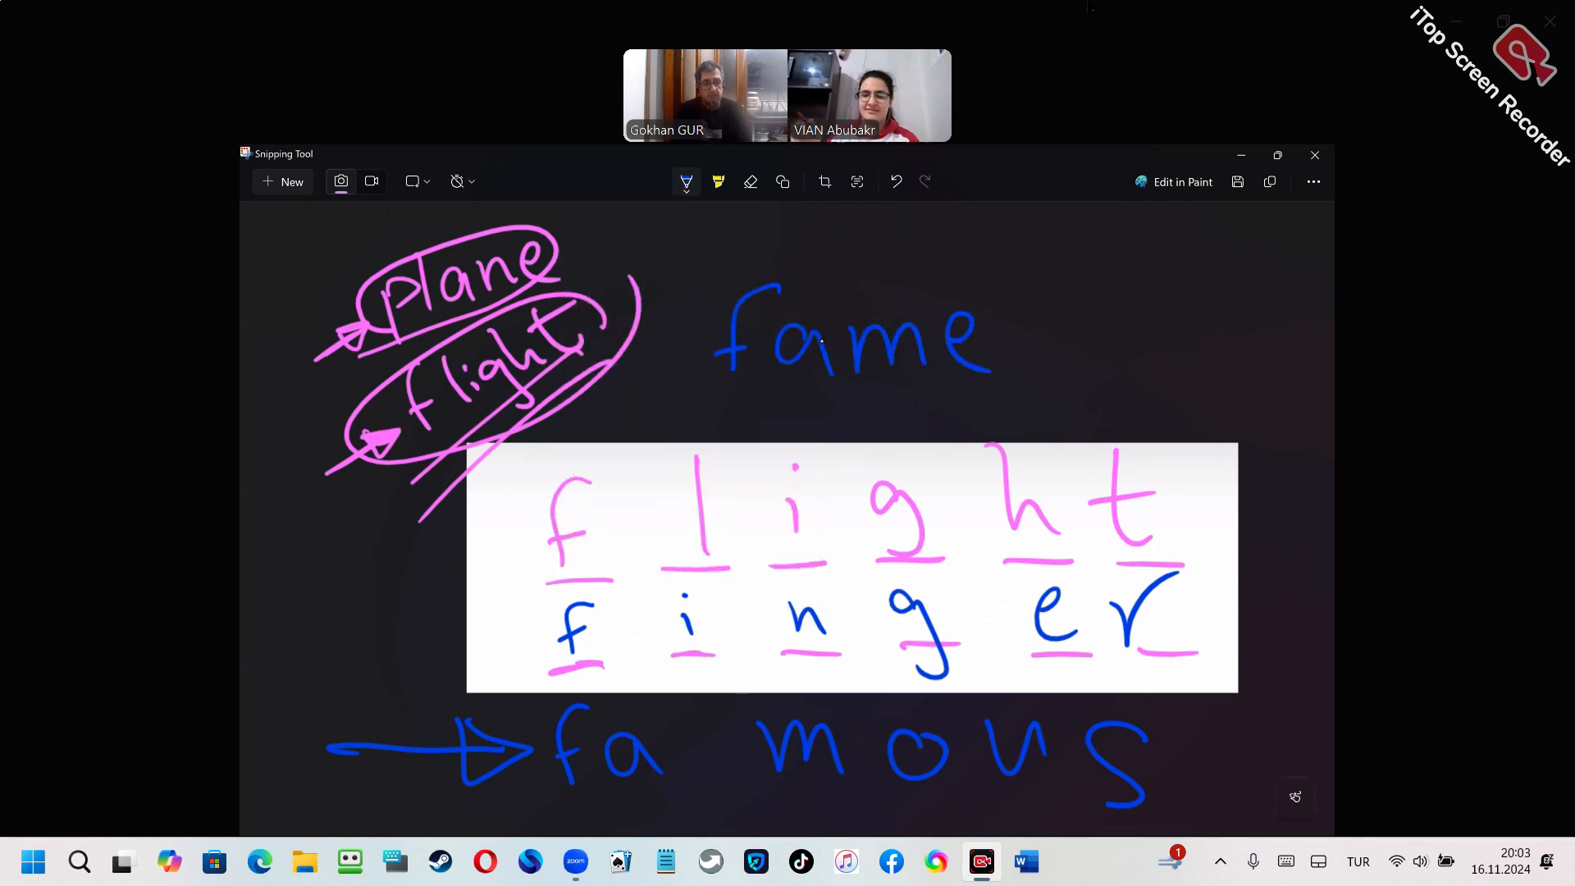
pyautogui.moveTo(666, 206); pyautogui.dragTo(804, 321)
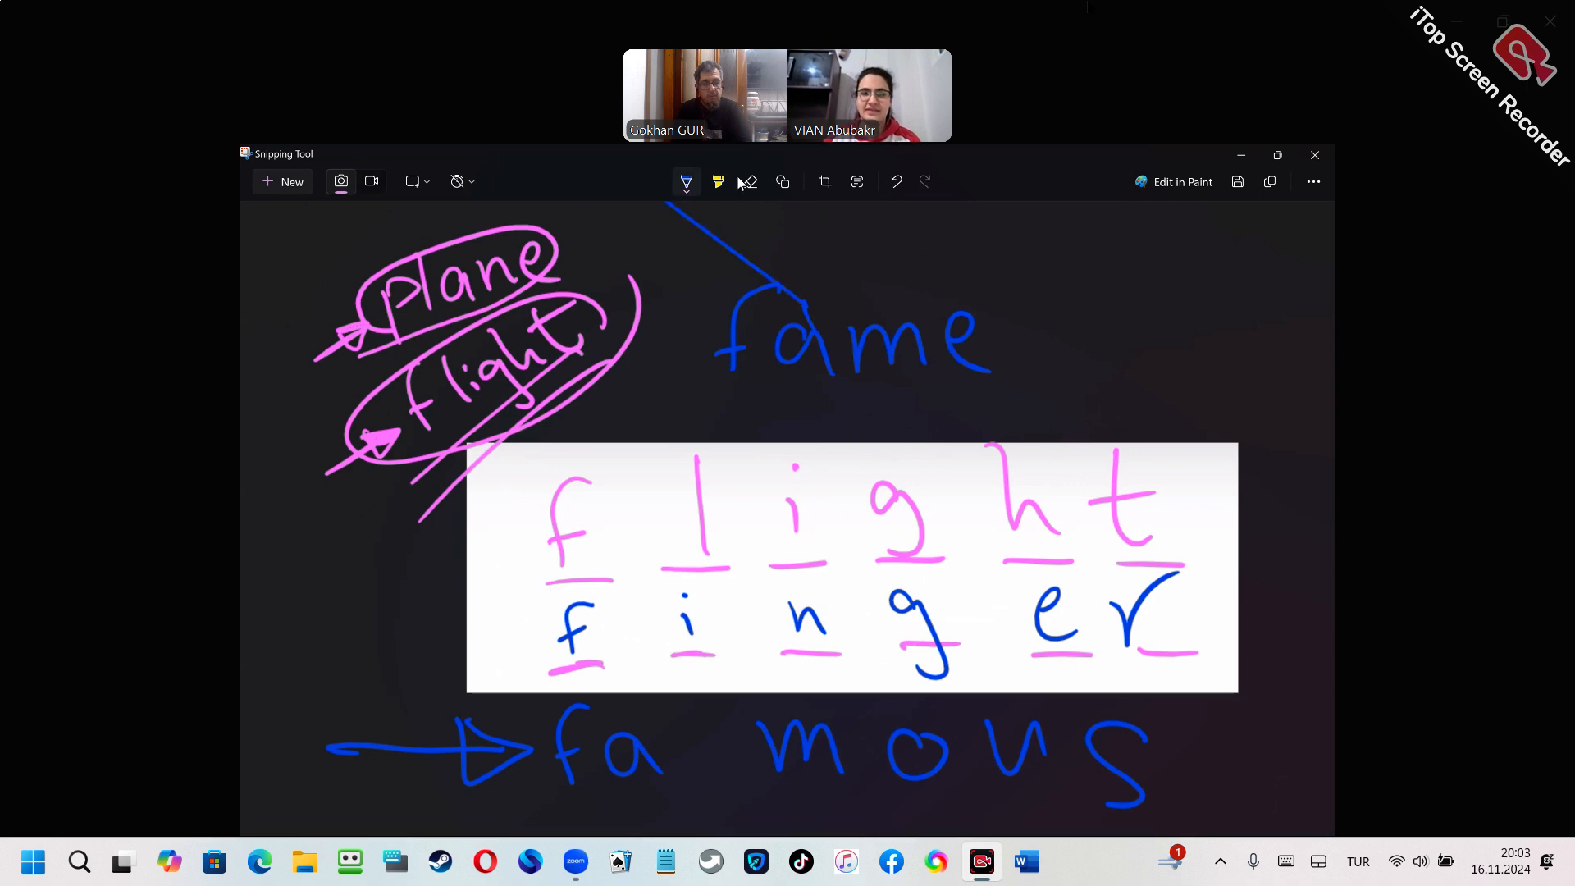
pyautogui.moveTo(748, 182)
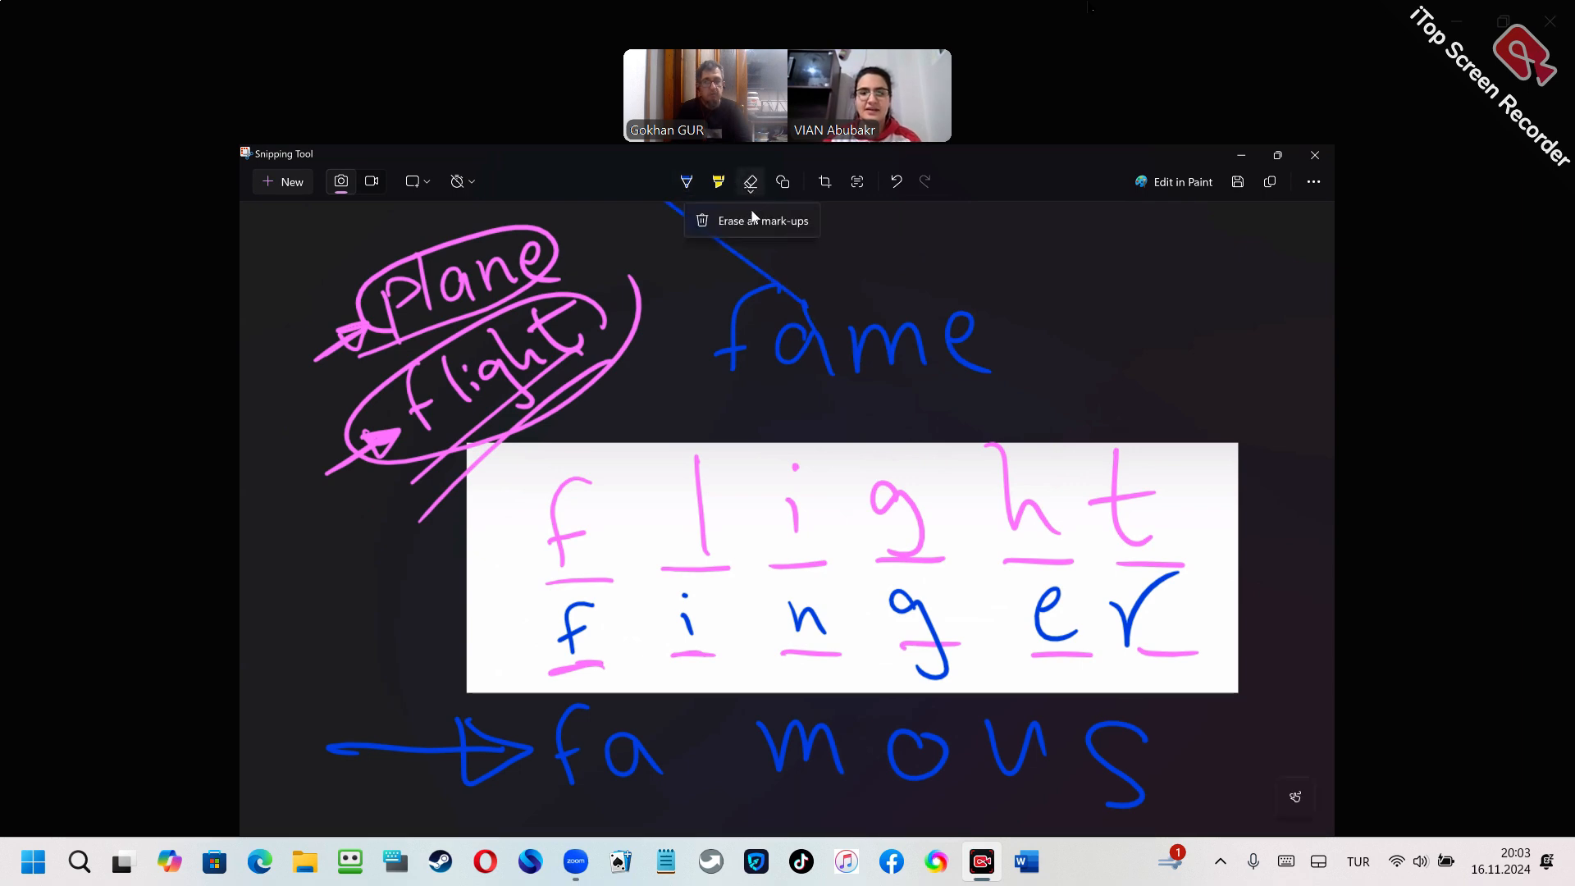
# Erase all mark-ups and write yellow 'tea' over three new blanks in the white box.
pyautogui.click(750, 181)
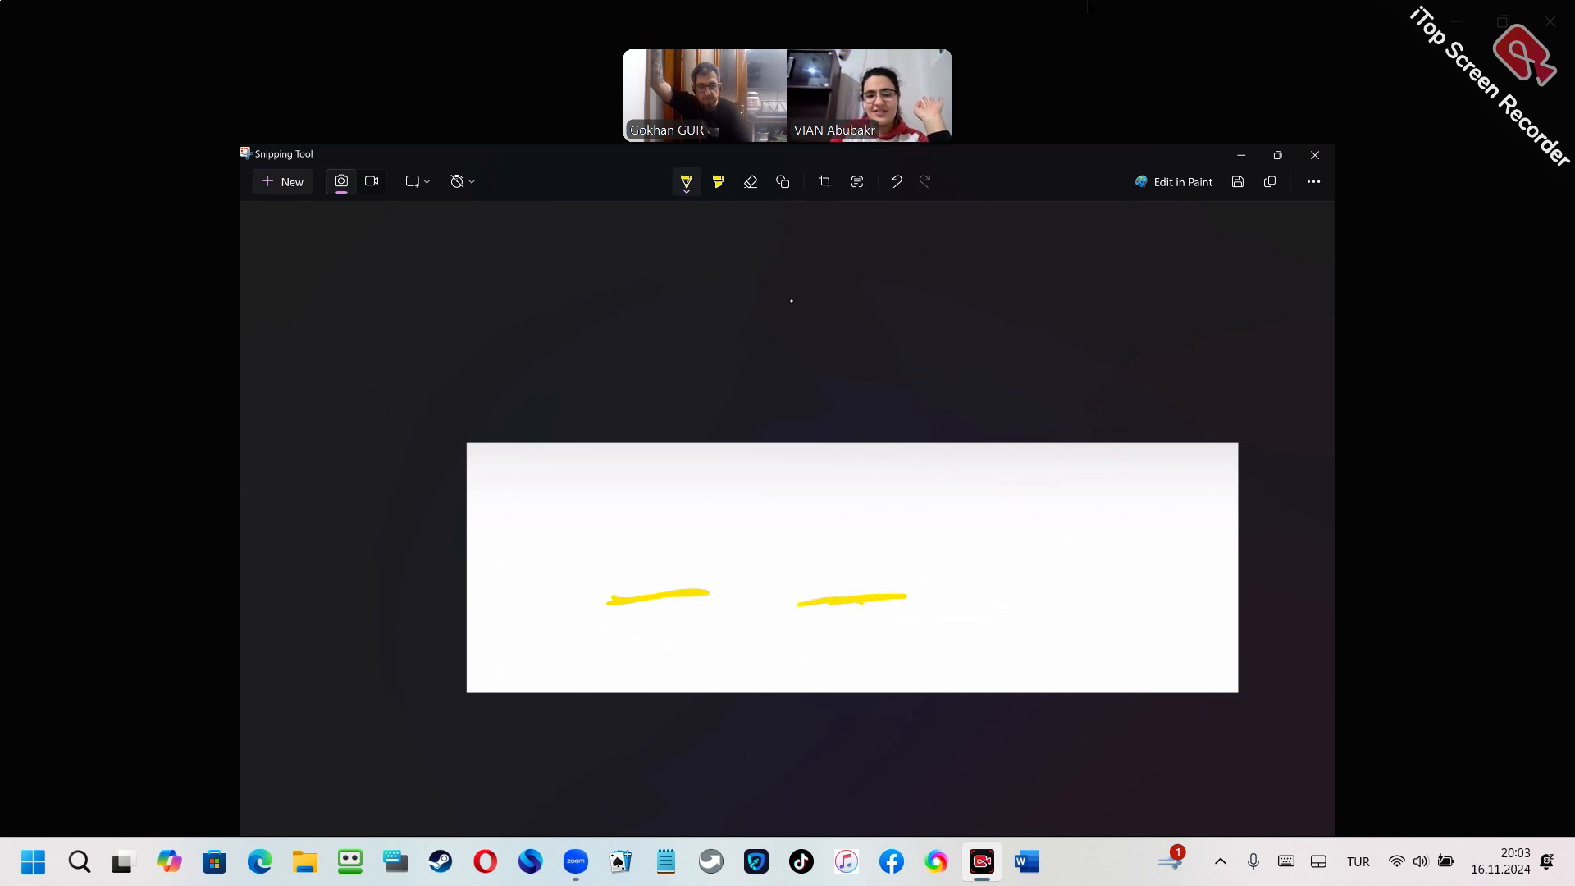
pyautogui.moveTo(984, 601); pyautogui.dragTo(1104, 598)
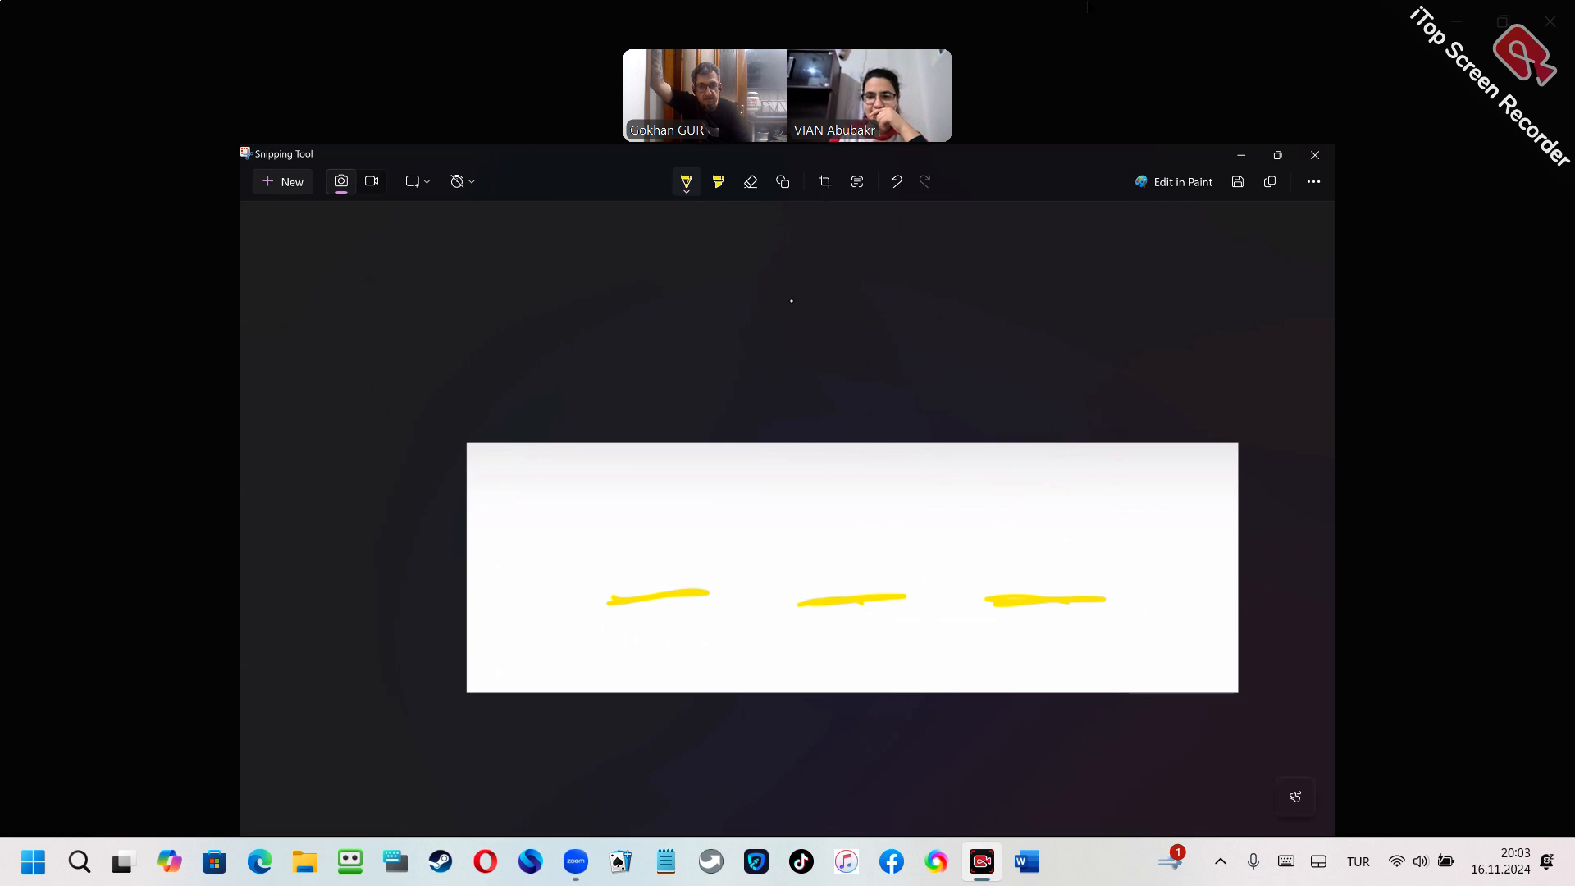
pyautogui.moveTo(757, 333)
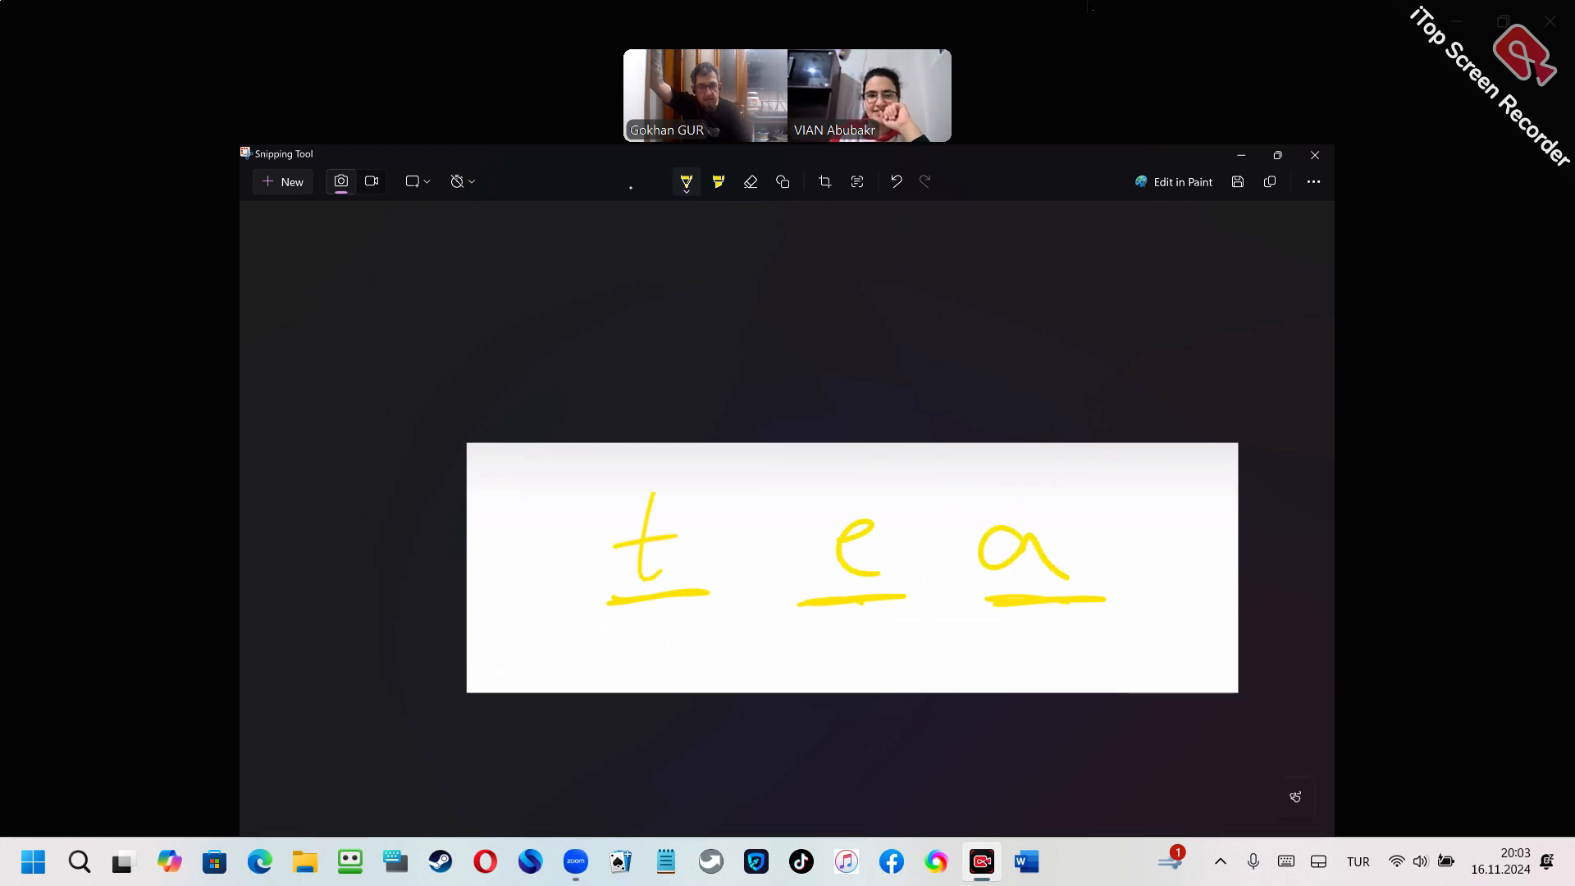
pyautogui.click(686, 182)
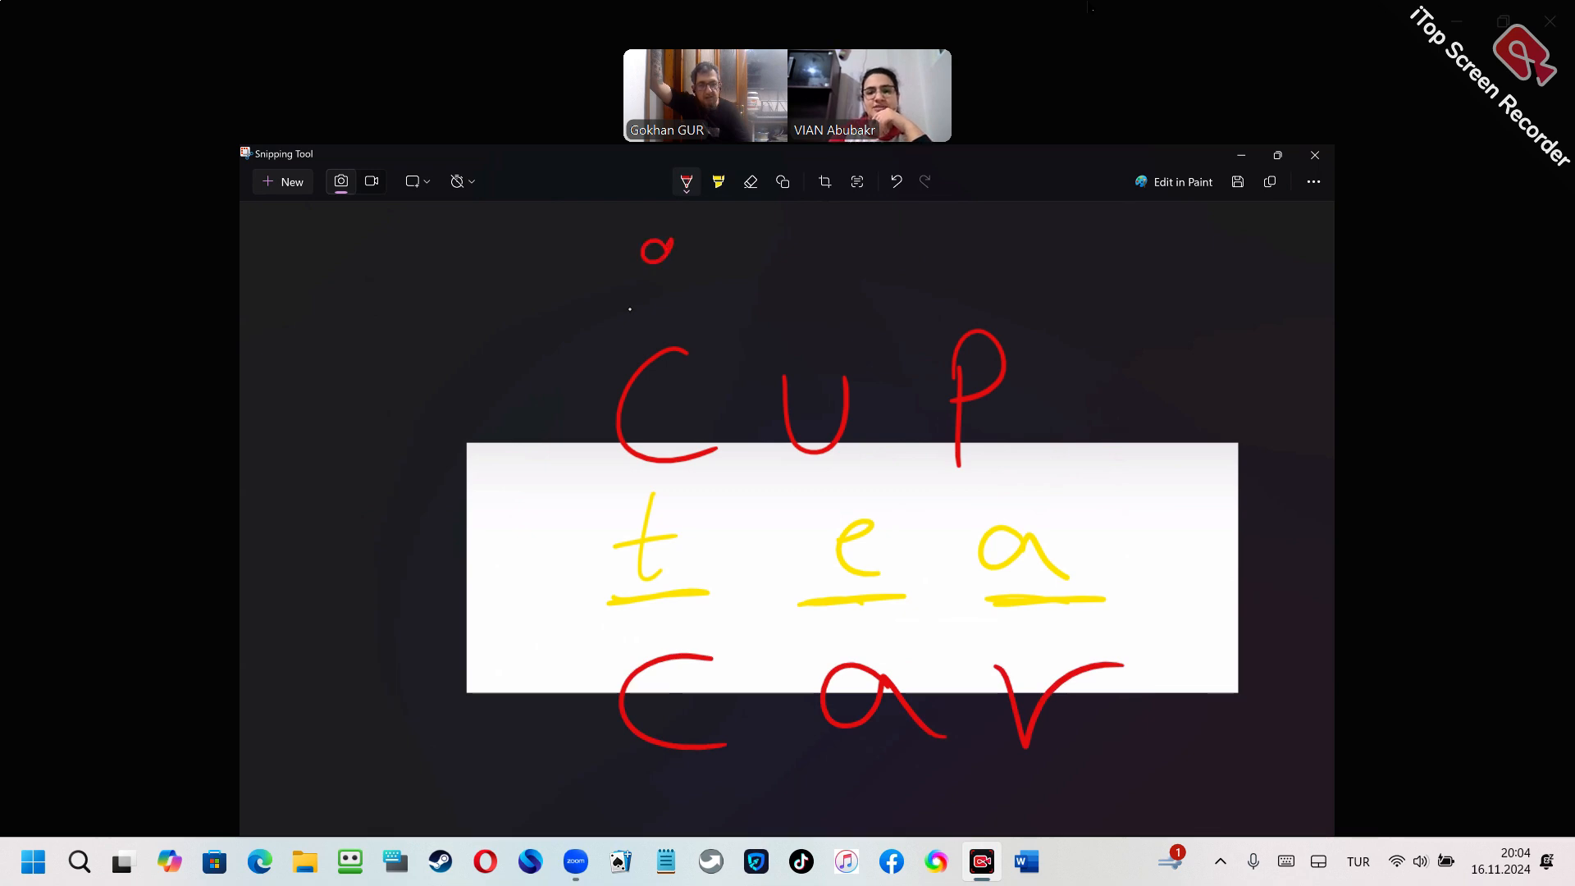
# Handwrite red 'got' and 'god' above cup and 'gum' and 'gym' down the left side.
pyautogui.moveTo(668, 251); pyautogui.dragTo(683, 302)
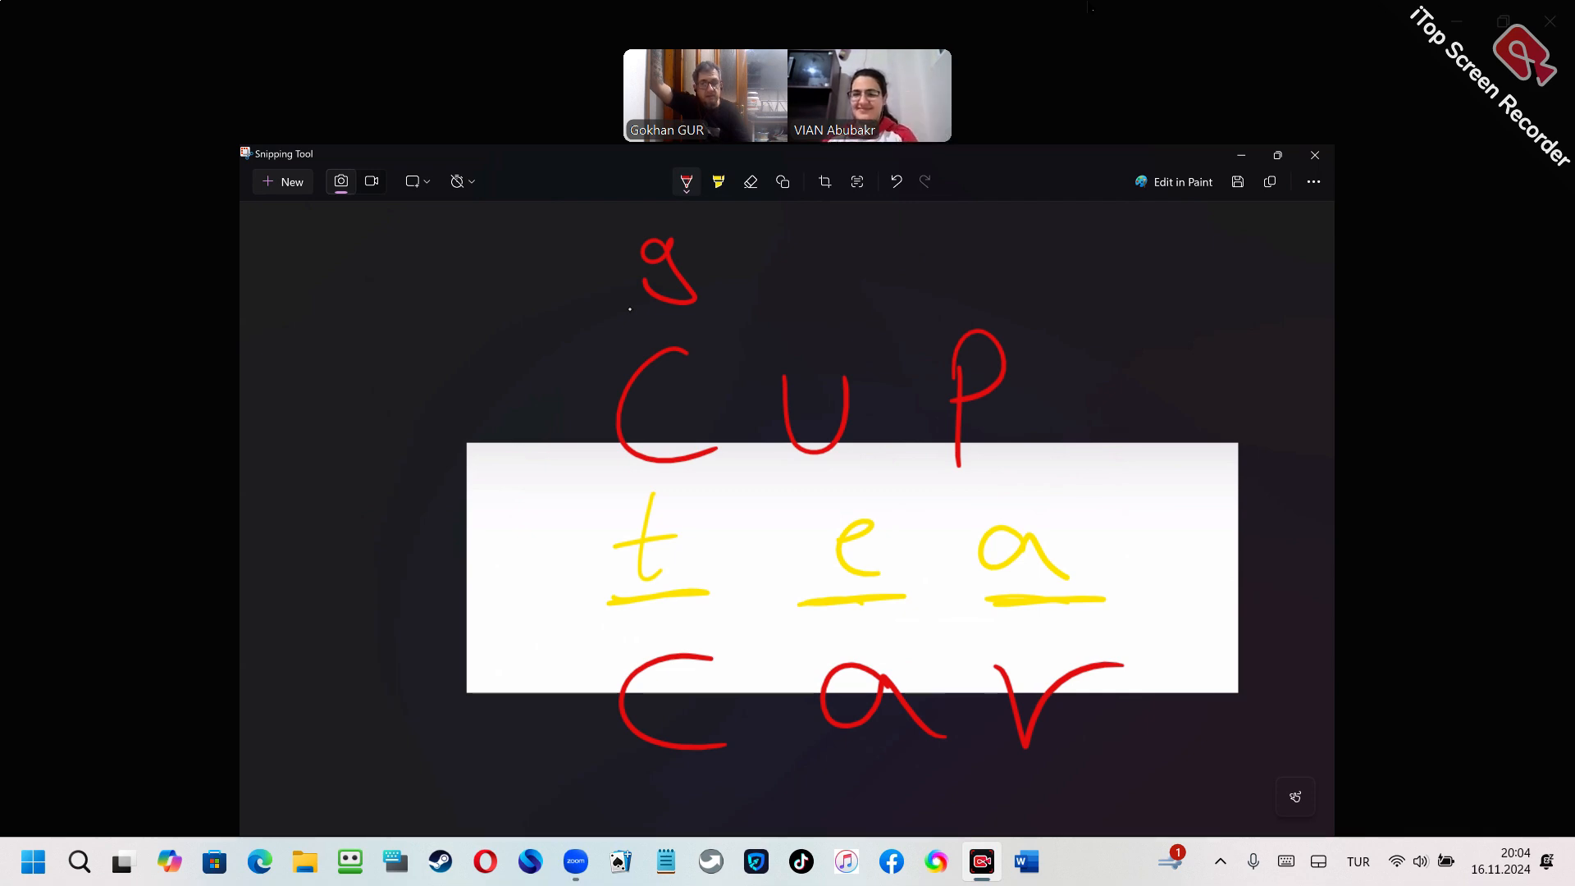
pyautogui.moveTo(748, 241); pyautogui.dragTo(778, 292)
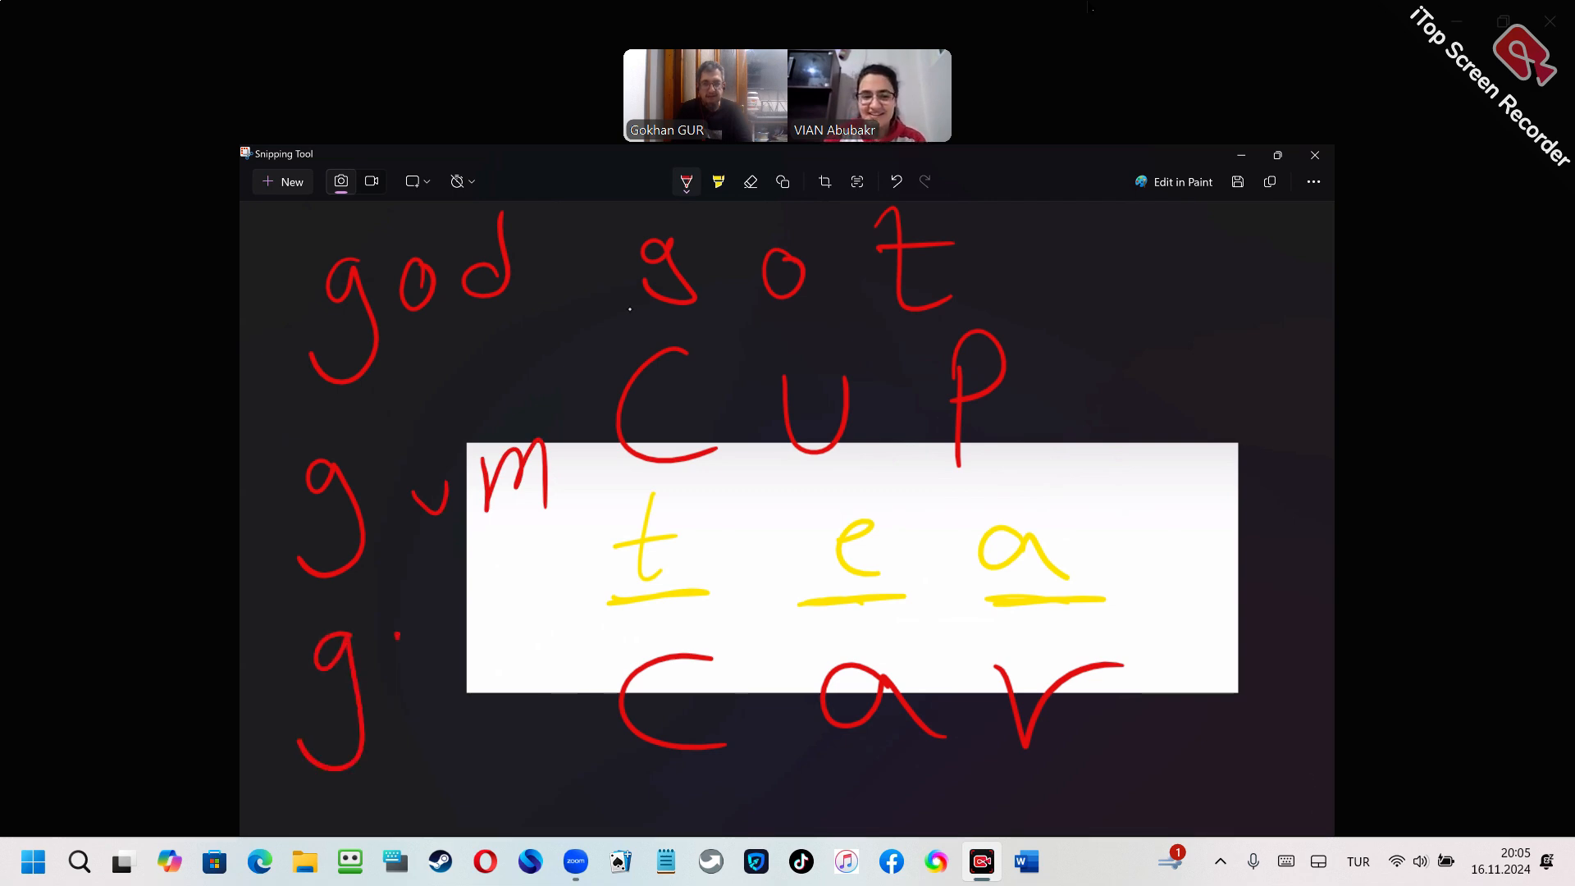
pyautogui.moveTo(412, 643); pyautogui.dragTo(426, 734)
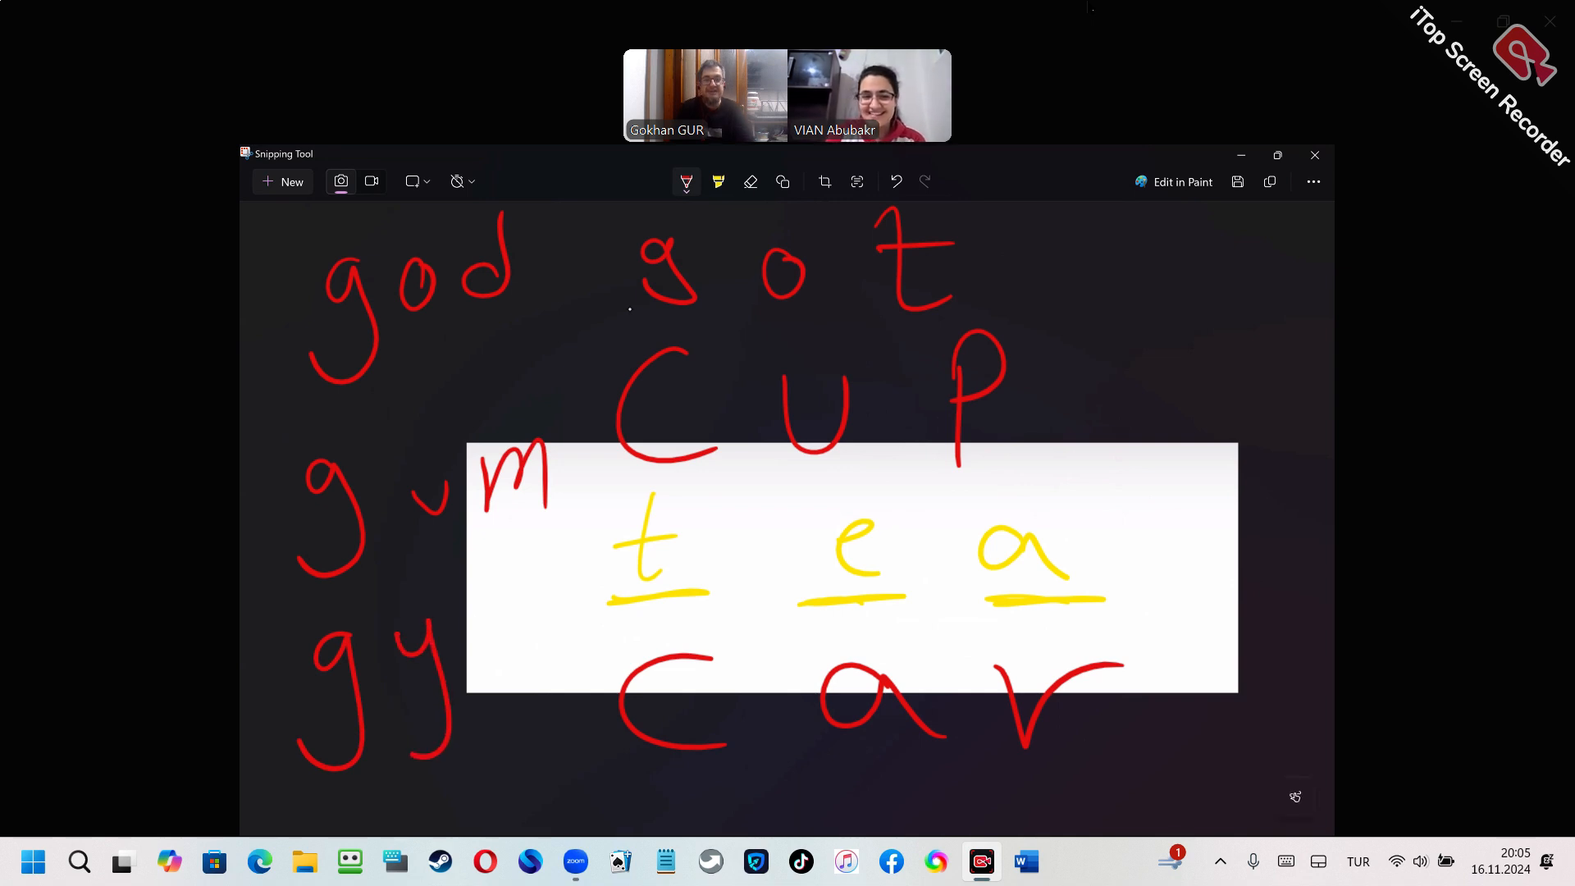
pyautogui.moveTo(472, 612); pyautogui.dragTo(548, 672)
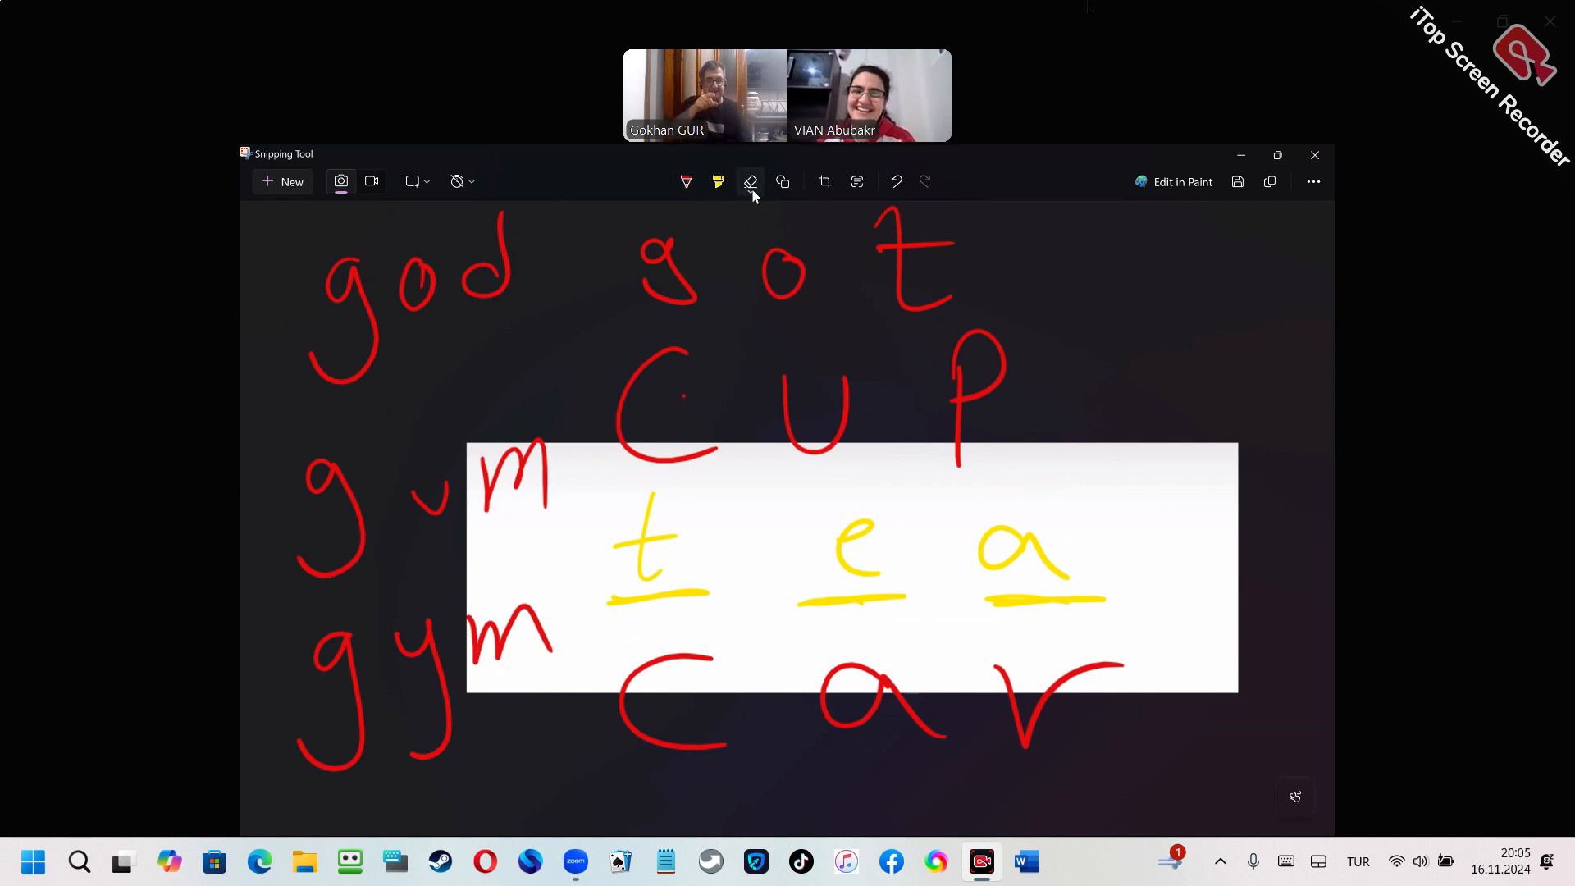
pyautogui.moveTo(750, 182)
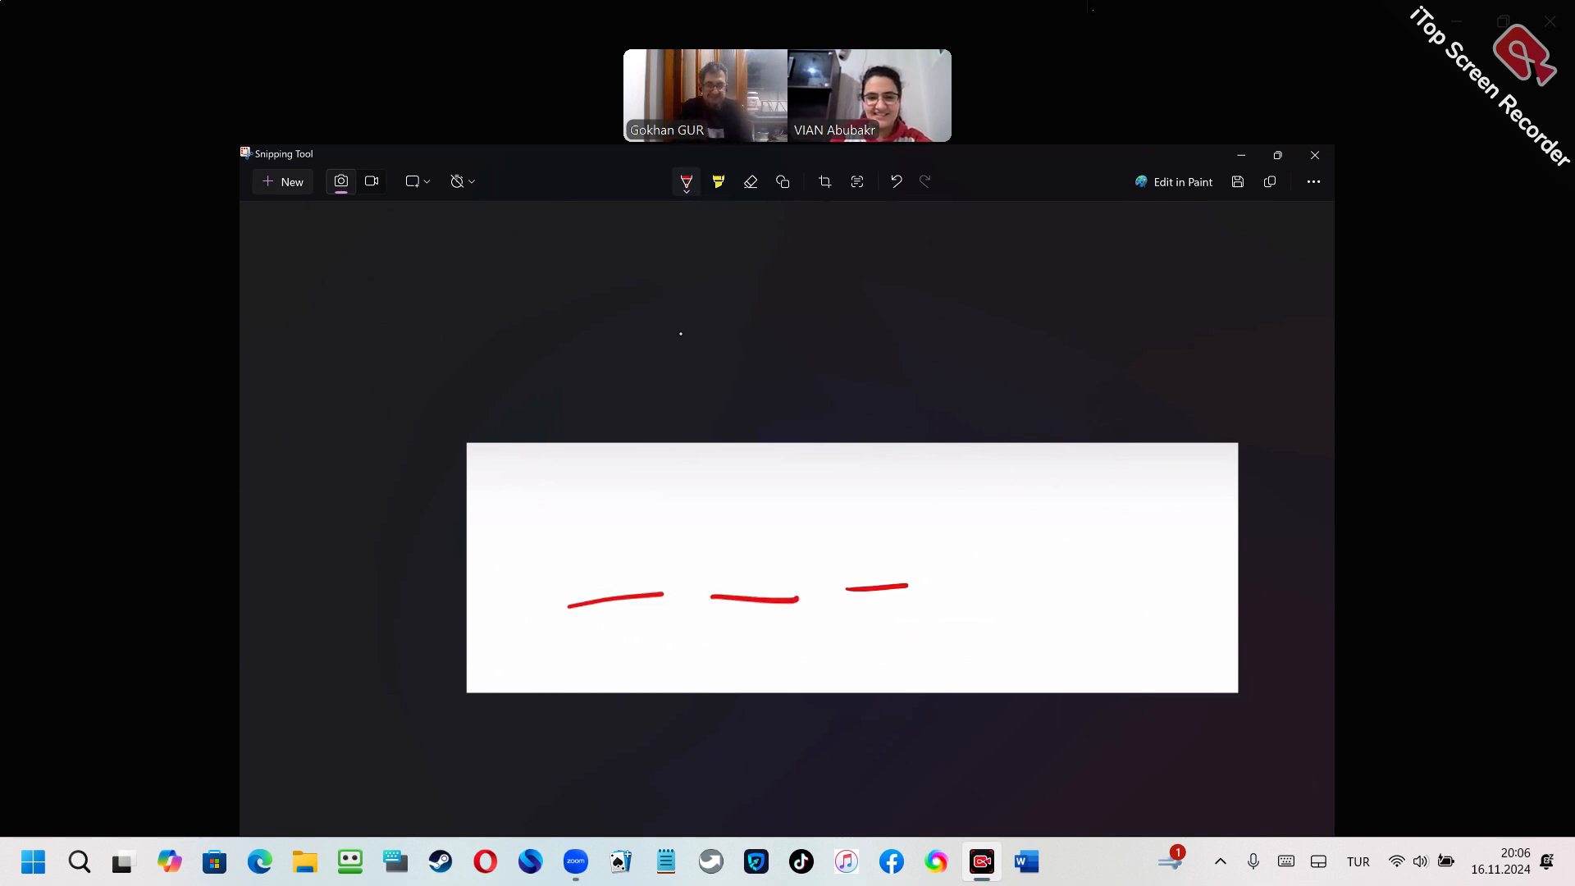
# Draw red blanks and write 'change' over them, preceded by 'ex' and an arrow.
pyautogui.moveTo(923, 577); pyautogui.dragTo(1226, 575)
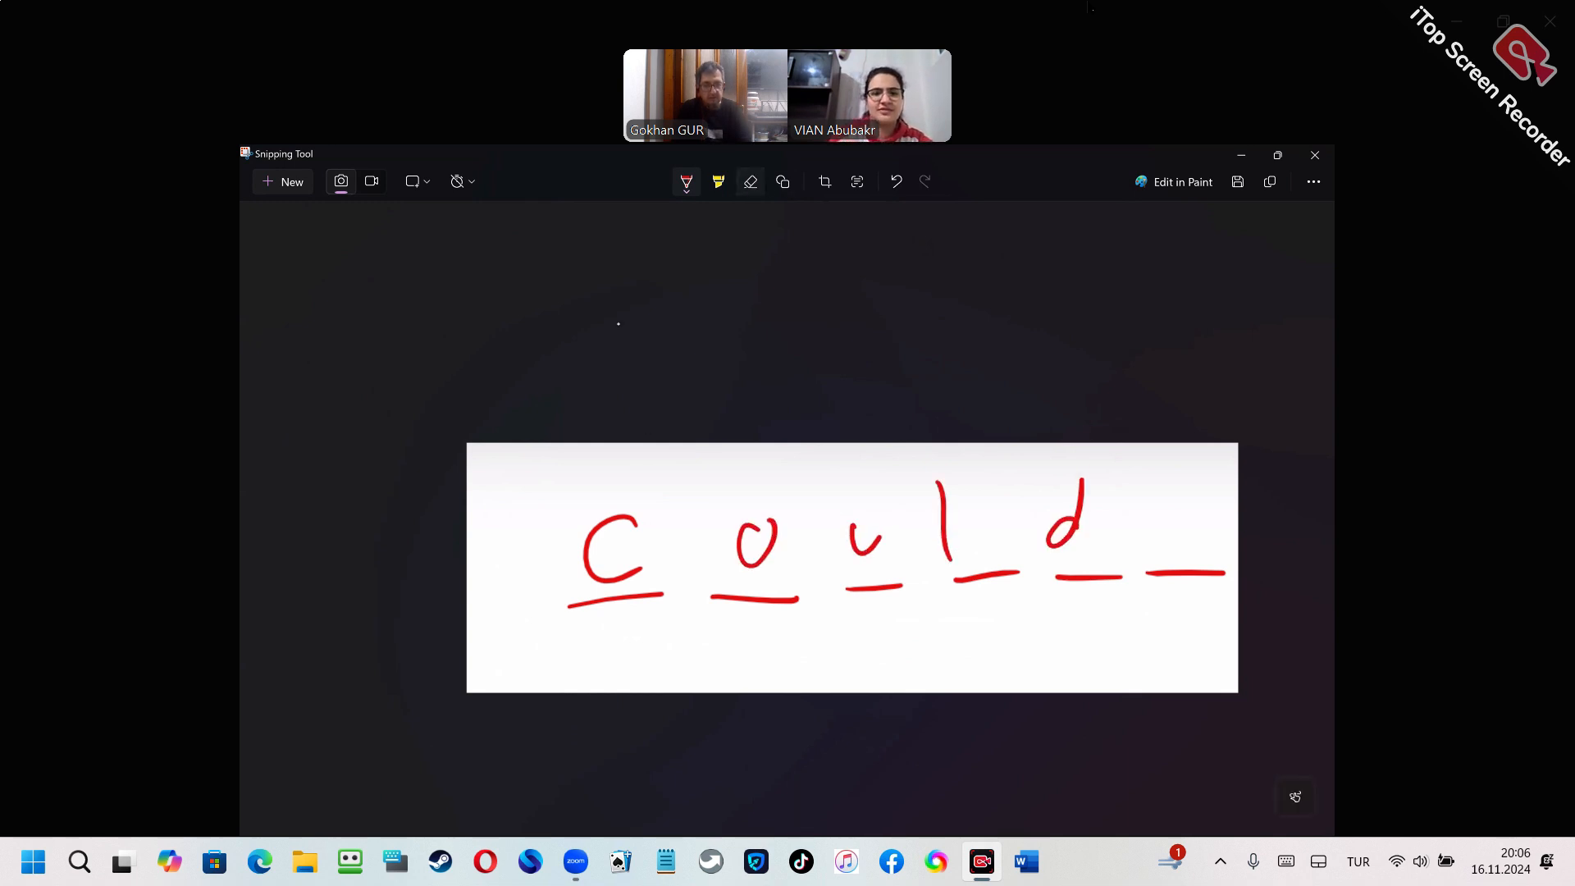
pyautogui.click(750, 182)
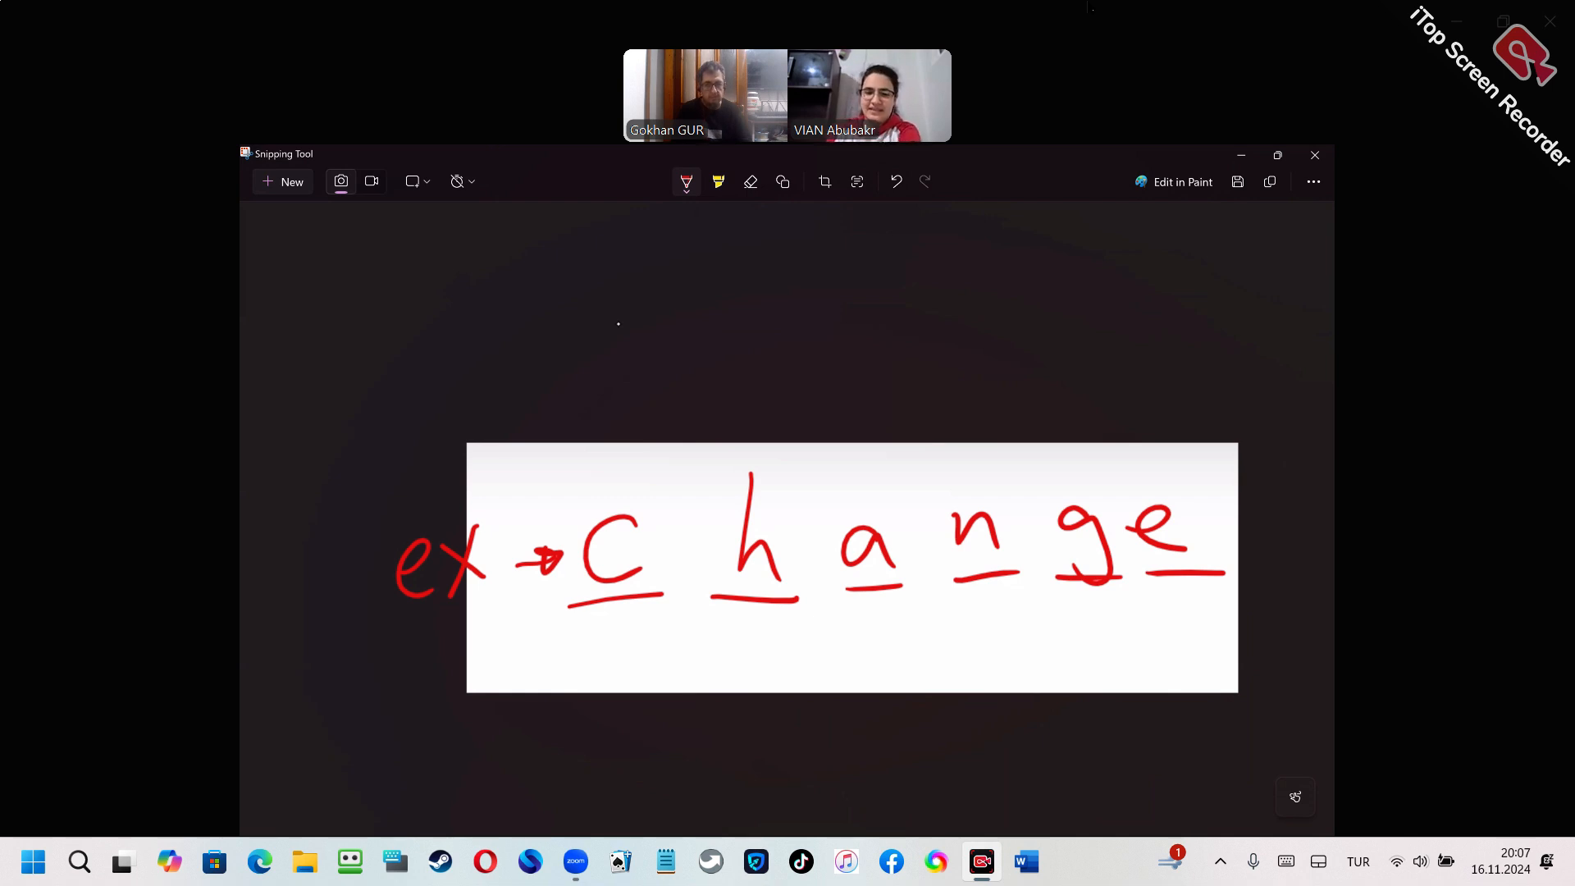
# Handwrite red 'chance' above 'change' and 'cities' and 'circle' below it.
pyautogui.moveTo(624, 402); pyautogui.dragTo(583, 468)
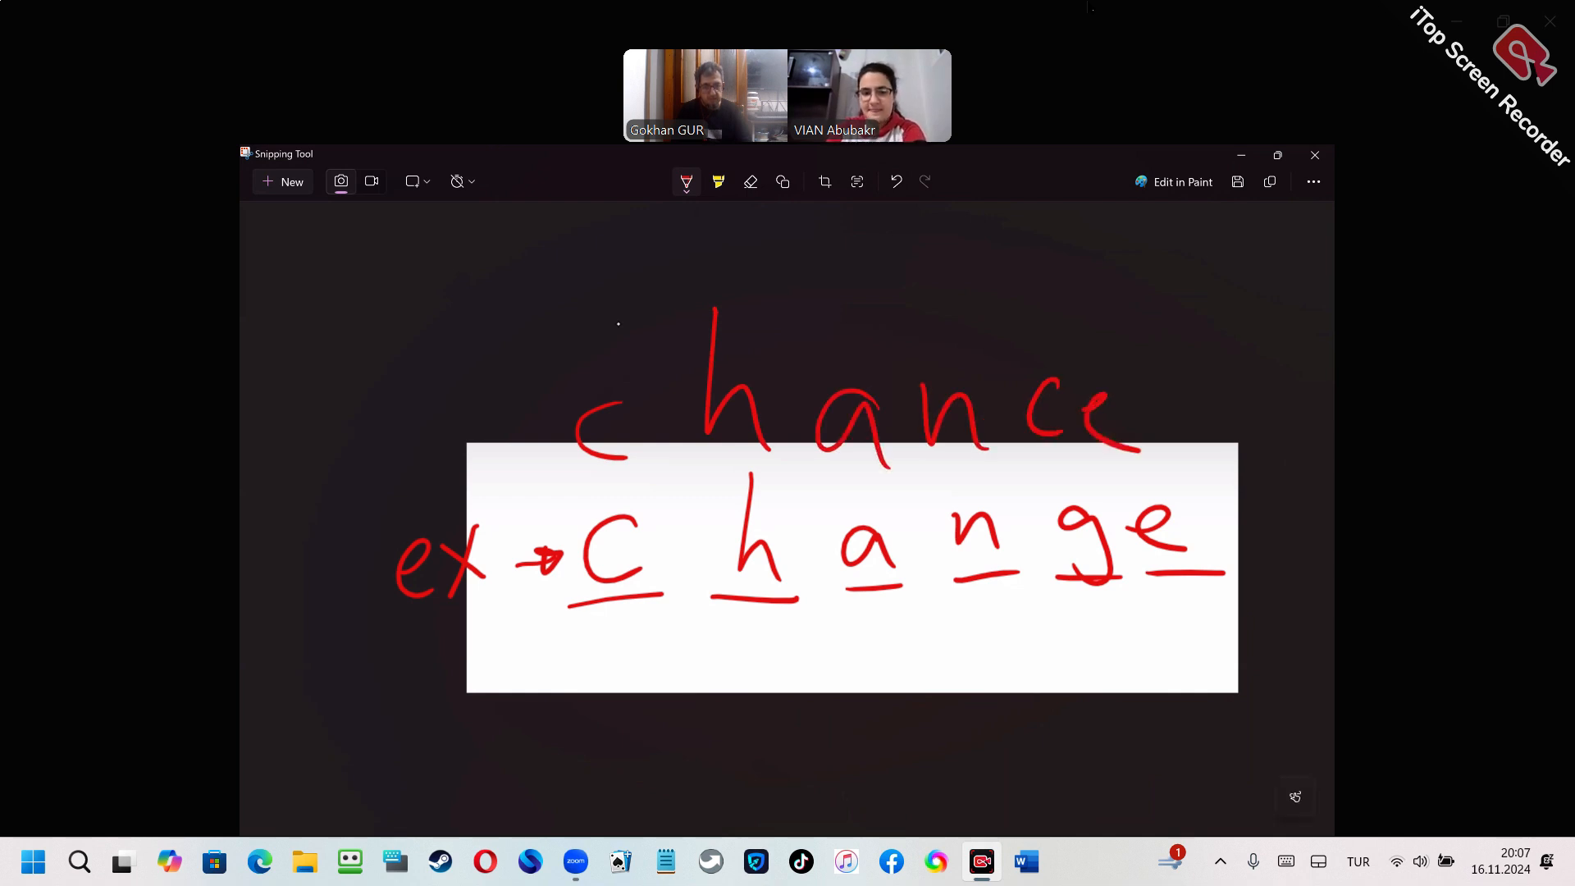
pyautogui.moveTo(602, 634); pyautogui.dragTo(643, 692)
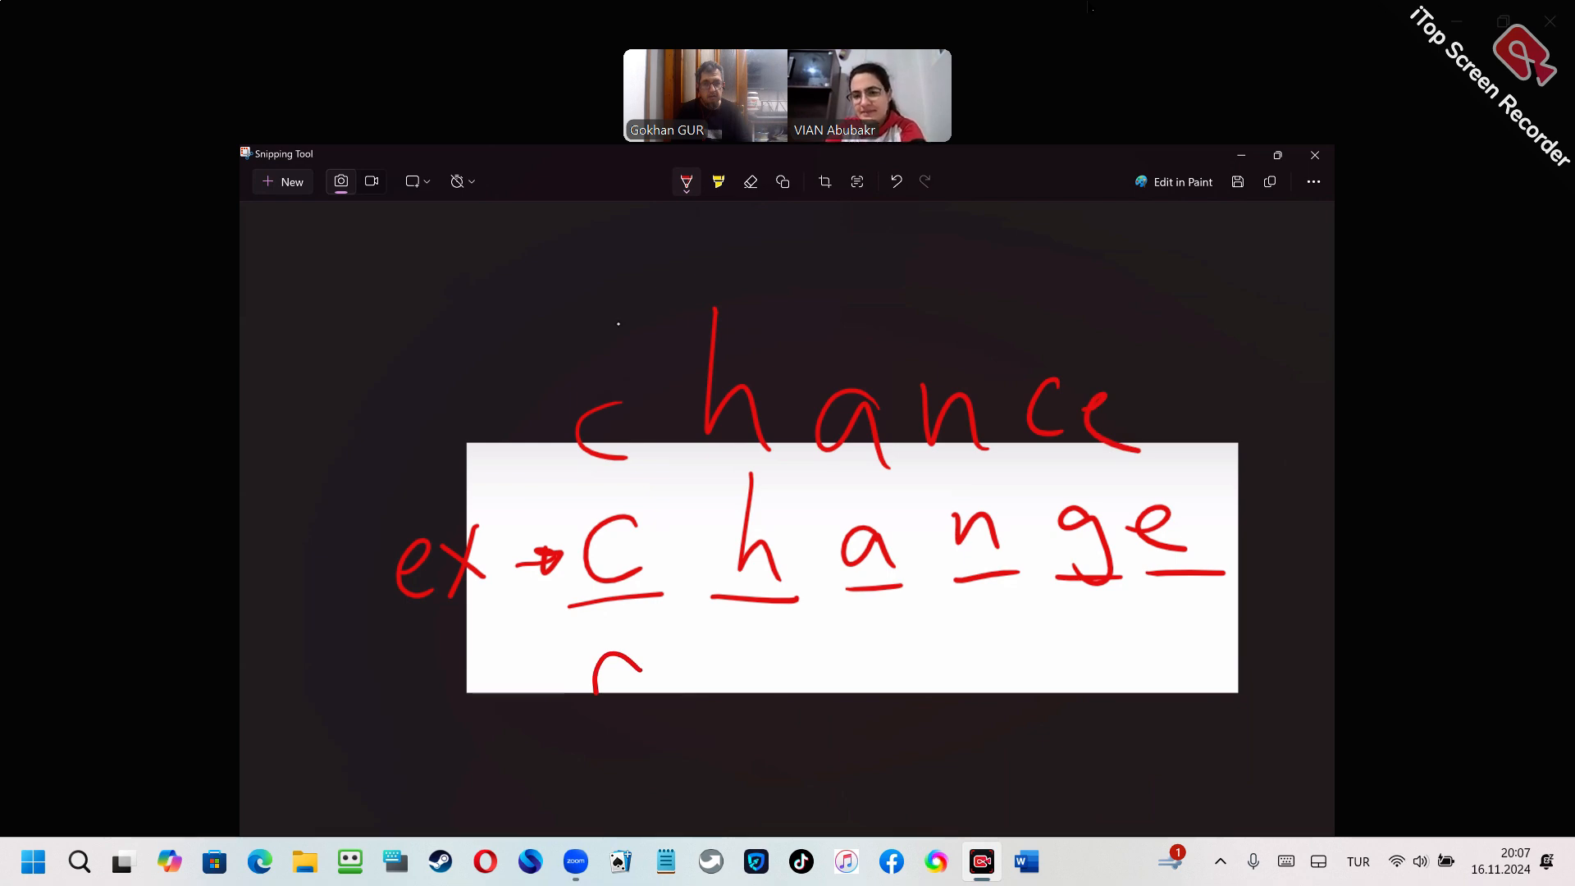
pyautogui.moveTo(643, 653); pyautogui.dragTo(597, 714)
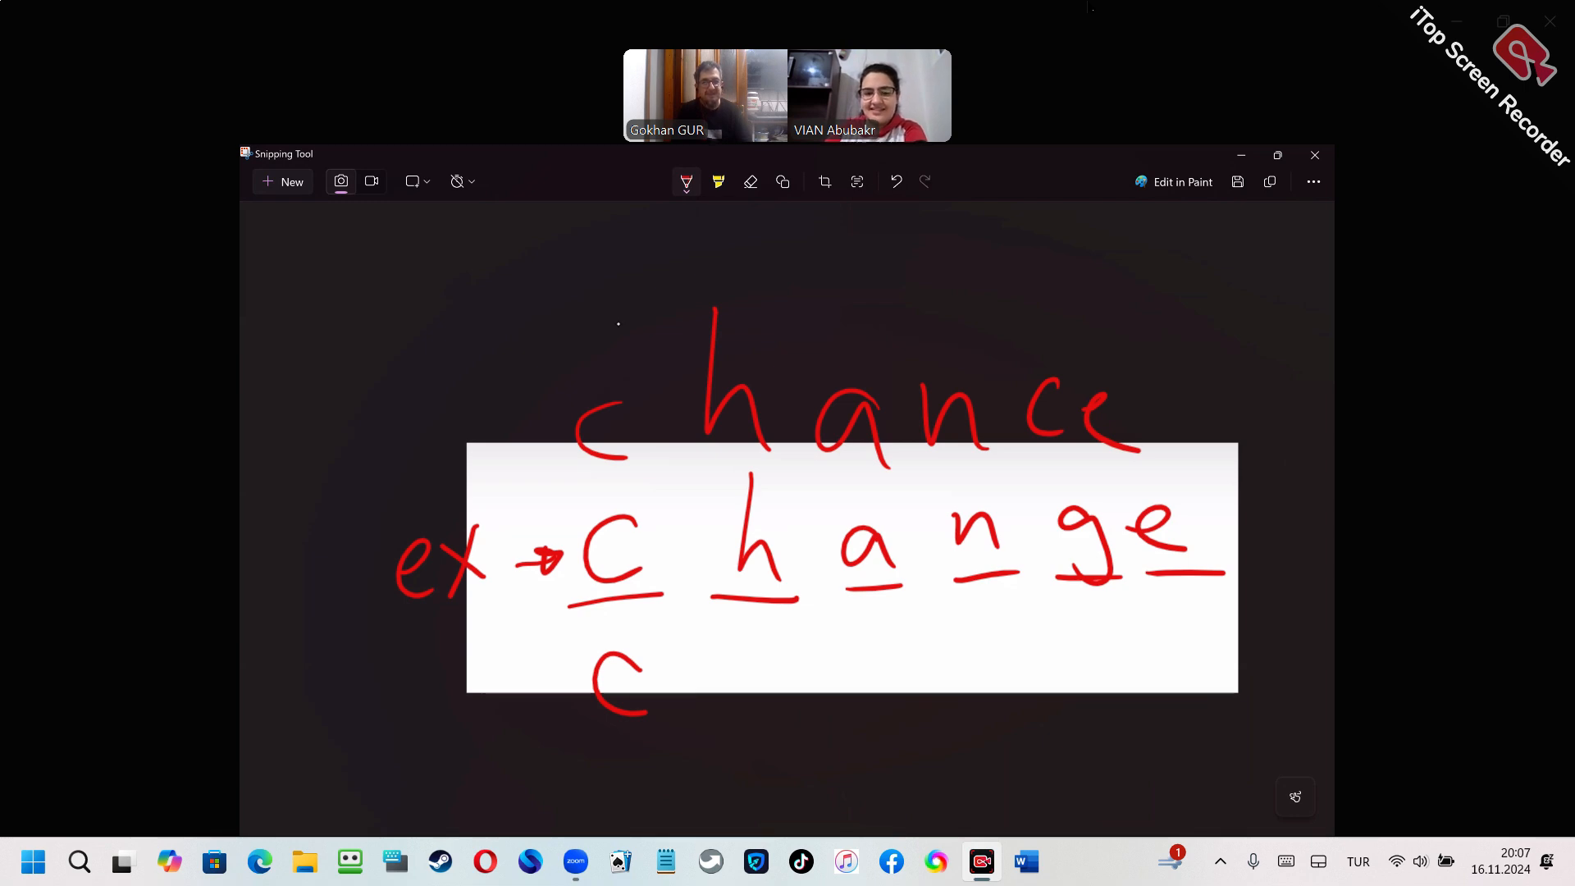
pyautogui.moveTo(728, 663); pyautogui.dragTo(728, 699)
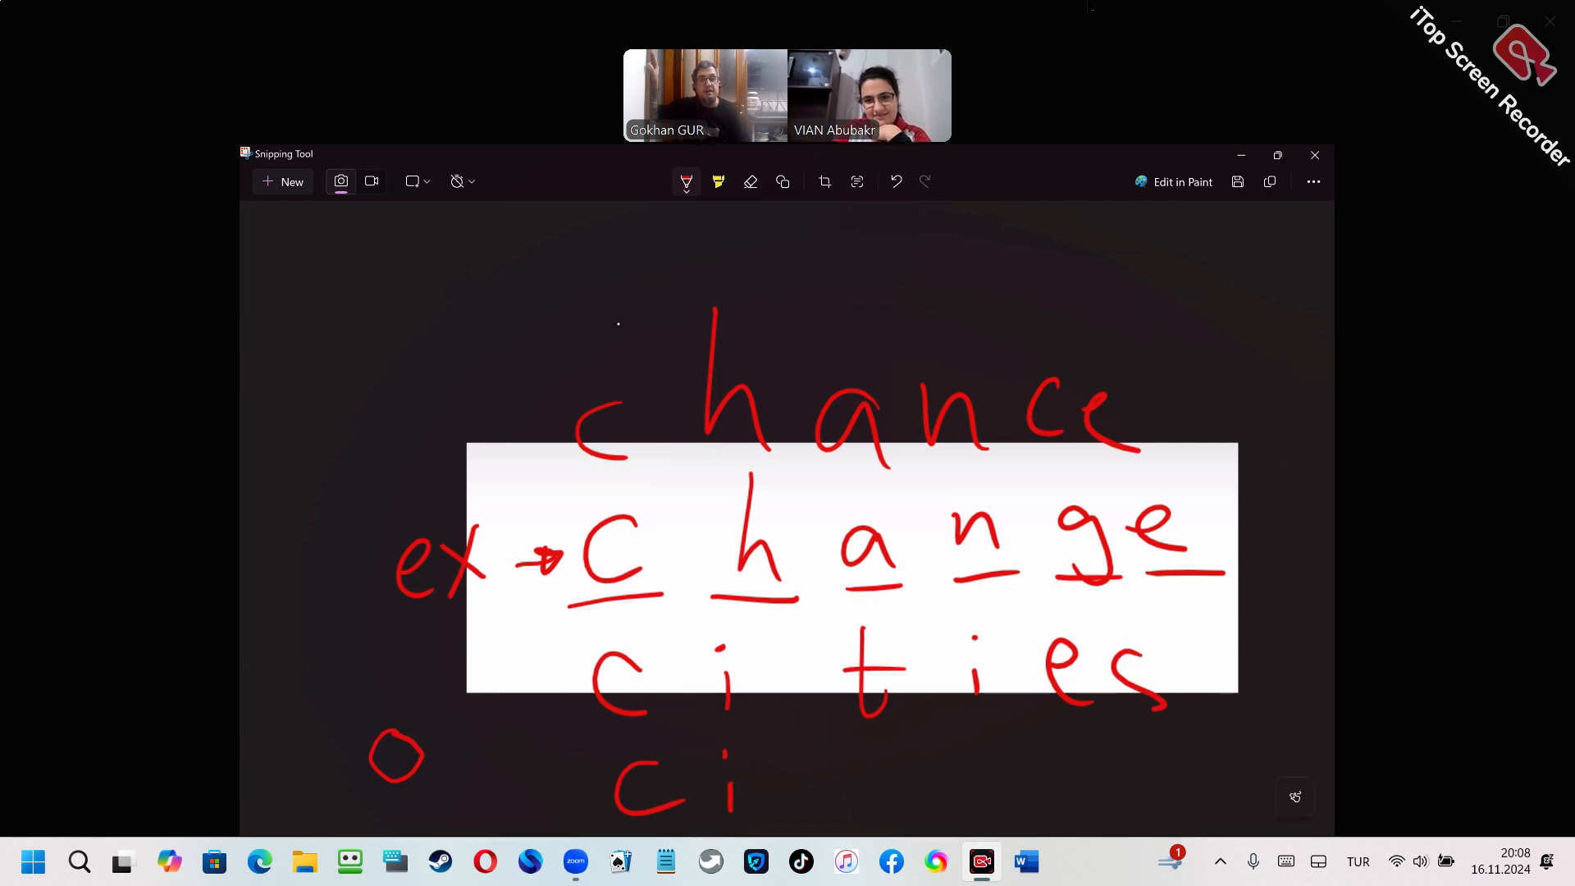
pyautogui.moveTo(785, 773); pyautogui.dragTo(994, 794)
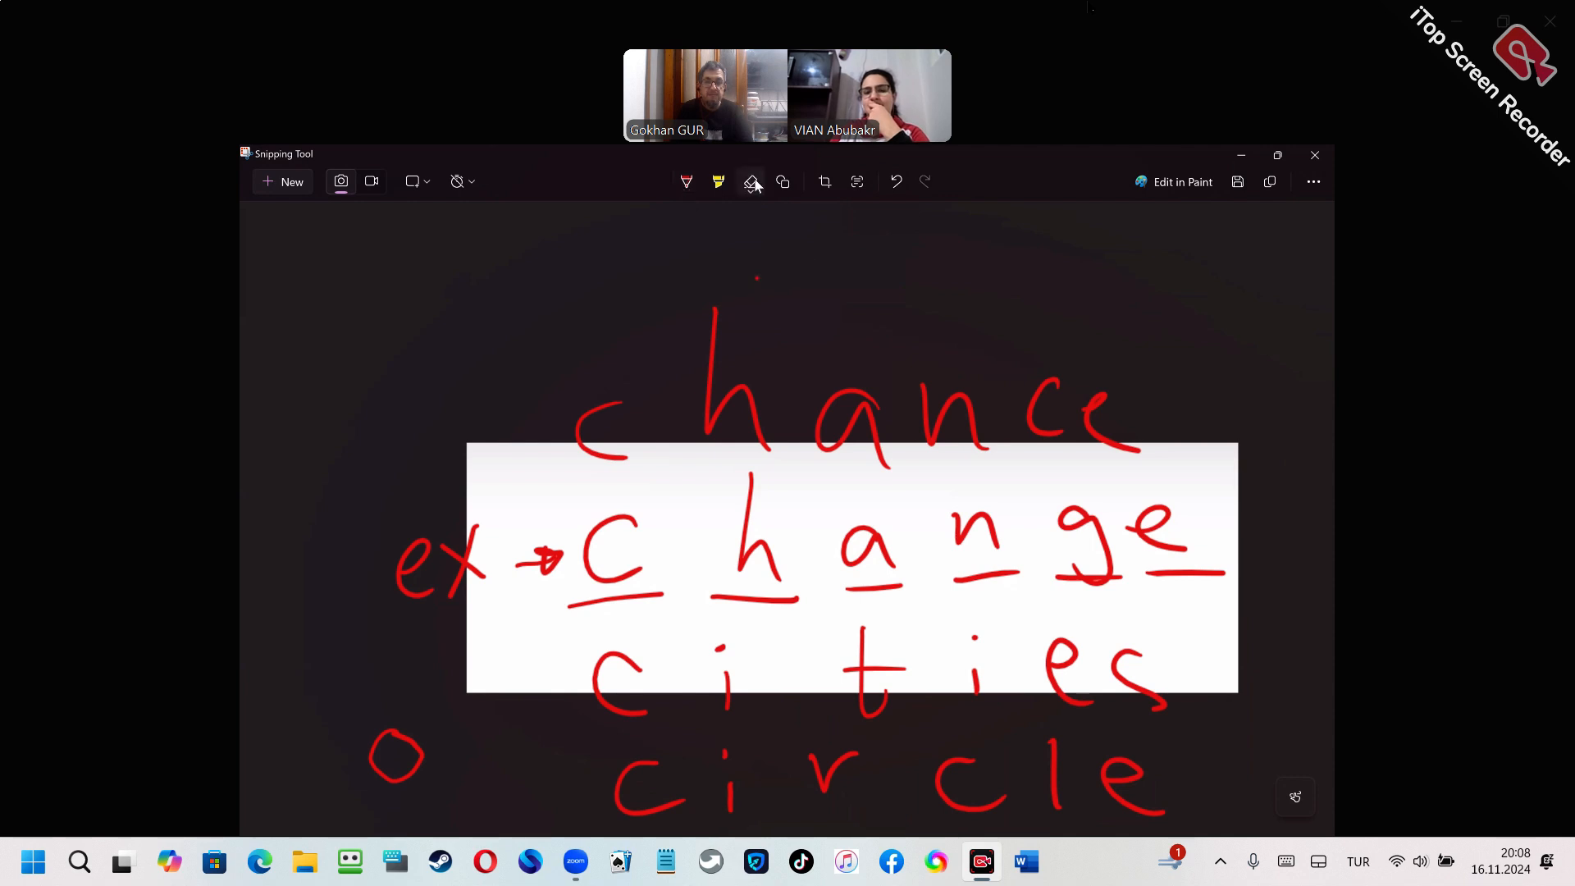
pyautogui.click(749, 182)
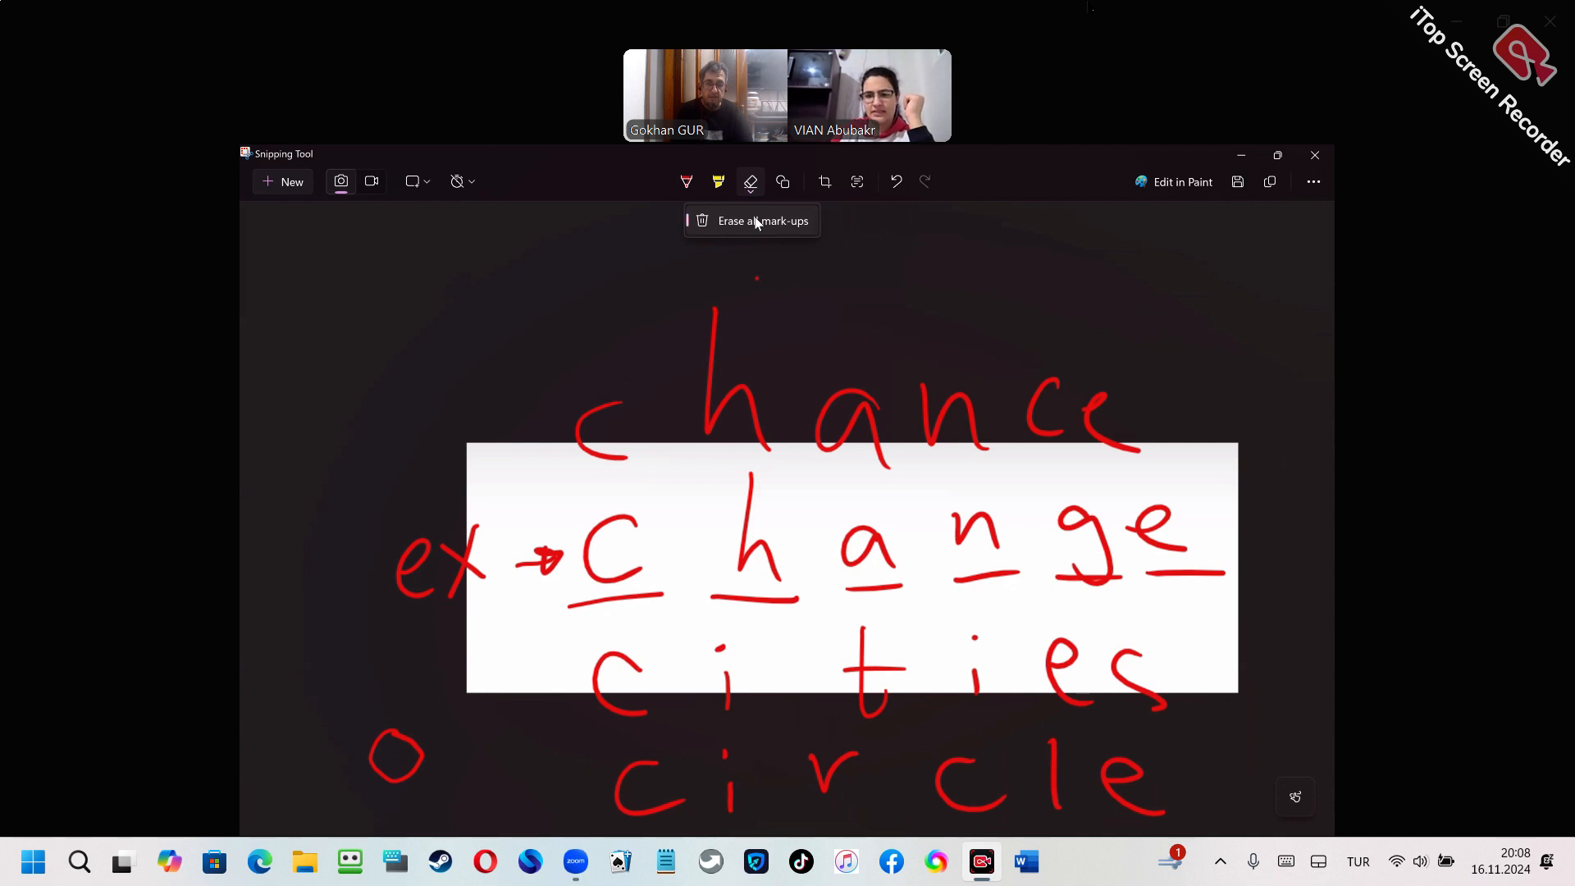
# Erase all mark-ups, draw six red blanks, write 'kitch' on them and rub the letters out.
pyautogui.click(761, 220)
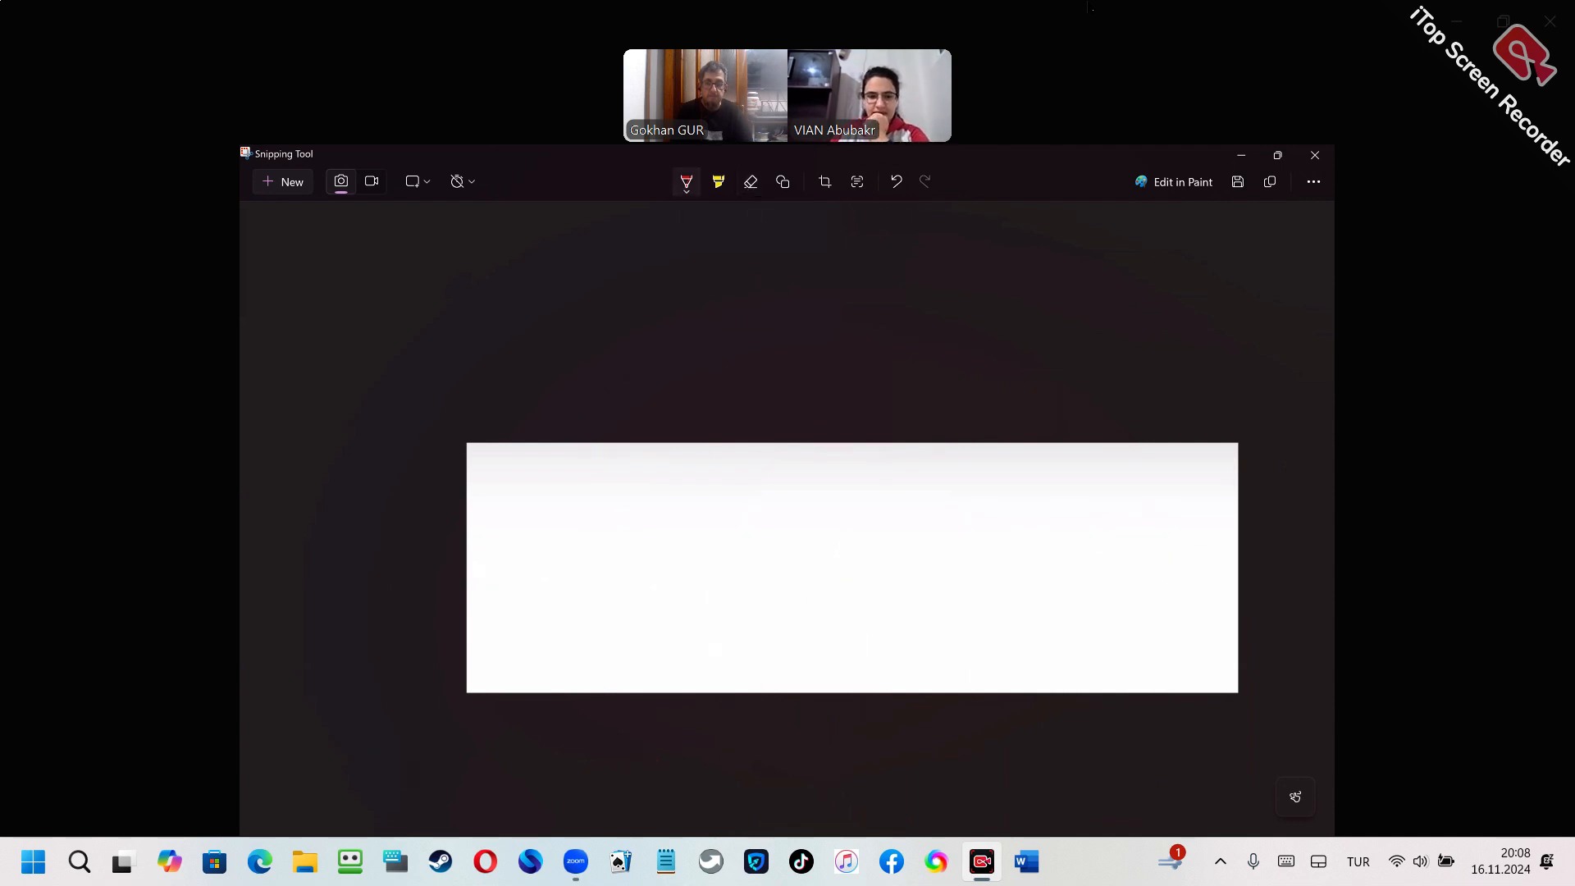
pyautogui.moveTo(448, 515)
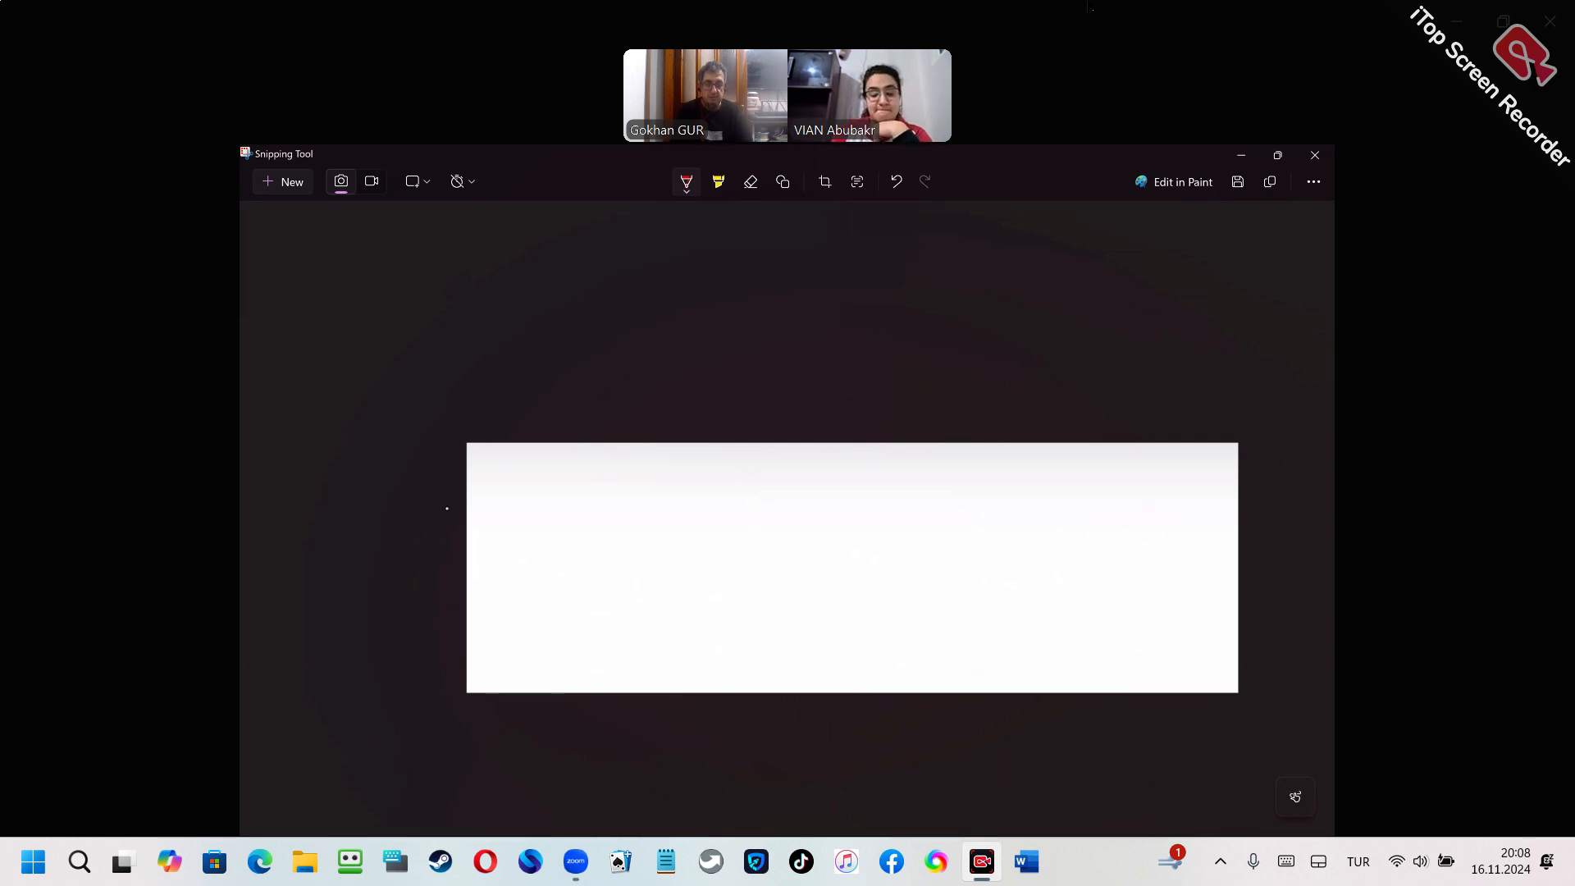
pyautogui.moveTo(525, 574); pyautogui.dragTo(681, 571)
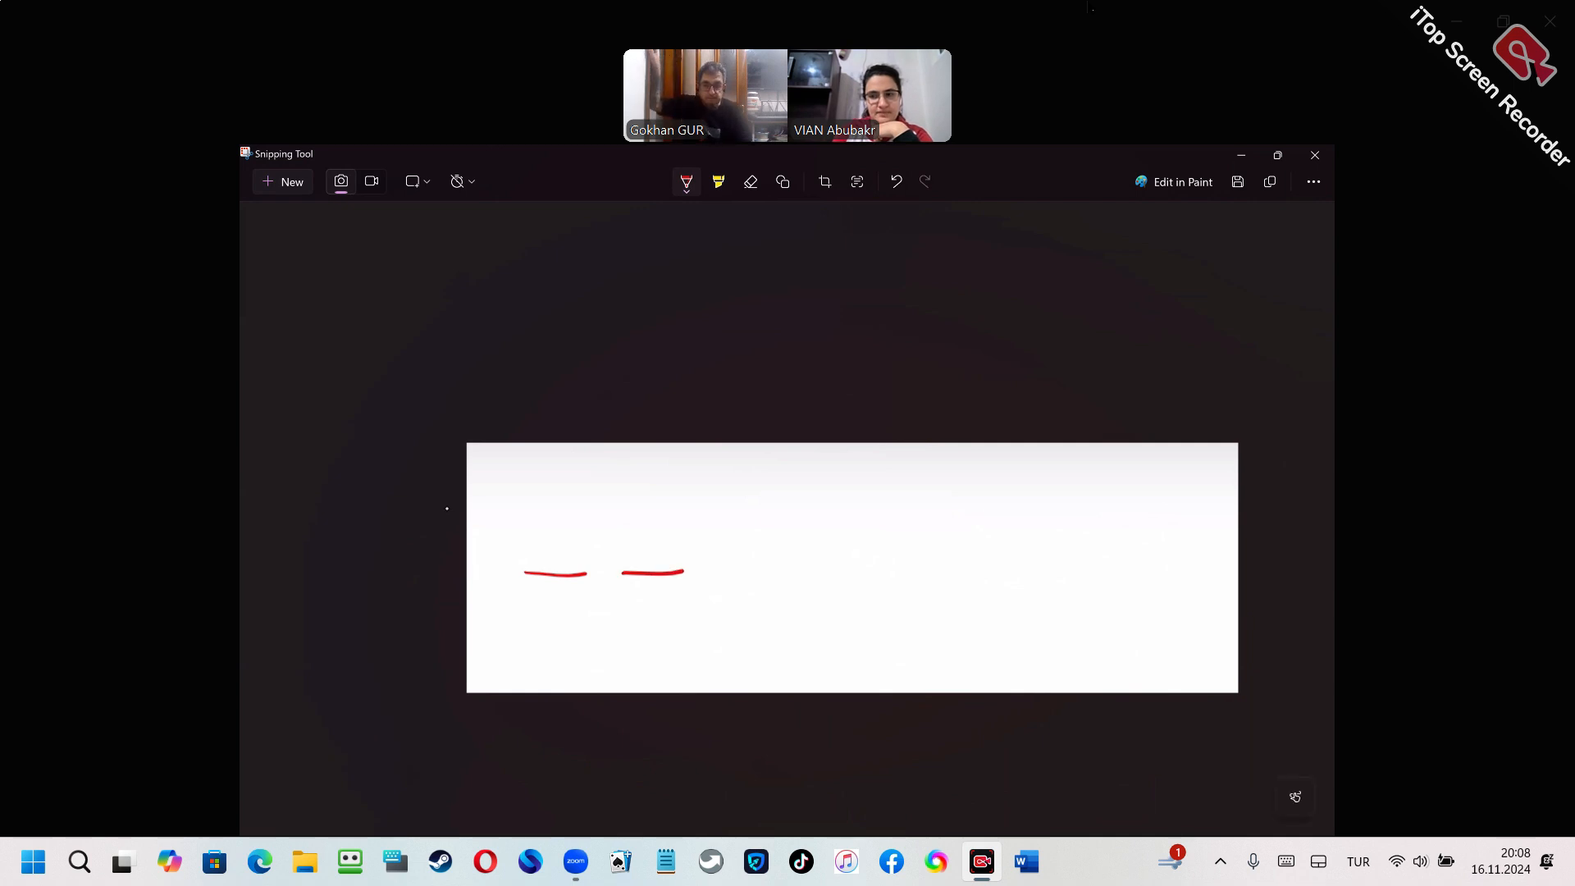
pyautogui.moveTo(744, 570); pyautogui.dragTo(1022, 566)
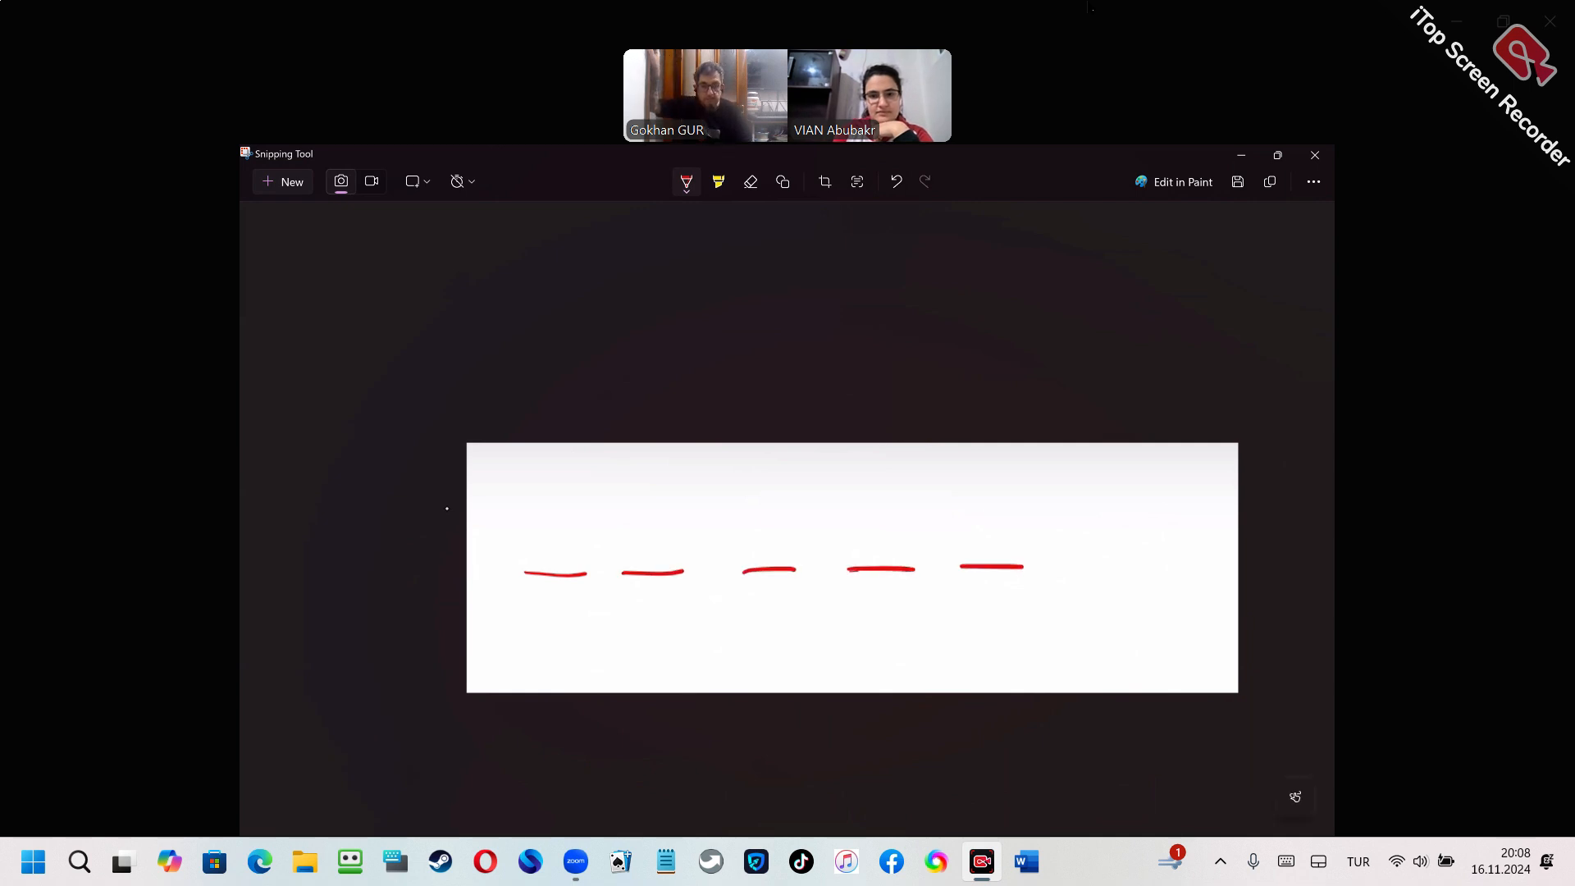
pyautogui.moveTo(1060, 570); pyautogui.dragTo(1150, 569)
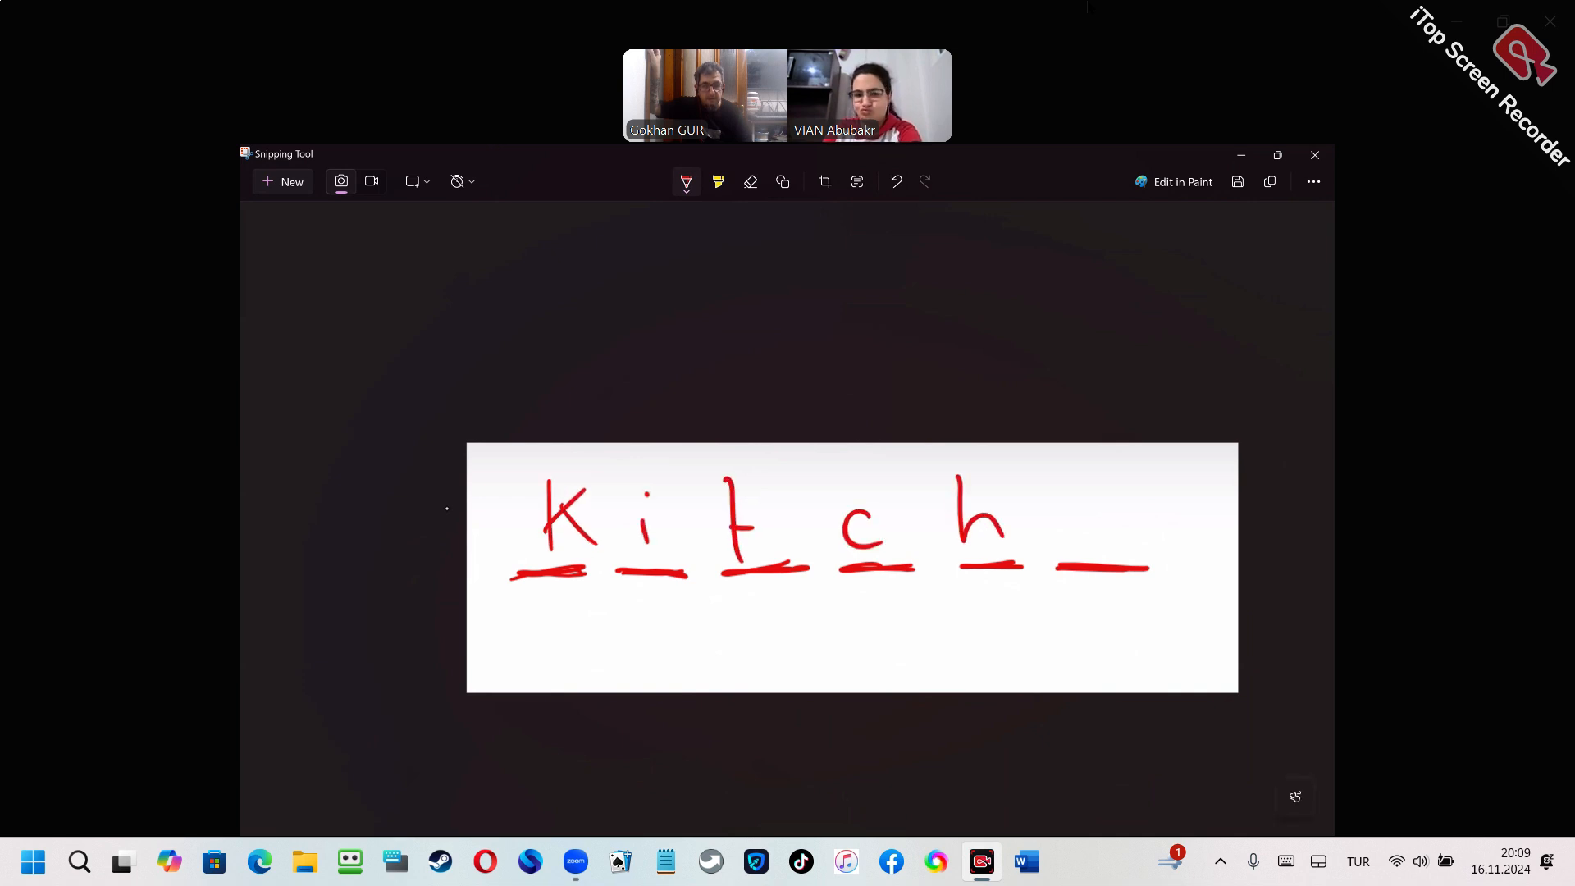
pyautogui.click(750, 182)
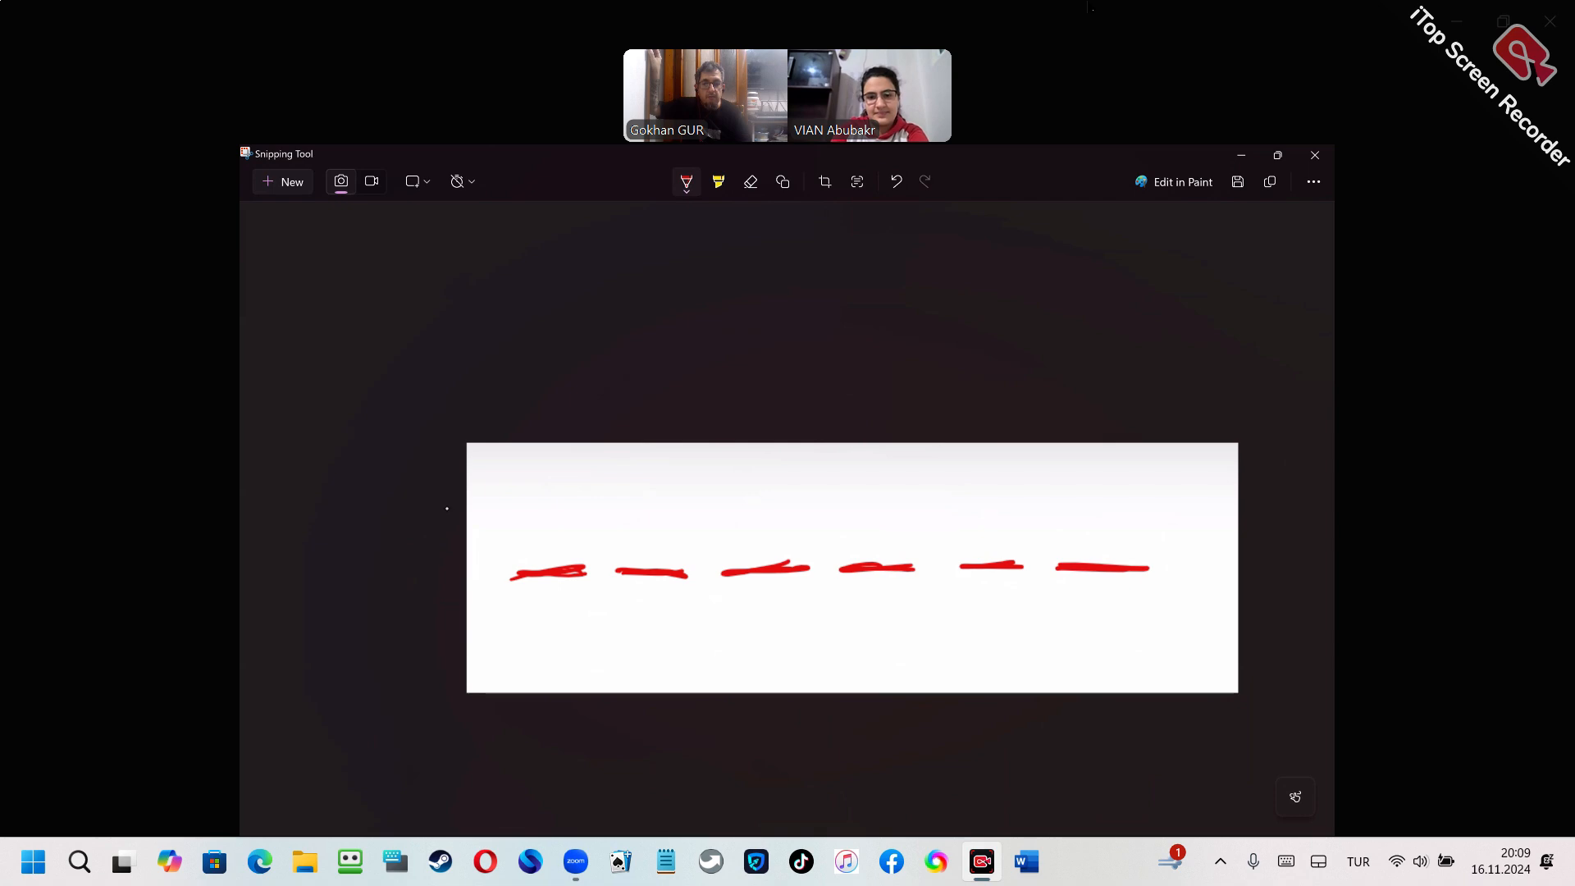
pyautogui.moveTo(1017, 522); pyautogui.dragTo(1009, 538)
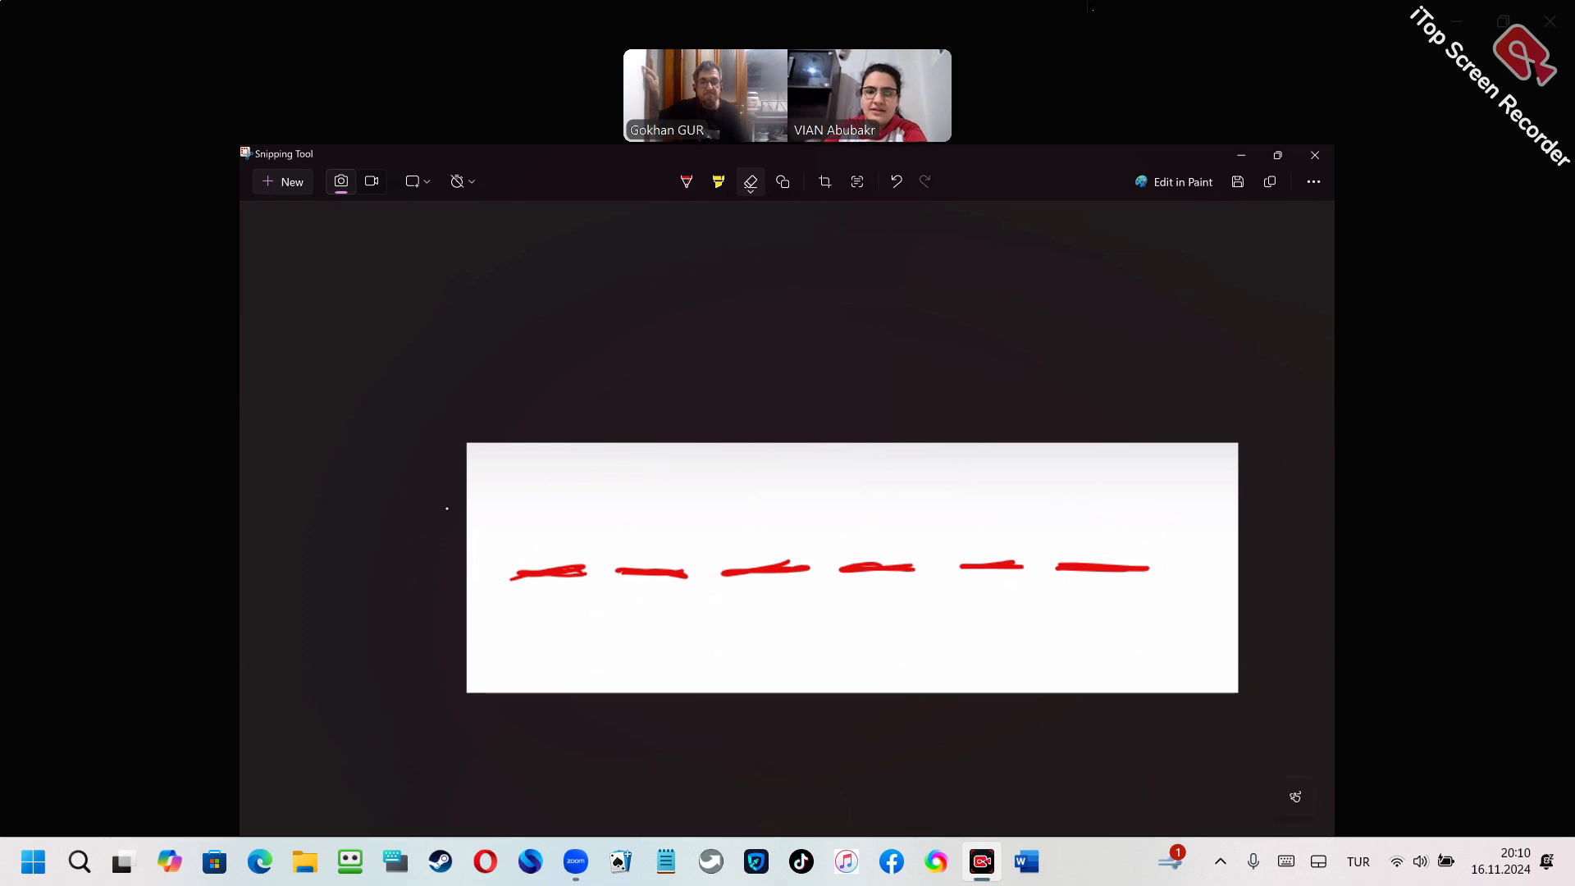
pyautogui.click(686, 182)
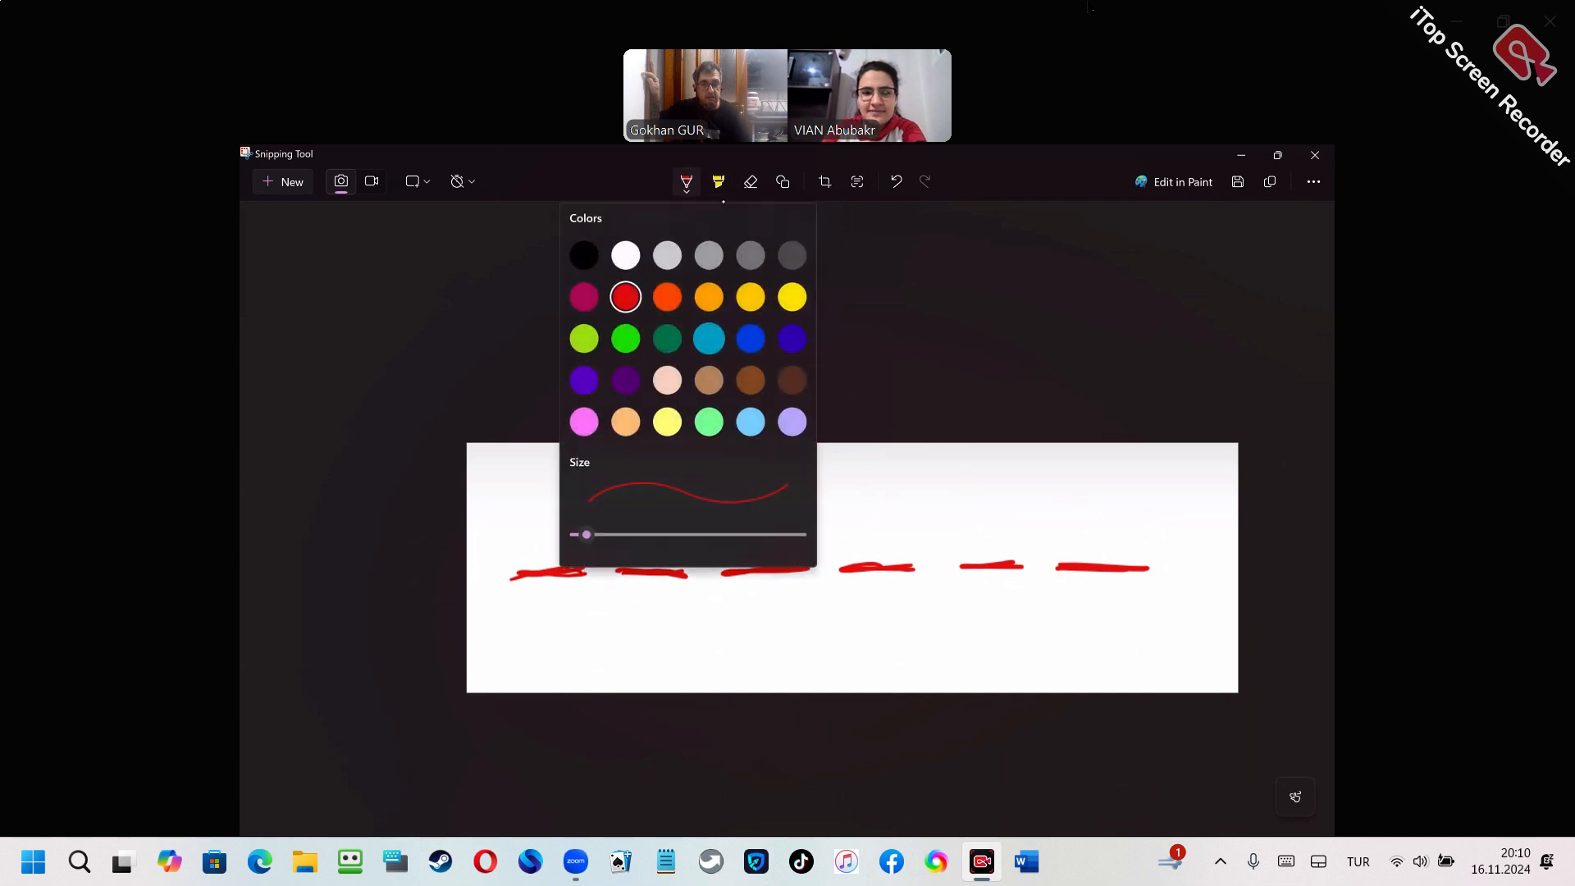
# Handwrite blue letters spelling 'window' across the six red blanks.
pyautogui.click(708, 338)
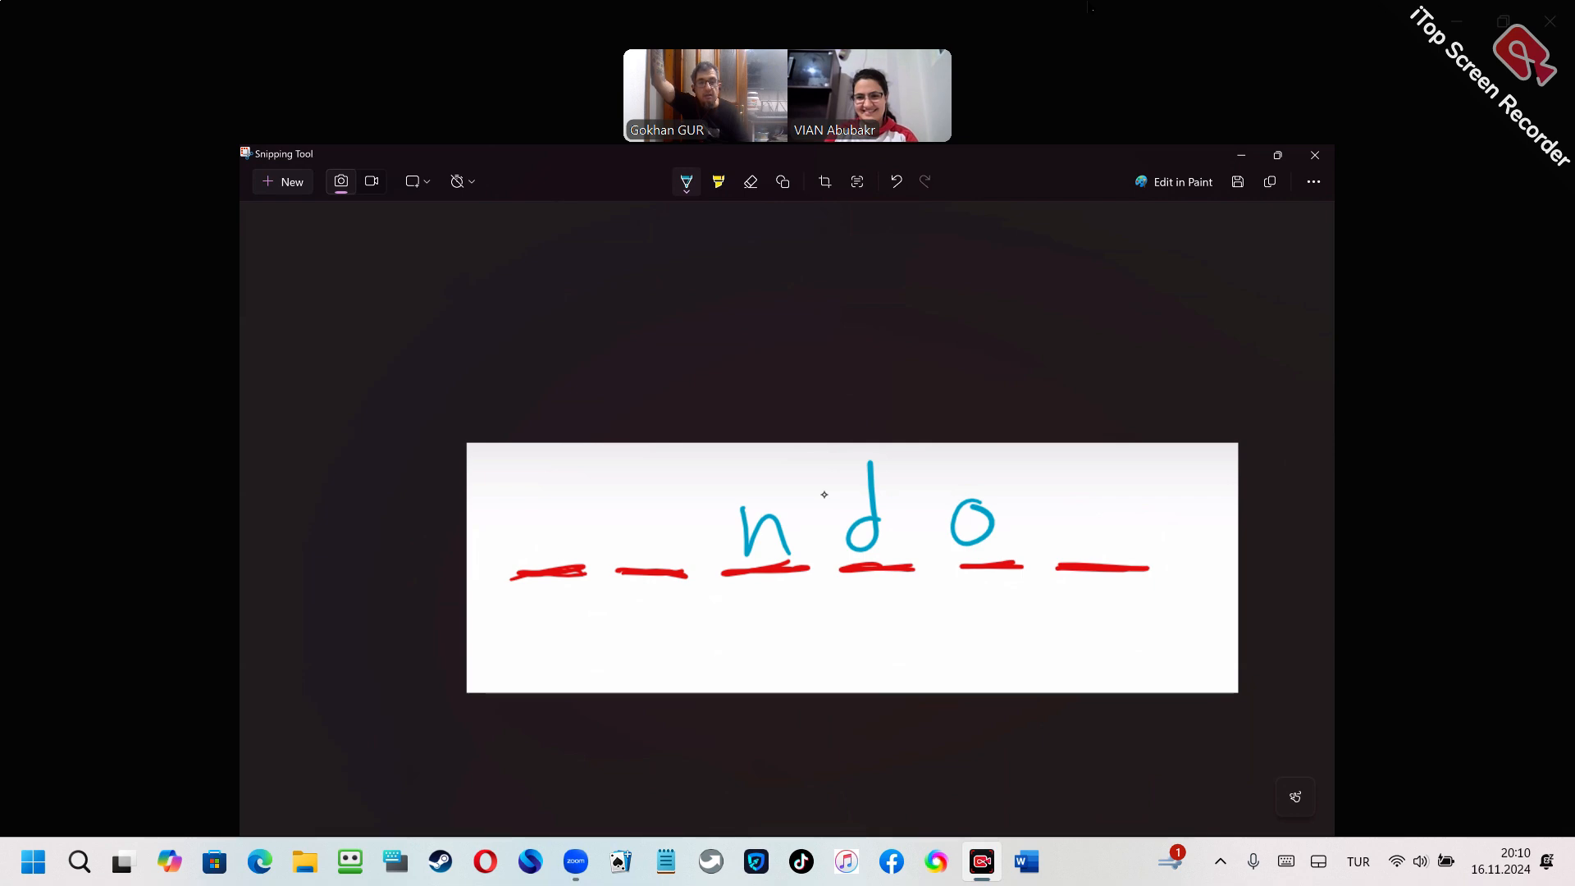
pyautogui.moveTo(650, 492); pyautogui.dragTo(655, 551)
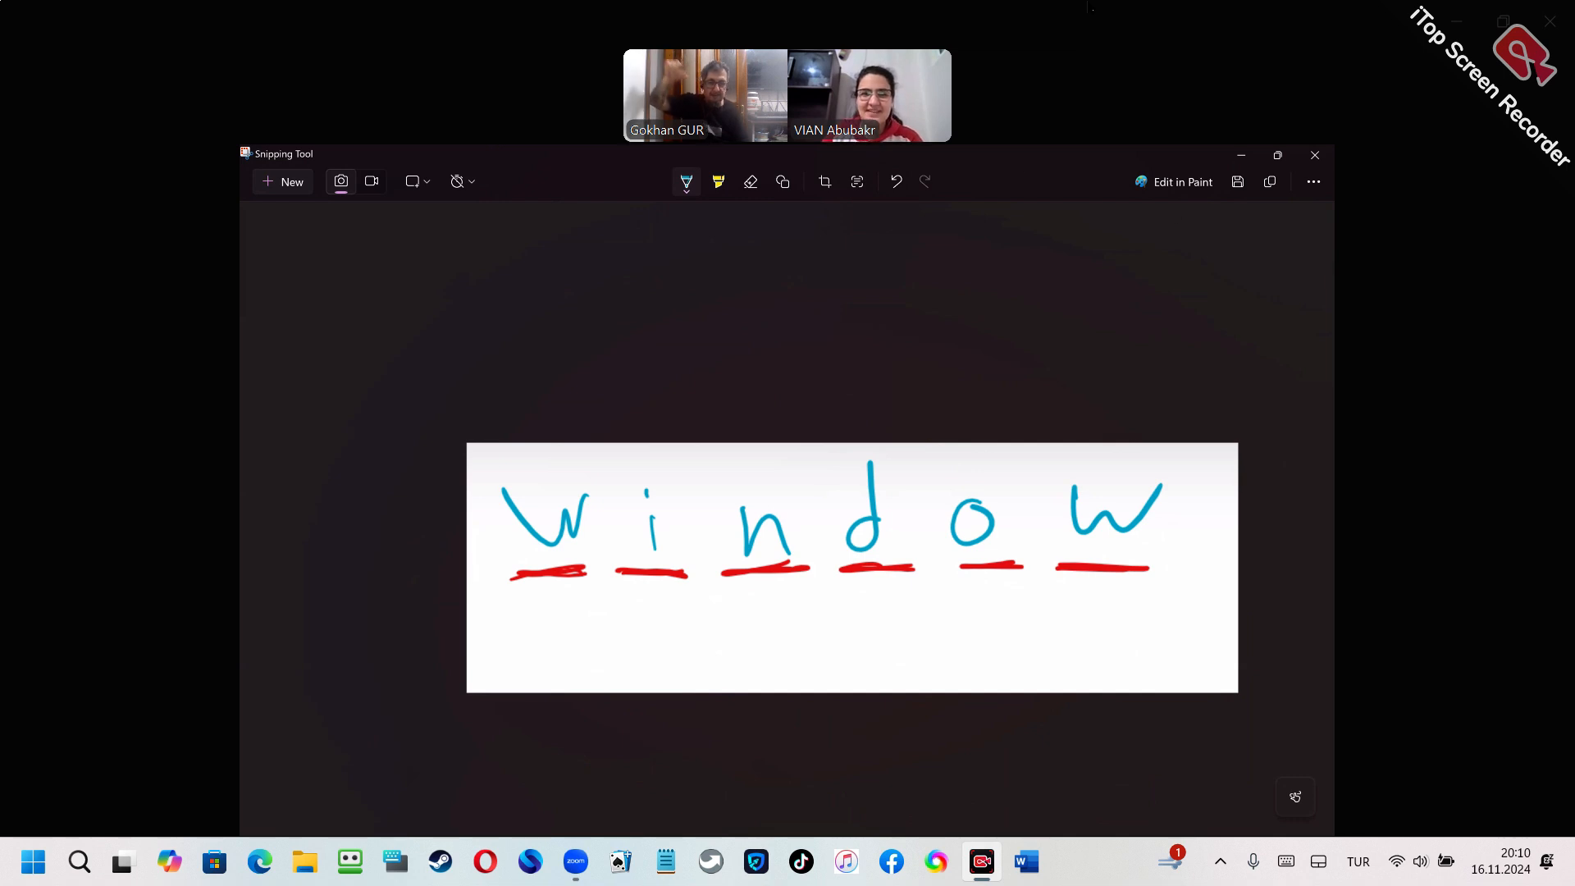
# Erase all ink and draw five short blue dashes across the snip.
pyautogui.click(750, 182)
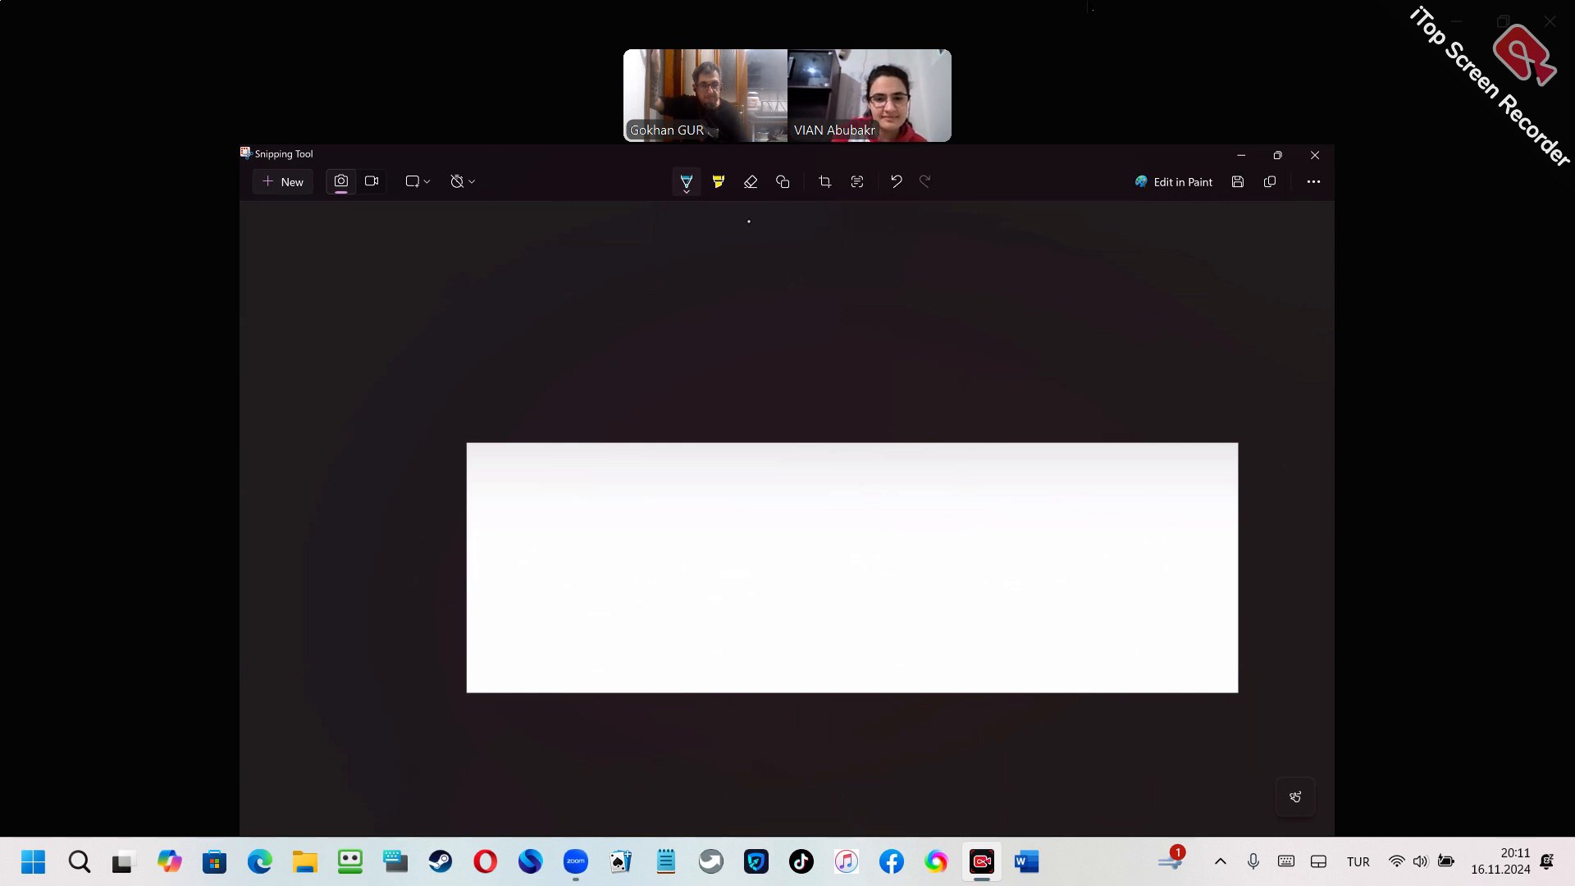
pyautogui.moveTo(569, 579); pyautogui.dragTo(794, 572)
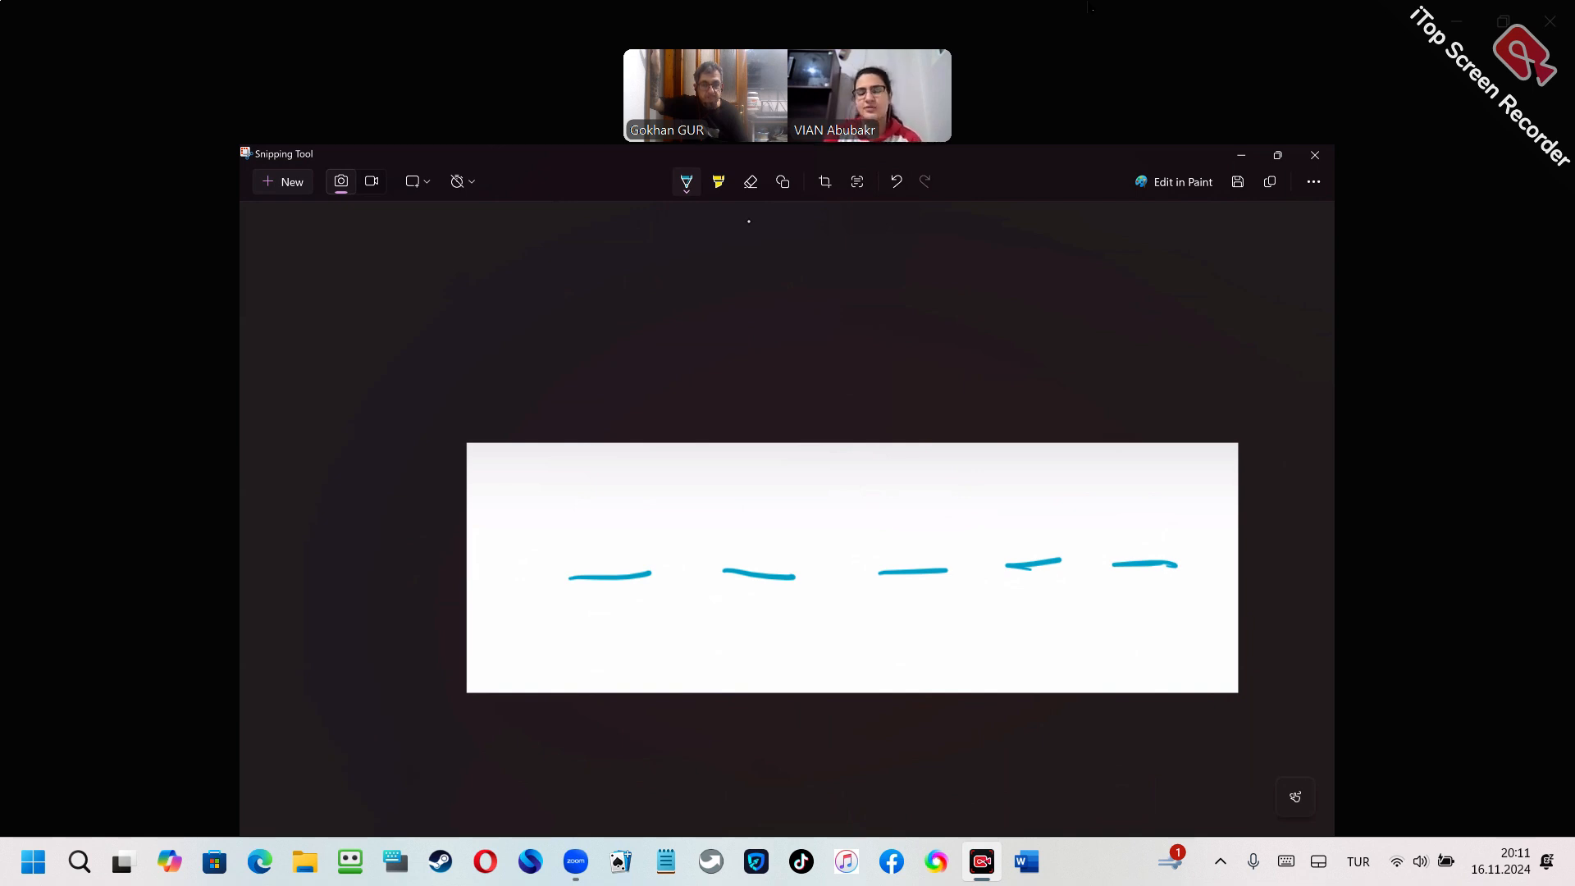
# Switch the pen to orange and handwrite p, e, a, k over the last four dashes.
pyautogui.click(686, 182)
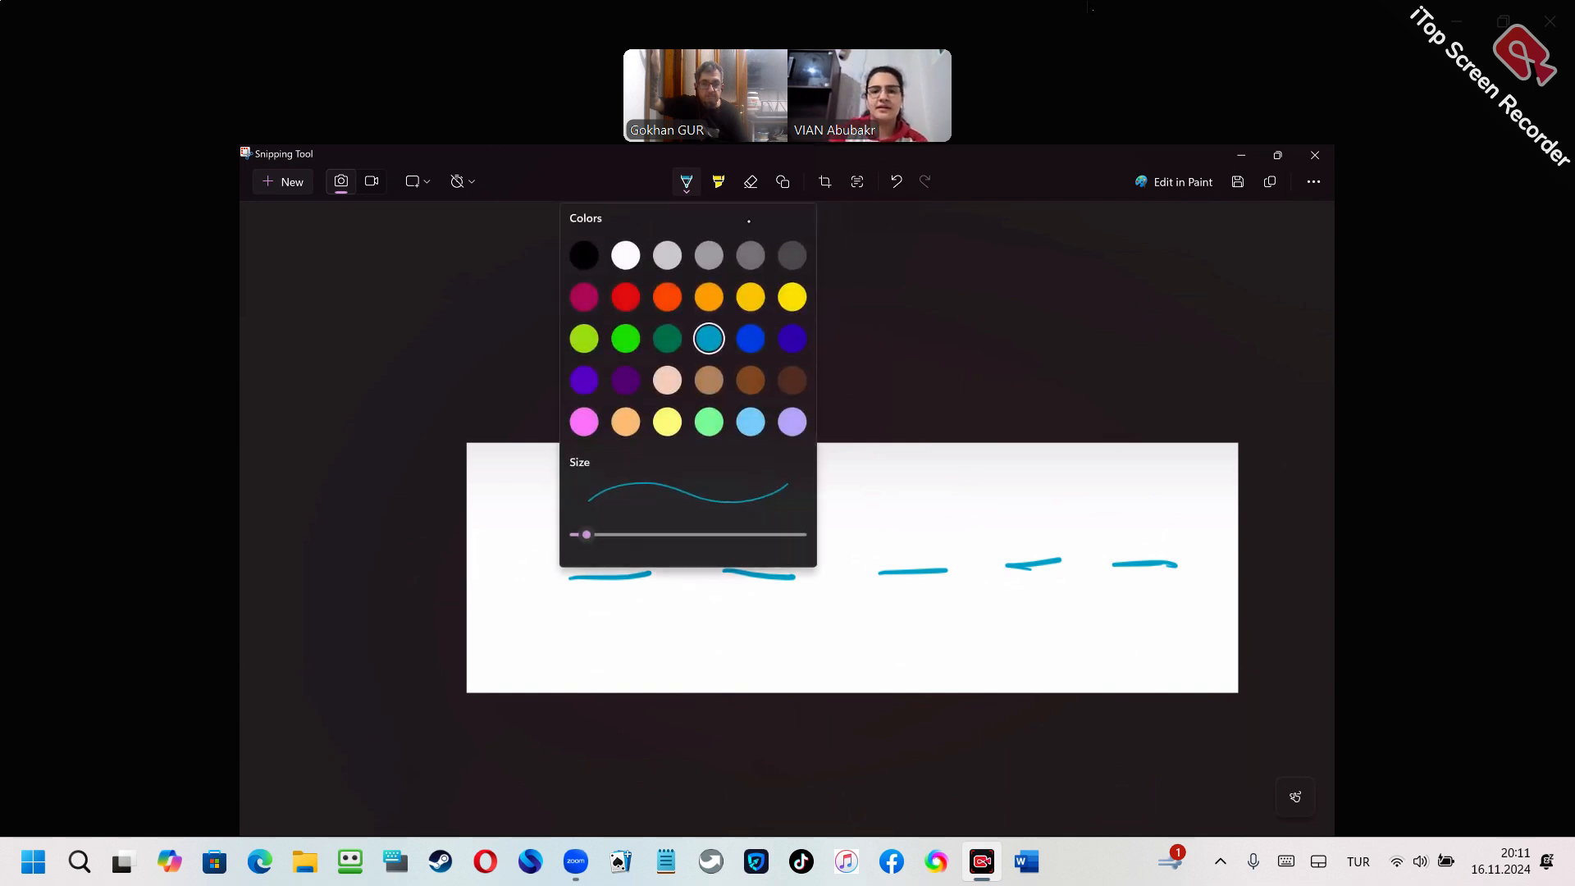
pyautogui.click(686, 182)
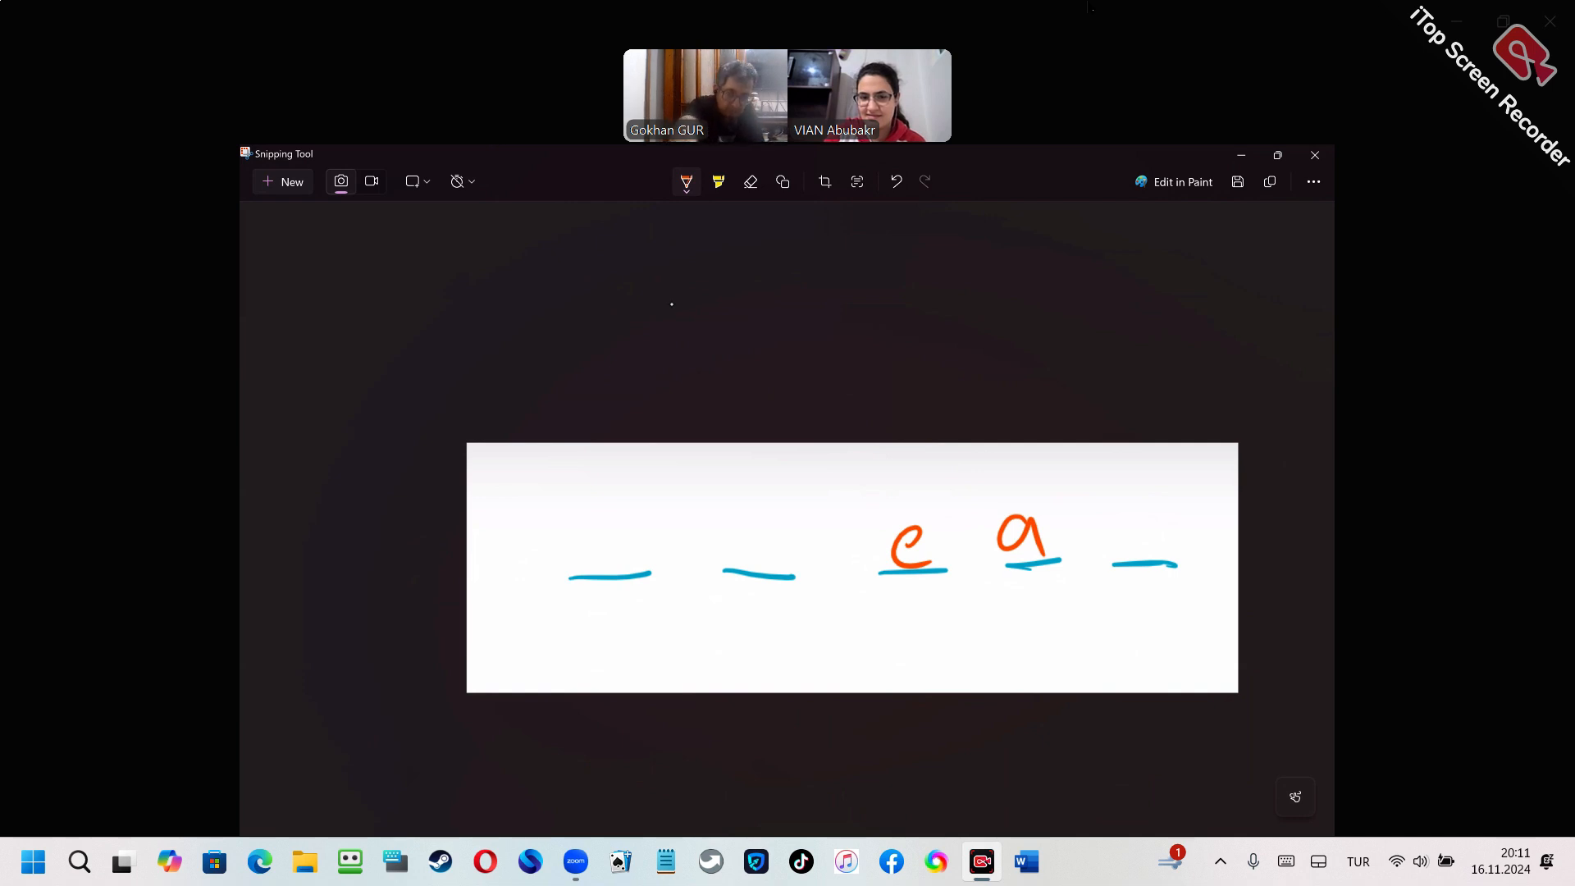
pyautogui.moveTo(748, 543); pyautogui.dragTo(748, 620)
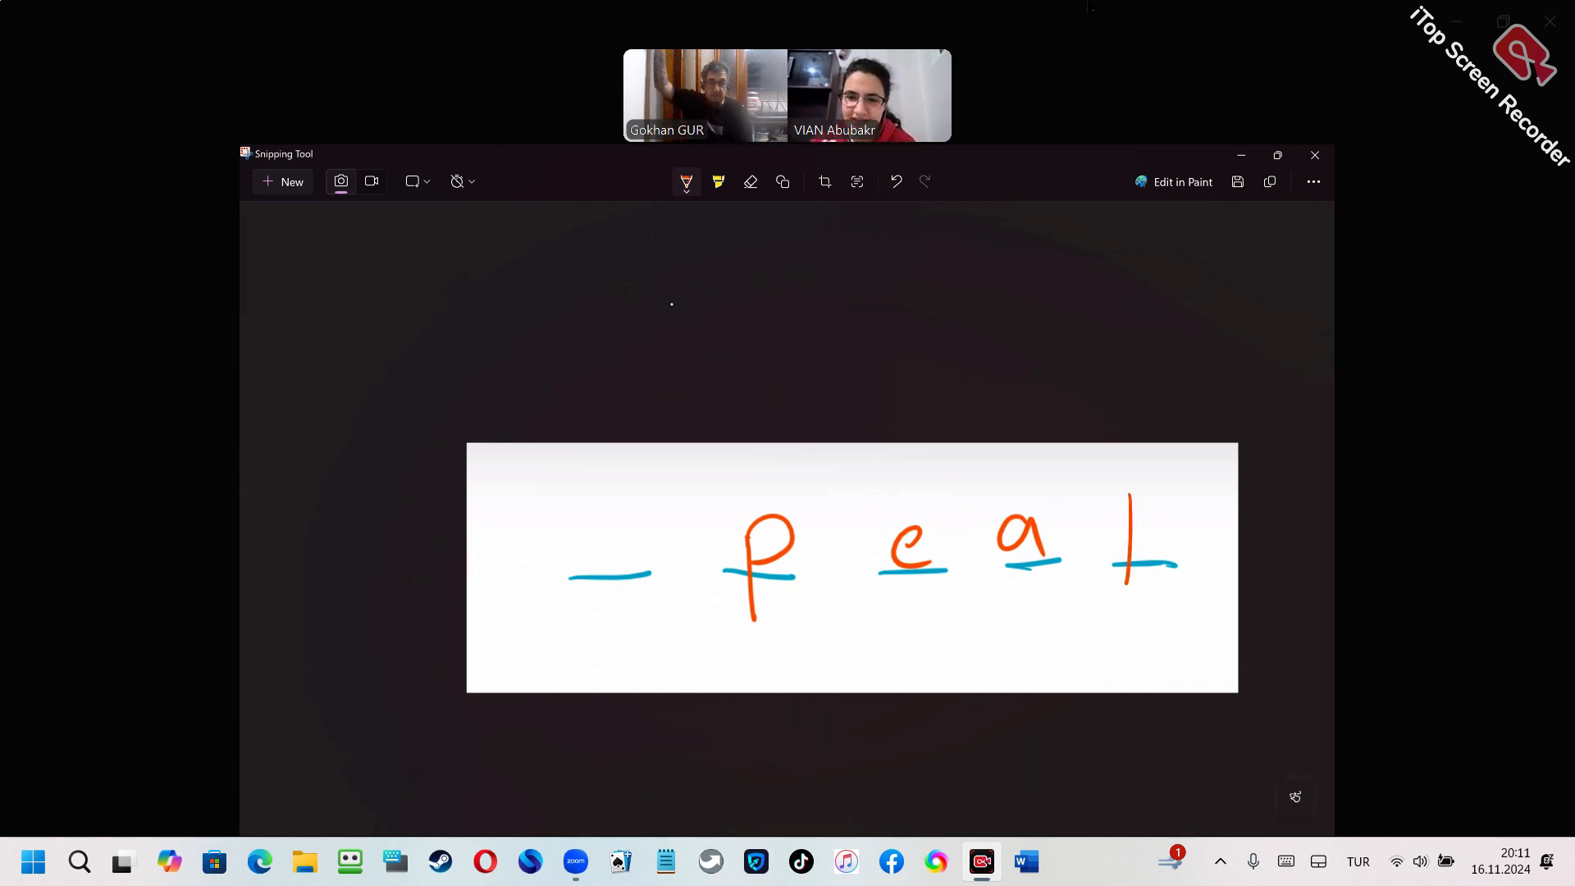
pyautogui.moveTo(1115, 502); pyautogui.dragTo(1180, 597)
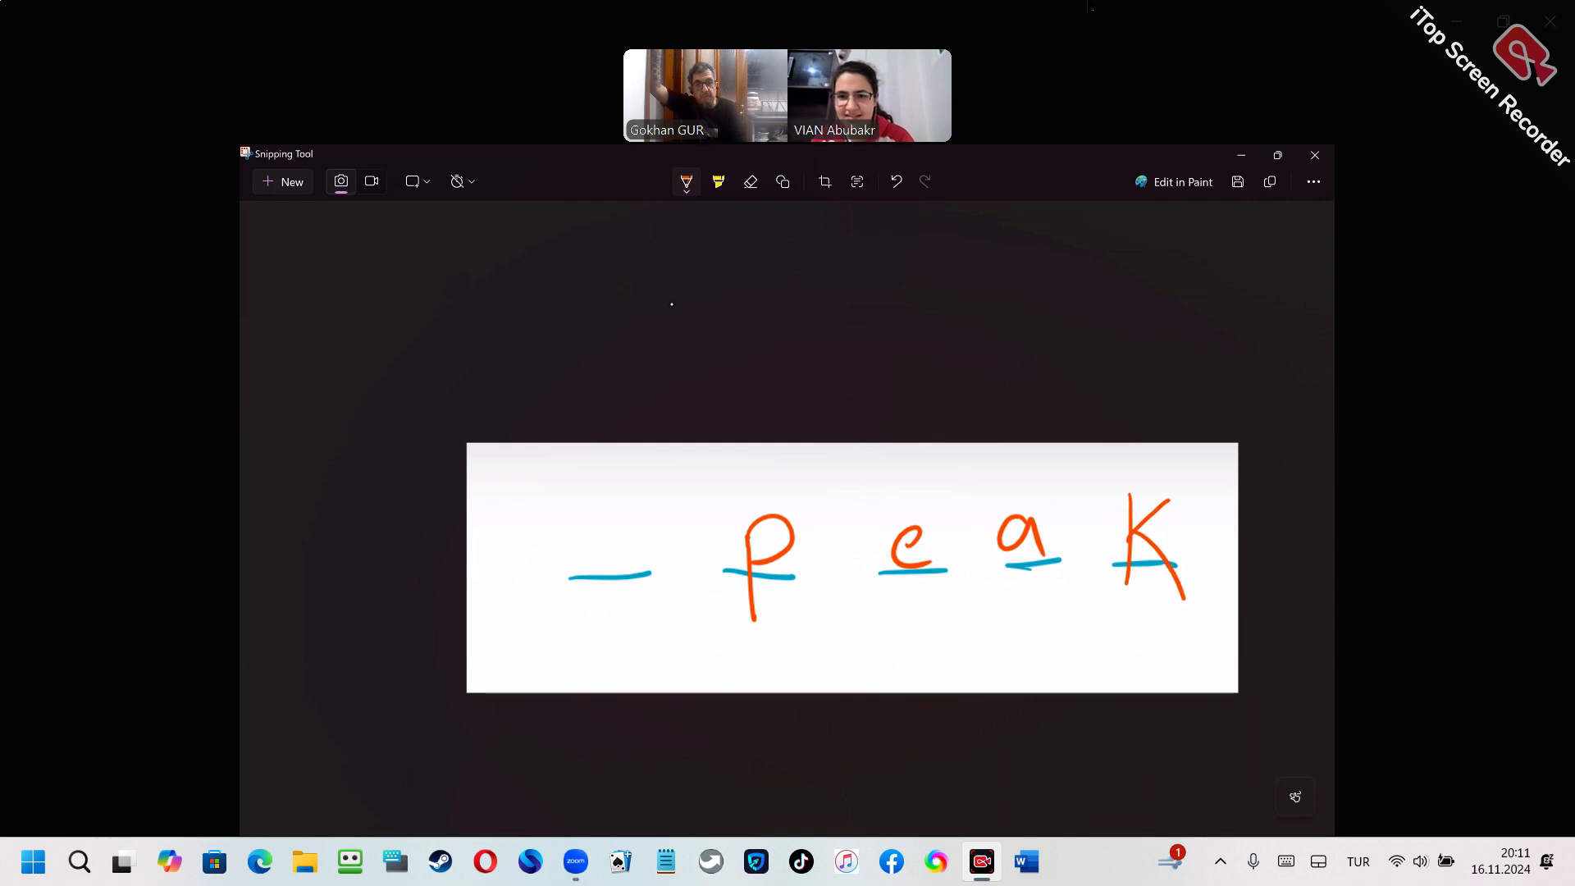